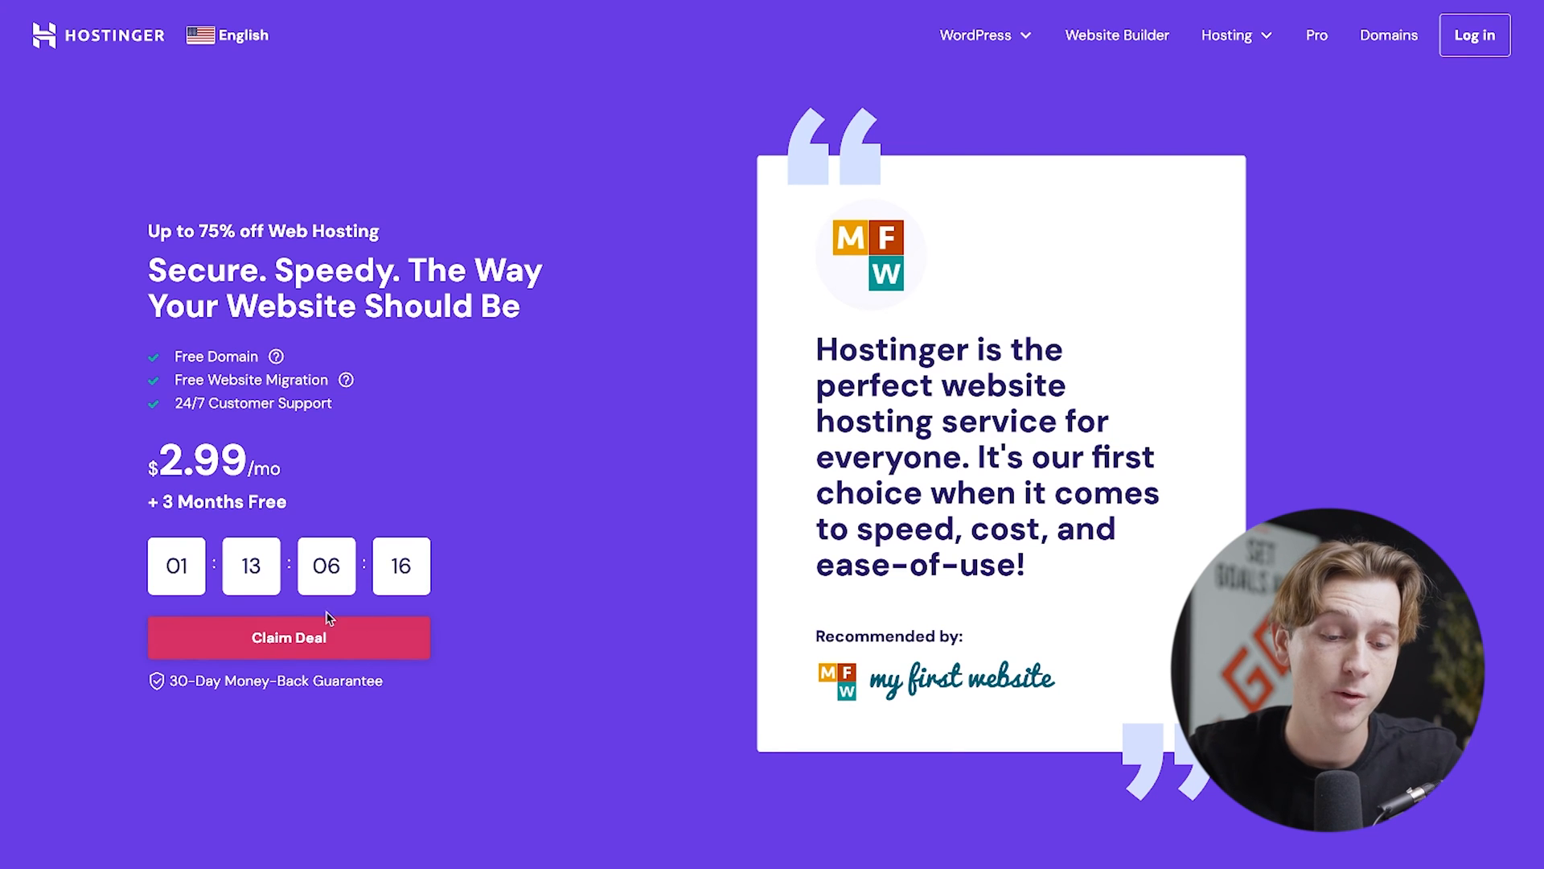
Add the Premium web hosting plan to the cart from the Pick Your Perfect Plan section
{"action": "scroll", "scroll_direction": "down", "scroll_amount": 3}
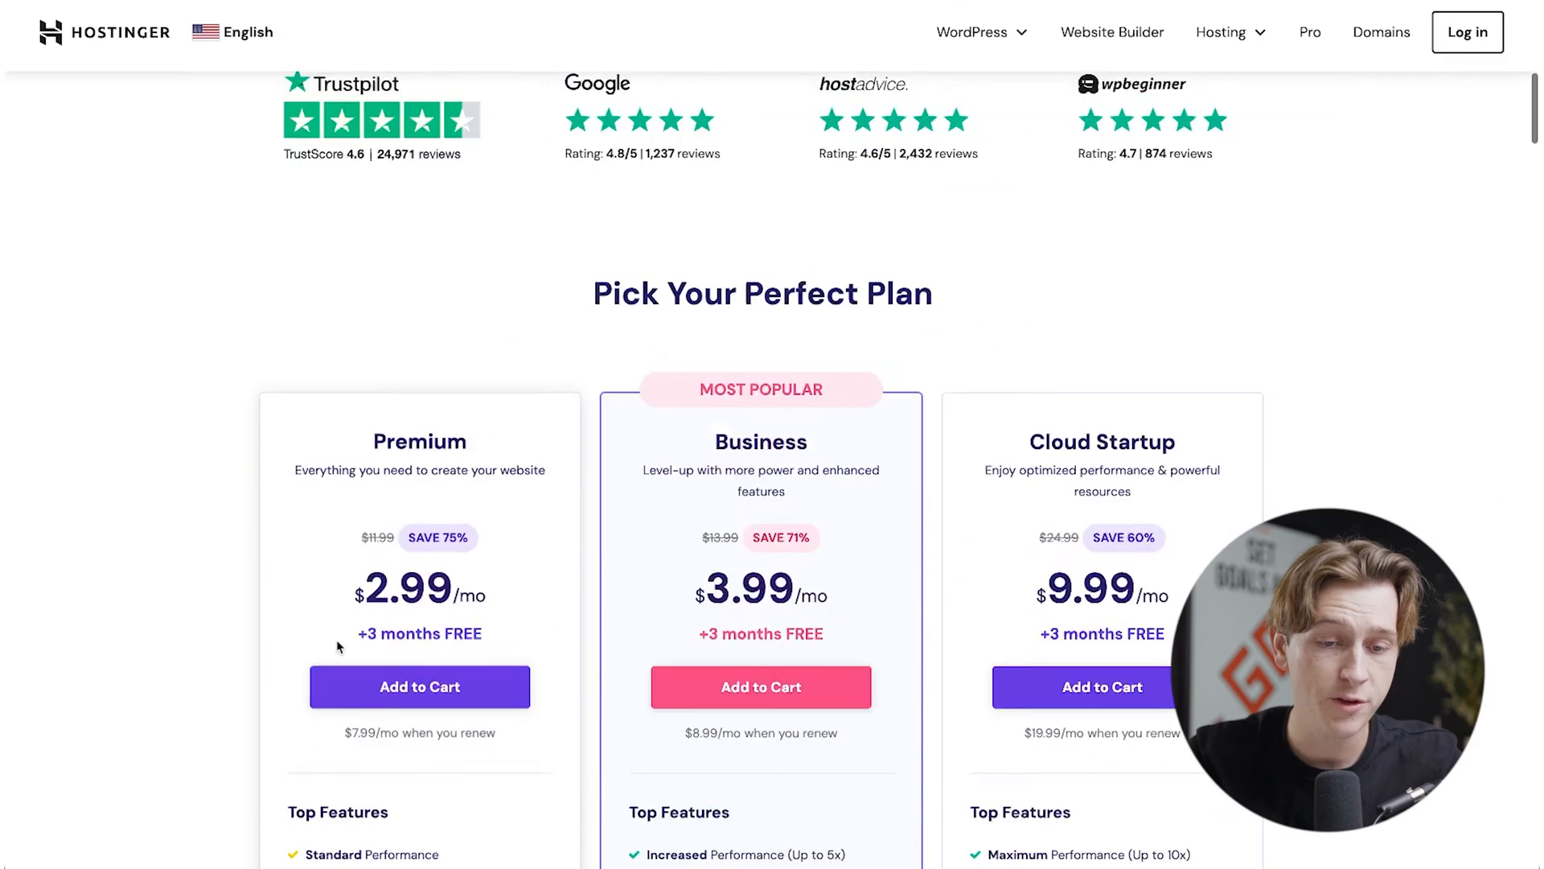
{"action": "scroll", "scroll_direction": "down", "scroll_amount": 3}
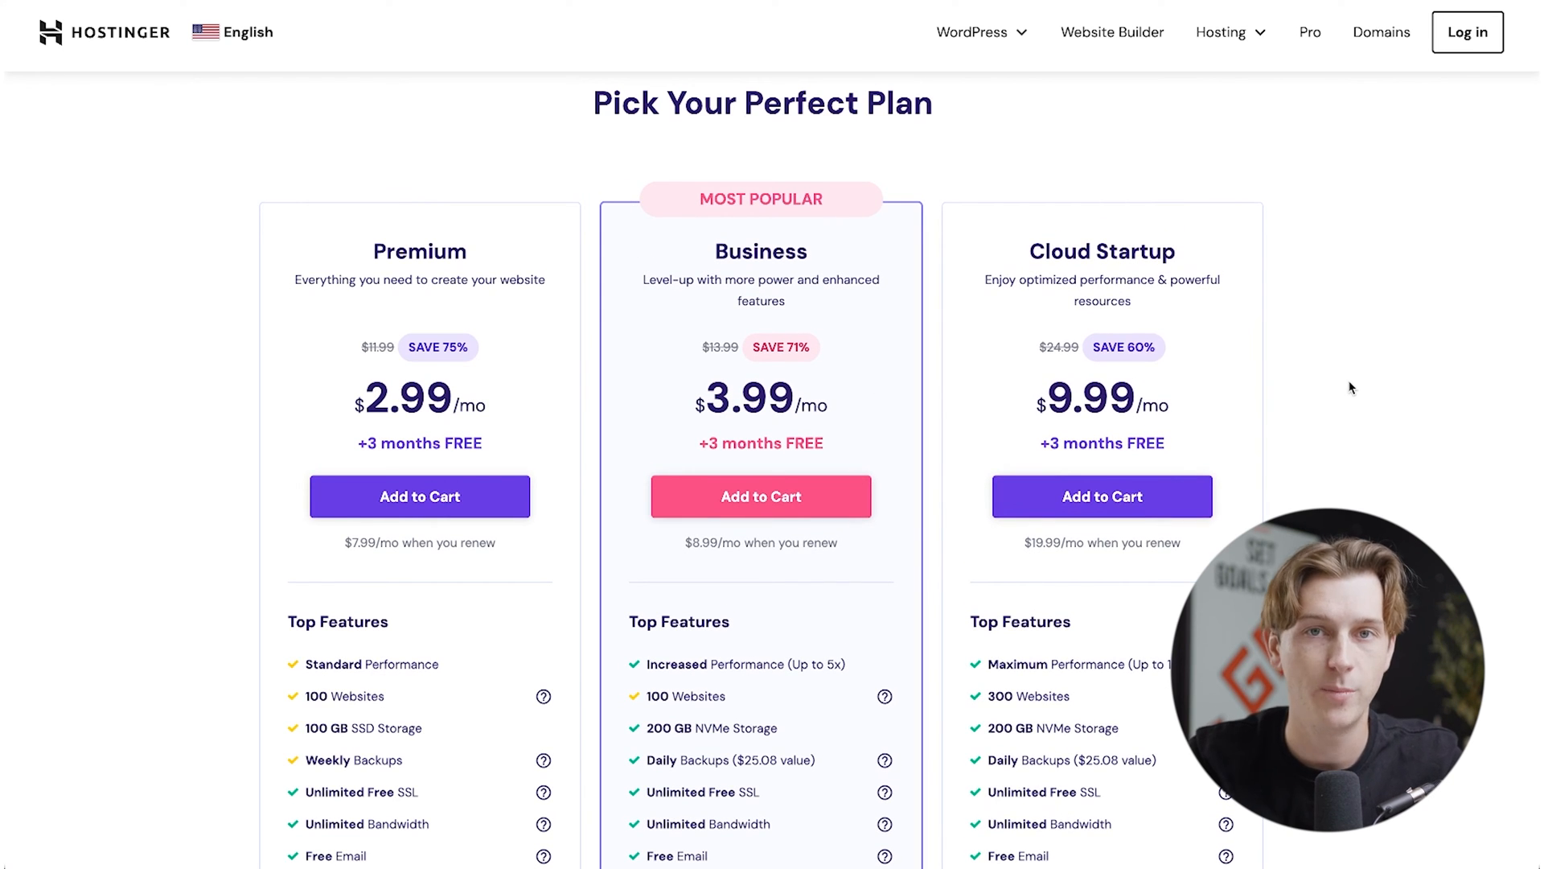
{"action": "left_click", "coordinate": [418, 496]}
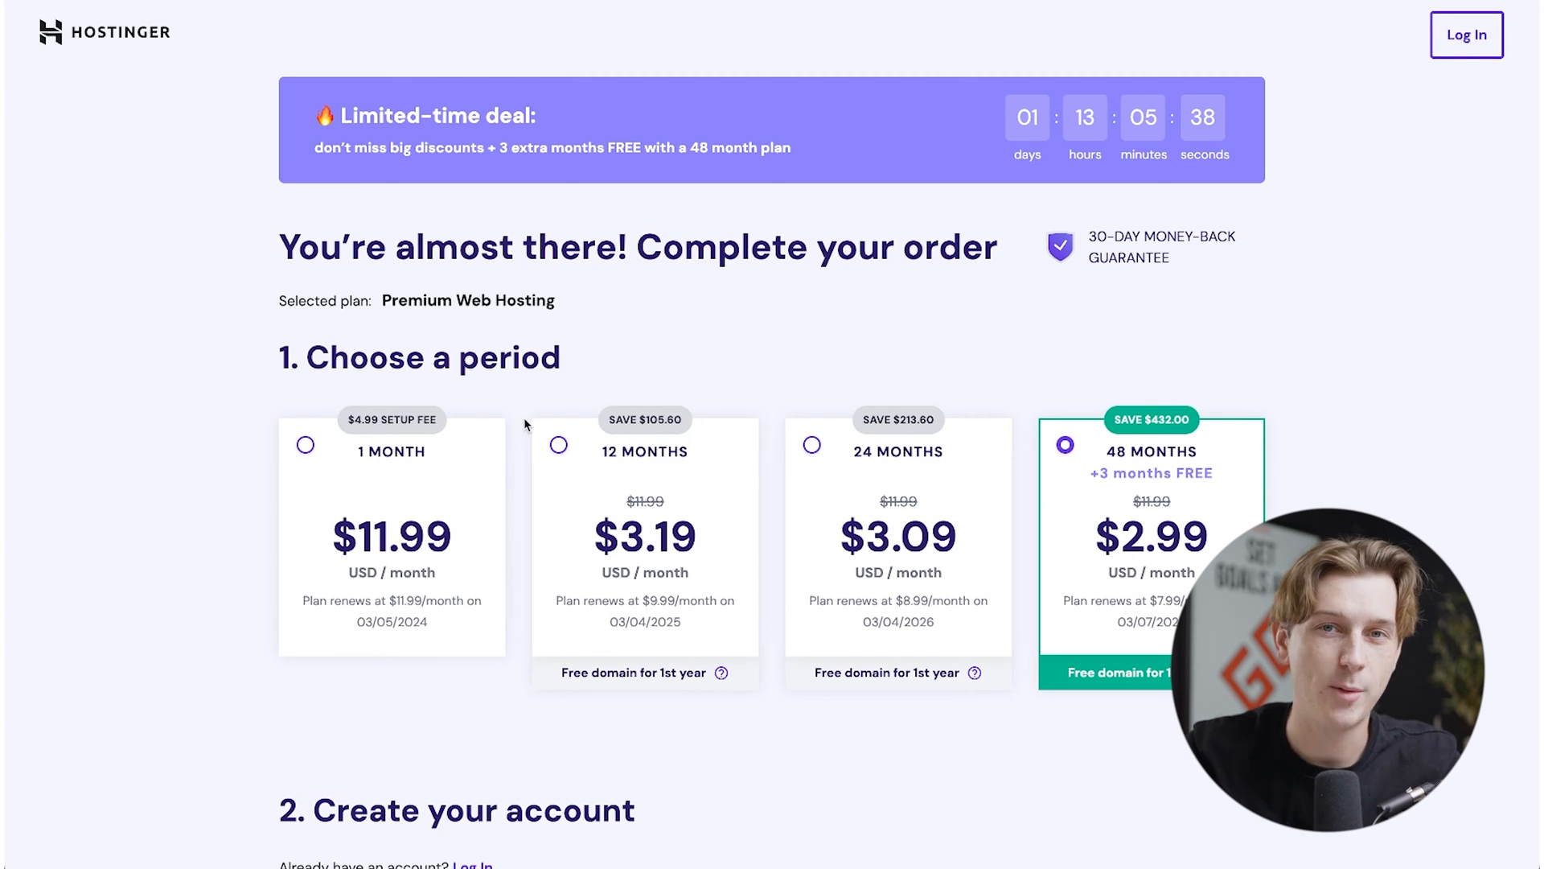
Enter the coupon code MYFIRSTWEBSITE at checkout and apply it to the order
{"action": "scroll", "scroll_direction": "down", "scroll_amount": 3}
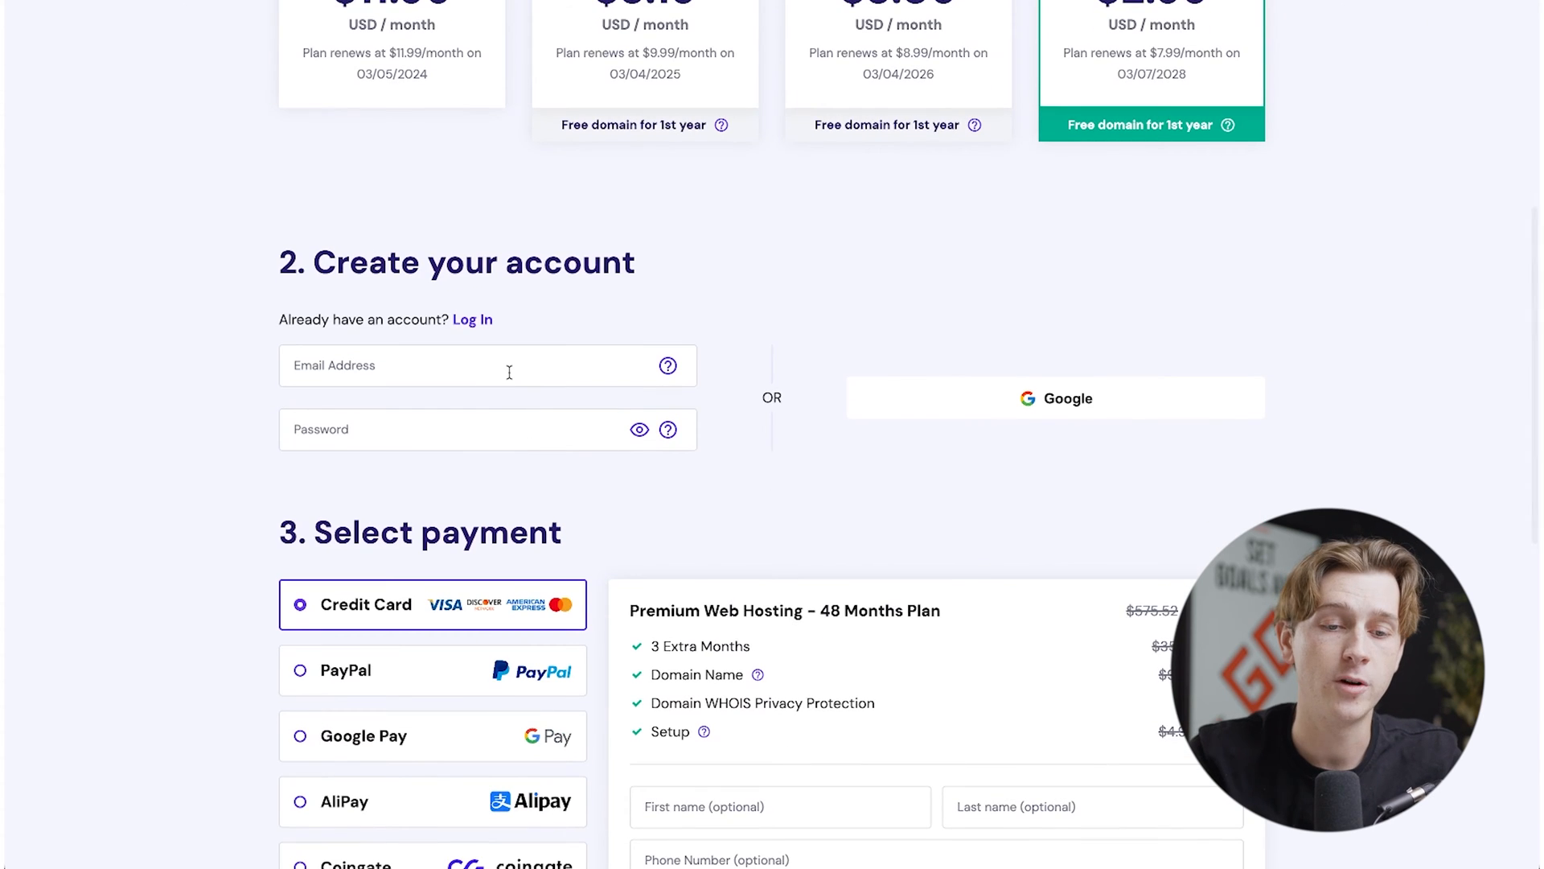
{"action": "scroll", "scroll_direction": "down", "scroll_amount": 3}
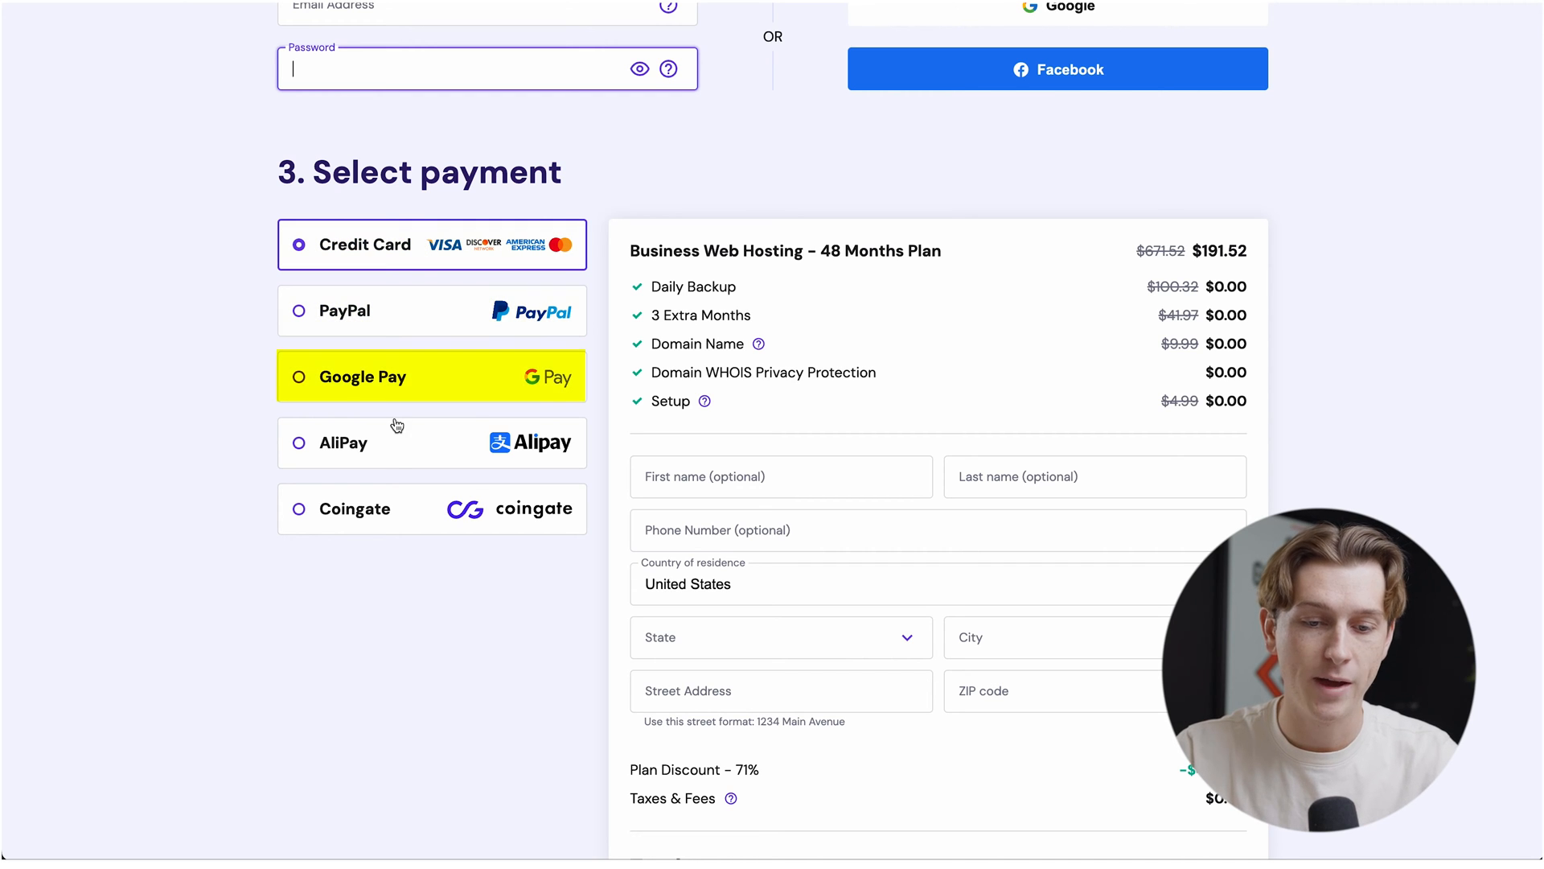
{"action": "scroll", "scroll_direction": "down", "scroll_amount": 3}
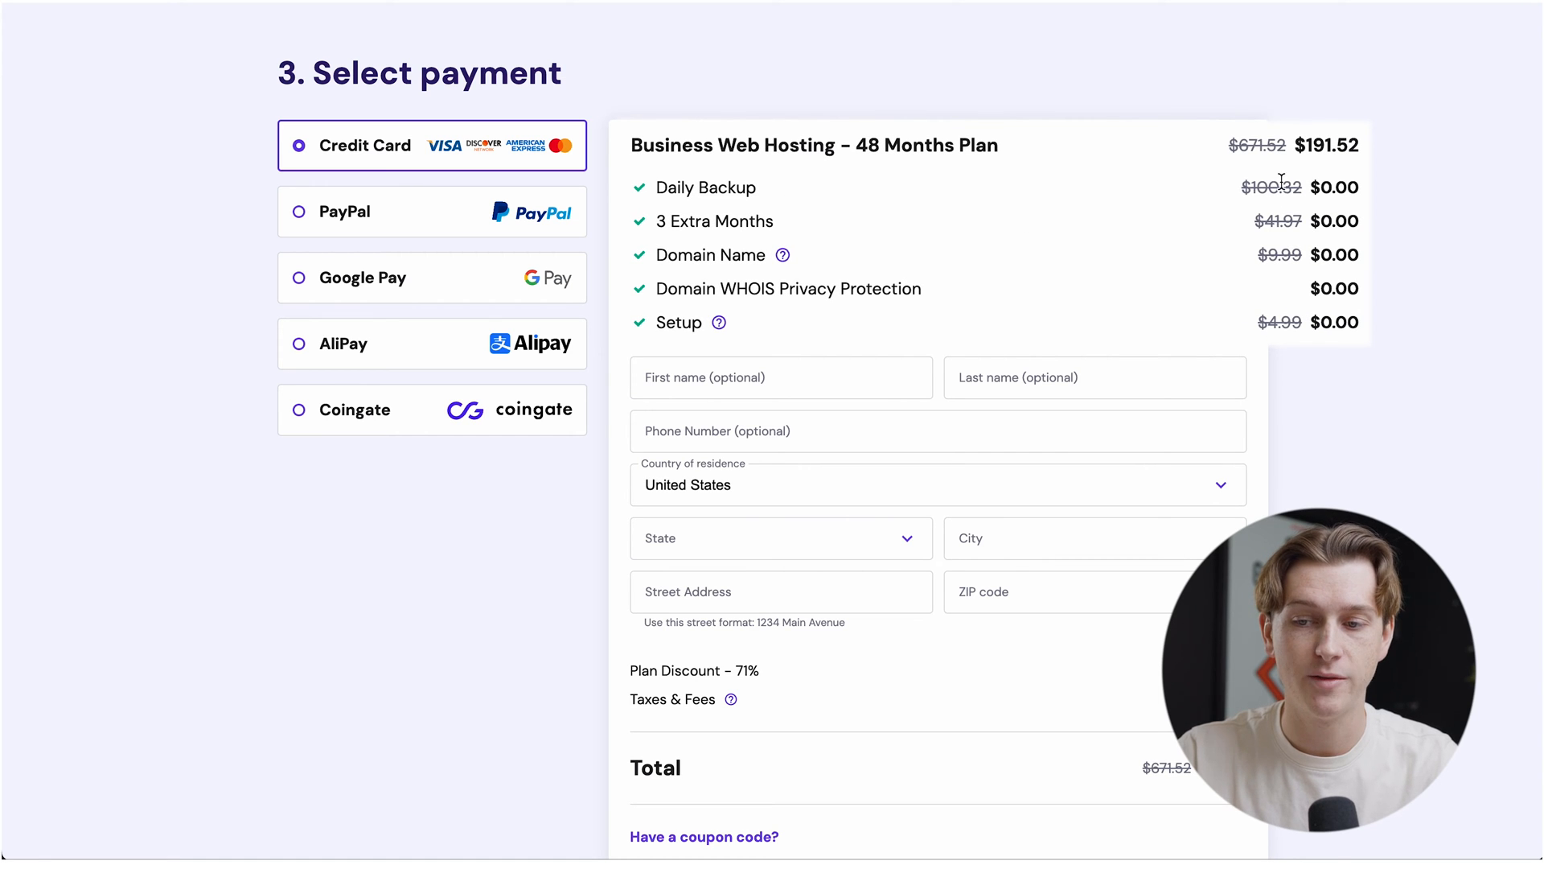
{"action": "scroll", "scroll_direction": "down", "scroll_amount": 3}
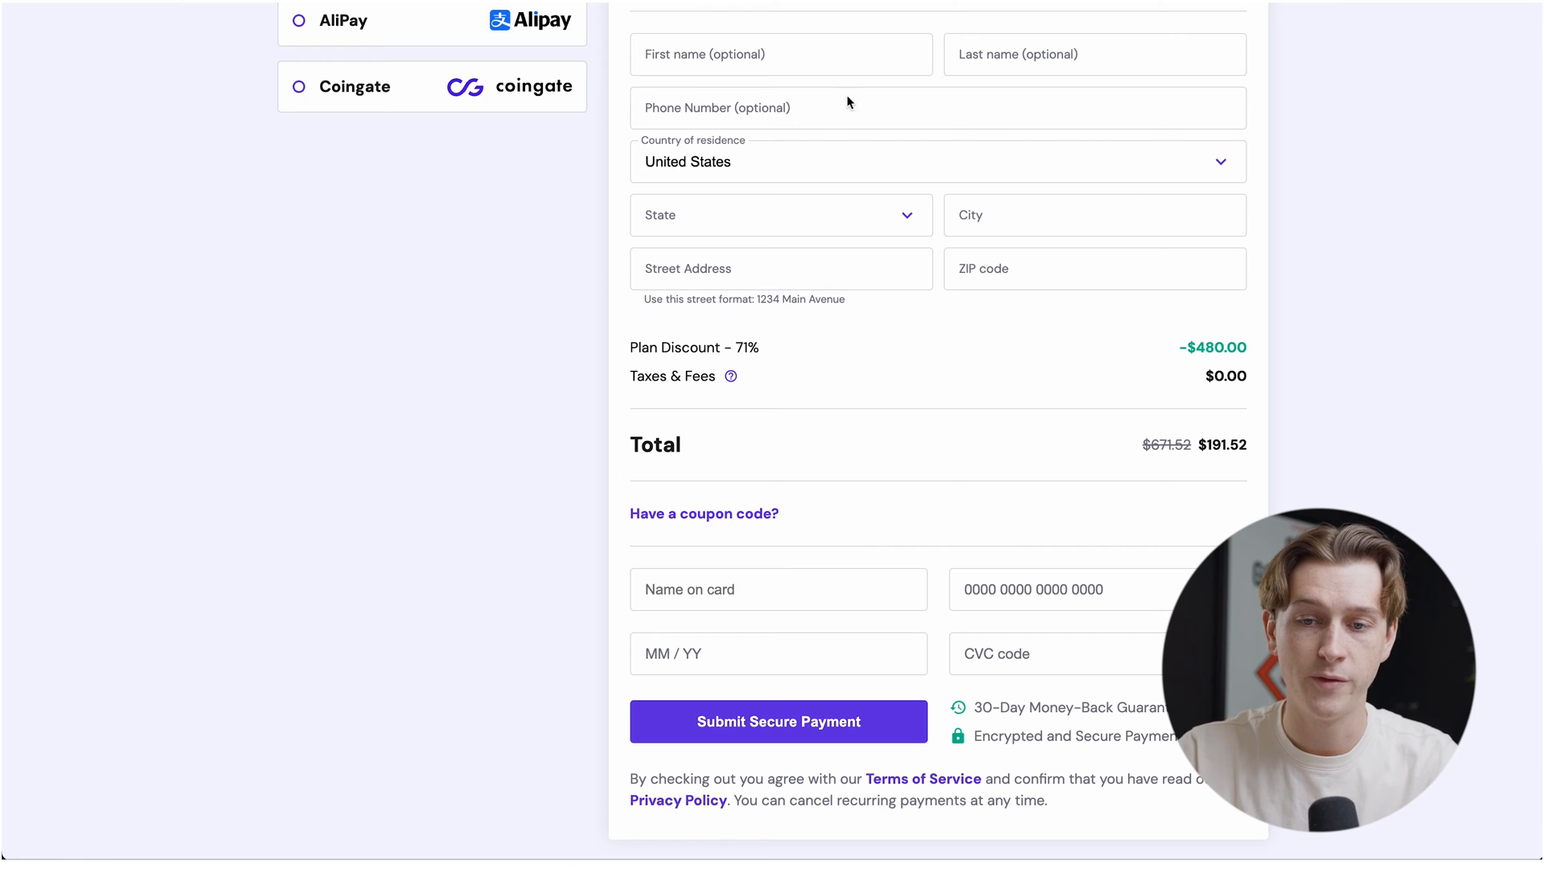
{"action": "scroll", "scroll_direction": "down", "scroll_amount": 3}
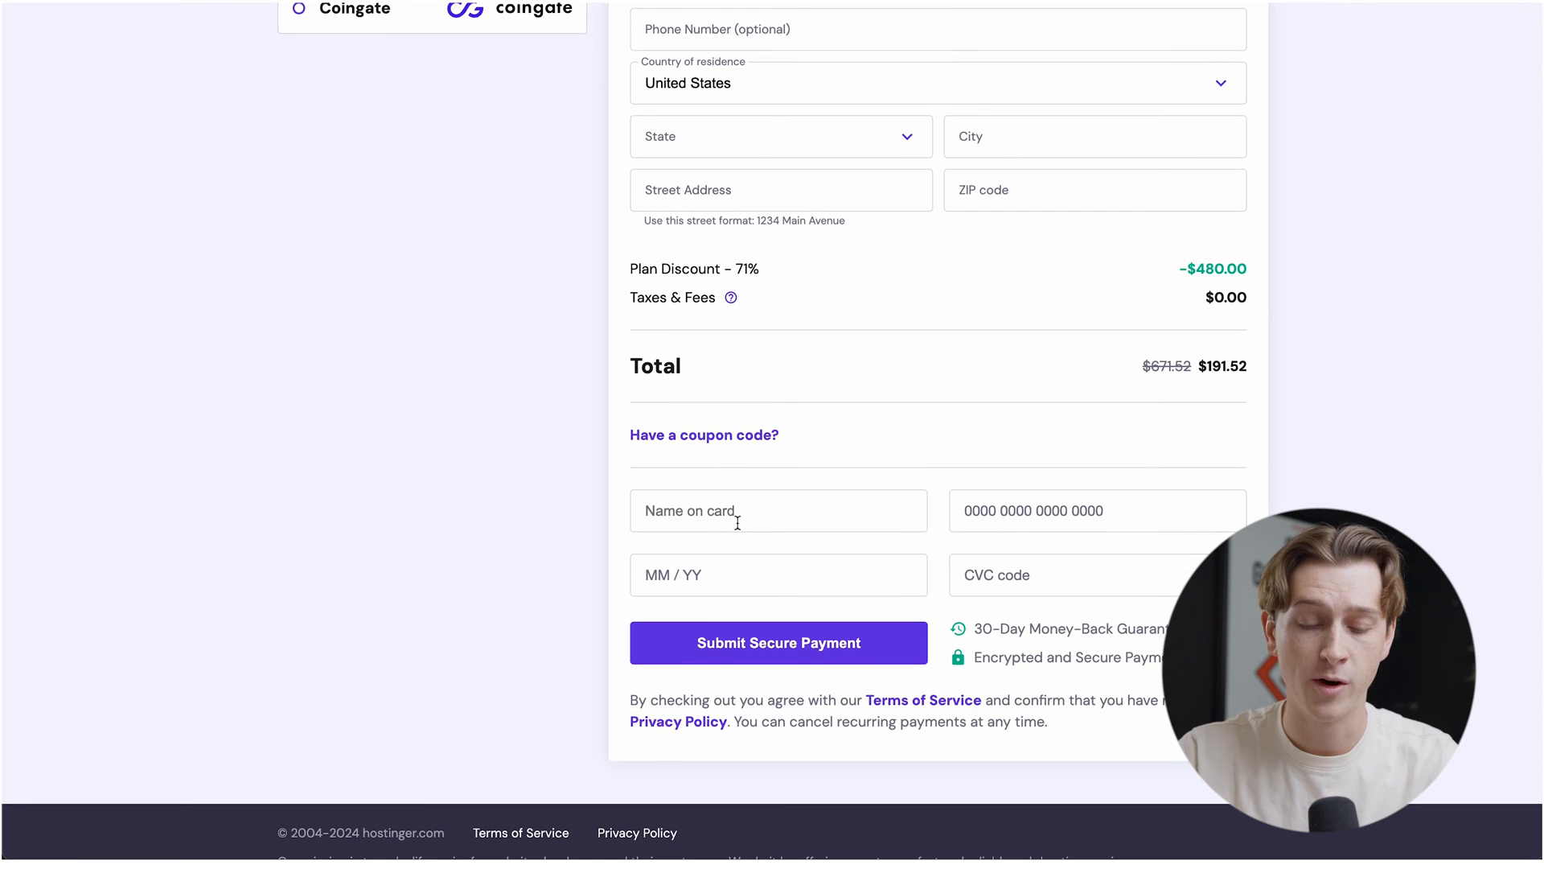
{"action": "type", "text": "MYFIRSTWEBSITE"}
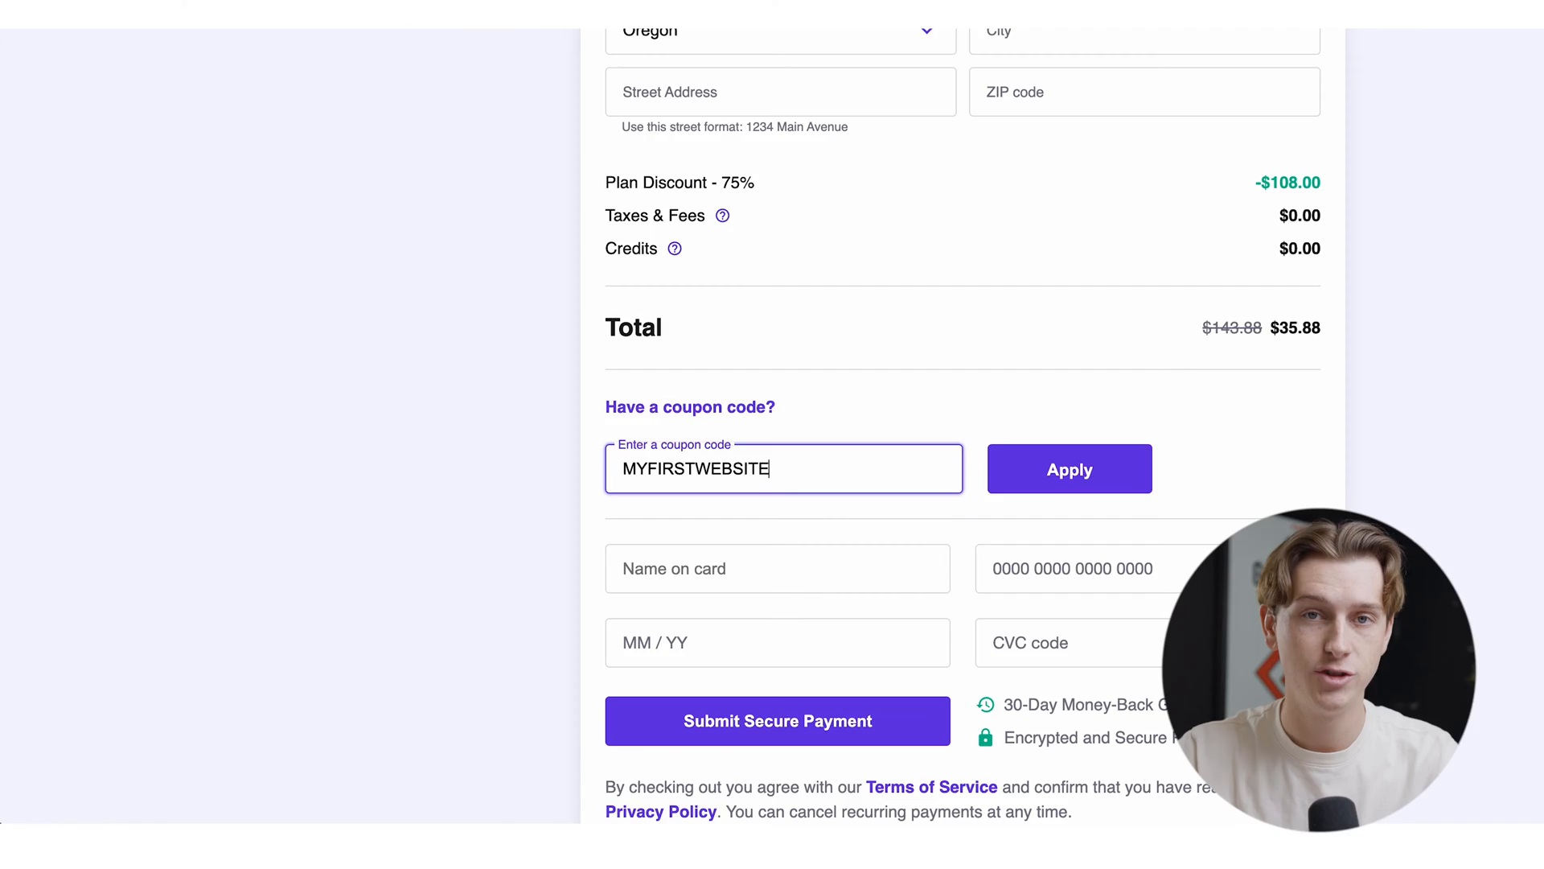
{"action": "left_click", "coordinate": [1068, 468]}
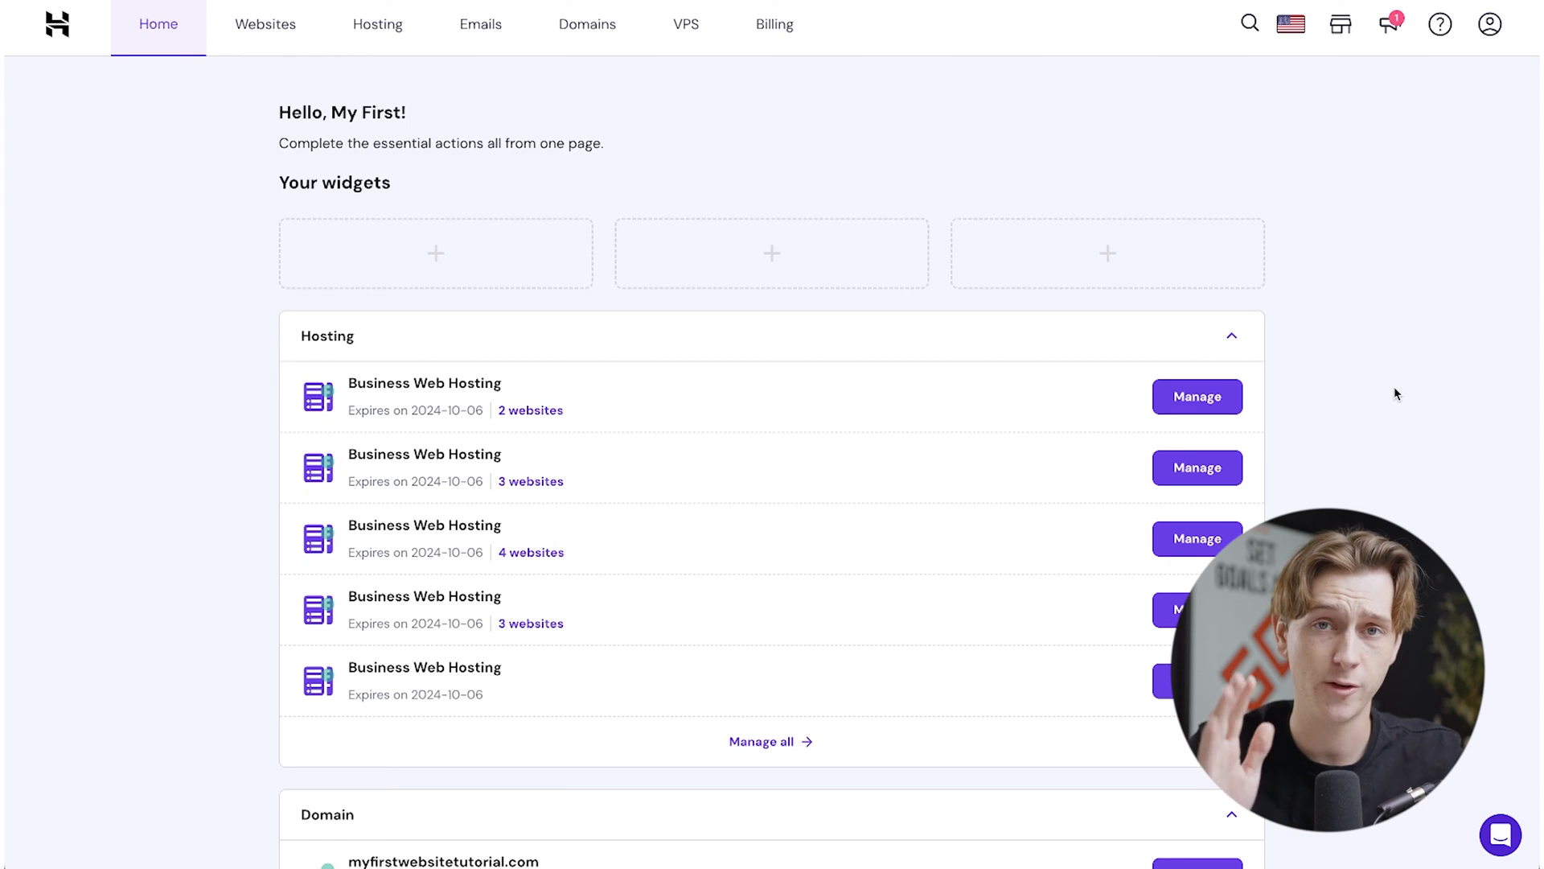
{"action": "mouse_move", "coordinate": [1196, 396]}
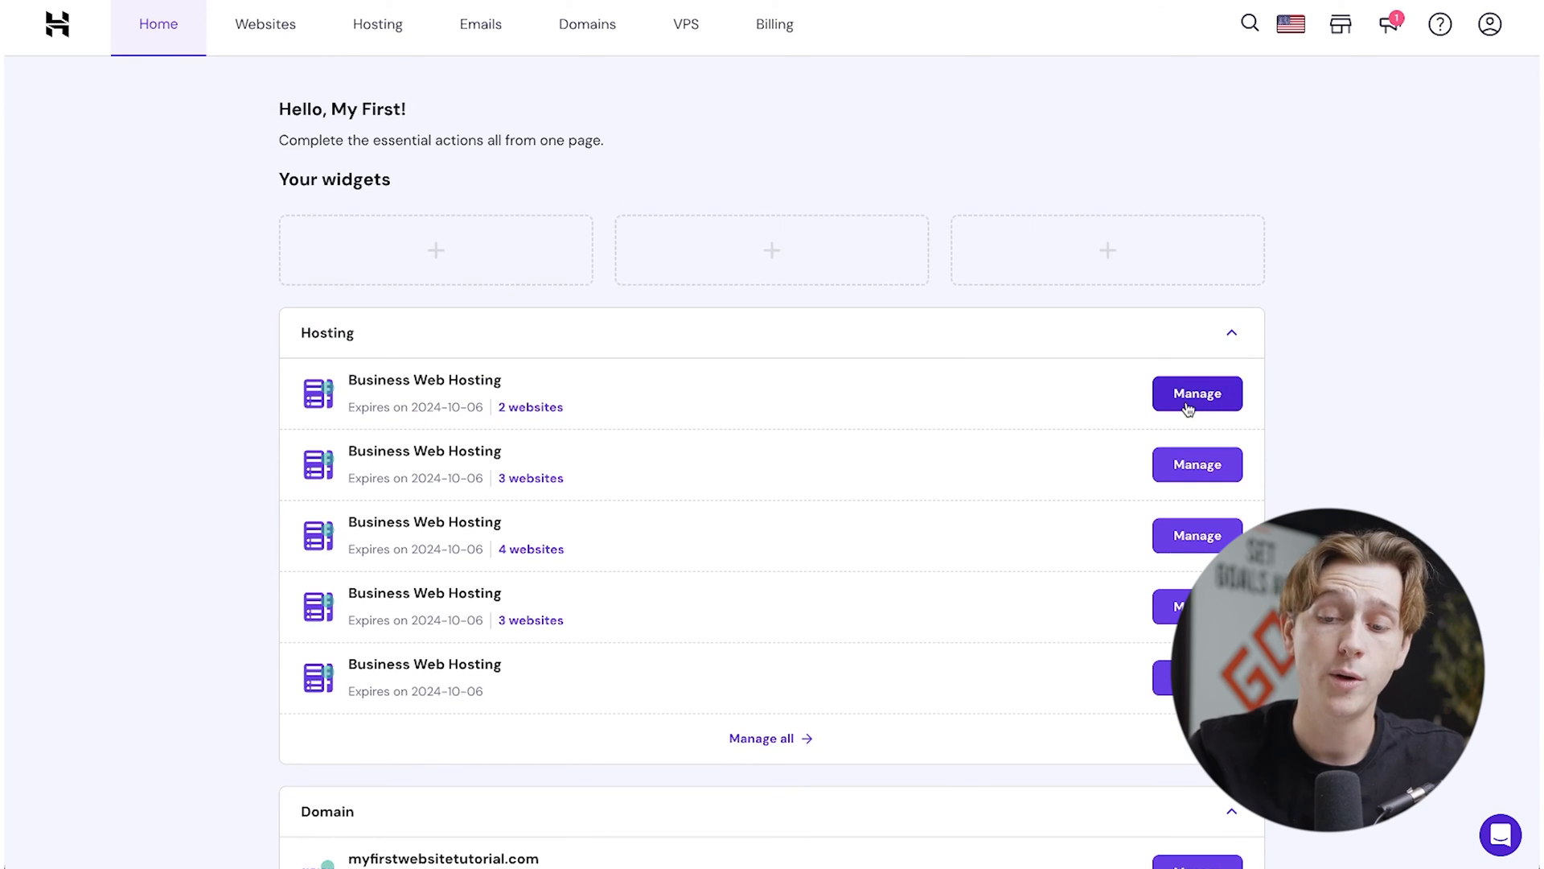
{"action": "mouse_move", "coordinate": [1018, 454]}
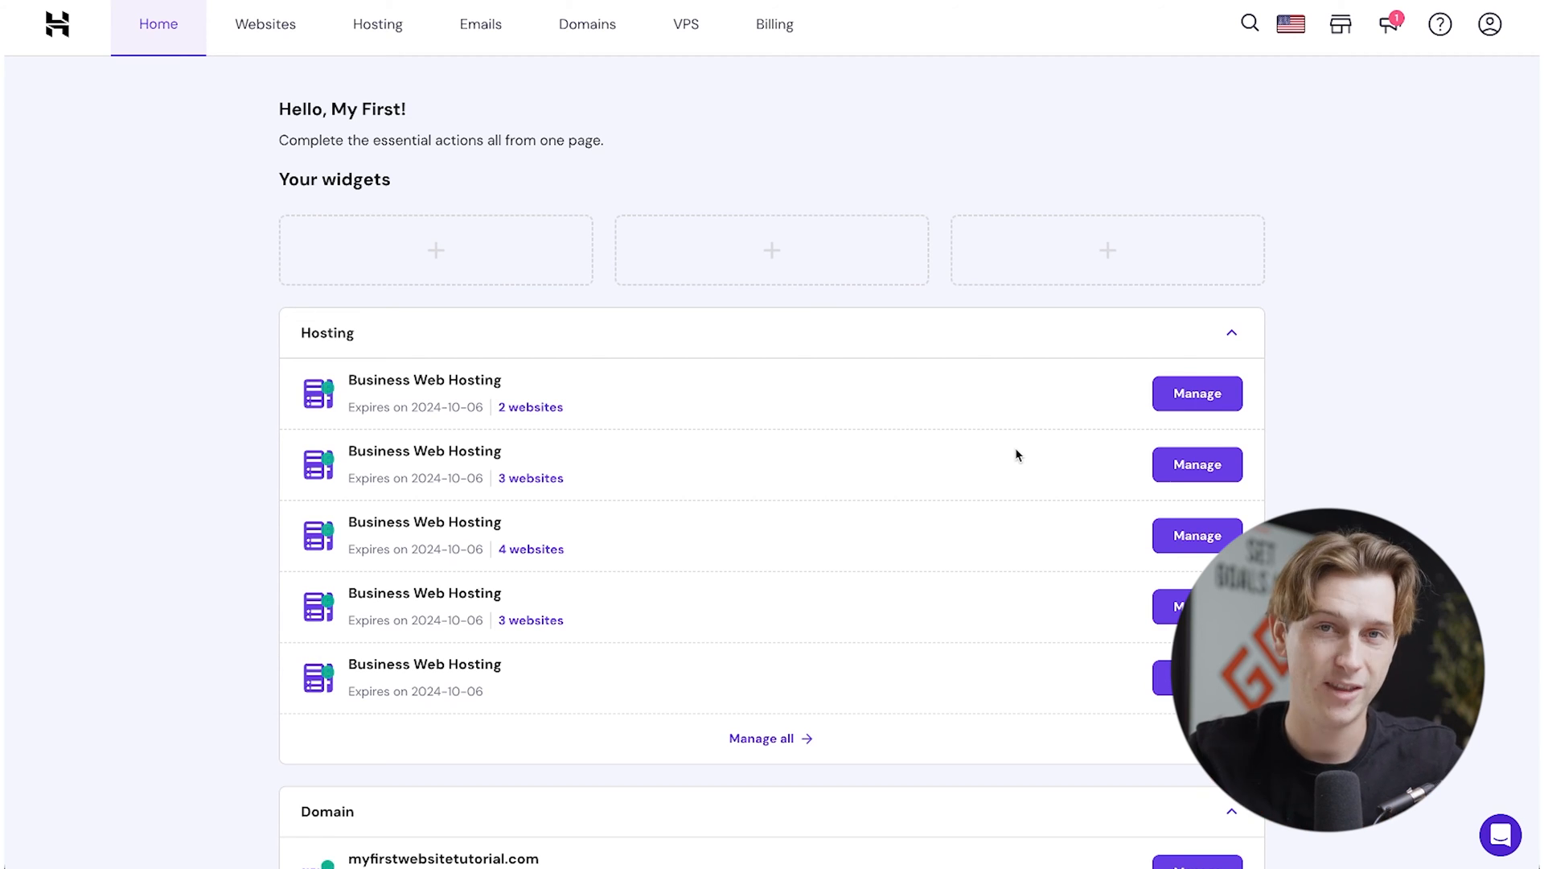
From the Websites list, start adding a website and choose See All Options
{"action": "left_click", "coordinate": [265, 24]}
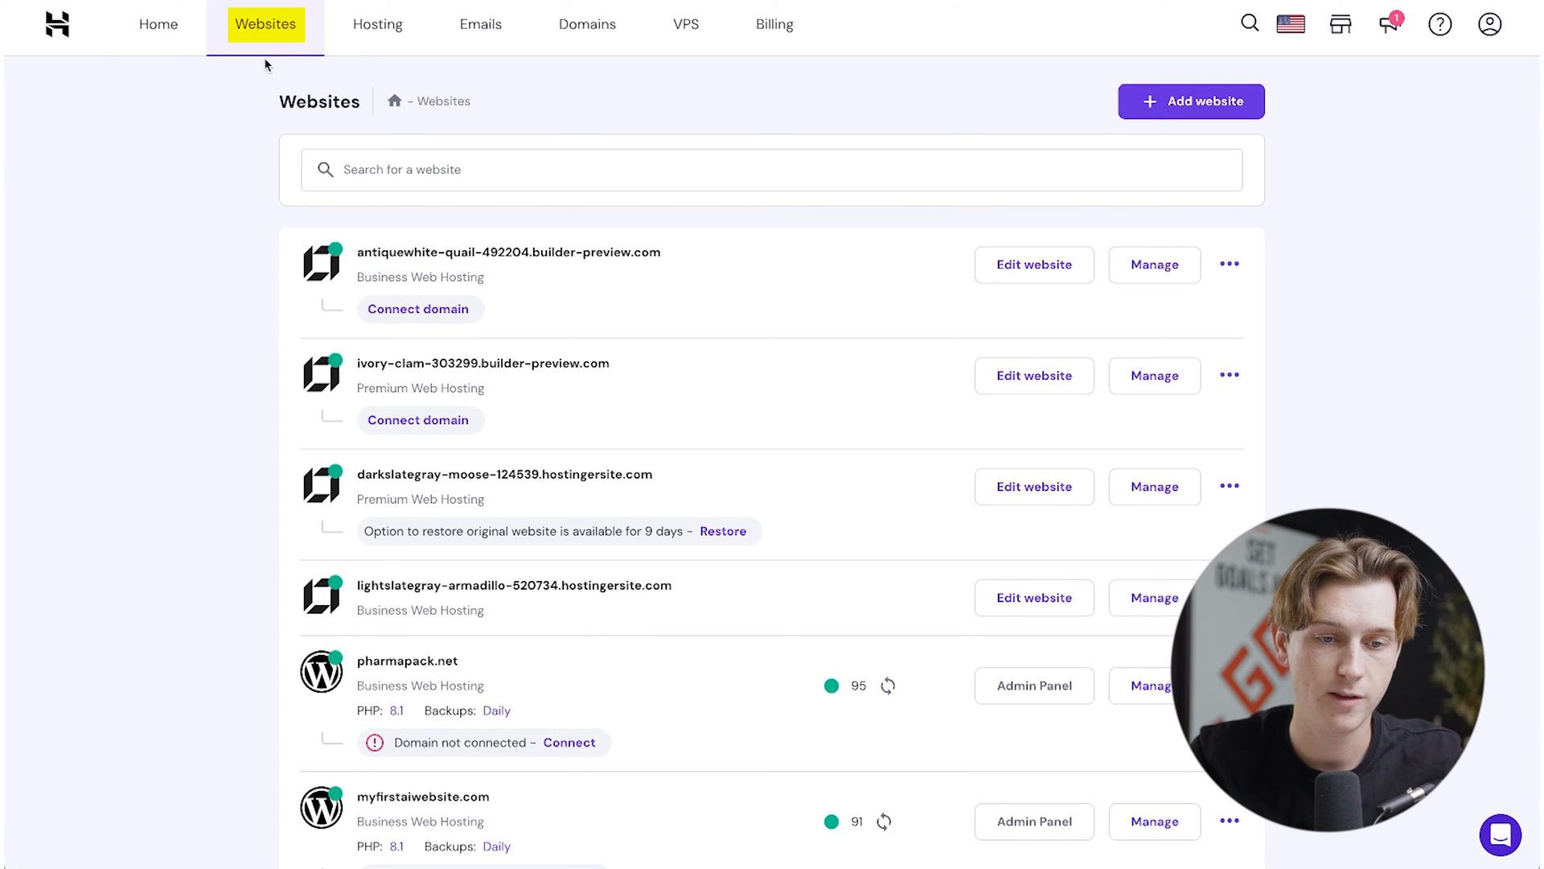
{"action": "mouse_move", "coordinate": [920, 396]}
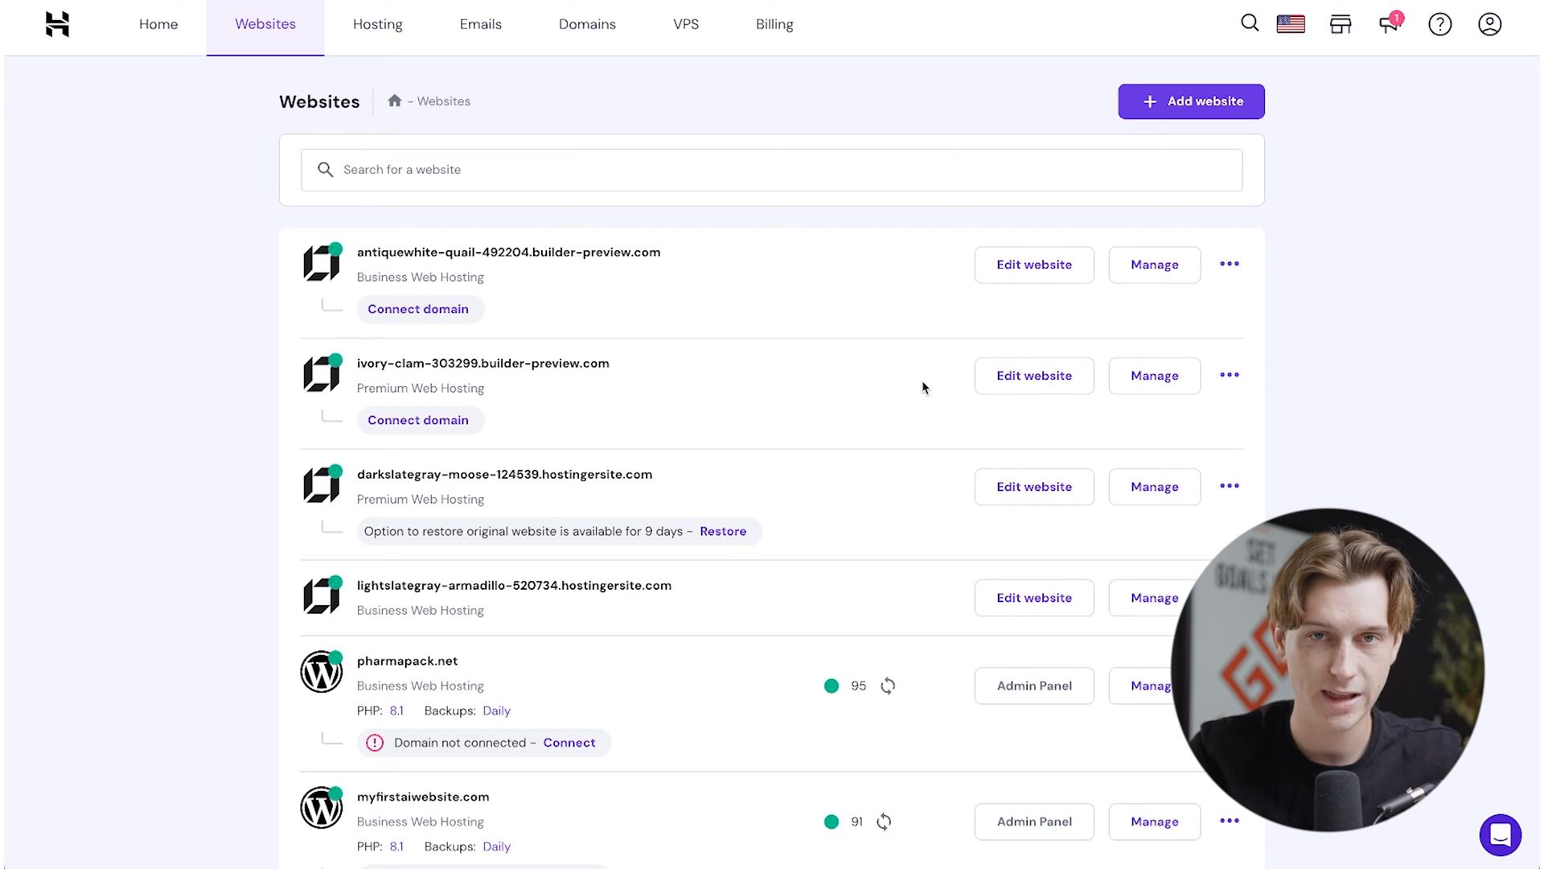
{"action": "mouse_move", "coordinate": [1008, 402]}
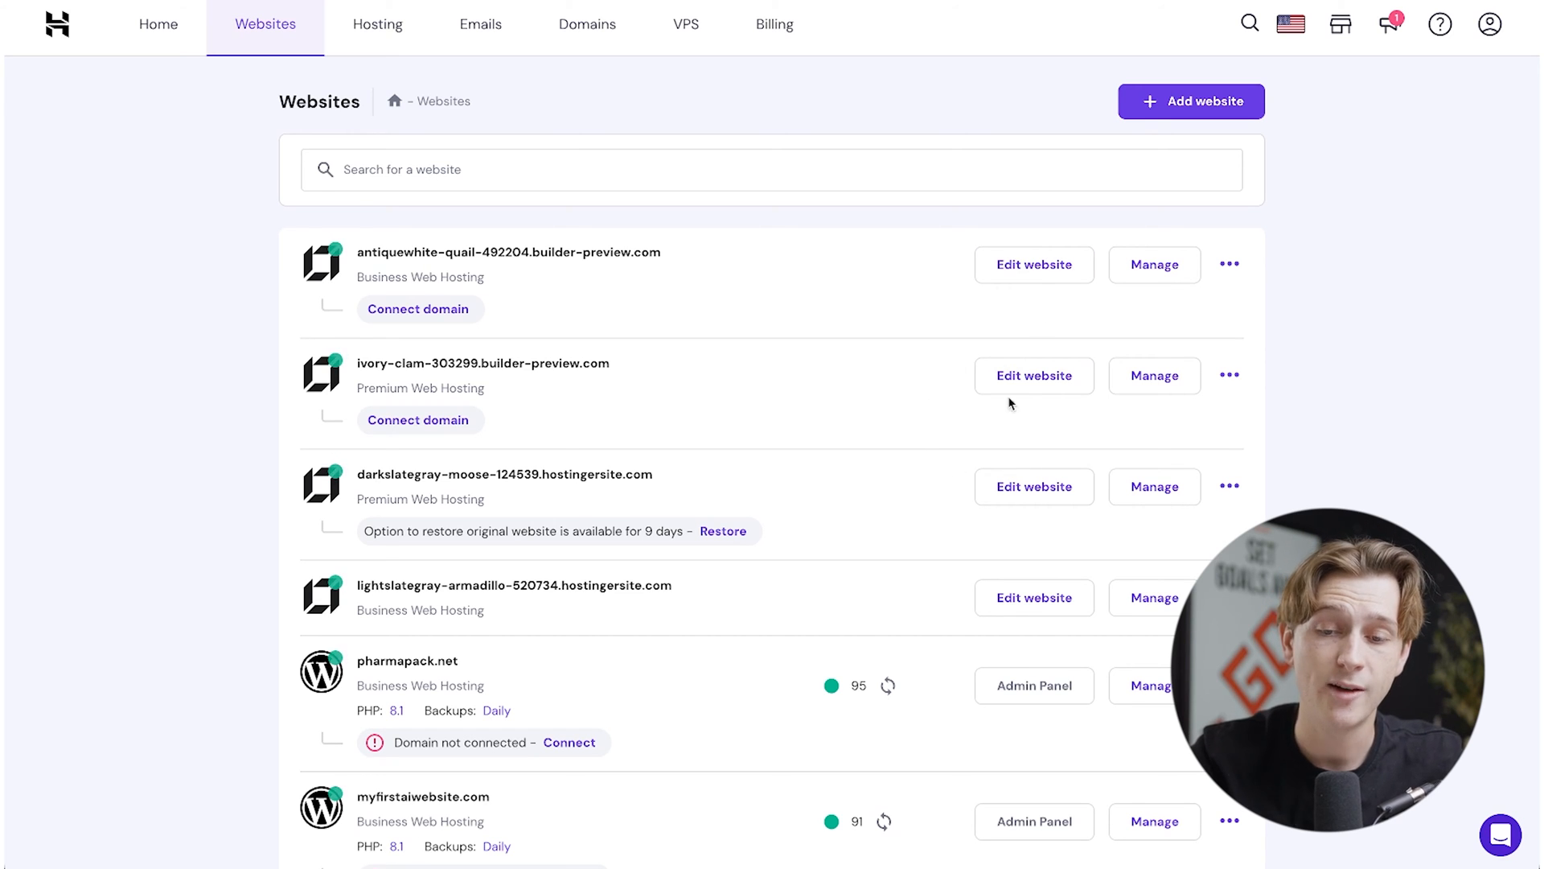
{"action": "mouse_move", "coordinate": [915, 392]}
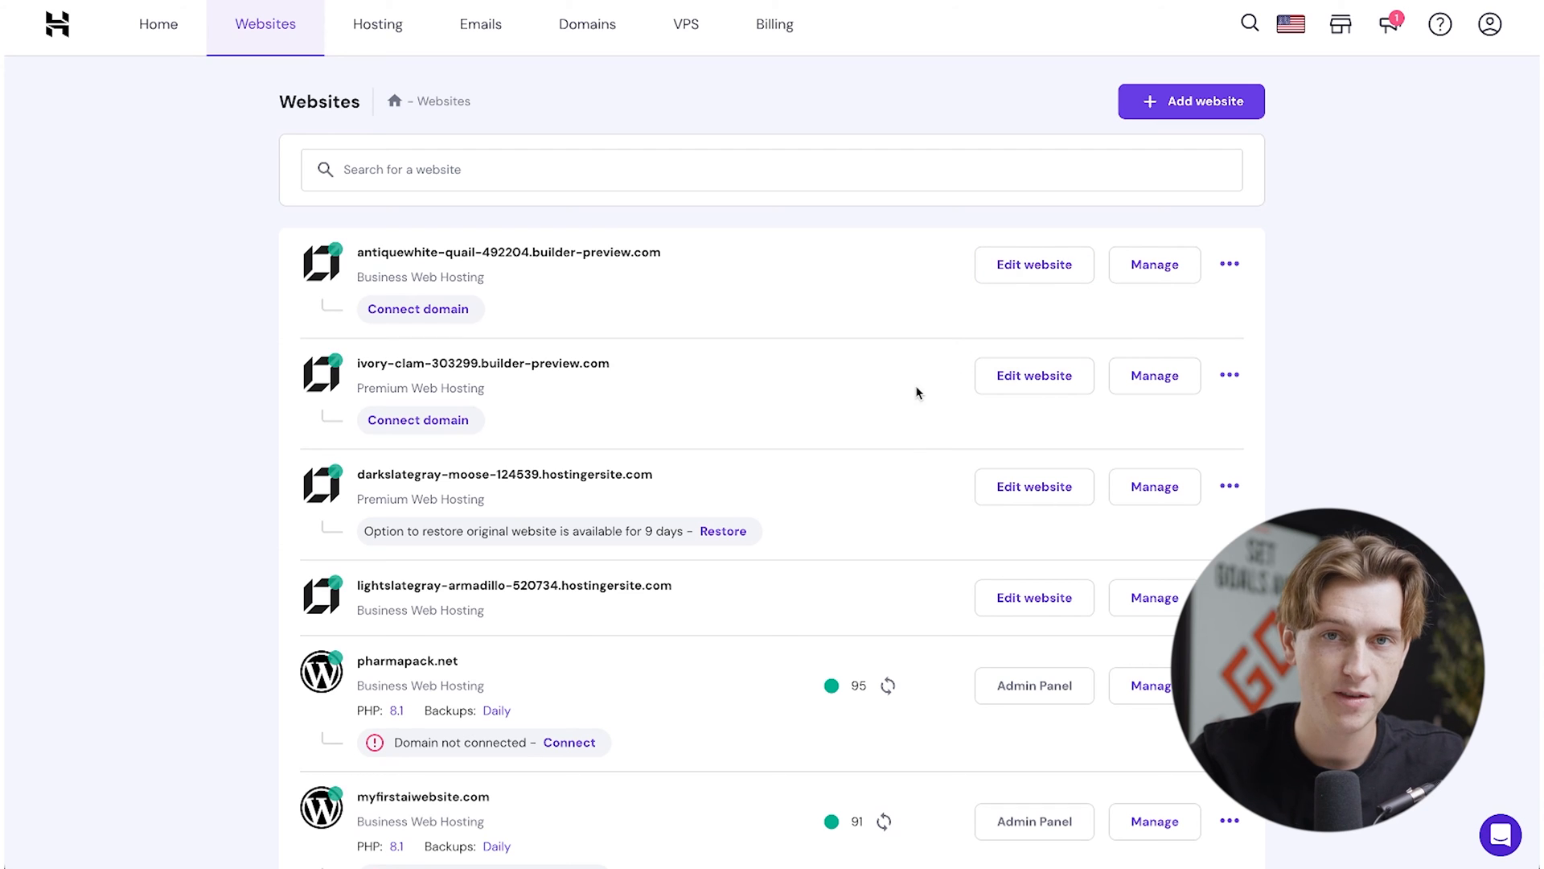
{"action": "mouse_move", "coordinate": [1191, 101]}
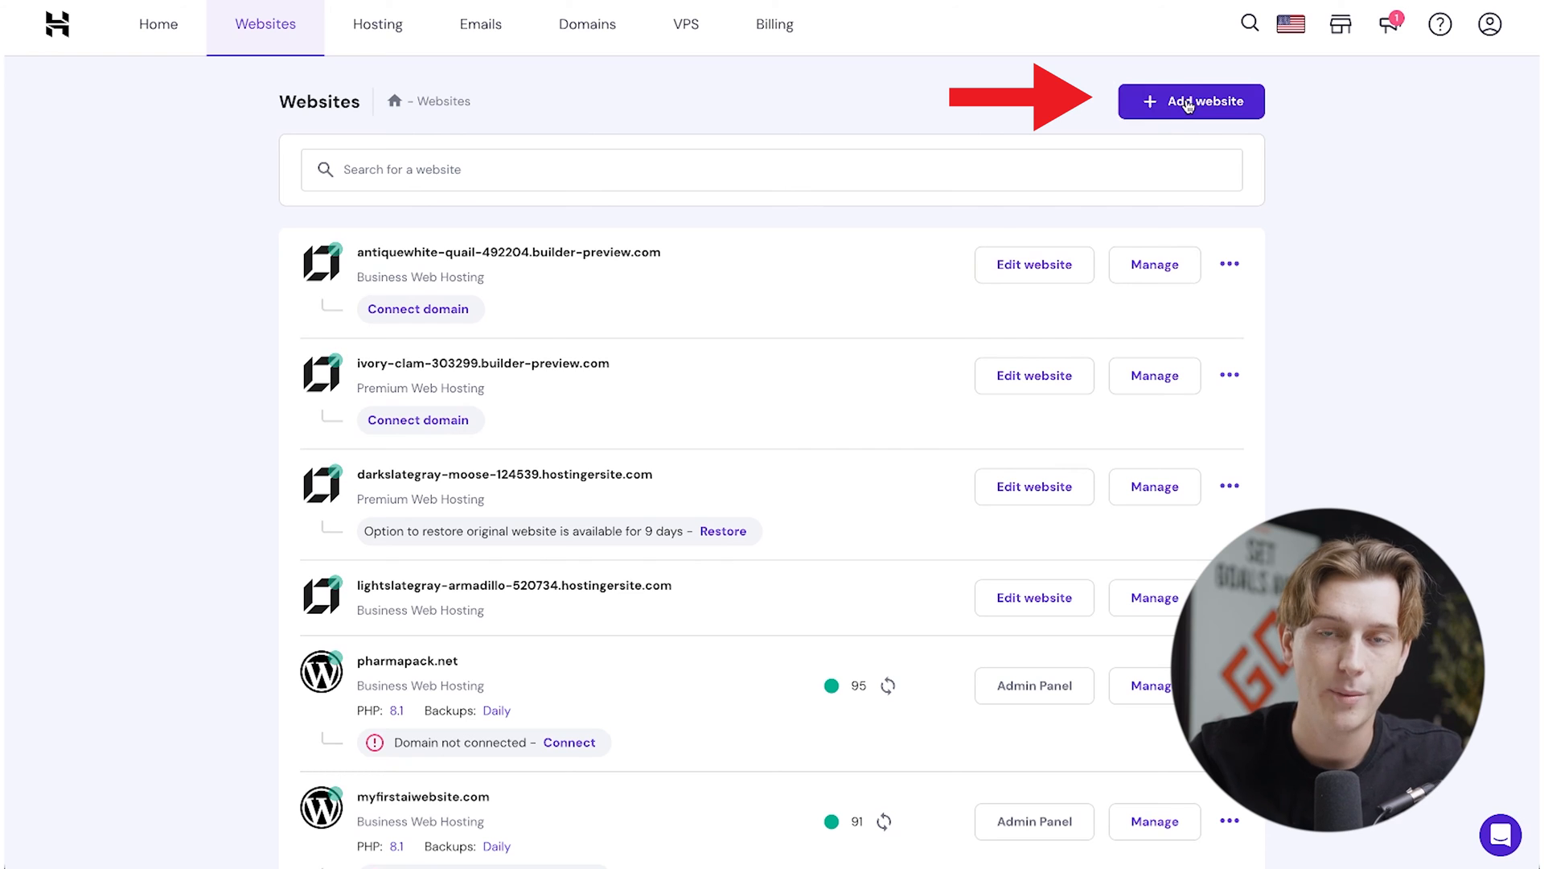
{"action": "left_click", "coordinate": [1190, 102]}
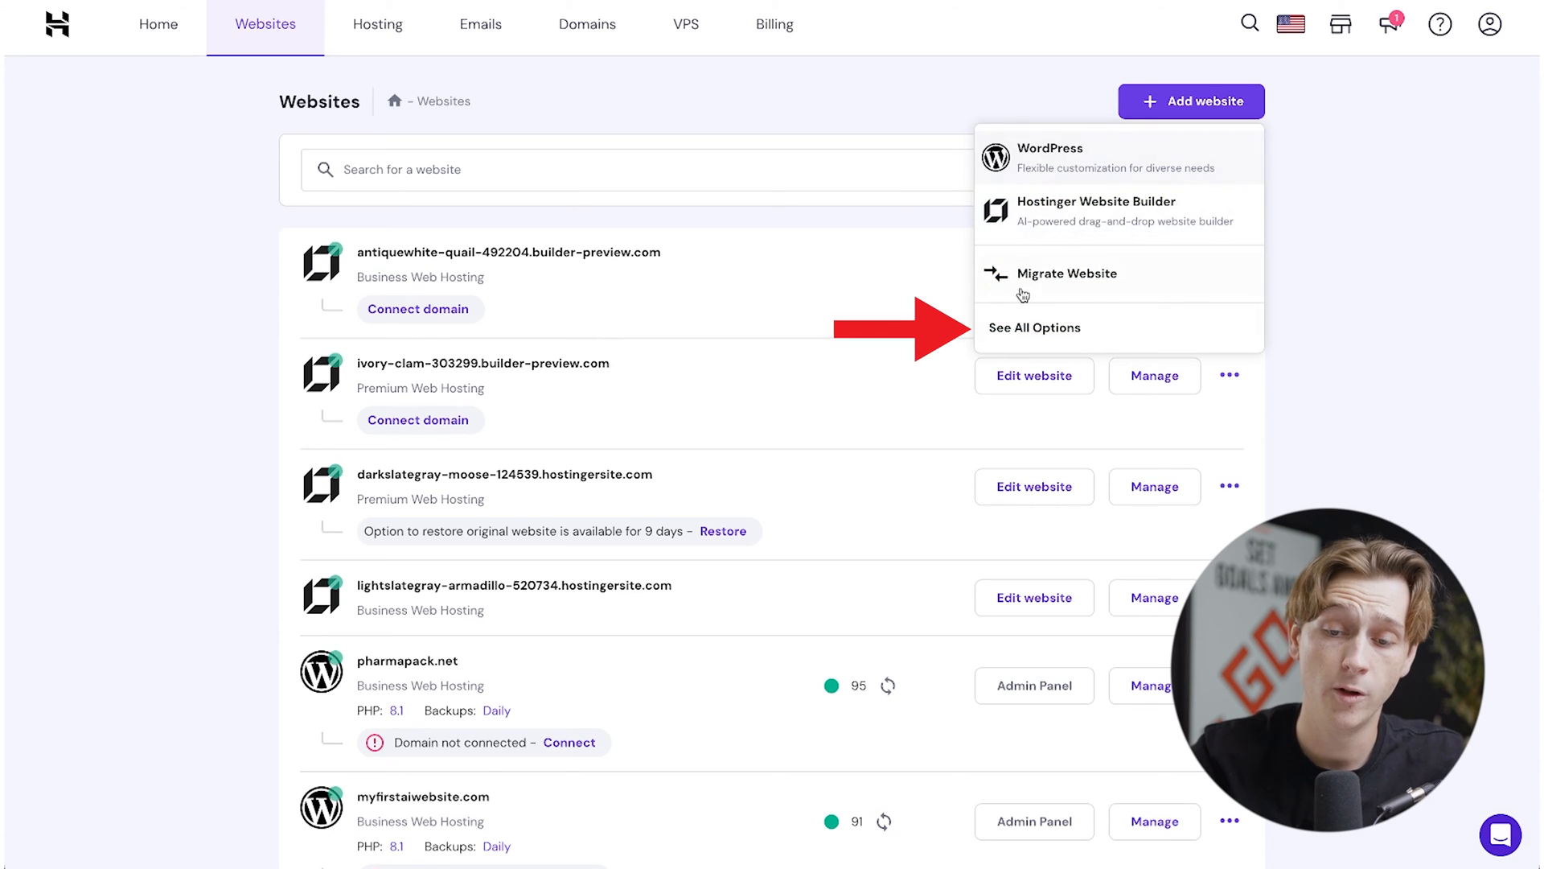
{"action": "left_click", "coordinate": [1190, 100]}
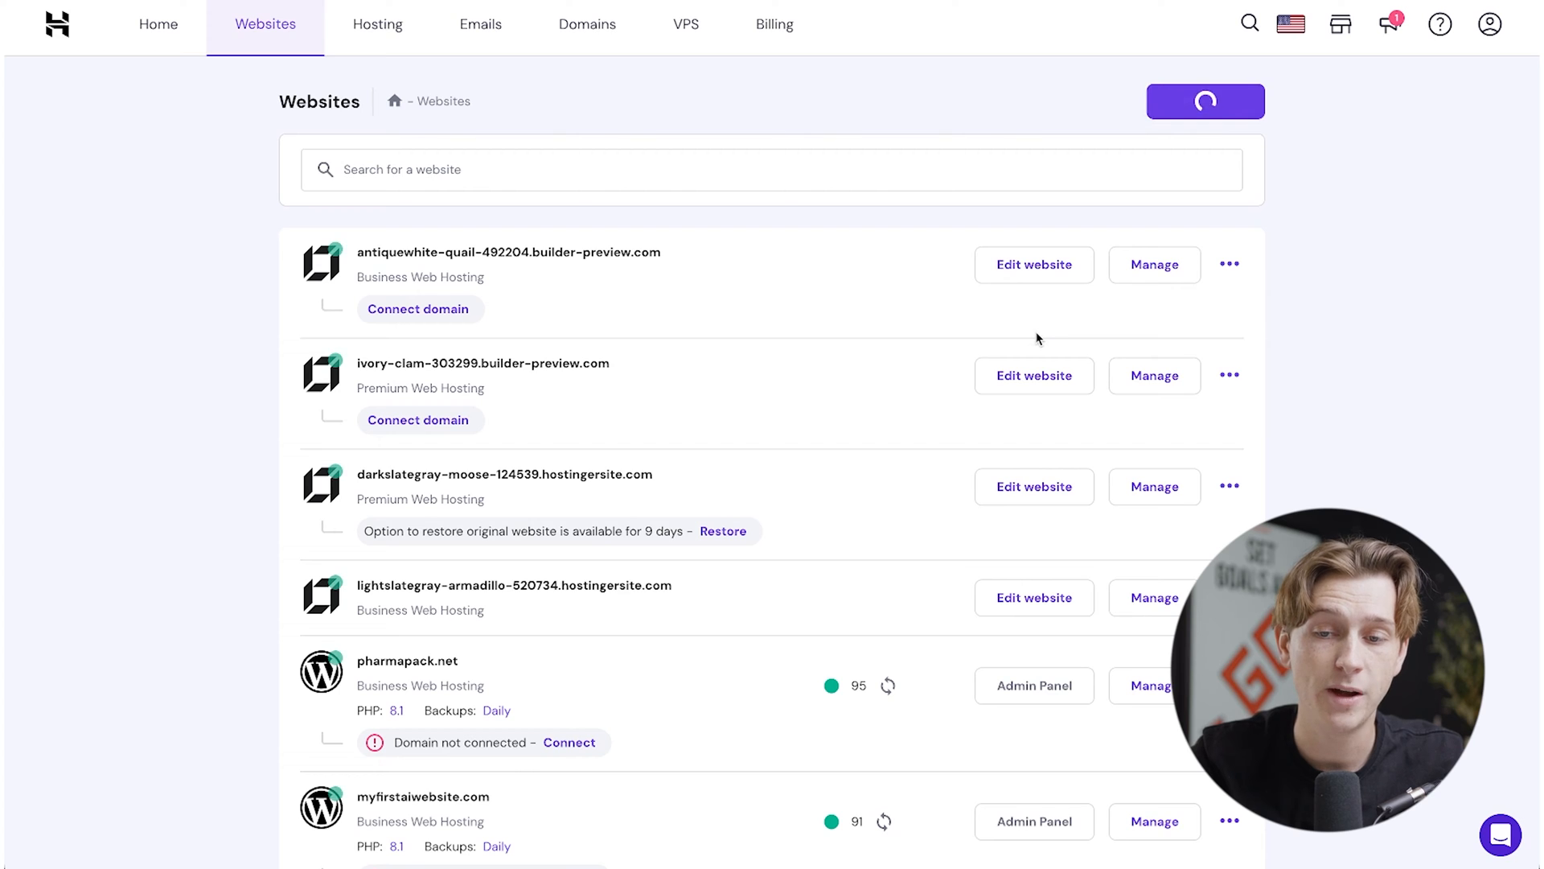
Pick Business Web Hosting in the Select a Hosting Plan dialog and confirm it
{"action": "left_click", "coordinate": [1205, 99]}
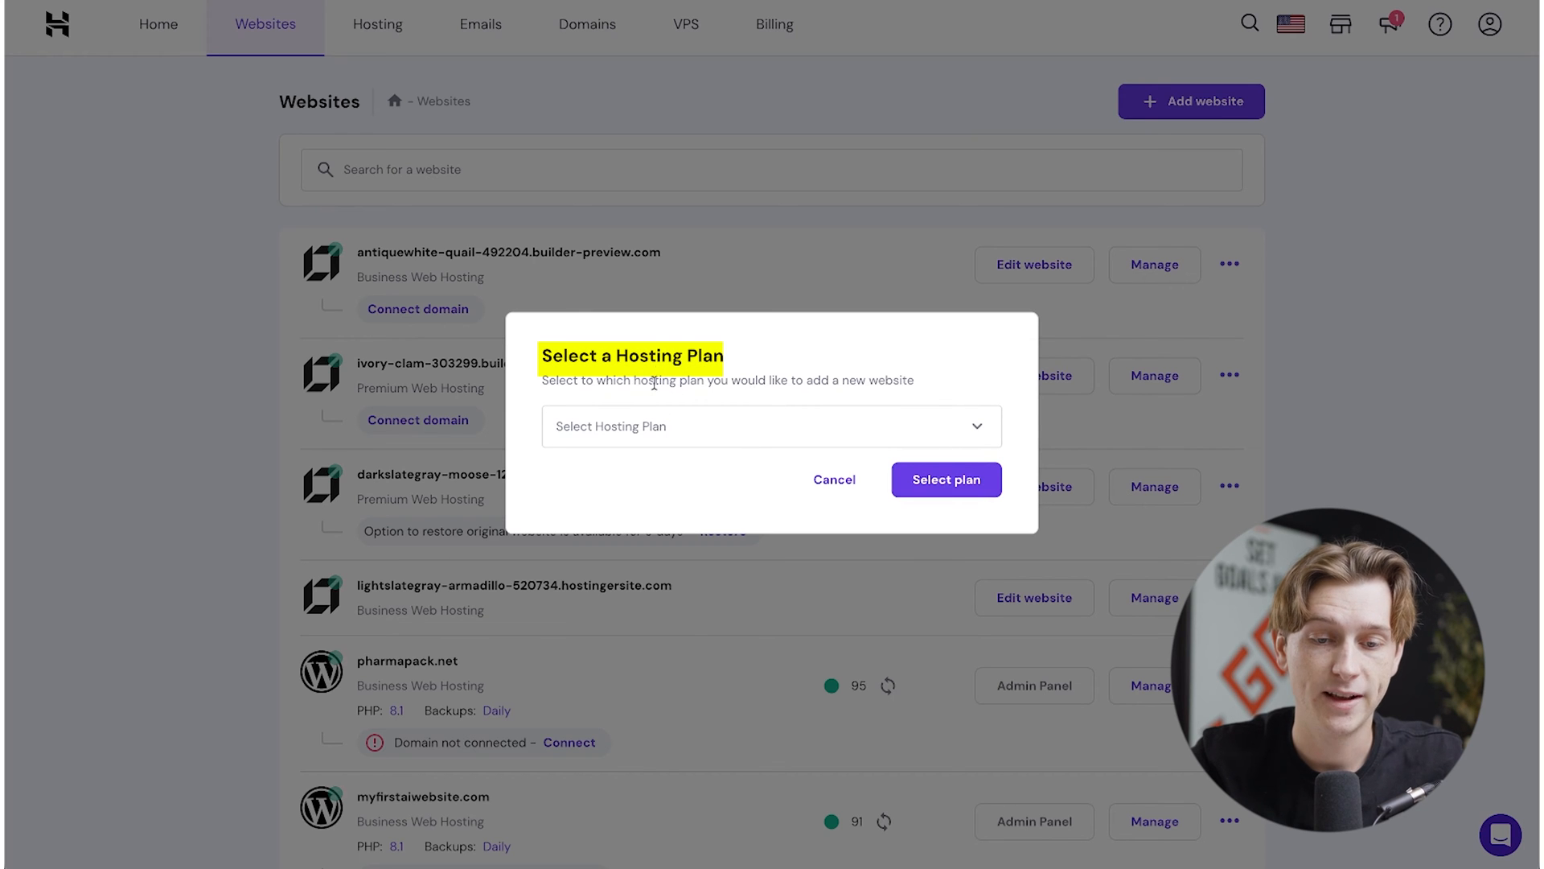
{"action": "left_click", "coordinate": [771, 425]}
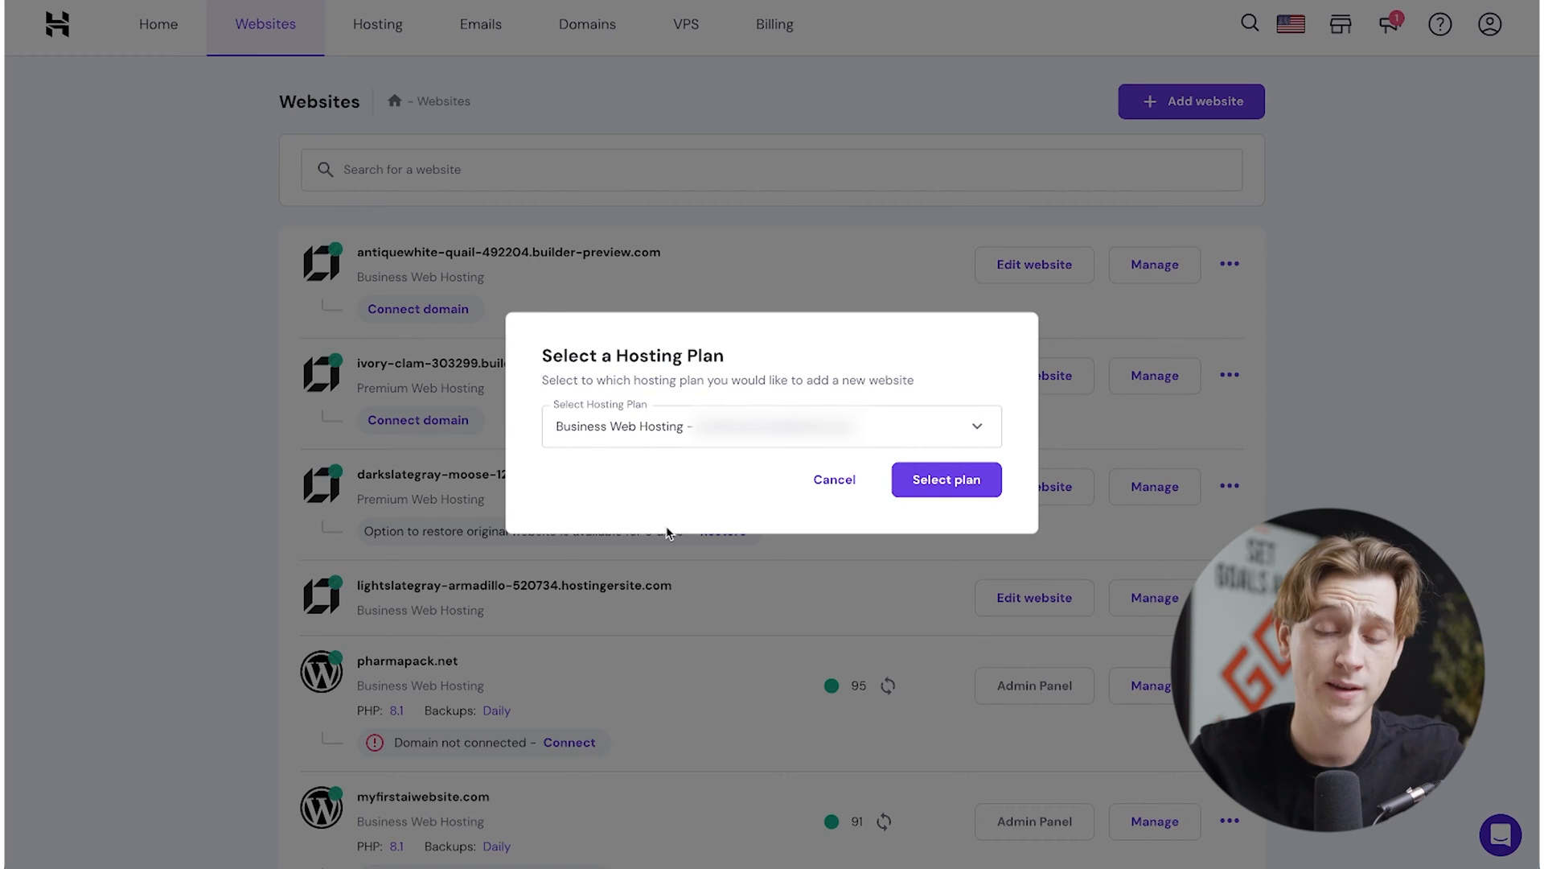
{"action": "left_click", "coordinate": [944, 480]}
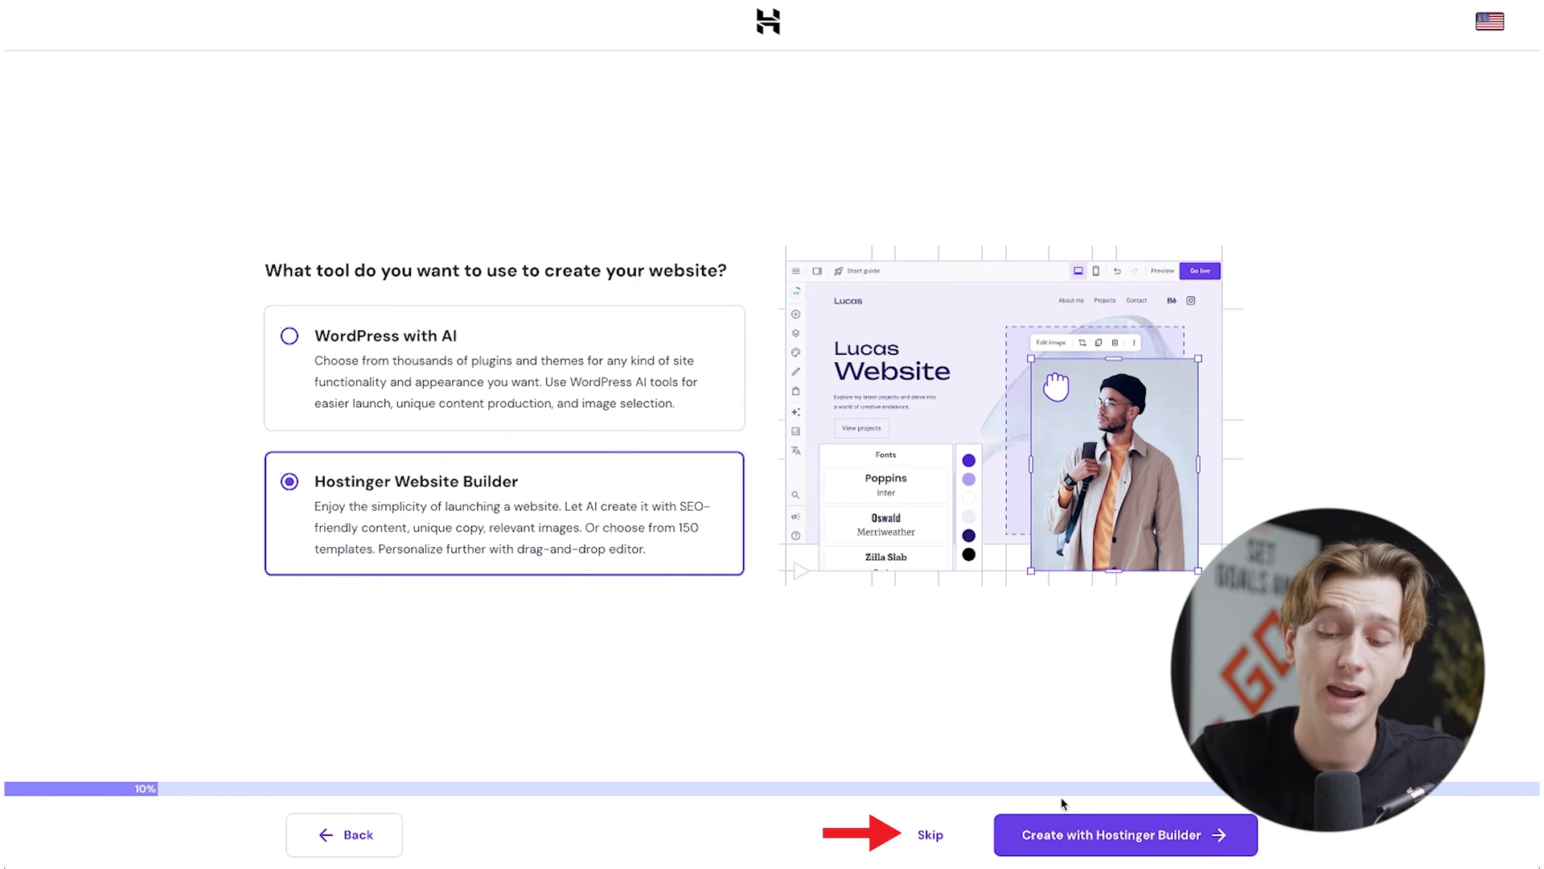
Skip past the tool choice with Hostinger Website Builder and use a temporary domain
{"action": "left_click", "coordinate": [1125, 834]}
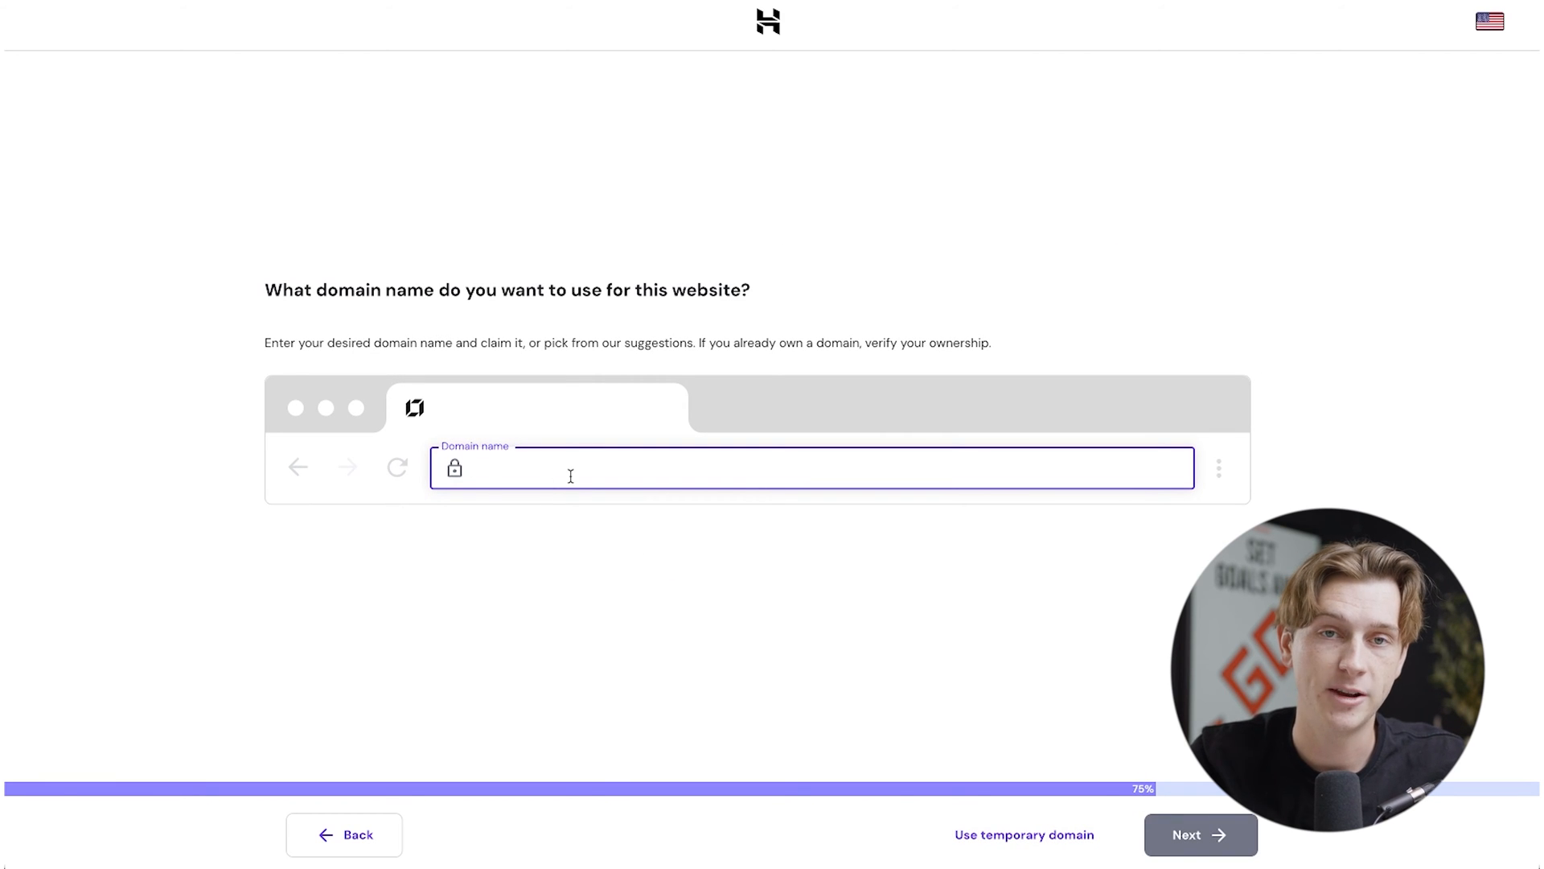
{"action": "mouse_move", "coordinate": [619, 468]}
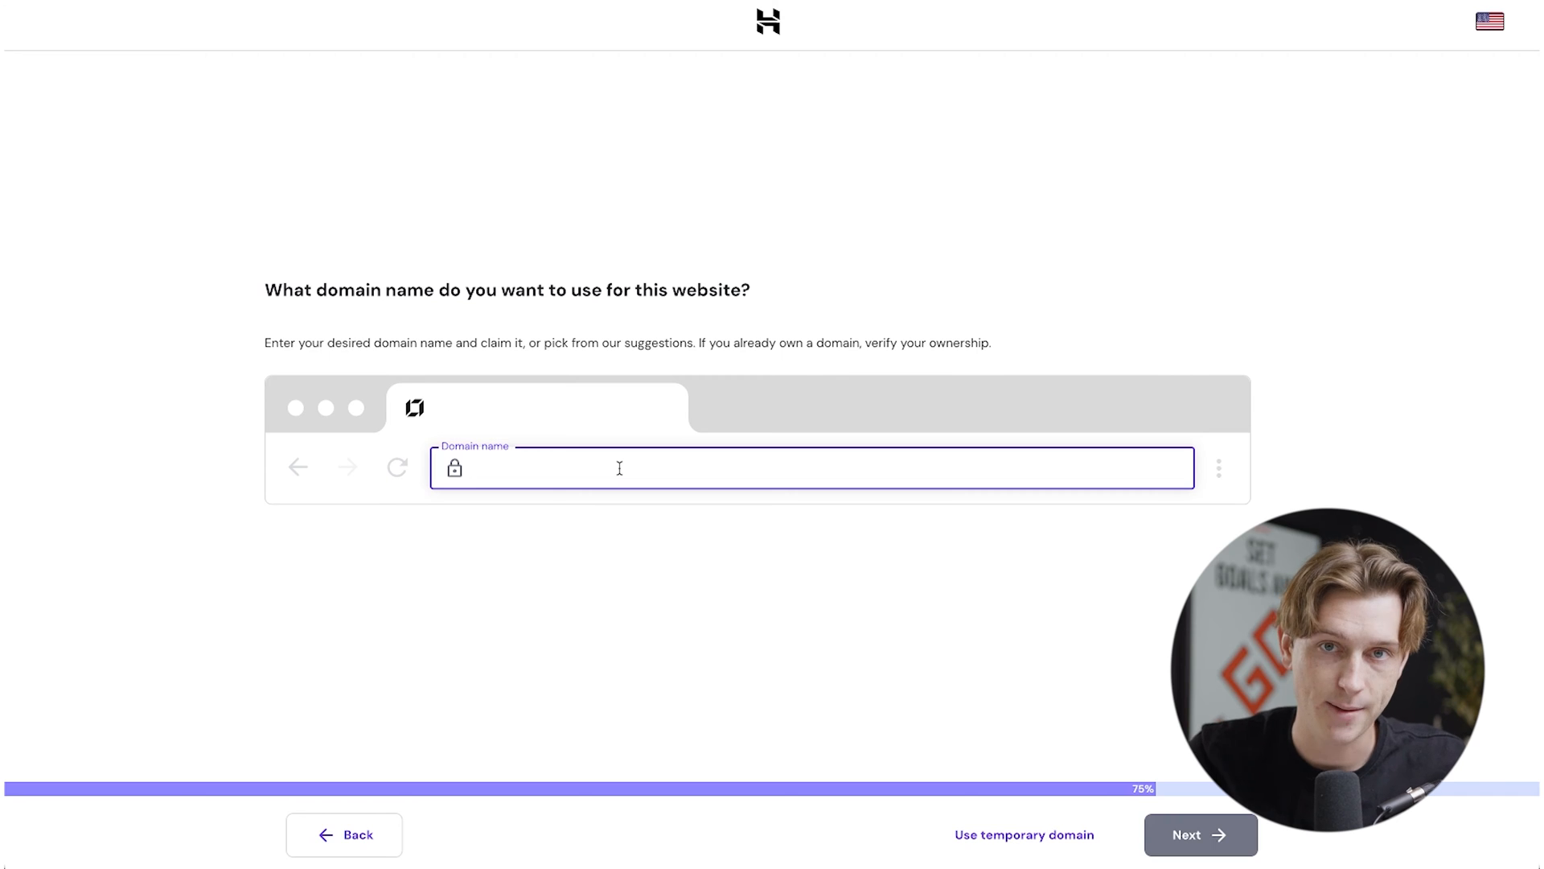
{"action": "left_click", "coordinate": [1200, 835]}
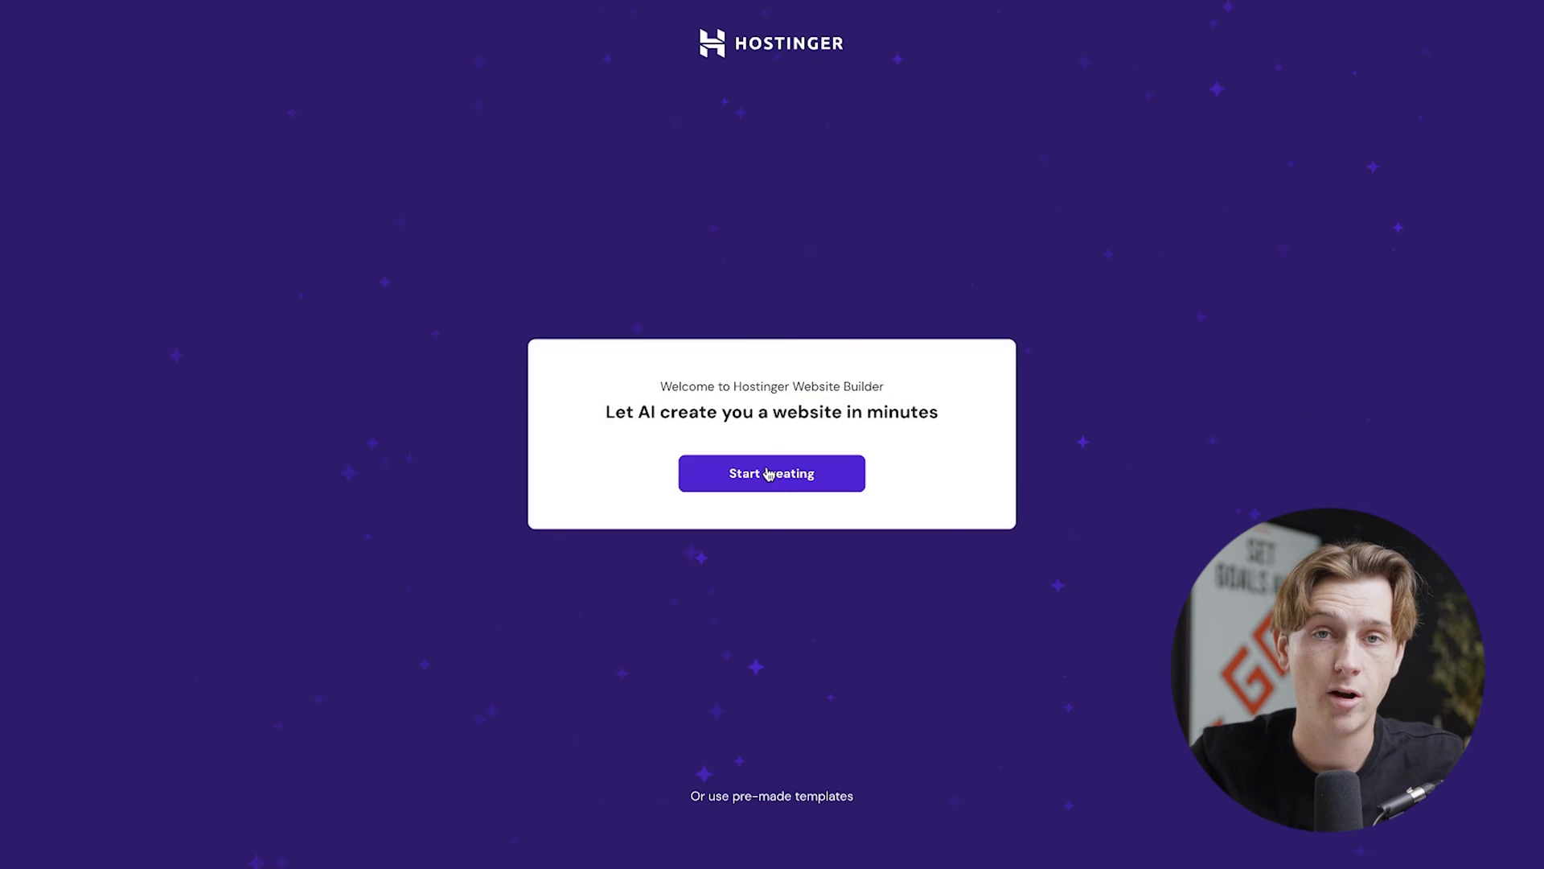
Fill the AI form with a brand name, Online store type and description 'th', then create the website
{"action": "left_click", "coordinate": [770, 473]}
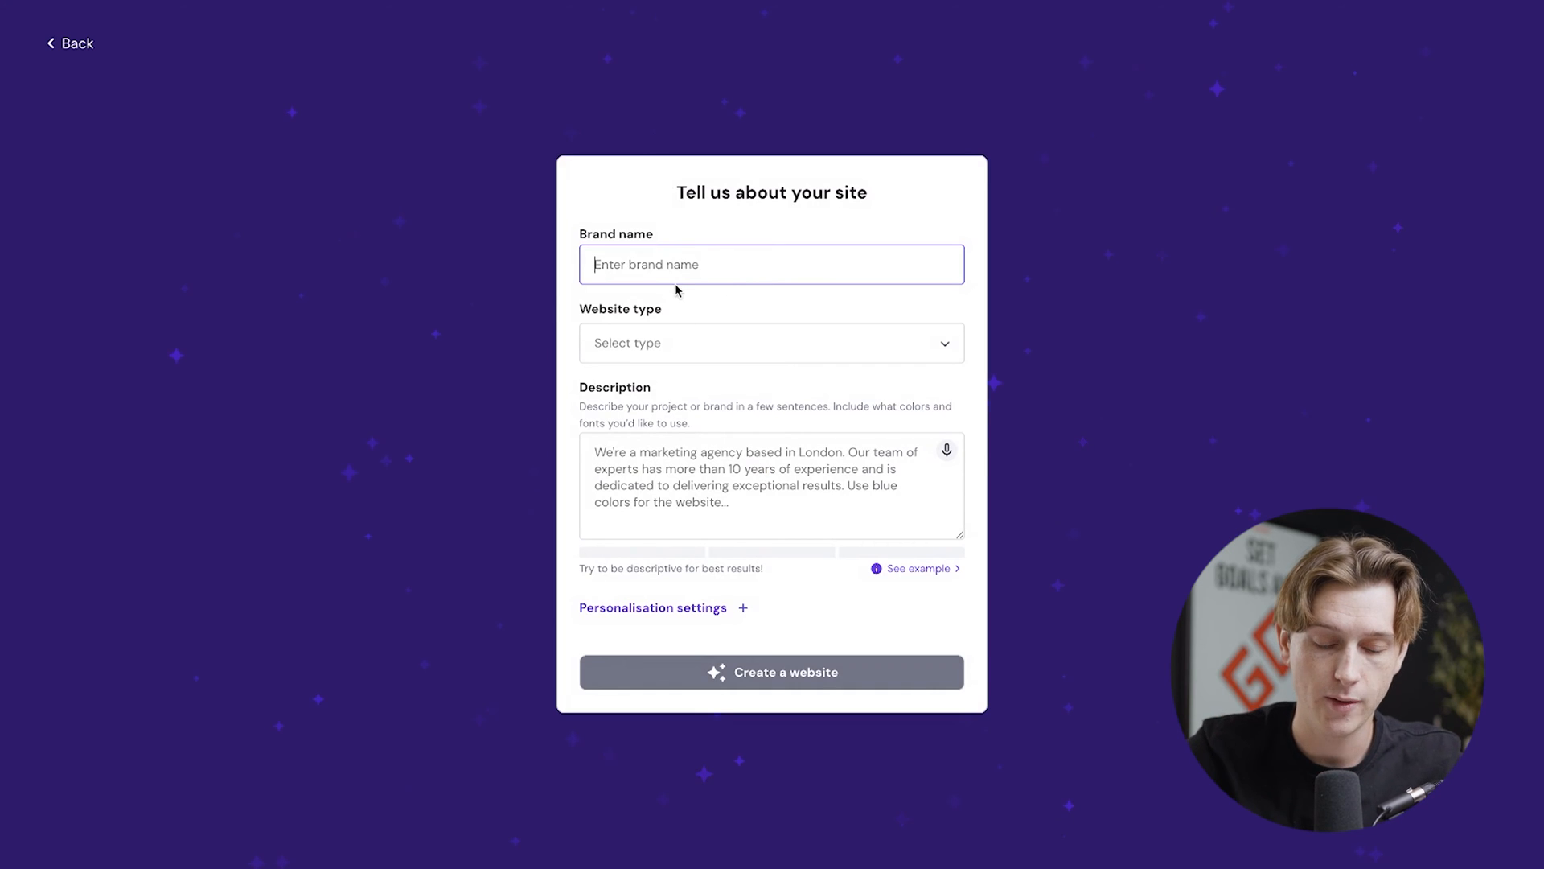
{"action": "left_click", "coordinate": [771, 342]}
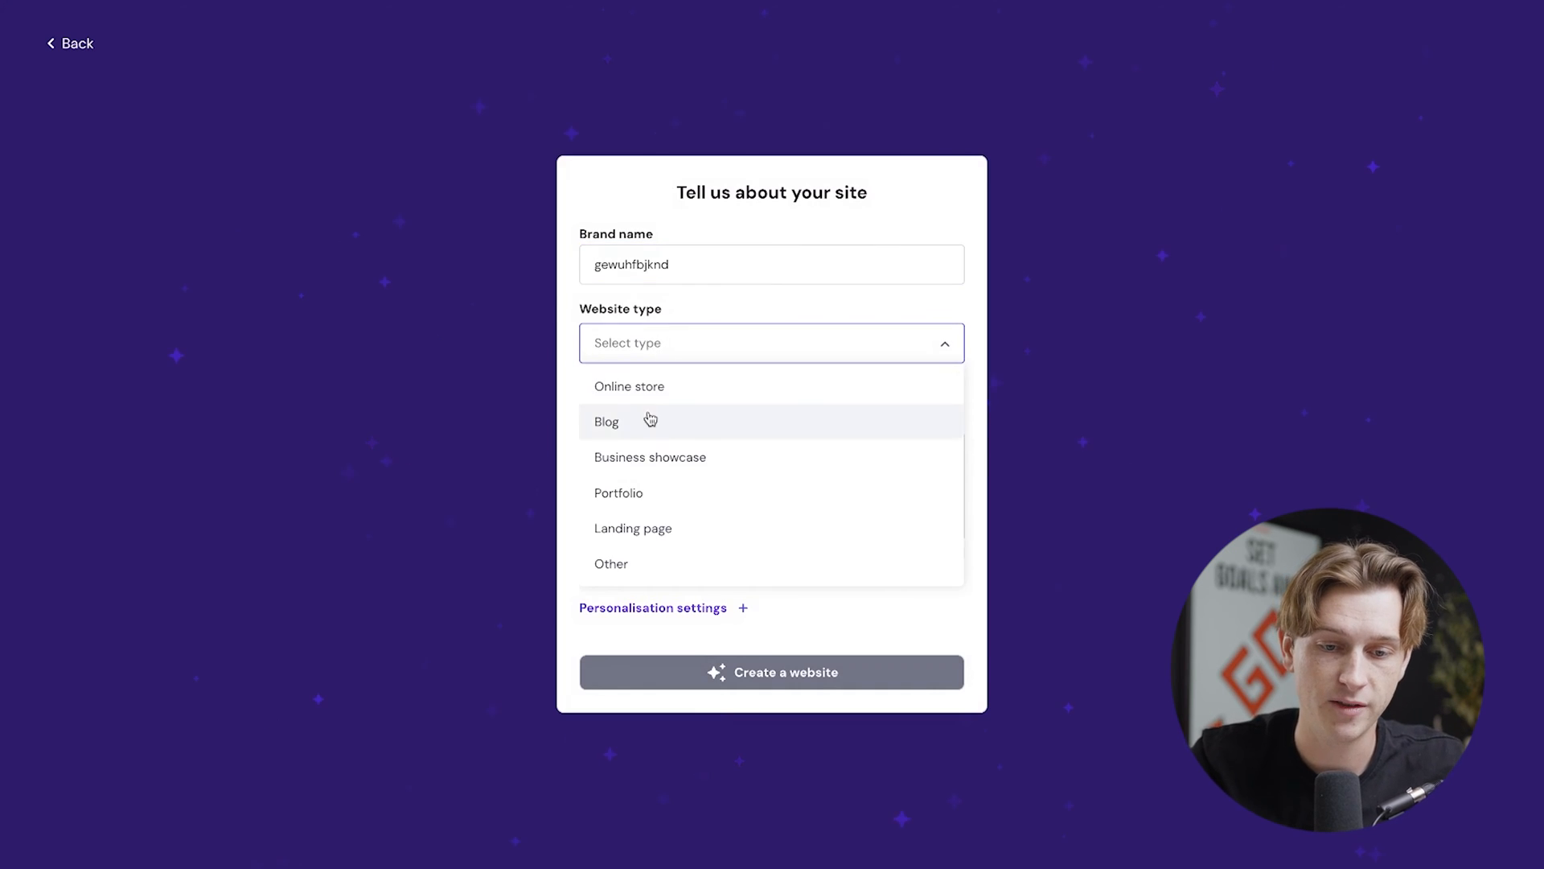
{"action": "mouse_move", "coordinate": [660, 399]}
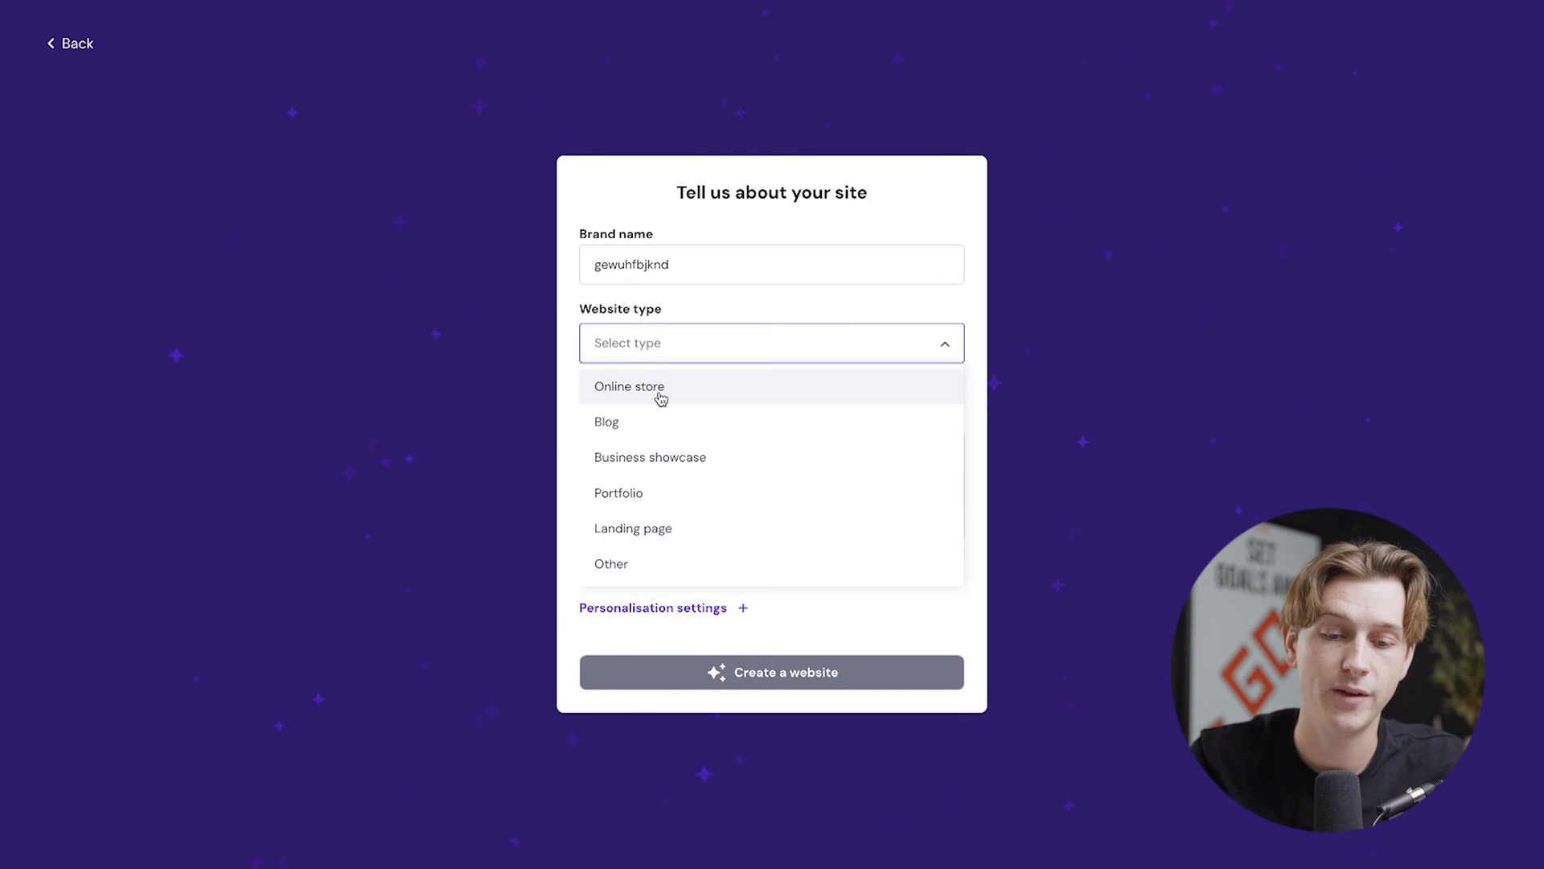
{"action": "left_click", "coordinate": [629, 384]}
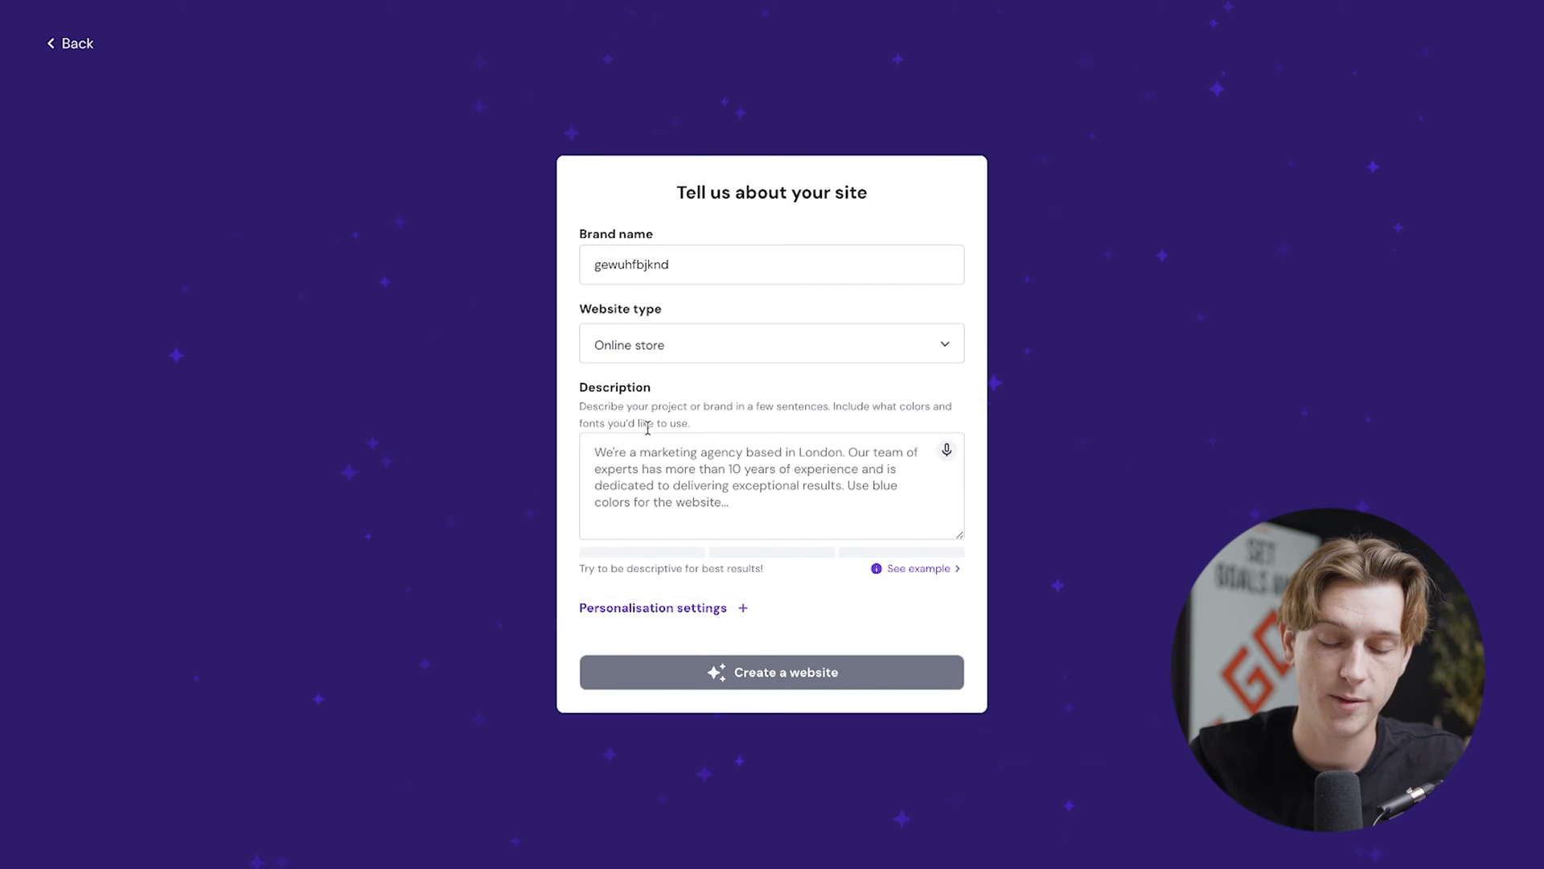
{"action": "left_click", "coordinate": [770, 484]}
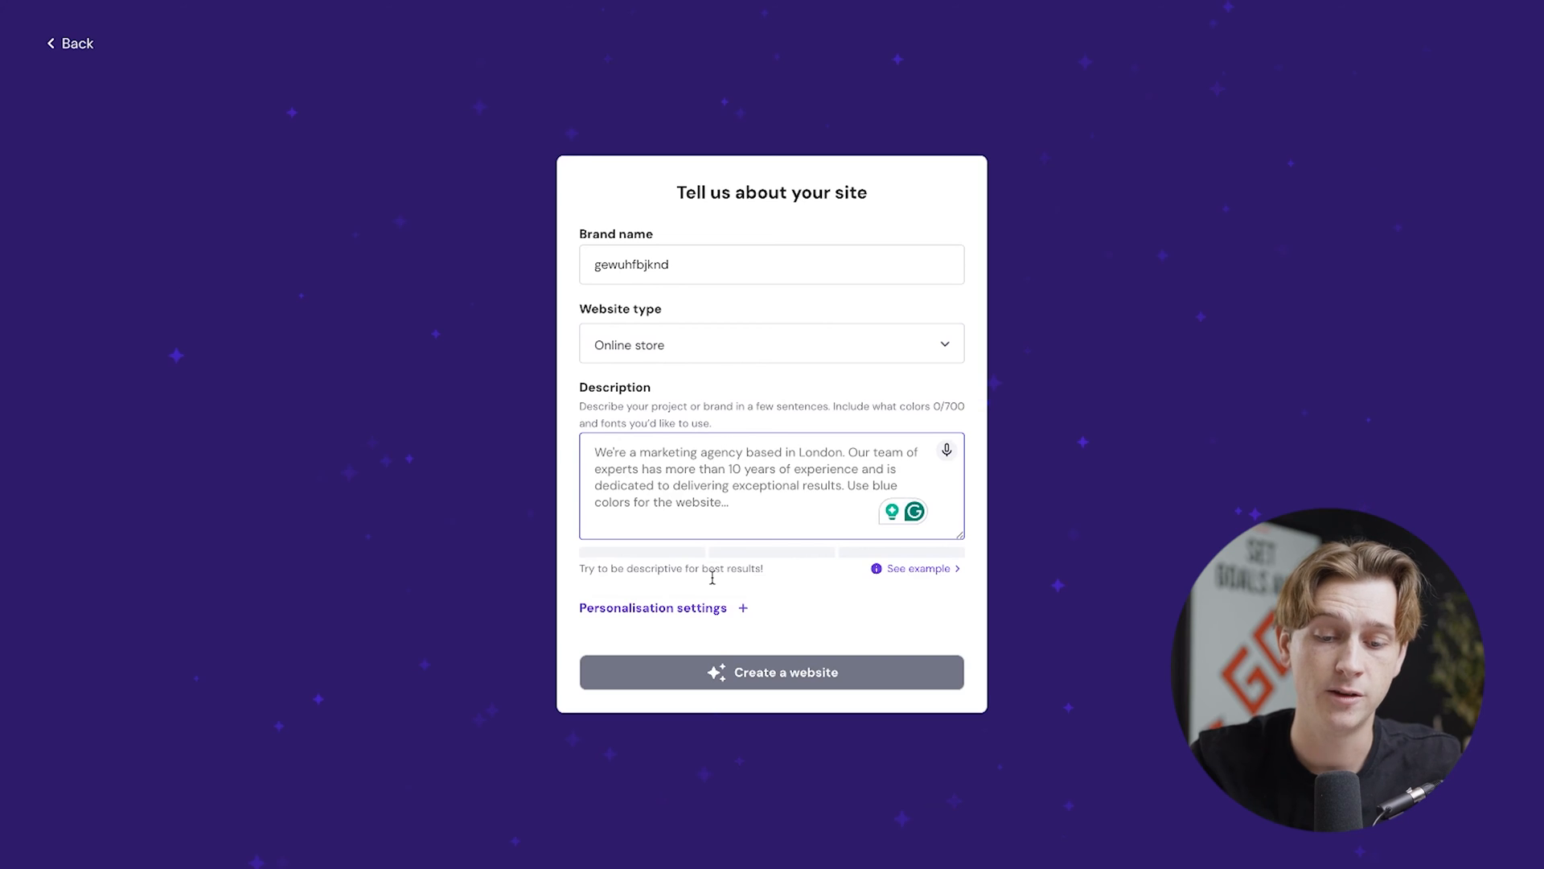
{"action": "type", "text": "this is a marketing website"}
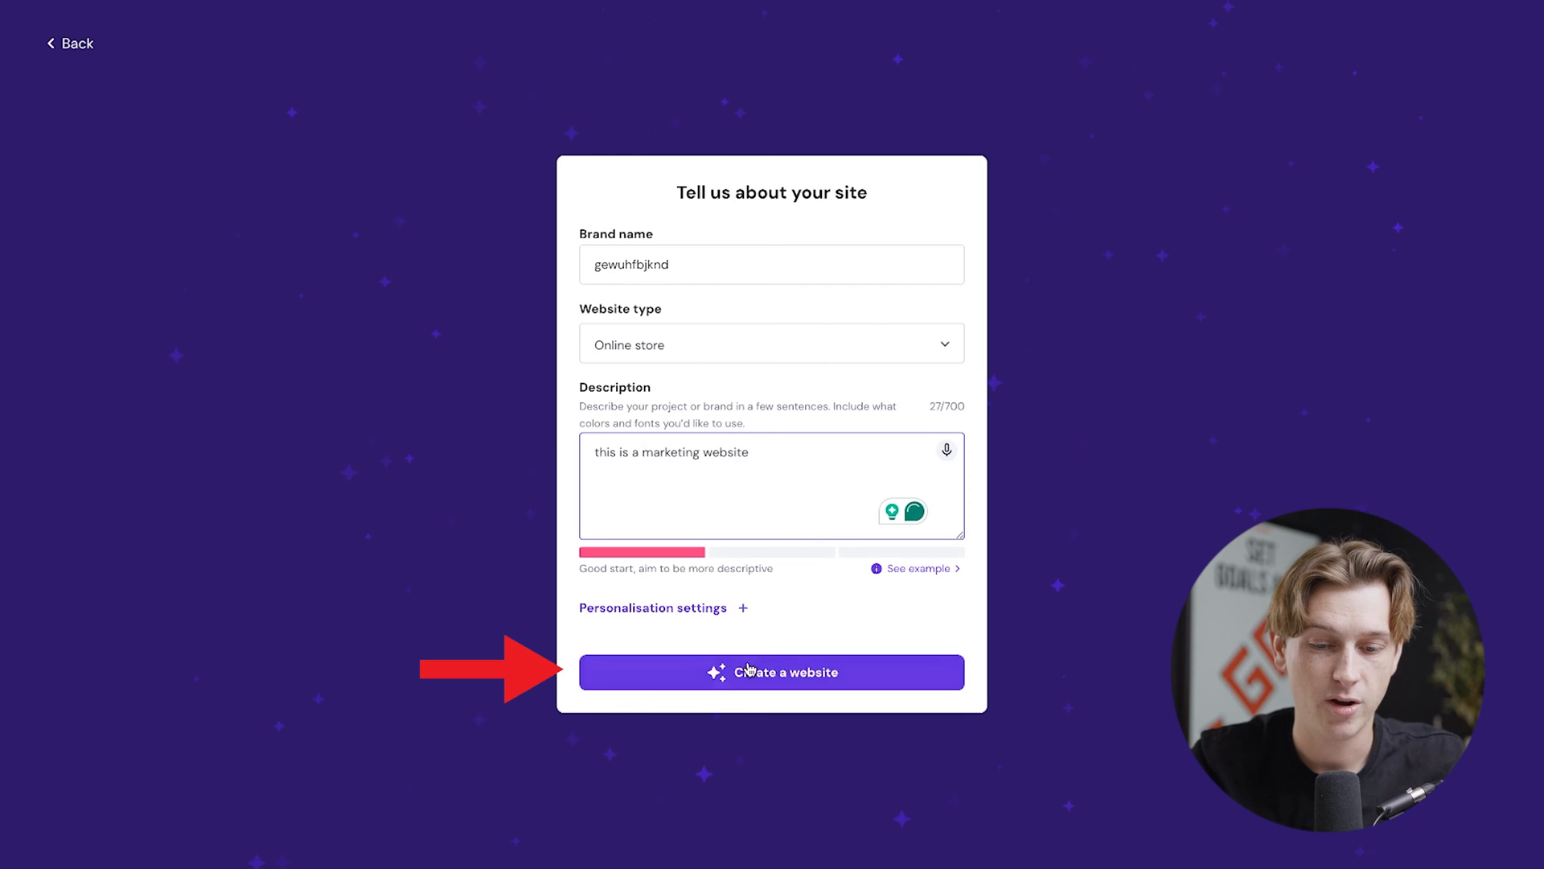
{"action": "left_click", "coordinate": [771, 672]}
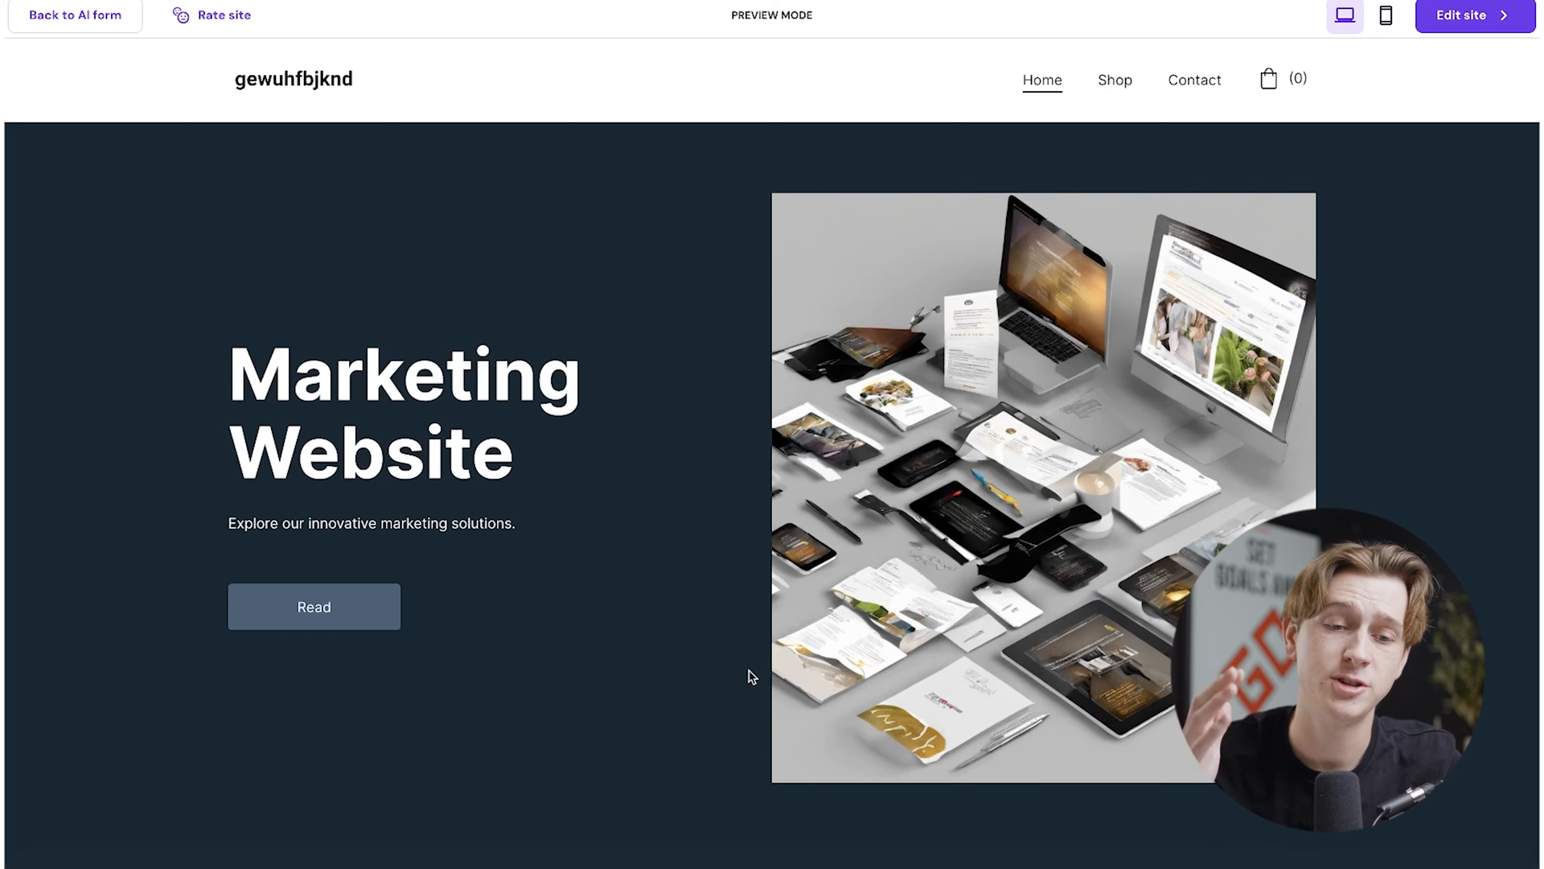
Scroll the generated site preview down to its Featured Products section
{"action": "scroll", "scroll_direction": "down", "scroll_amount": 3}
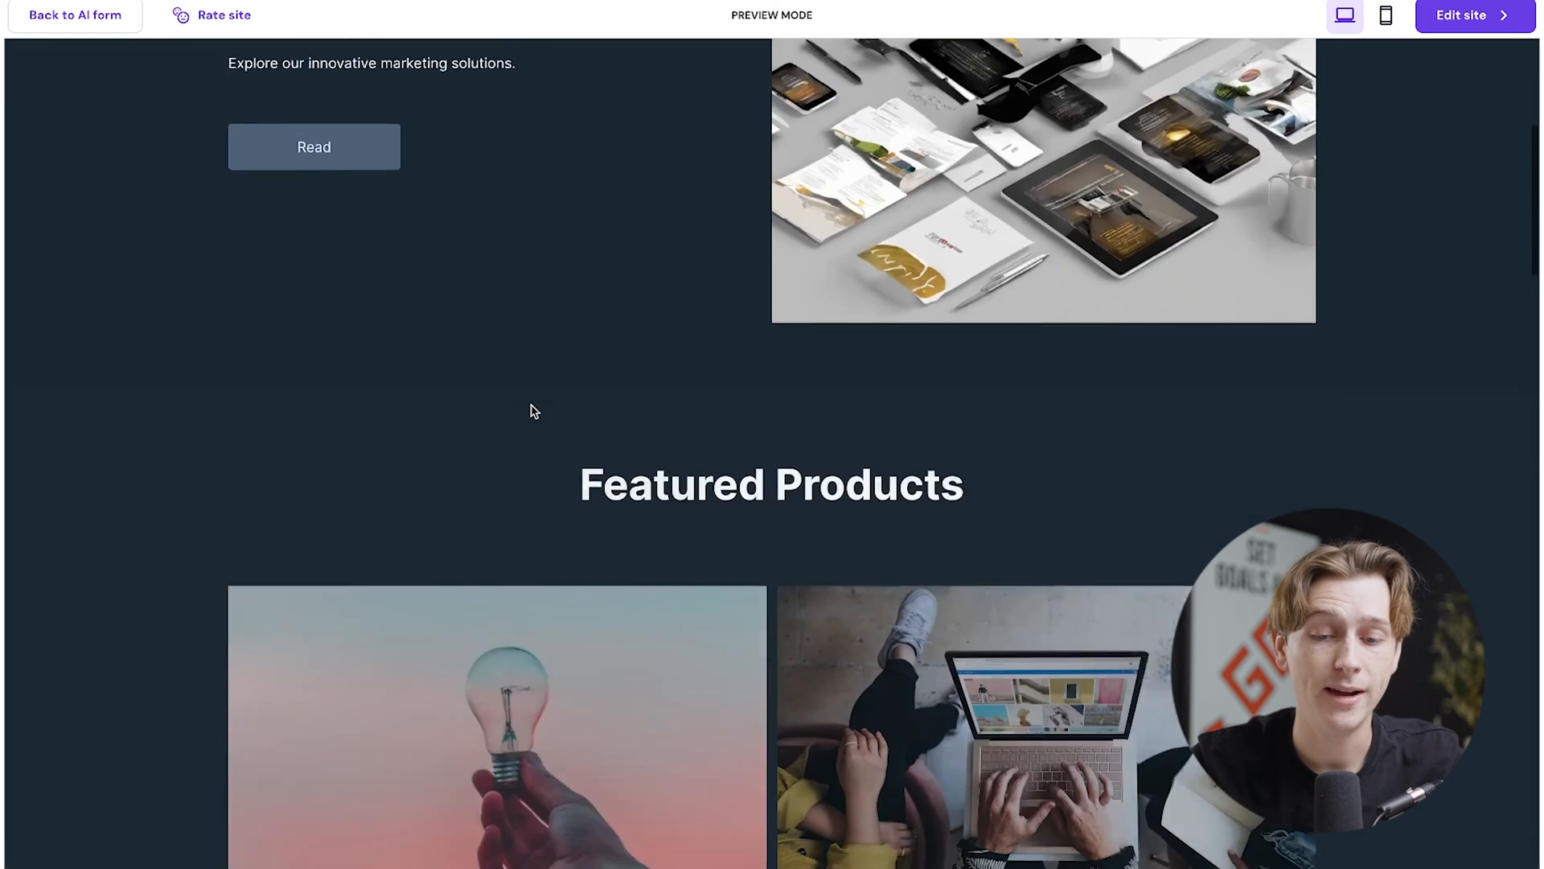
{"action": "scroll", "scroll_direction": "down", "scroll_amount": 3}
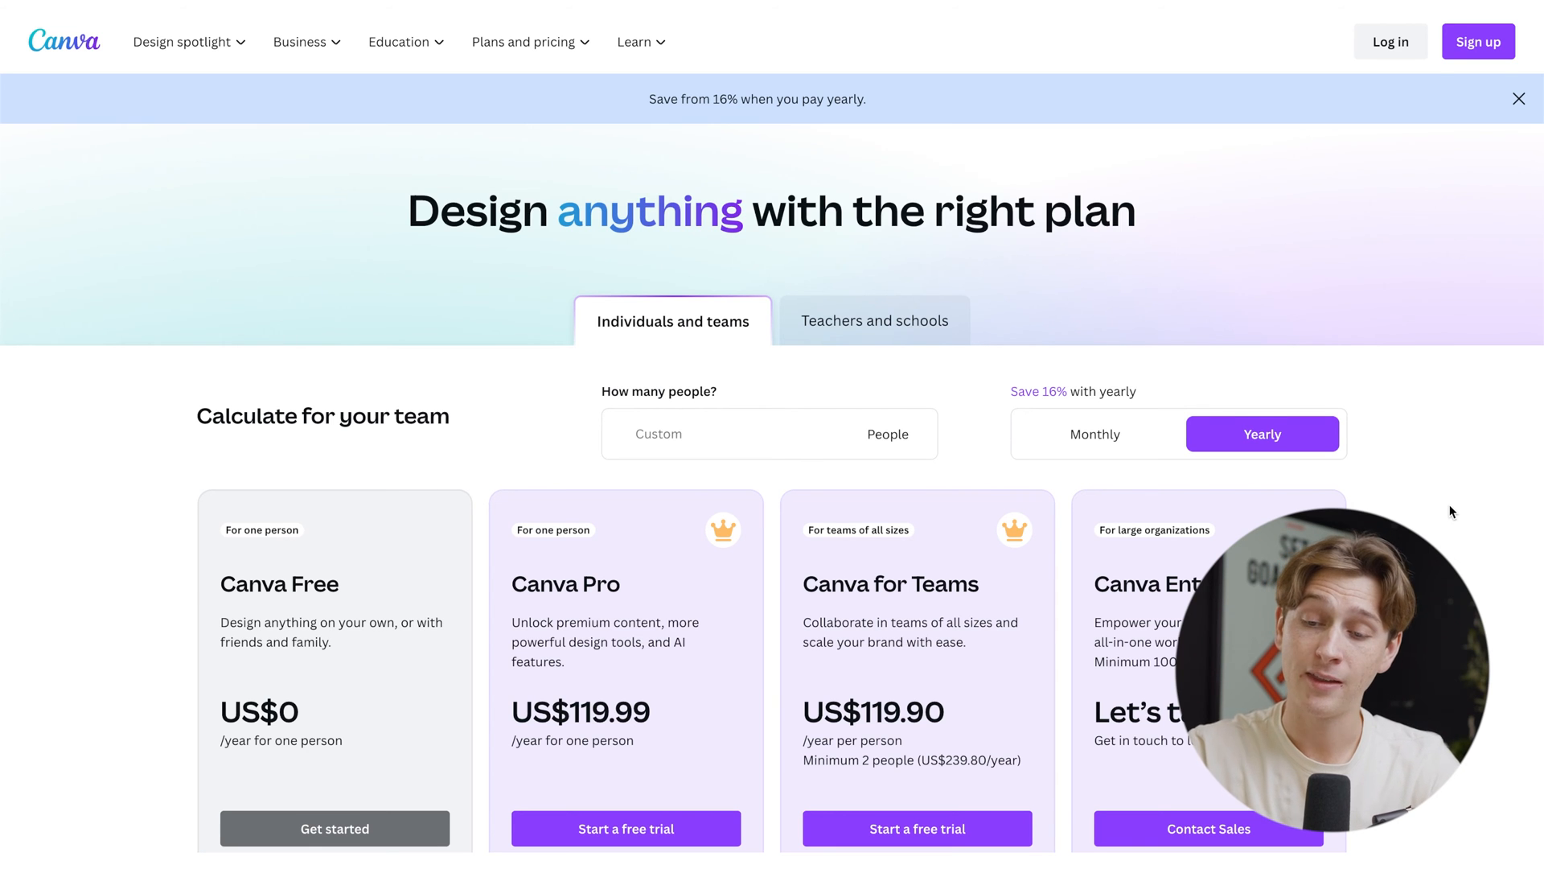
Choose Get started under Canva Free and continue into a signed-in Canva account
{"action": "scroll", "scroll_direction": "down", "scroll_amount": 3}
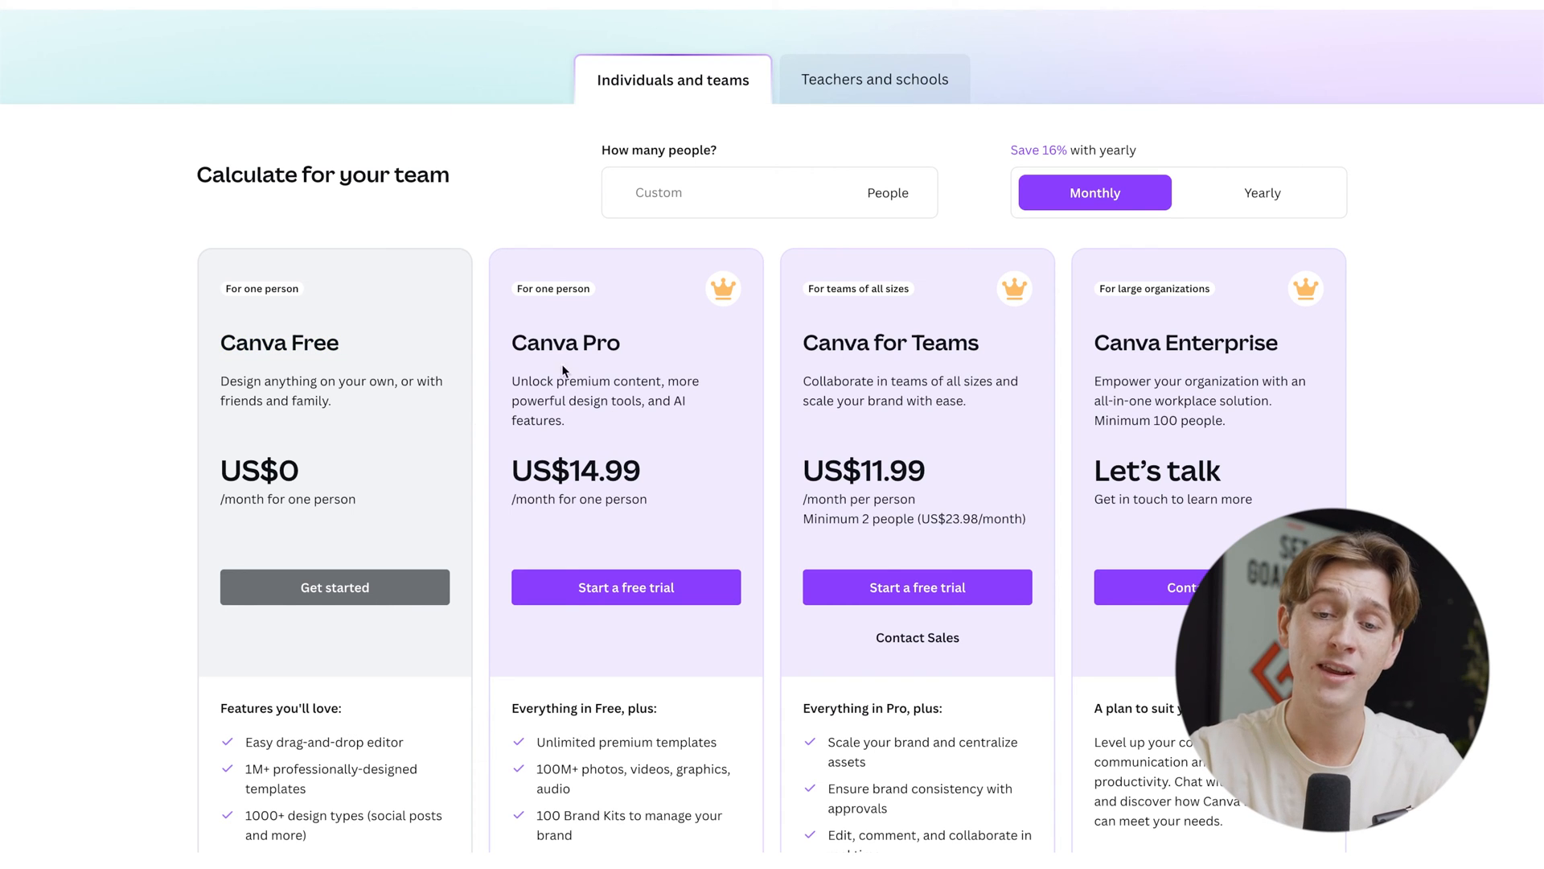
{"action": "mouse_move", "coordinate": [589, 481]}
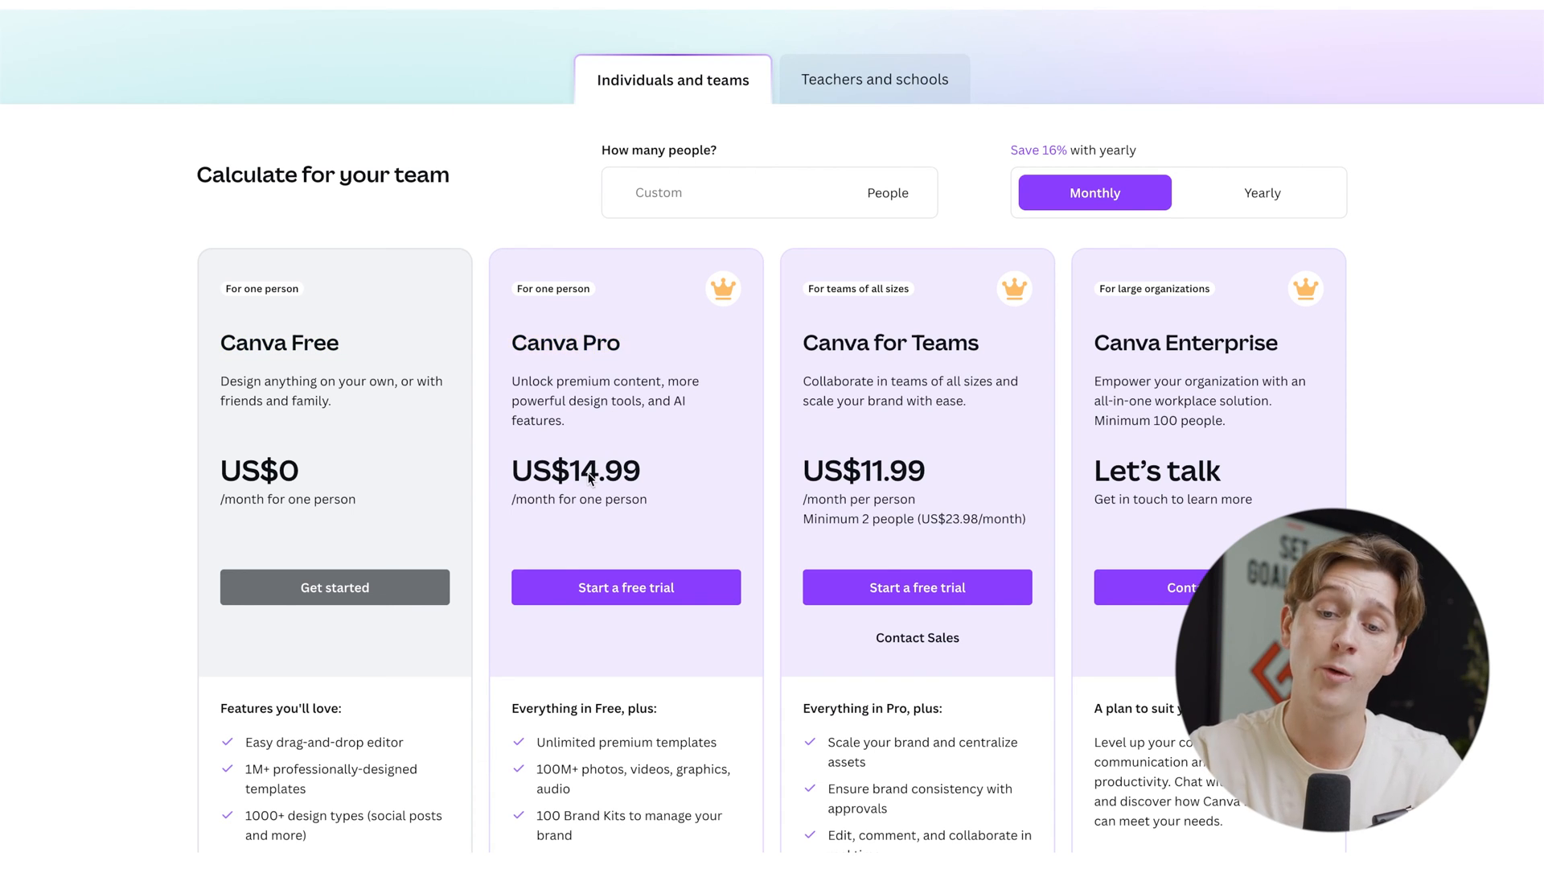
{"action": "double_click", "coordinate": [576, 470]}
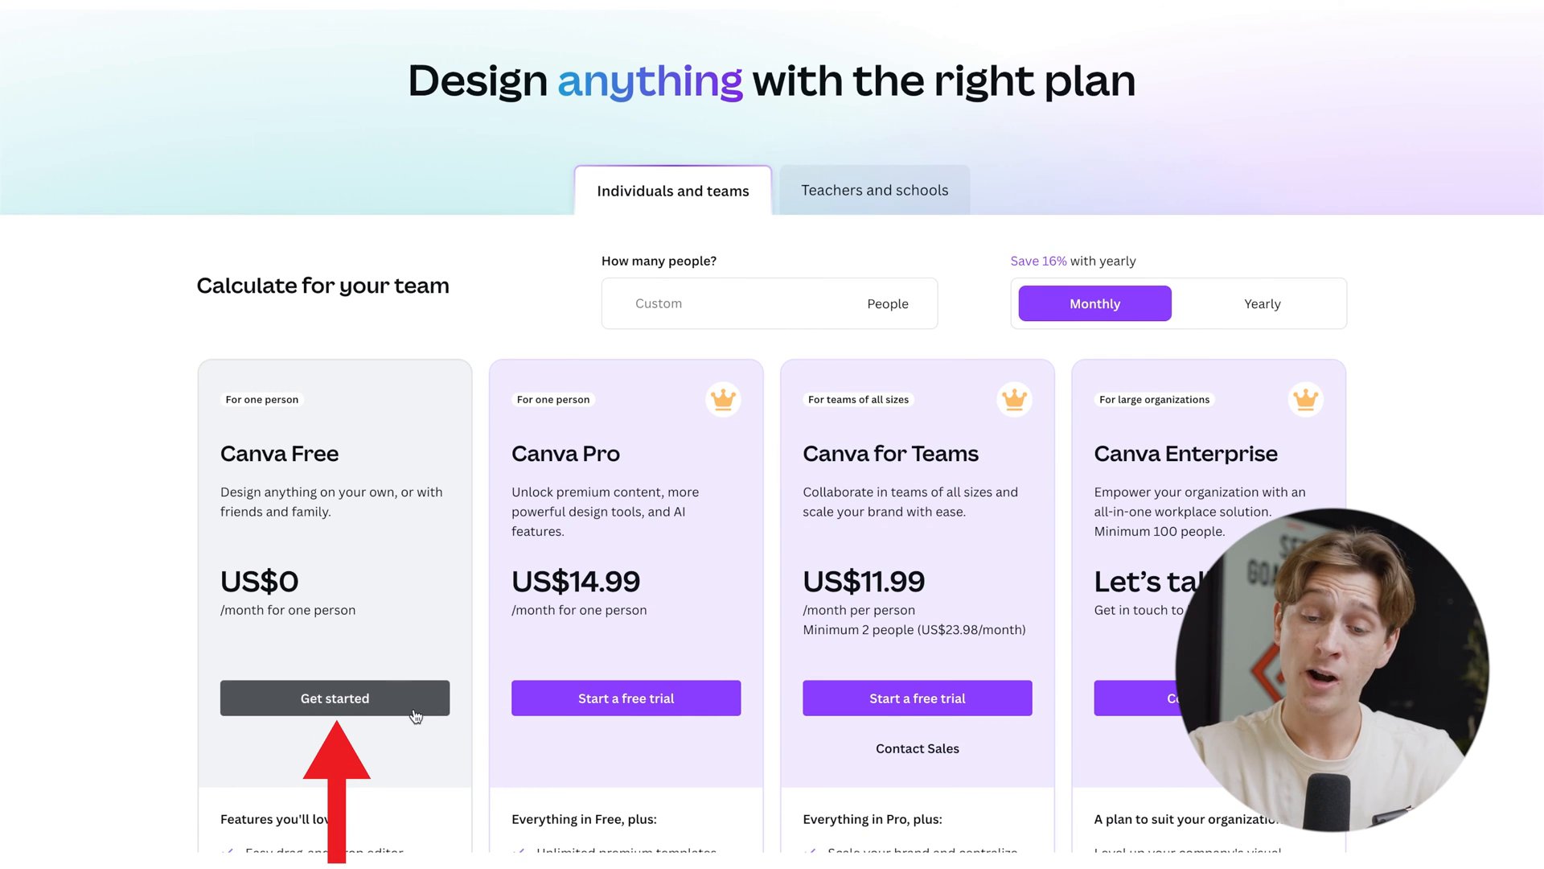
{"action": "left_click", "coordinate": [334, 697]}
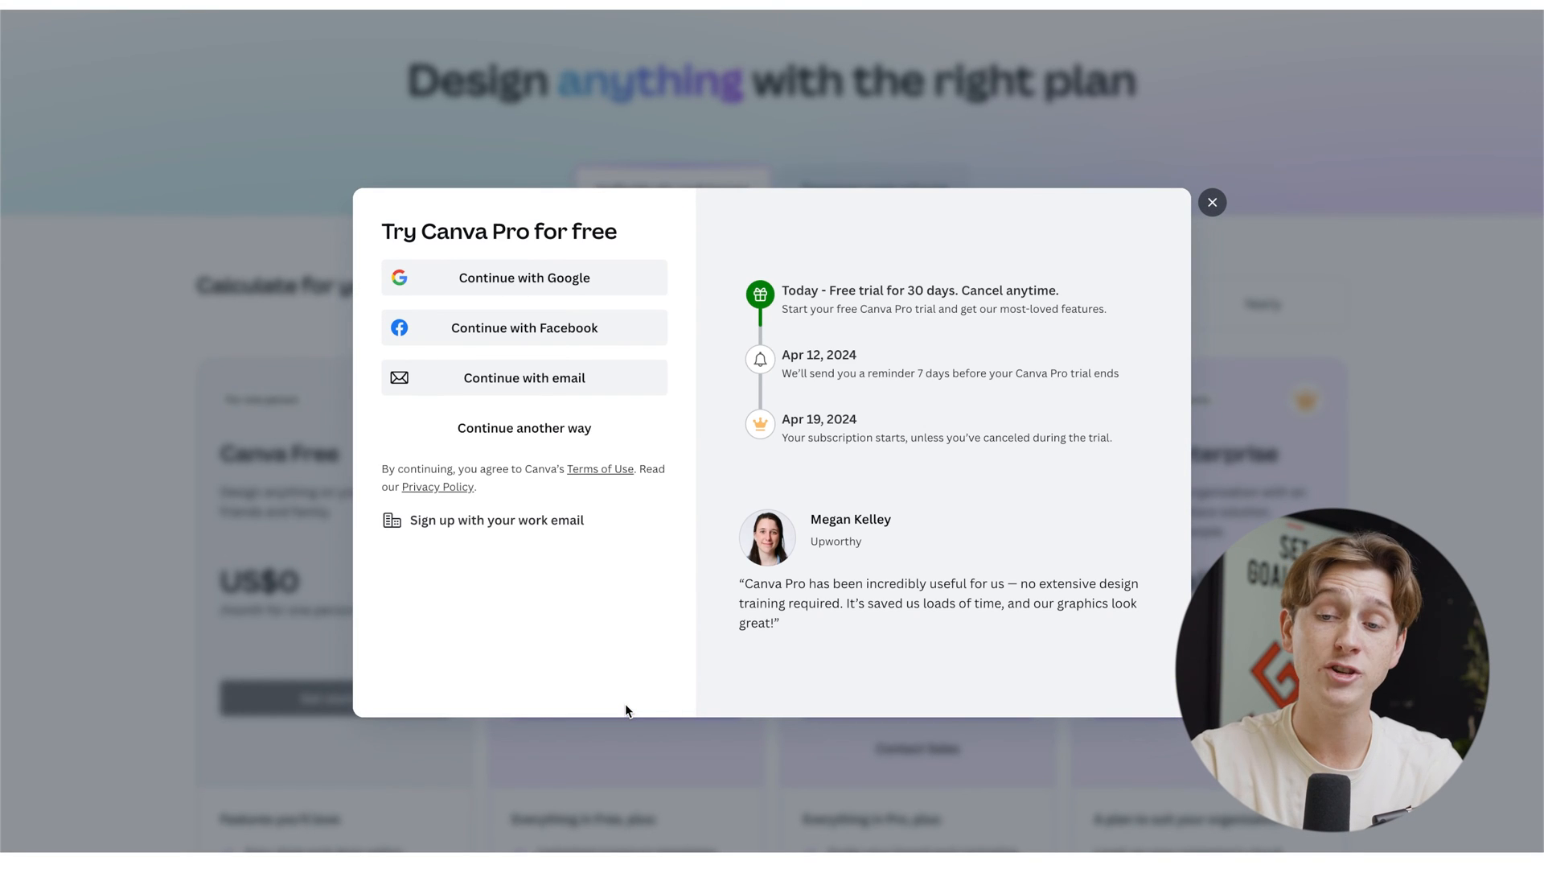
{"action": "left_click", "coordinate": [1213, 203]}
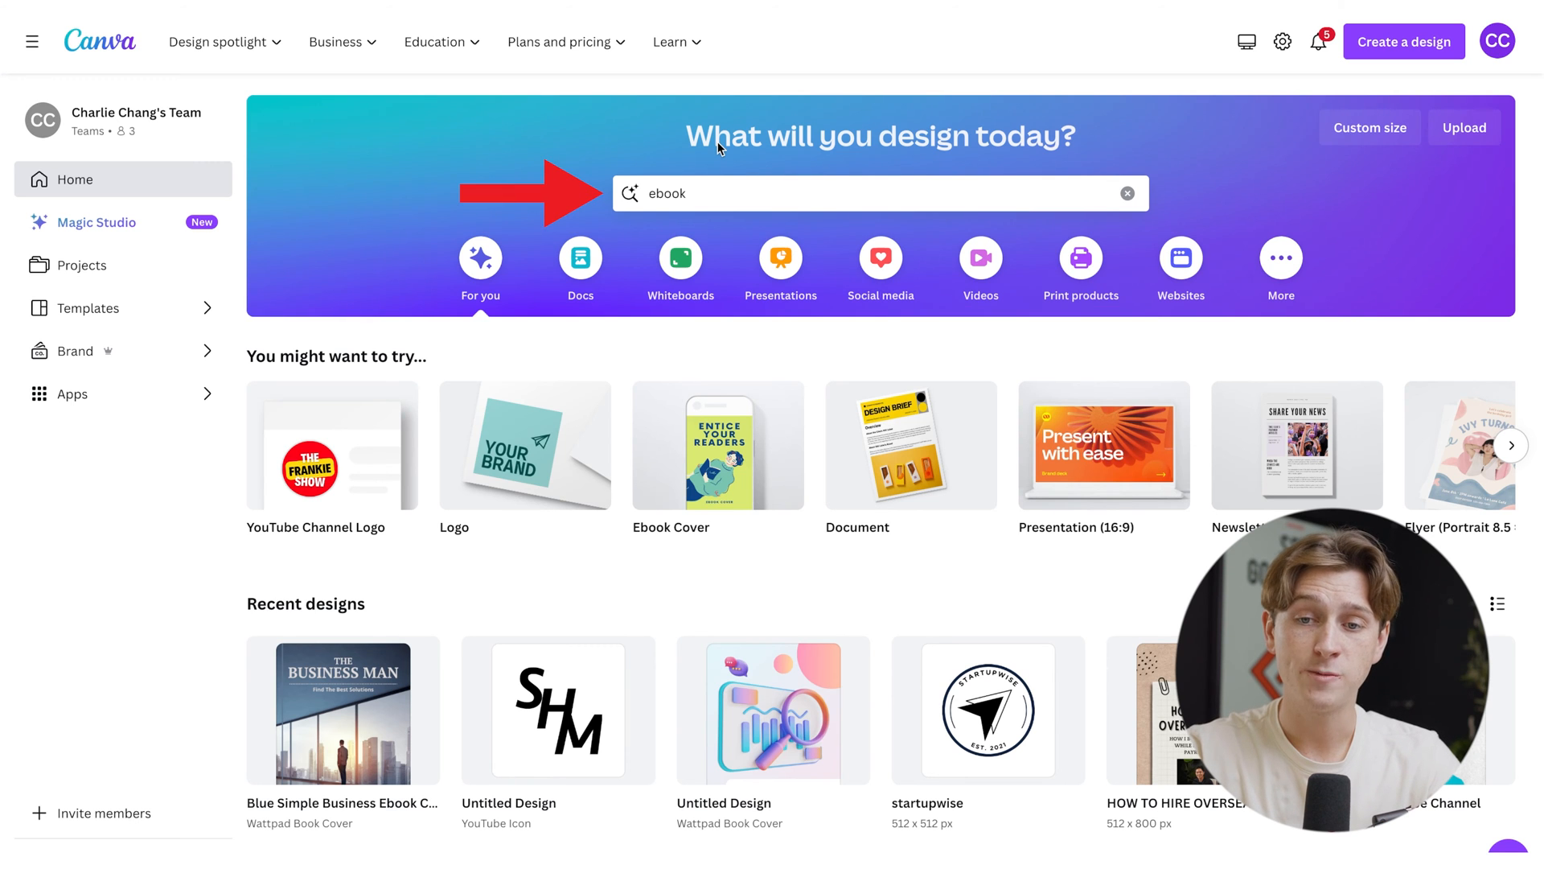
Search Canva for 'ebook' and browse the Ebook templates grid
{"action": "left_click", "coordinate": [876, 194]}
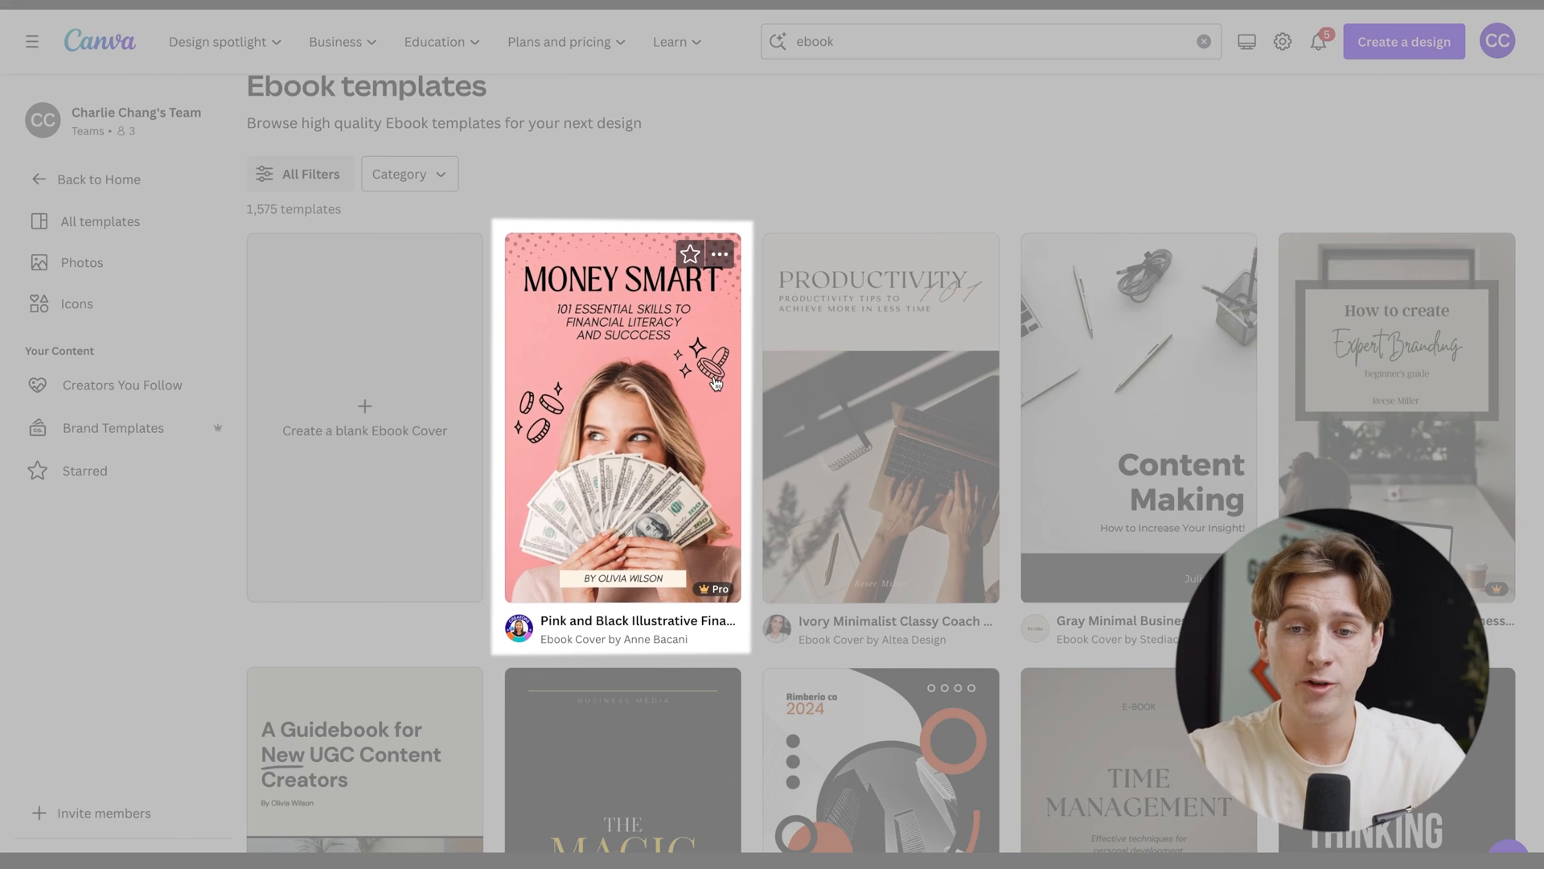
{"action": "scroll", "scroll_direction": "down", "scroll_amount": 3}
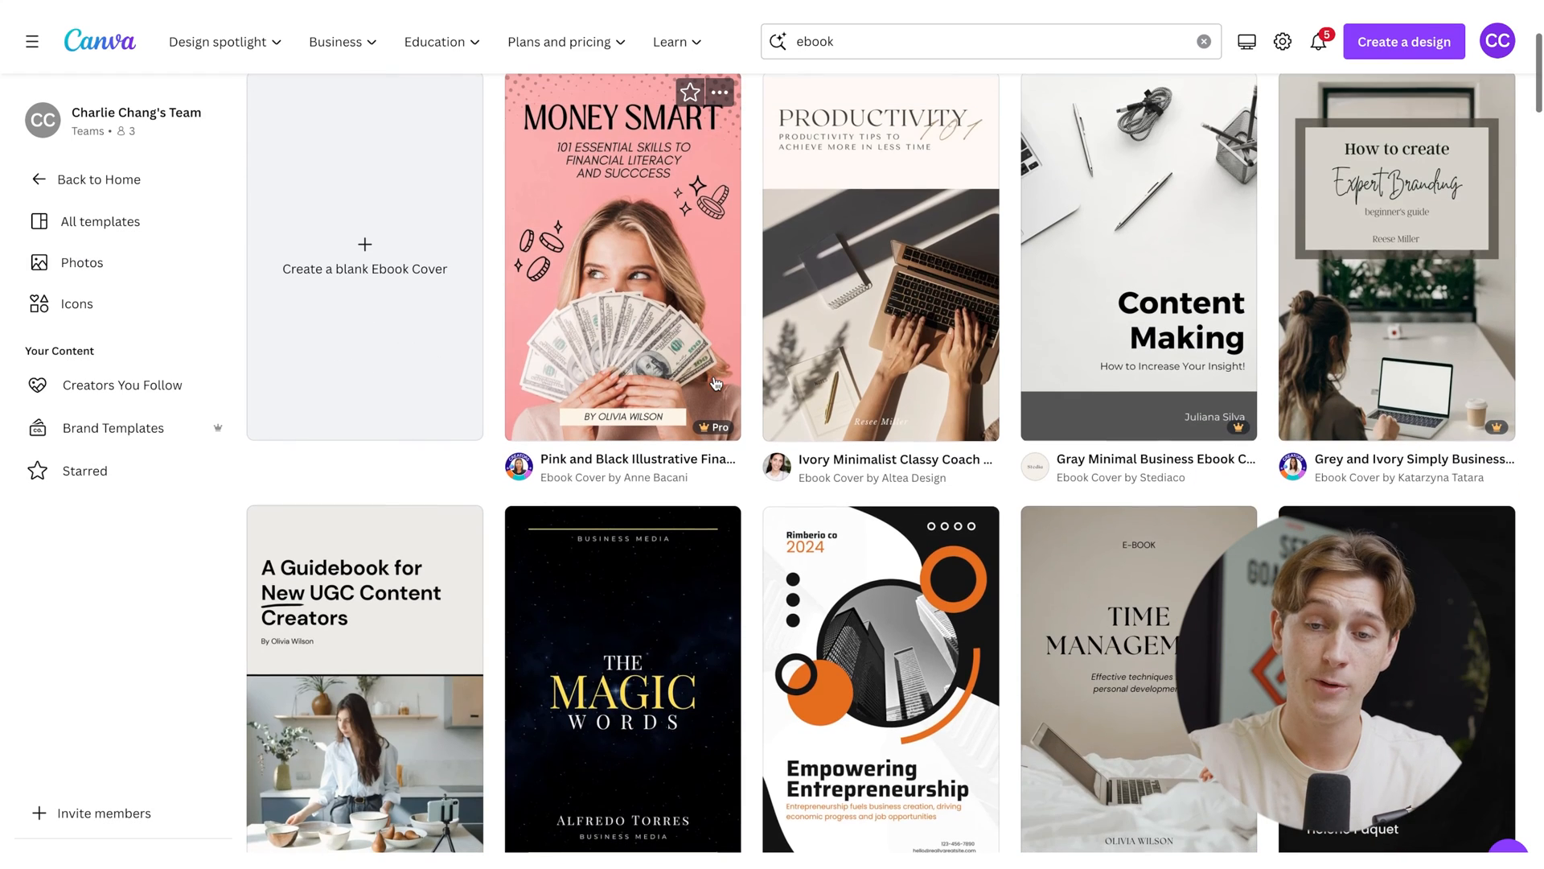
{"action": "mouse_move", "coordinate": [621, 255]}
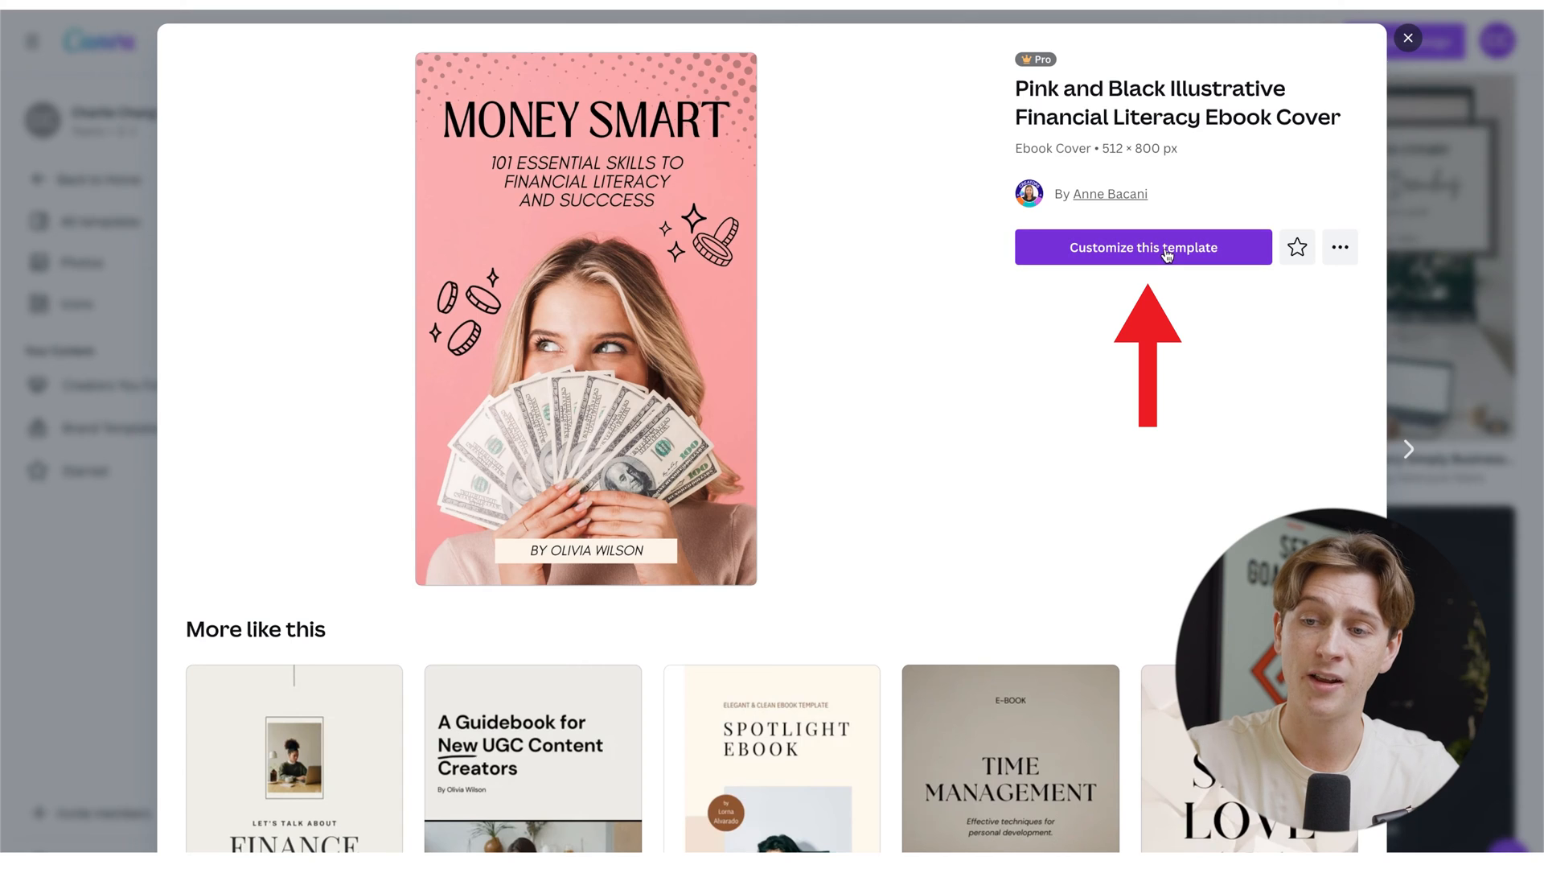
Customize the Money Smart template and replace its title with 'EBOOK'
{"action": "left_click", "coordinate": [1143, 248]}
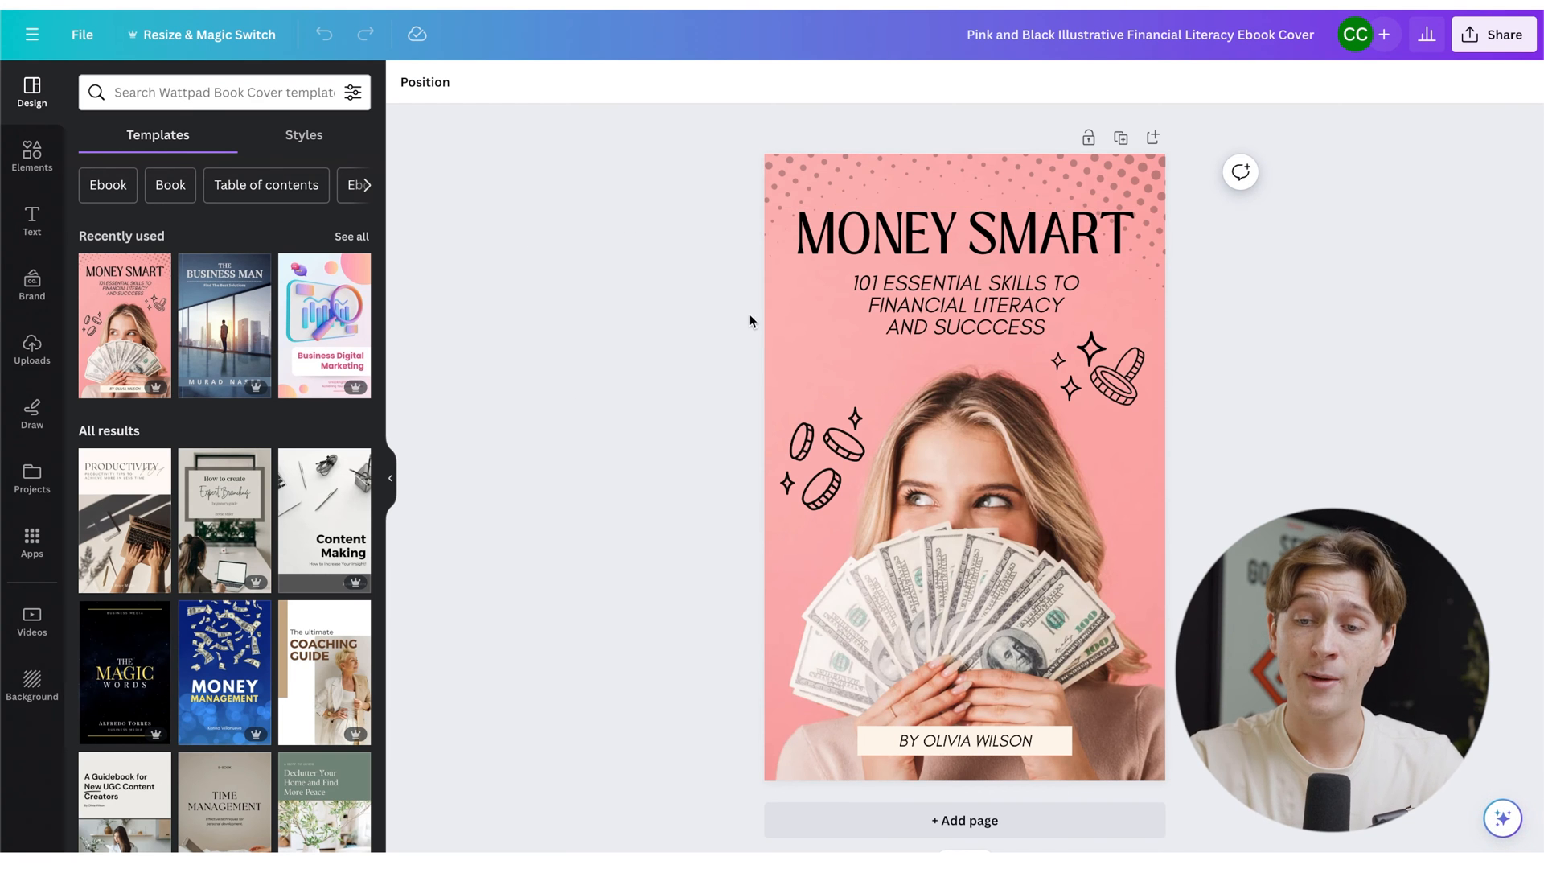
{"action": "left_click", "coordinate": [936, 235]}
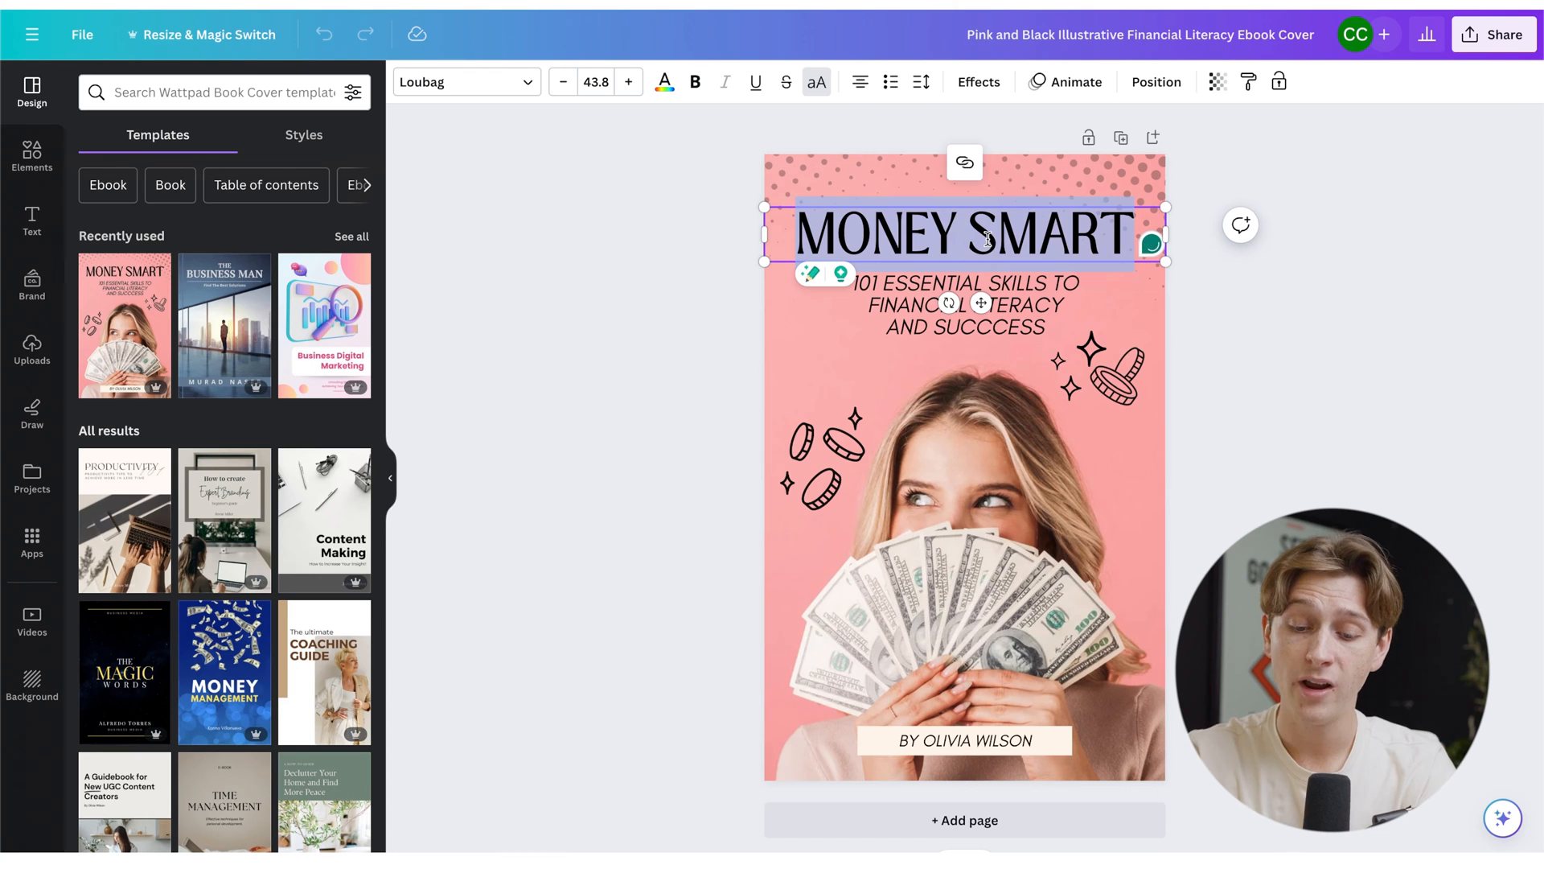
{"action": "type", "text": "EBOOK"}
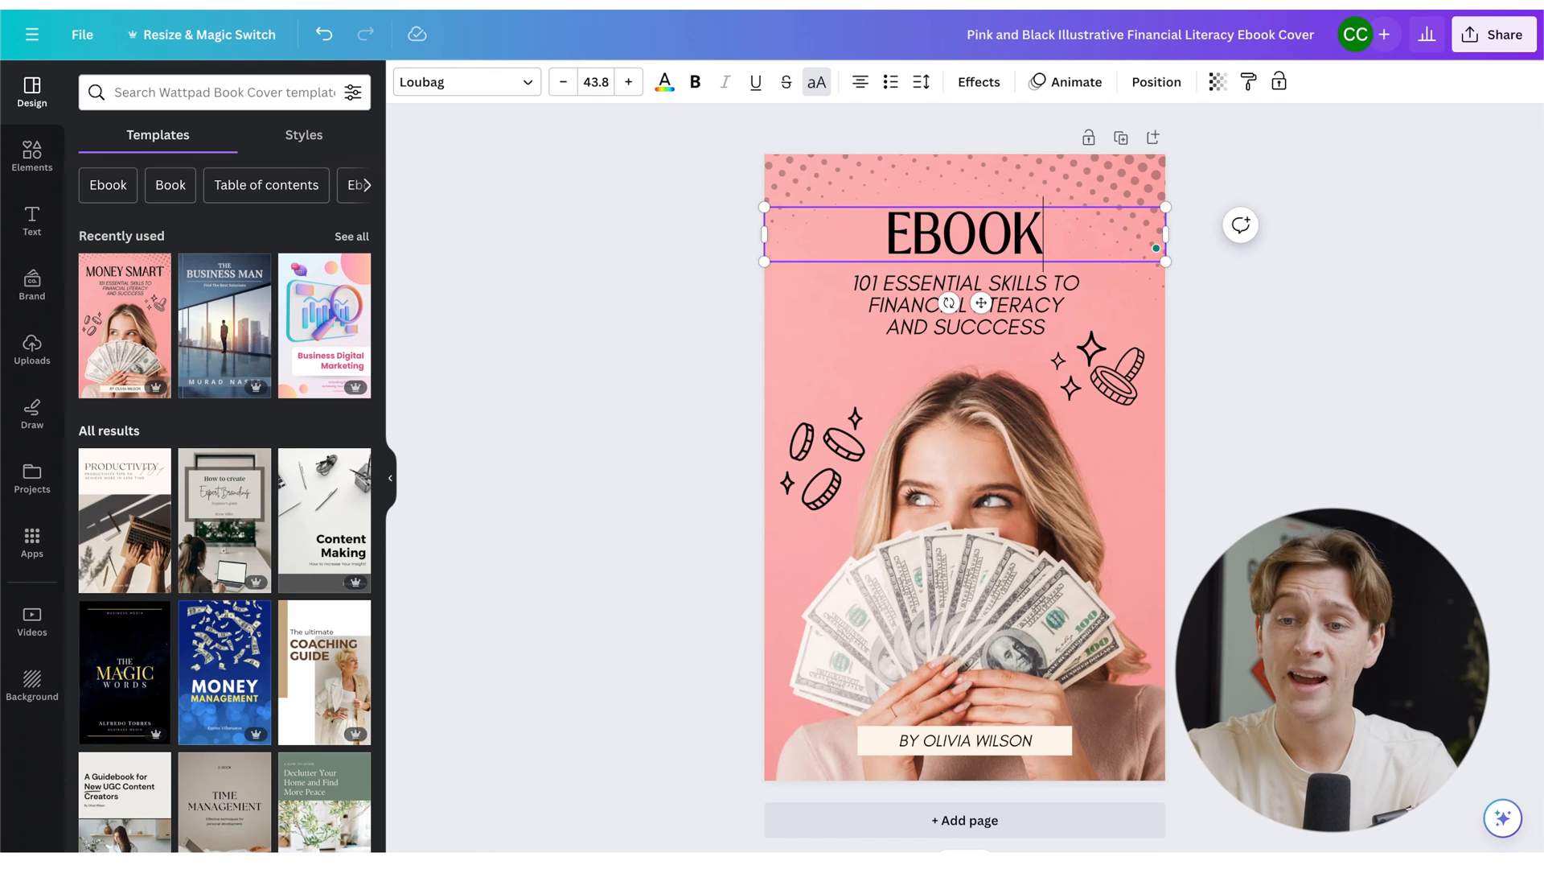
Replace the subtitle with 'EBOOK DESCRIPTION' and select the cover photo of the woman
{"action": "left_click", "coordinate": [965, 304]}
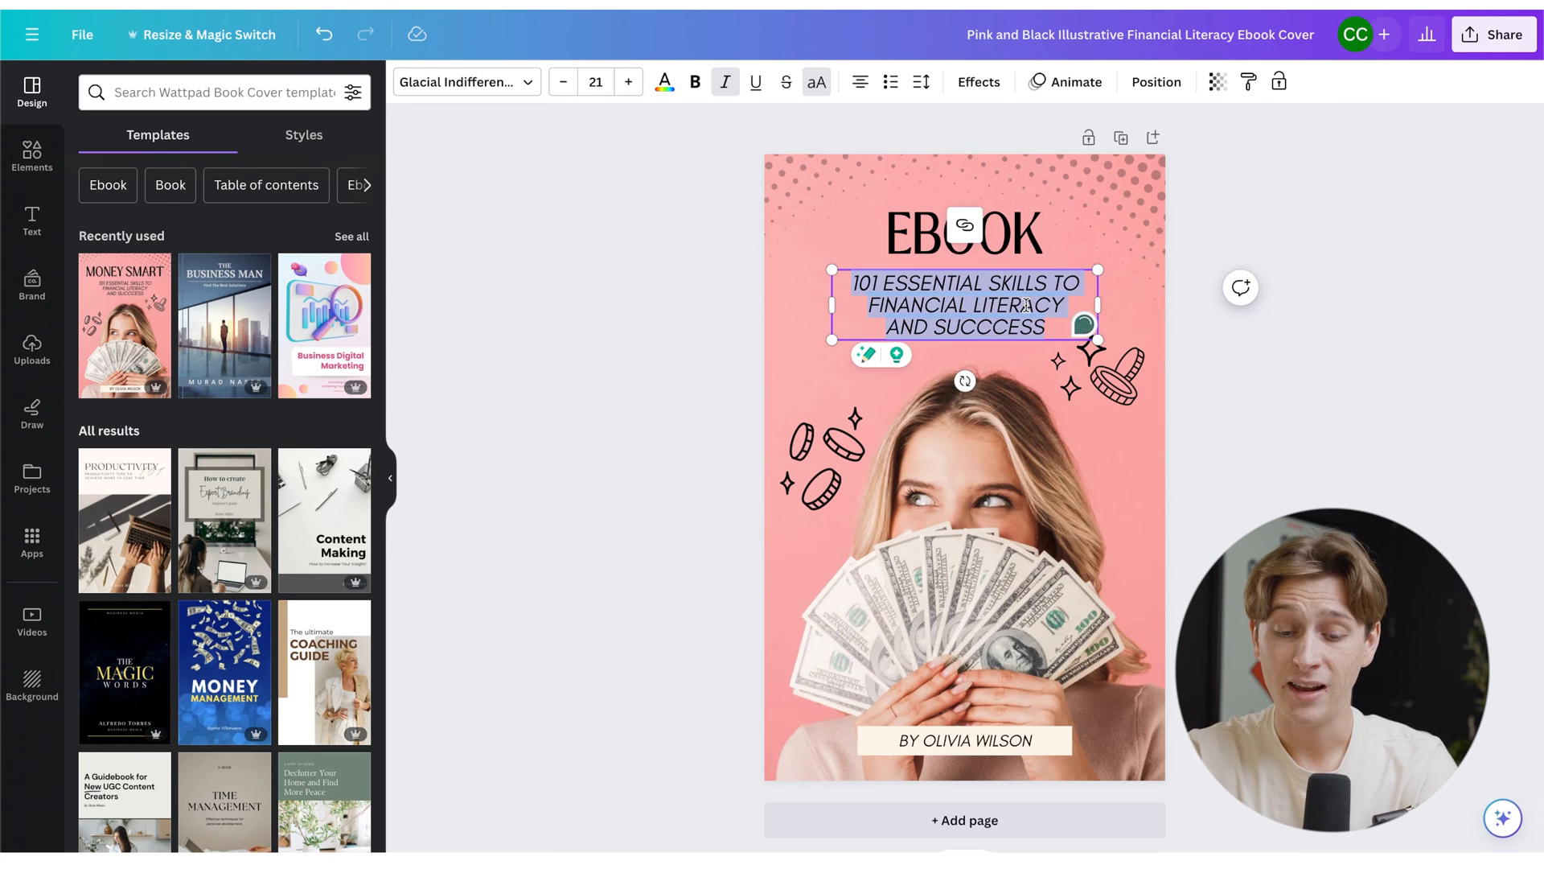
{"action": "type", "text": "EBOOK D"}
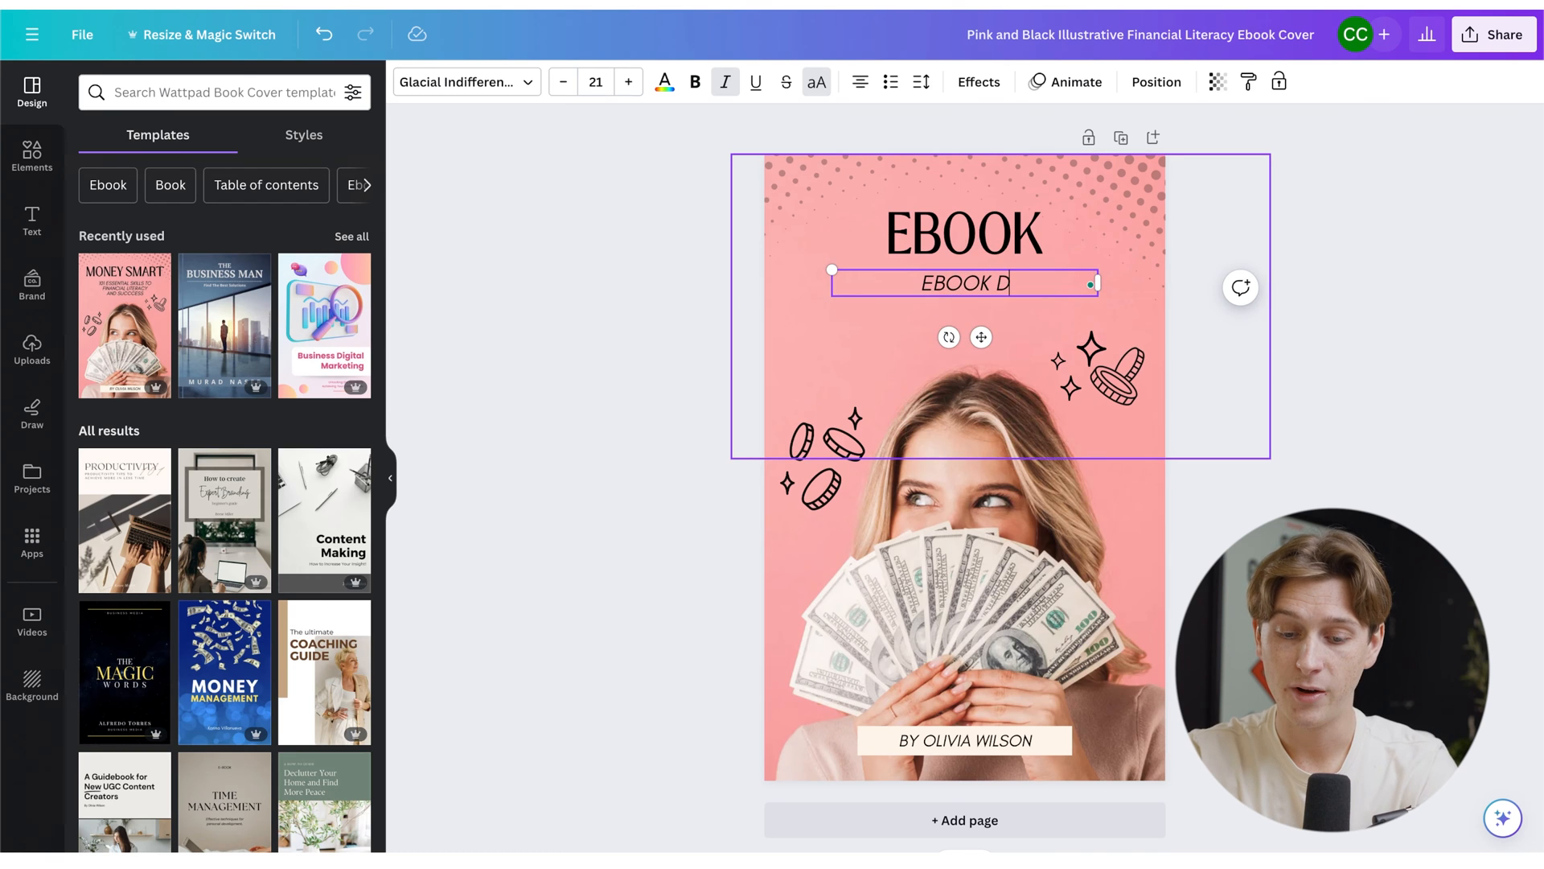
{"action": "type", "text": "ESCRIPTION"}
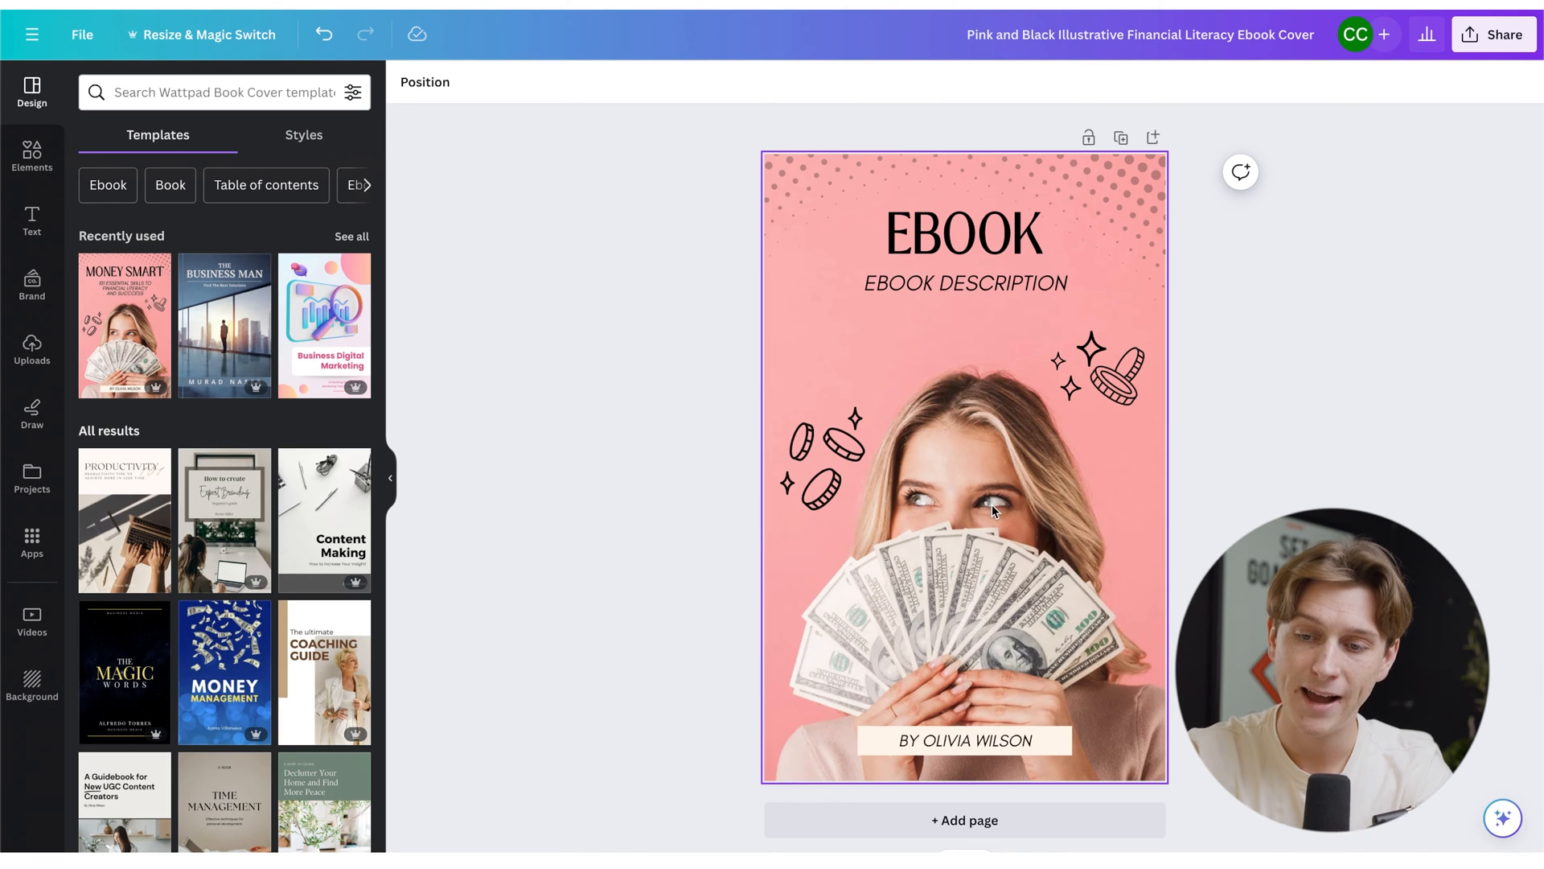
{"action": "left_click", "coordinate": [992, 510]}
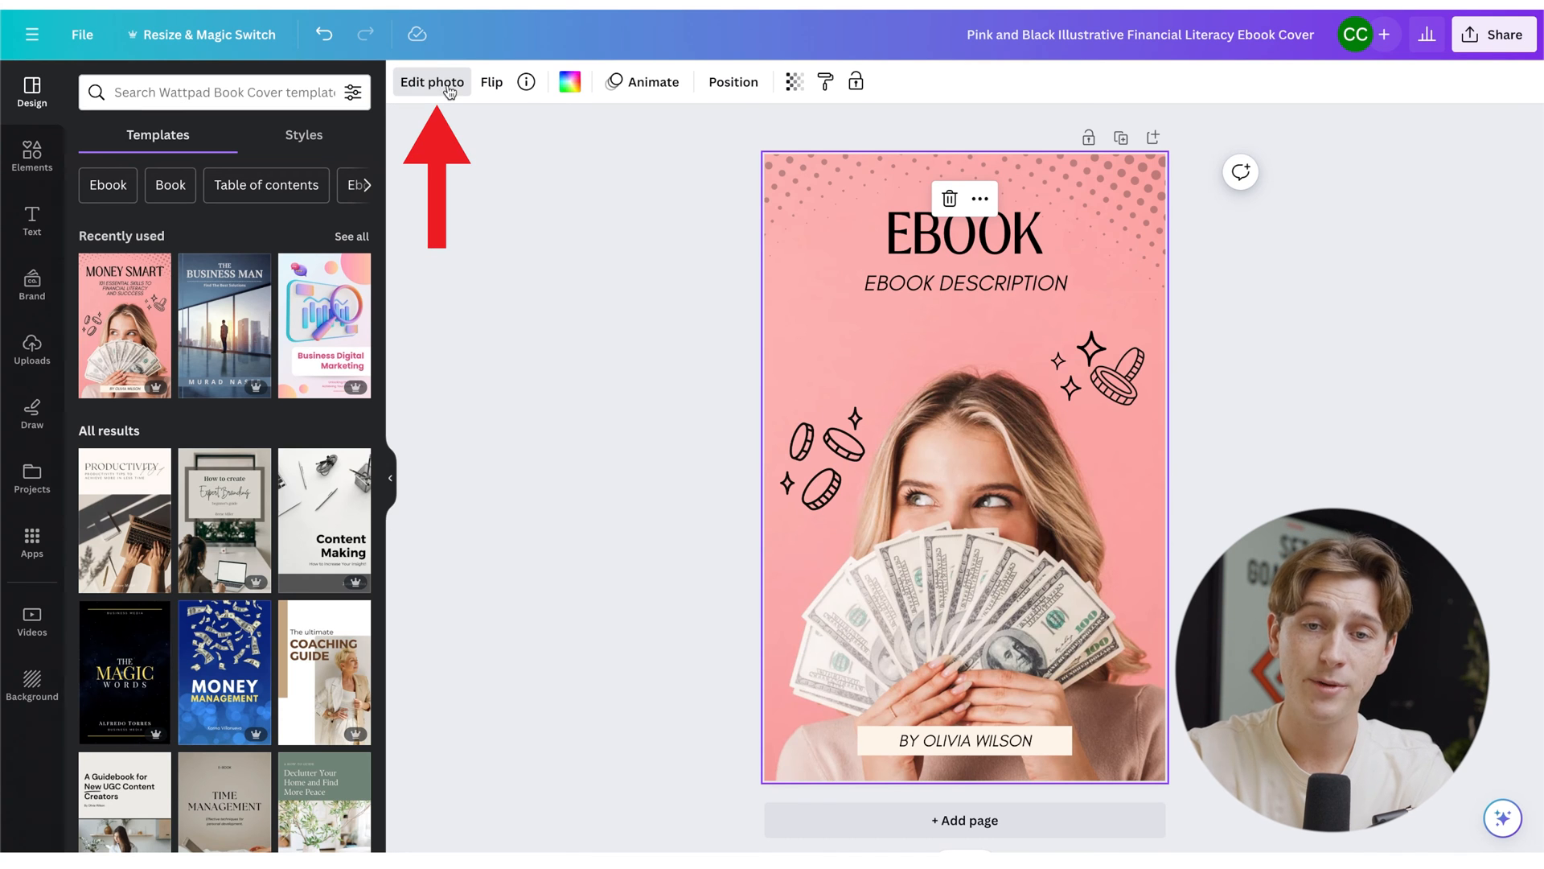
{"action": "left_click", "coordinate": [431, 82]}
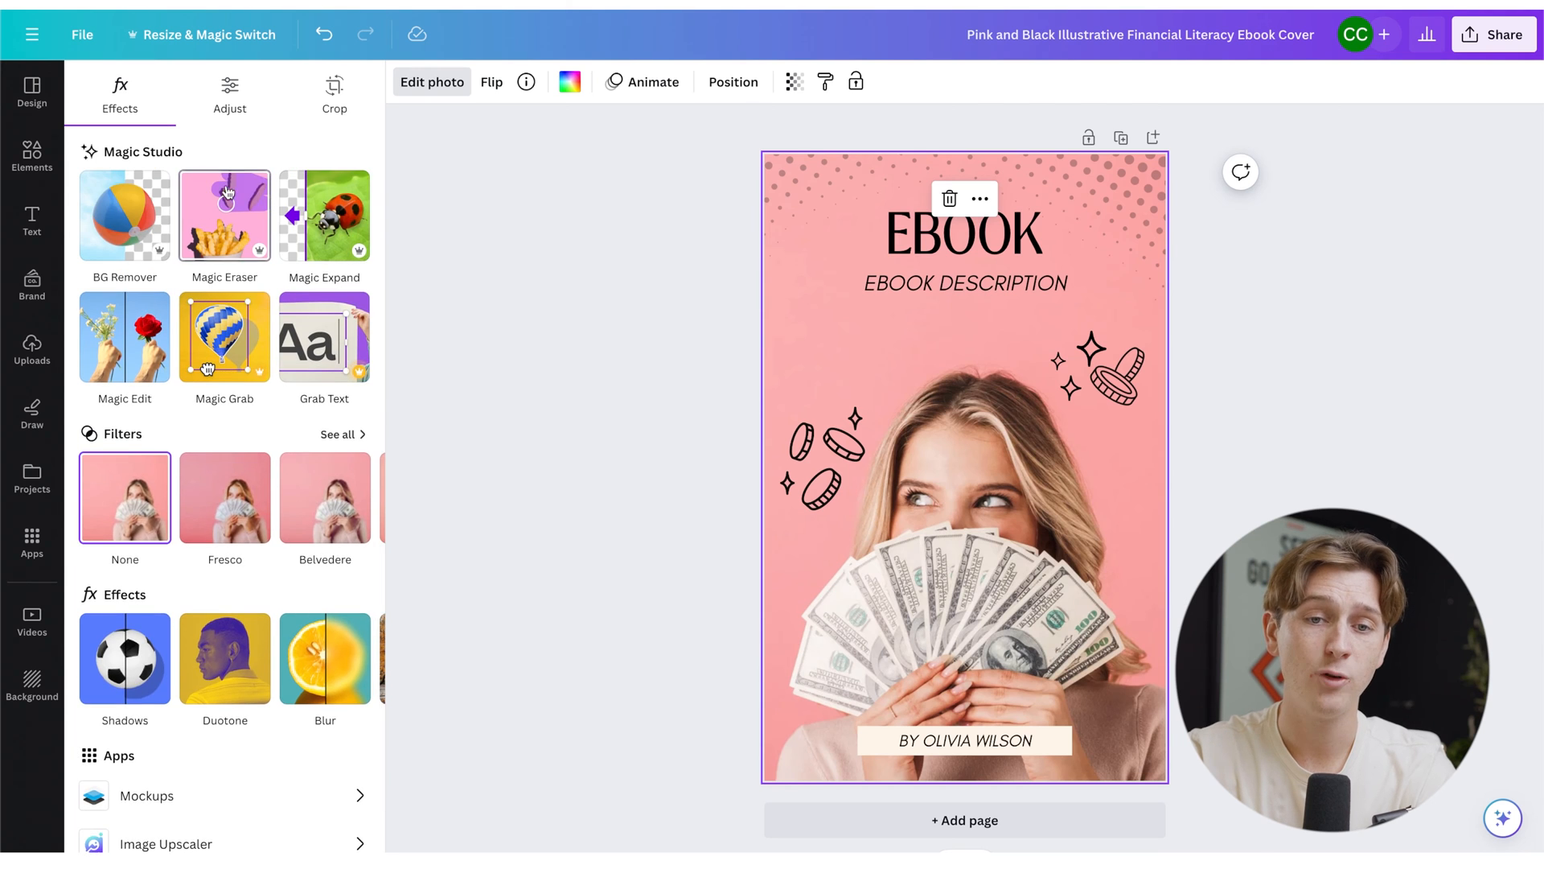
{"action": "left_click", "coordinate": [32, 89]}
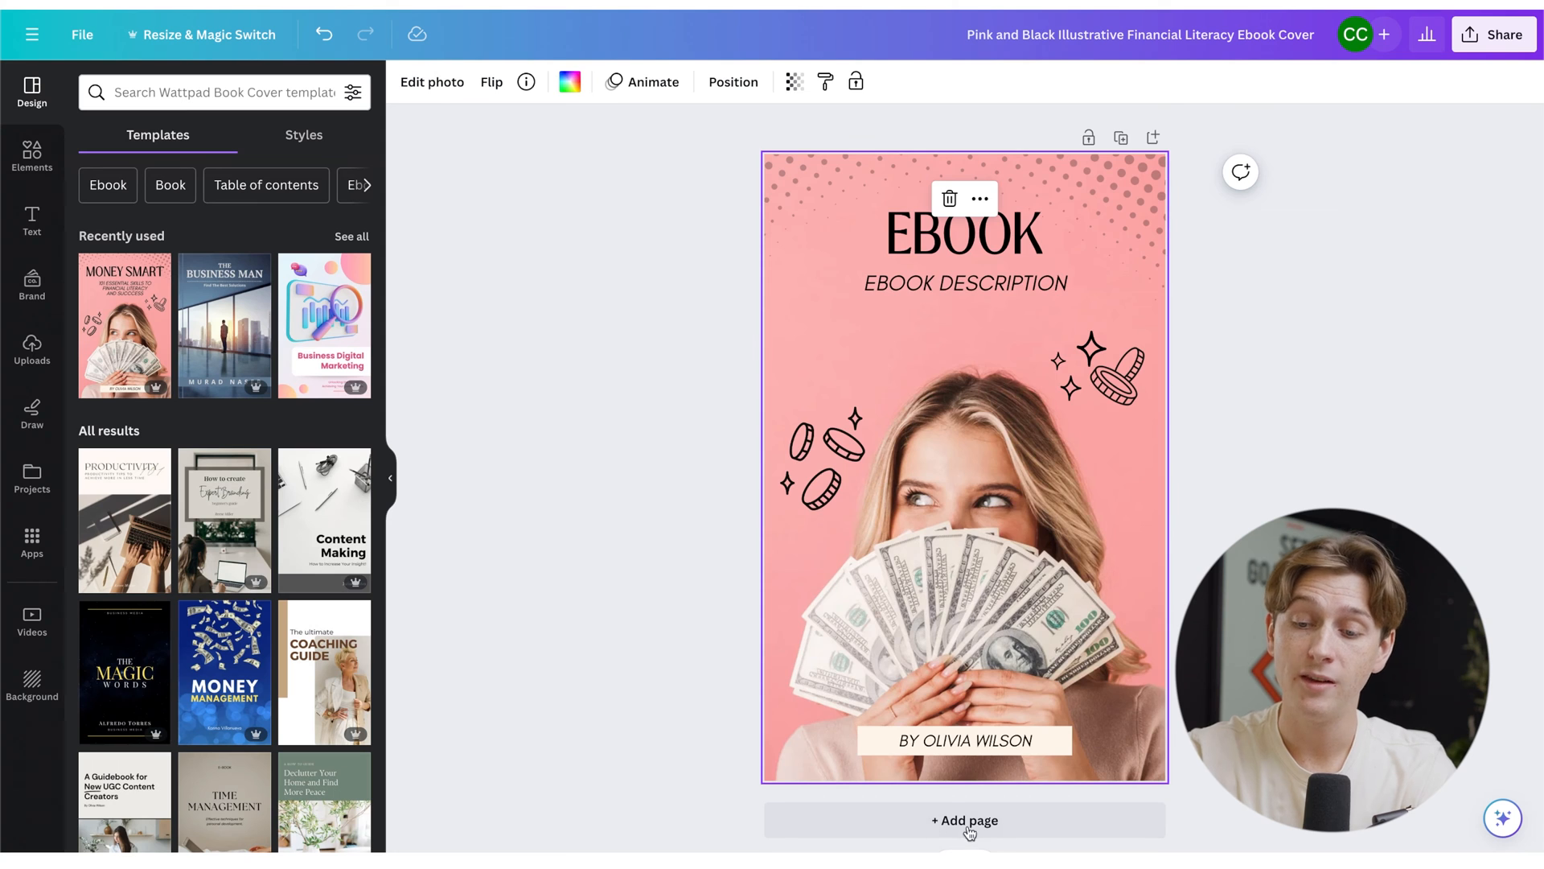
{"action": "left_click", "coordinate": [963, 818]}
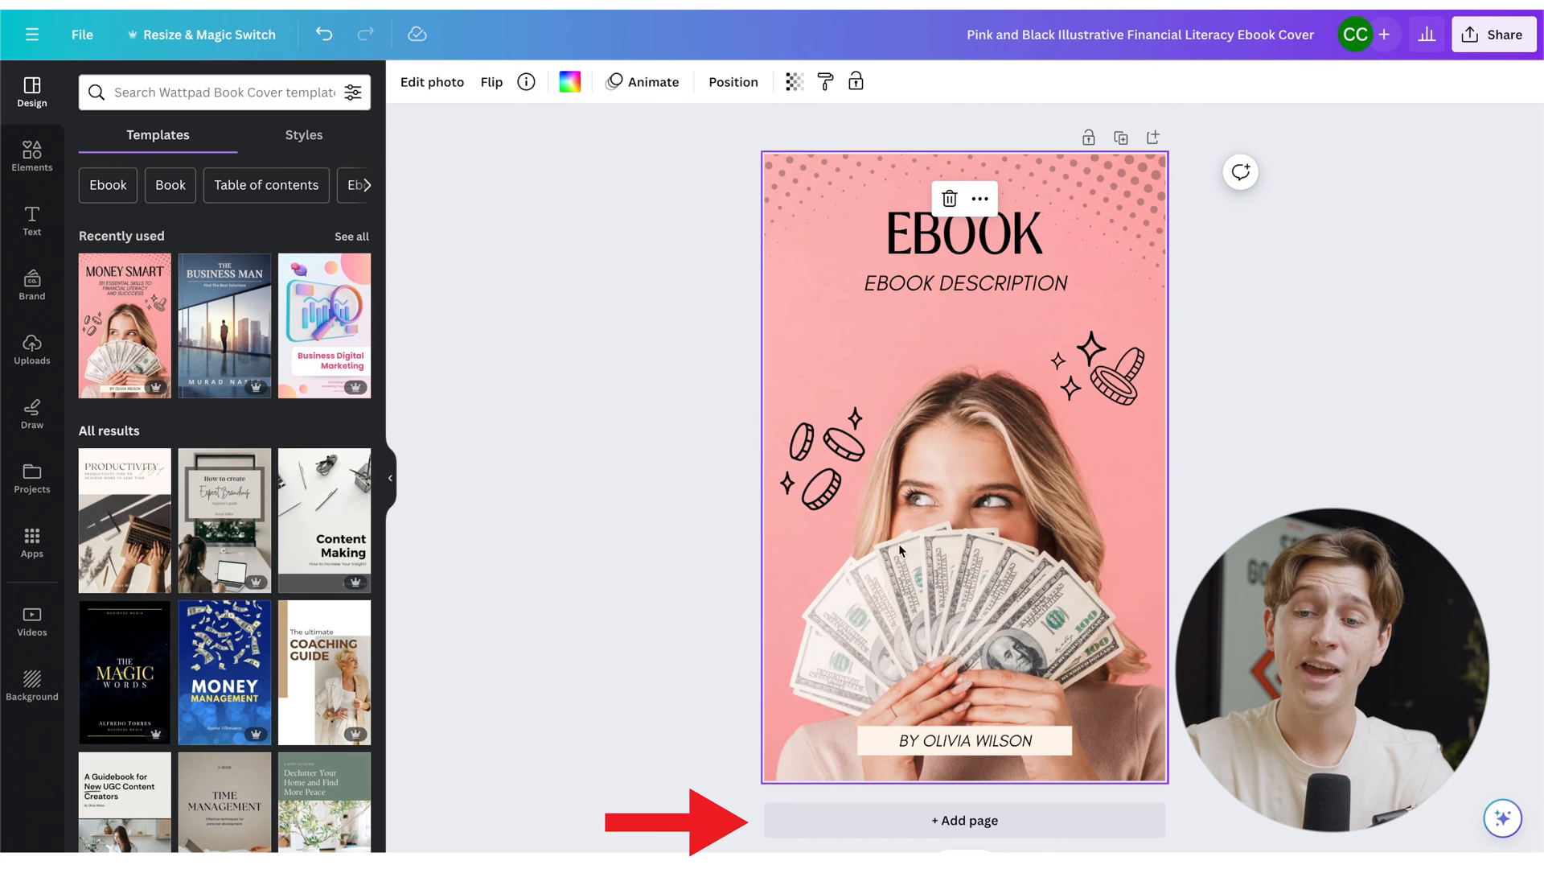
Add a blank second page after the cover and set its background colour to black
{"action": "left_click", "coordinate": [964, 819]}
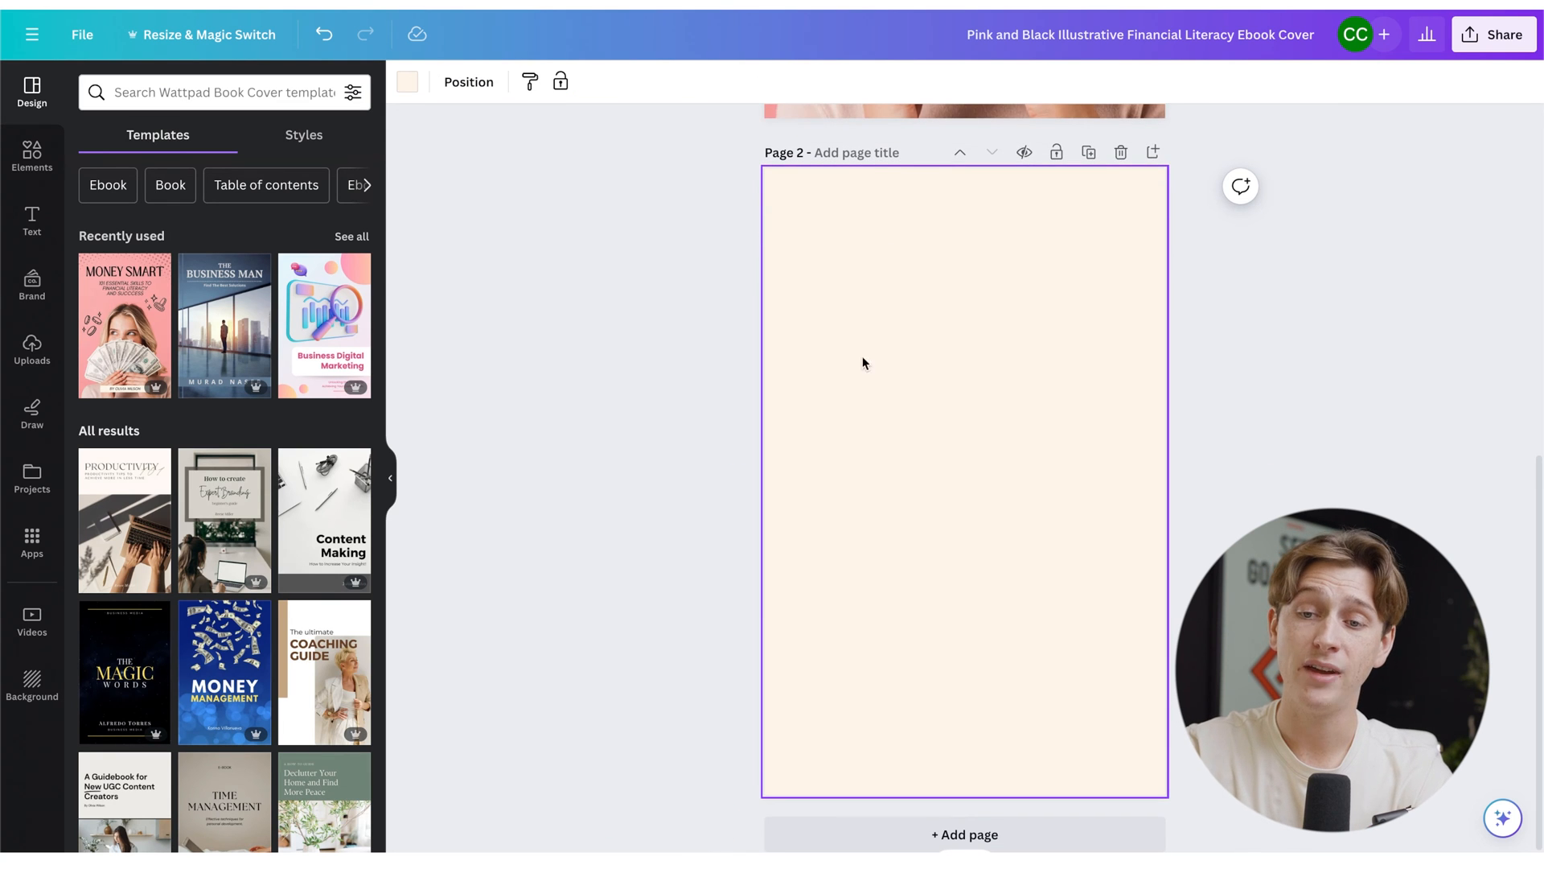
{"action": "mouse_move", "coordinate": [844, 288]}
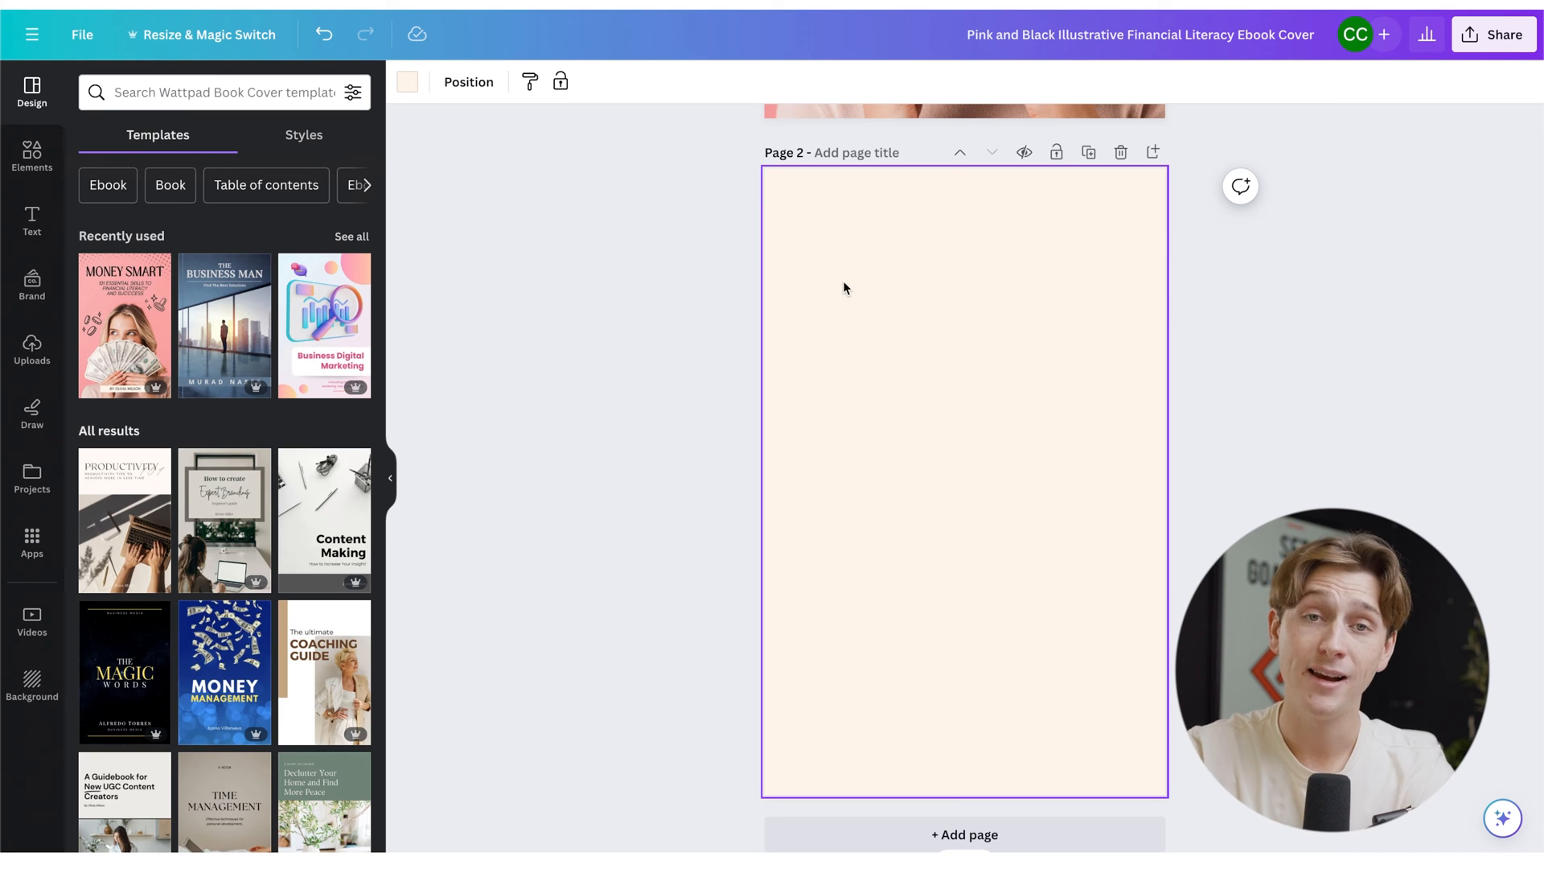
{"action": "mouse_move", "coordinate": [370, 18]}
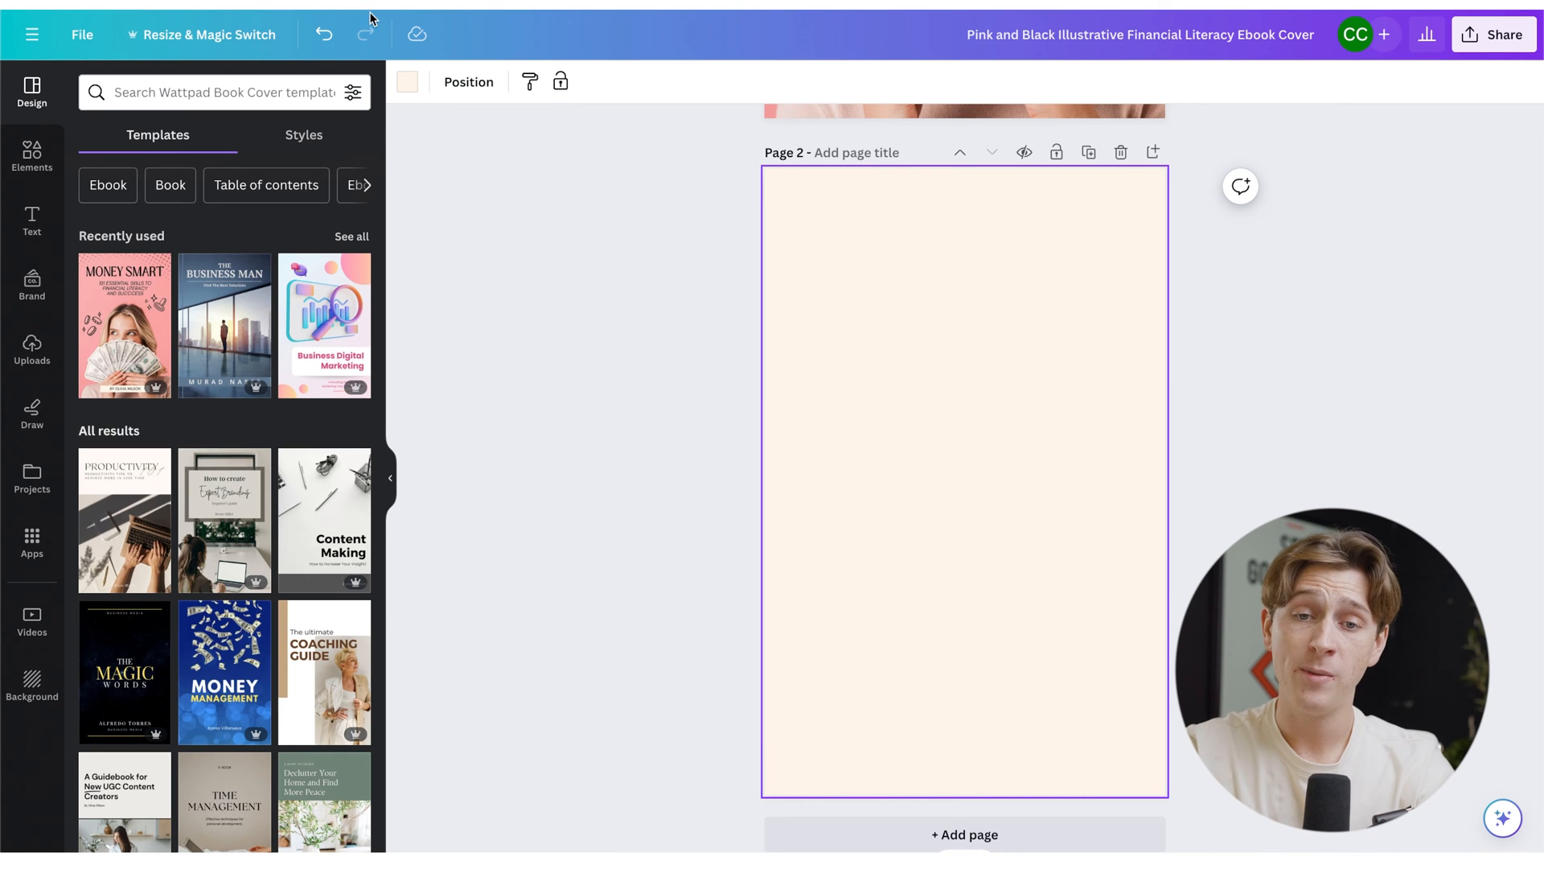
{"action": "left_click", "coordinate": [405, 80]}
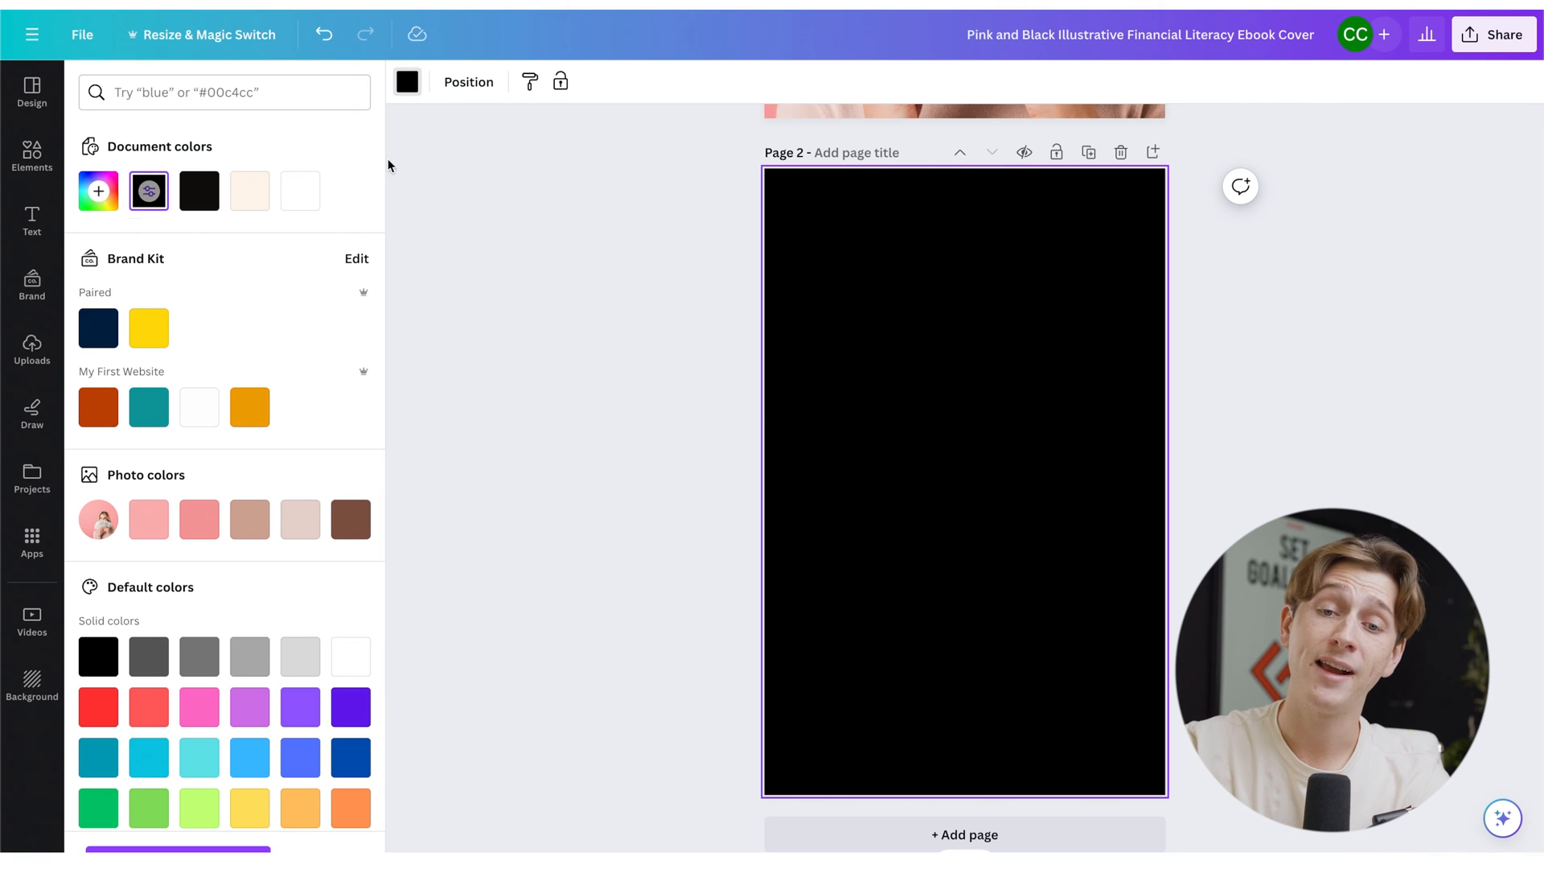
{"action": "mouse_move", "coordinate": [407, 82]}
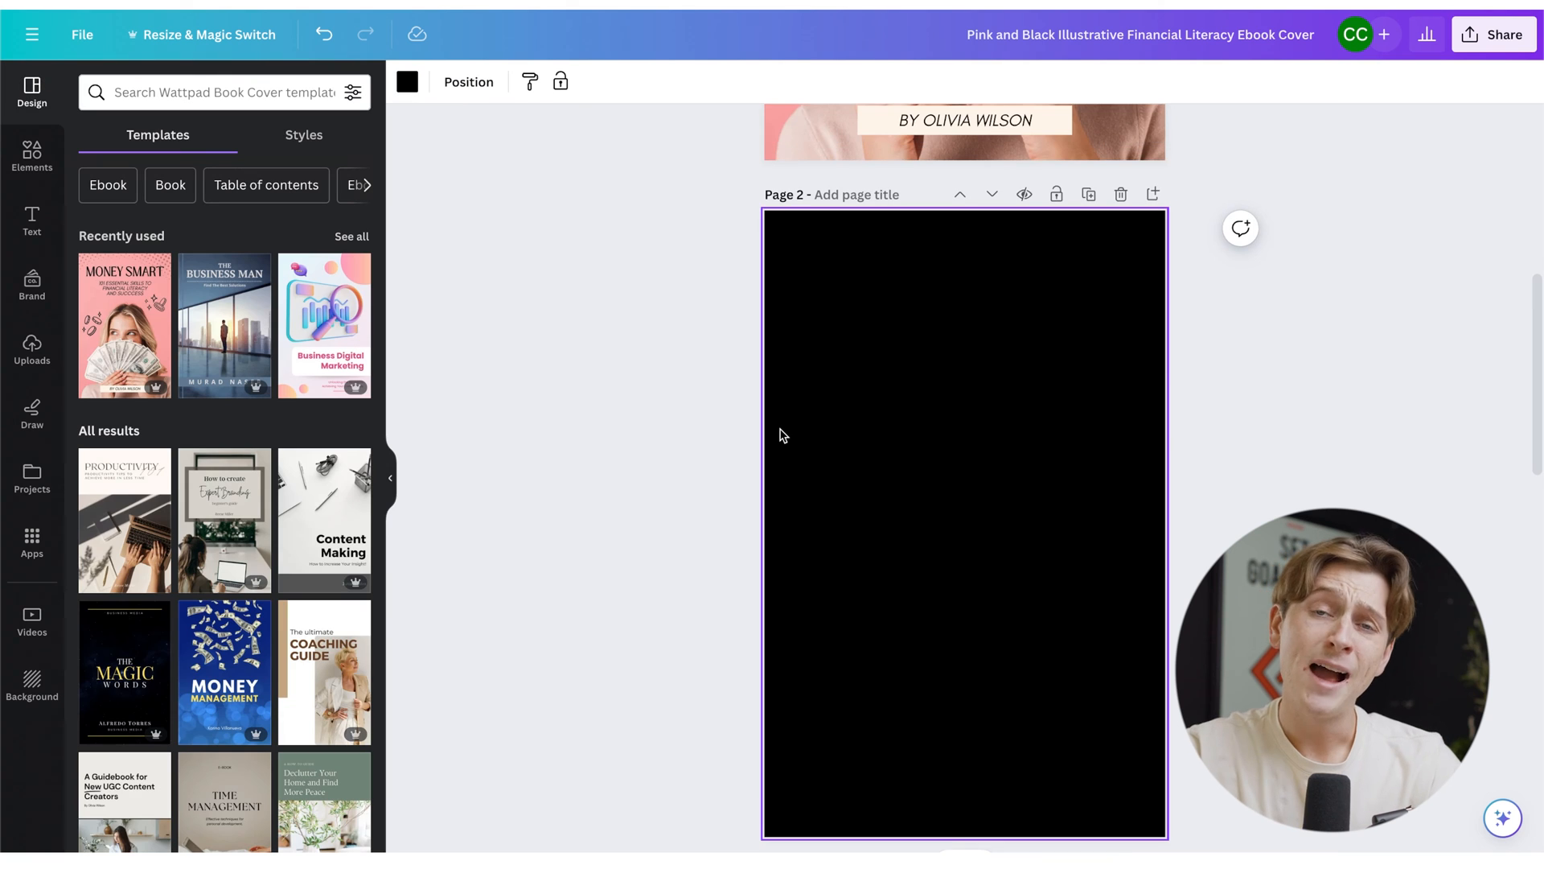
{"action": "mouse_move", "coordinate": [63, 216]}
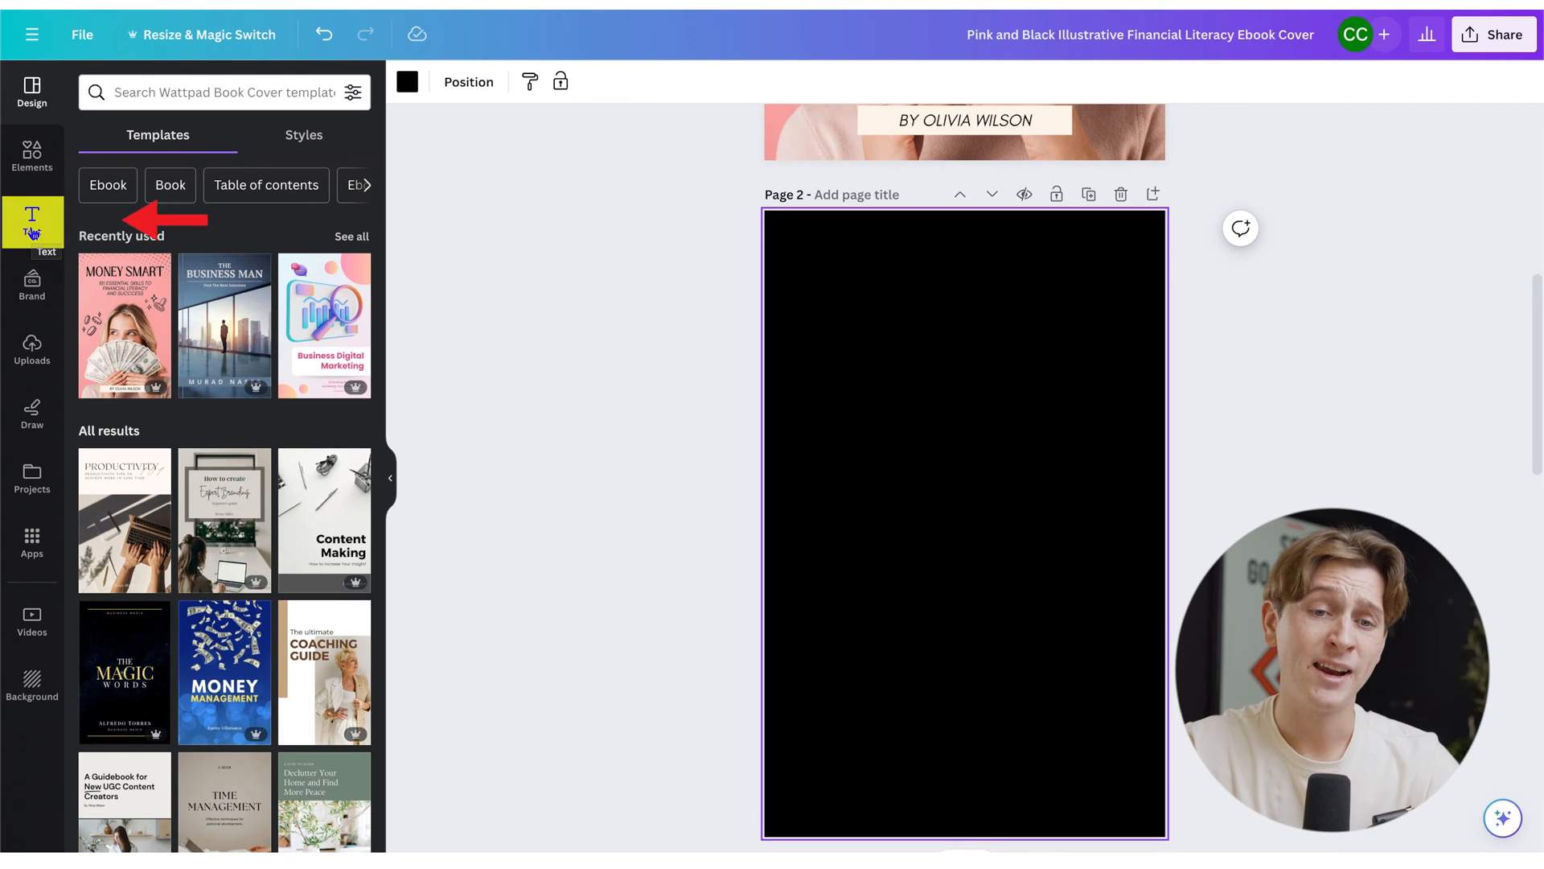
Add a text box reading 'hfhjsdfhjsdfhj' on the black page, then duplicate that page
{"action": "left_click", "coordinate": [32, 222]}
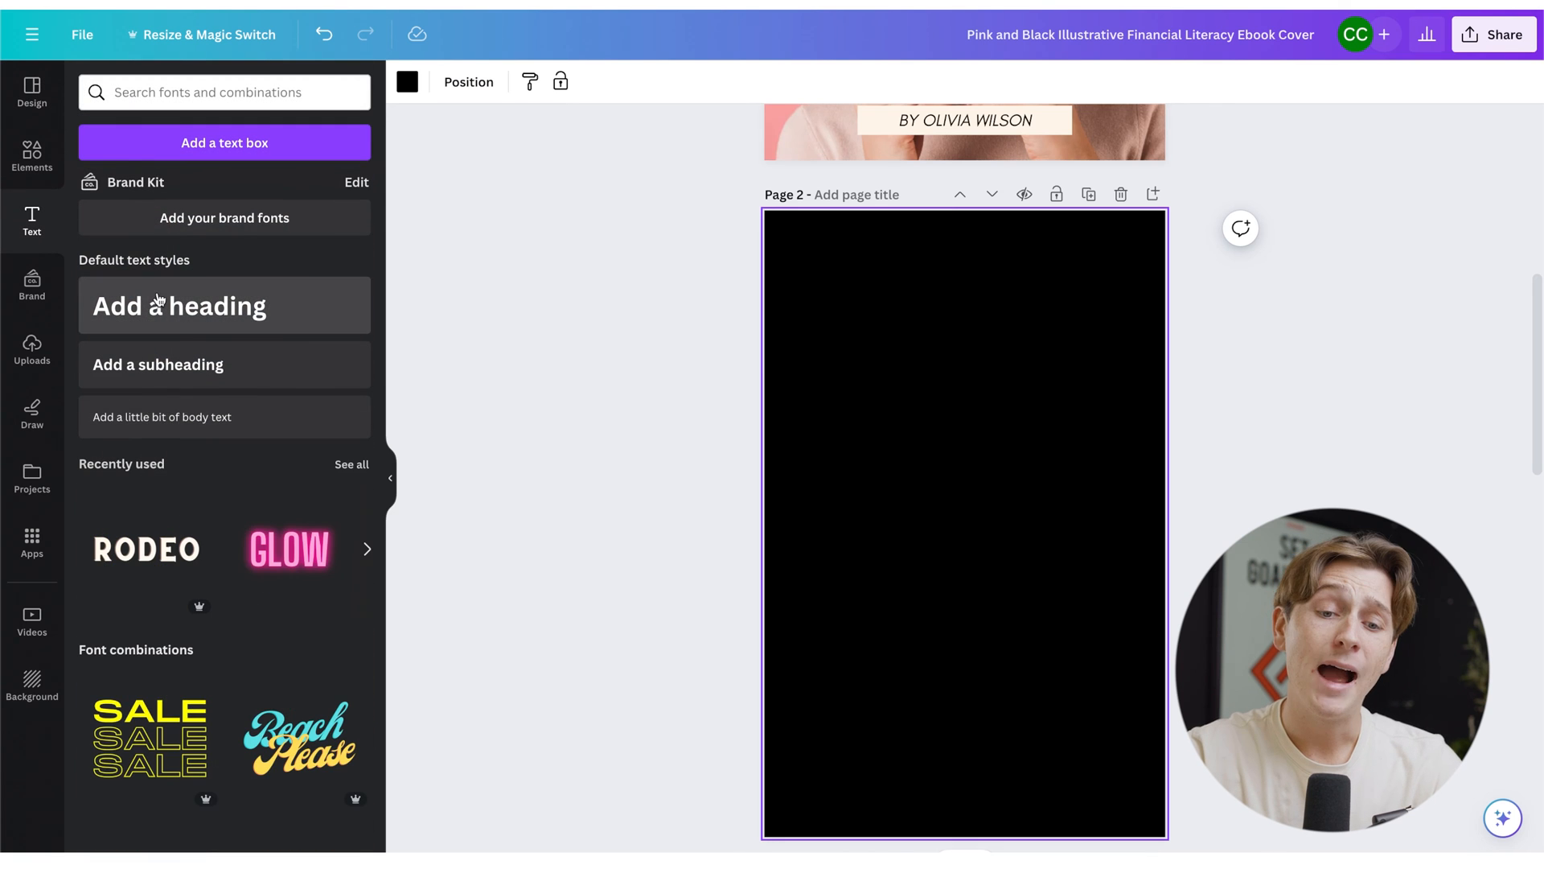
{"action": "scroll", "scroll_direction": "down", "scroll_amount": 3}
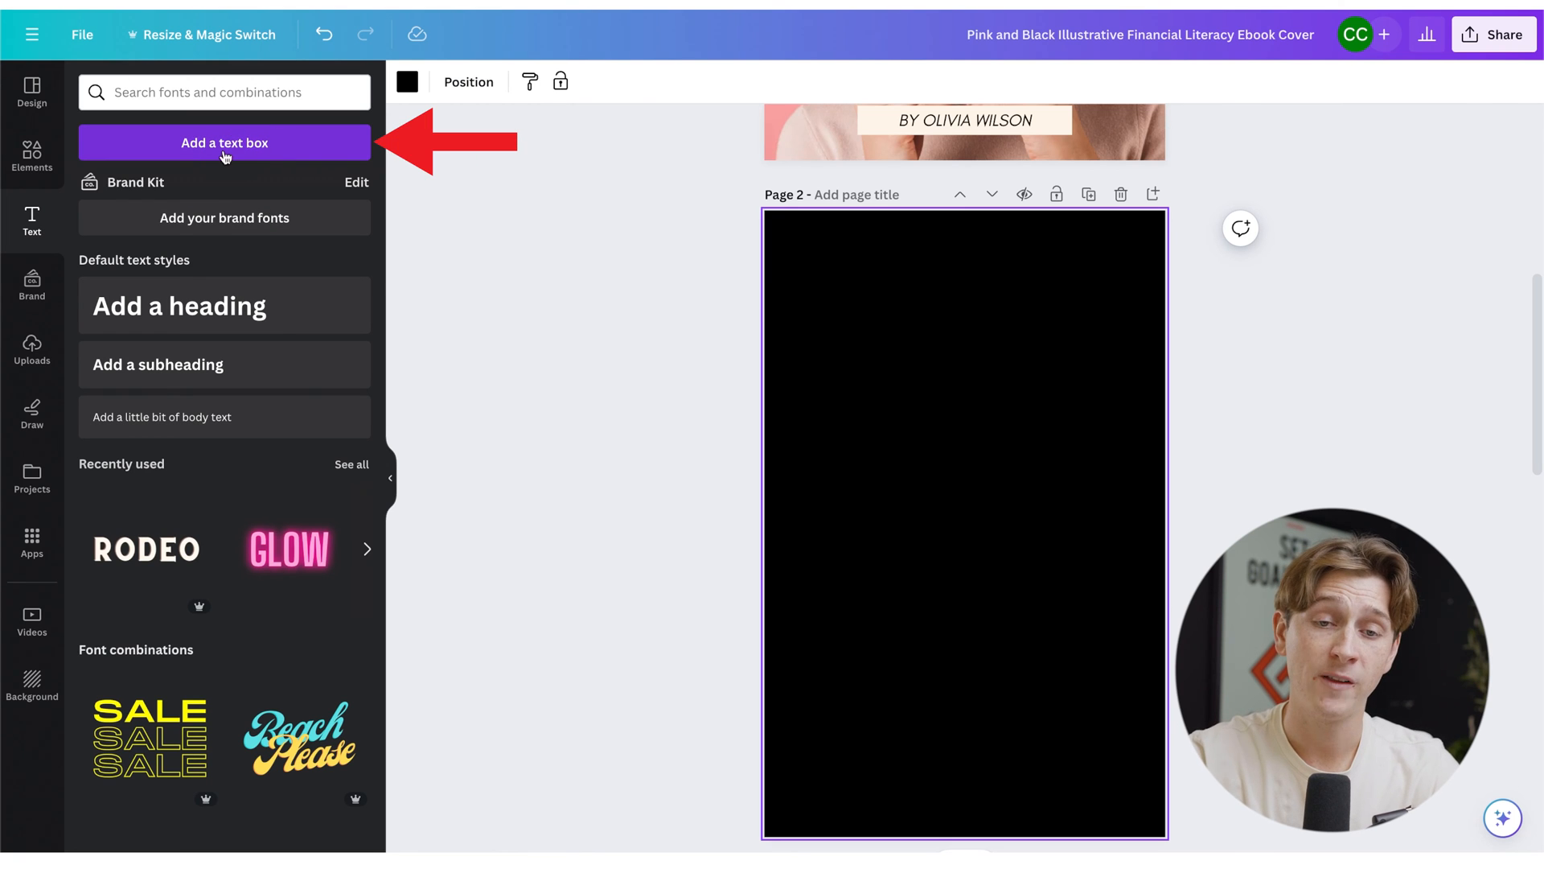
{"action": "left_click", "coordinate": [224, 141]}
{"action": "type", "text": "HFHJSFJFSHJK"}
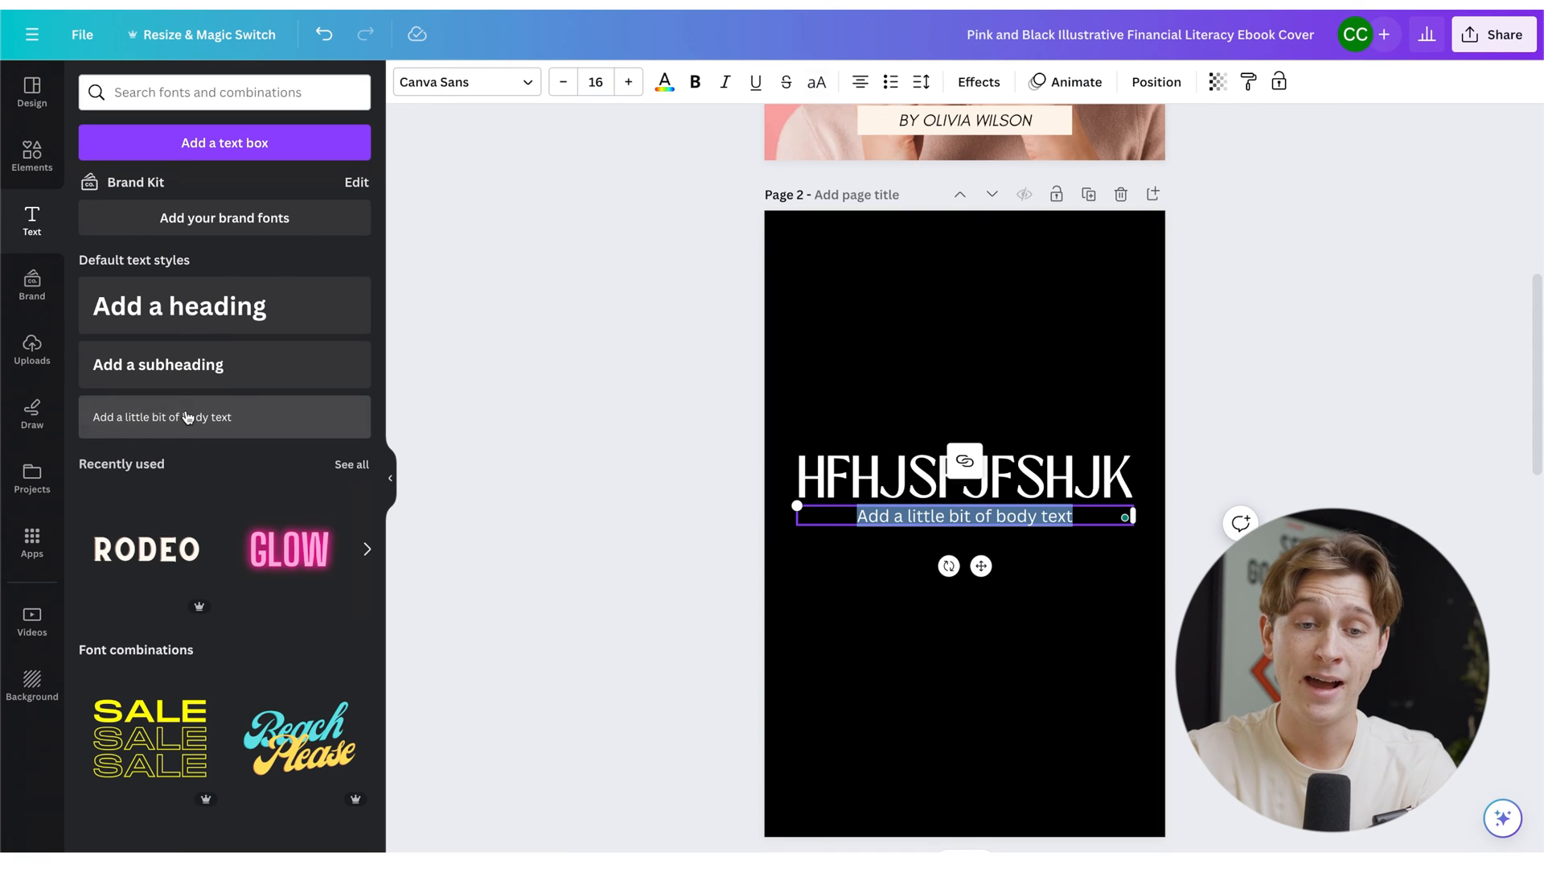
{"action": "type", "text": "hfhjsdfhjsdfhj"}
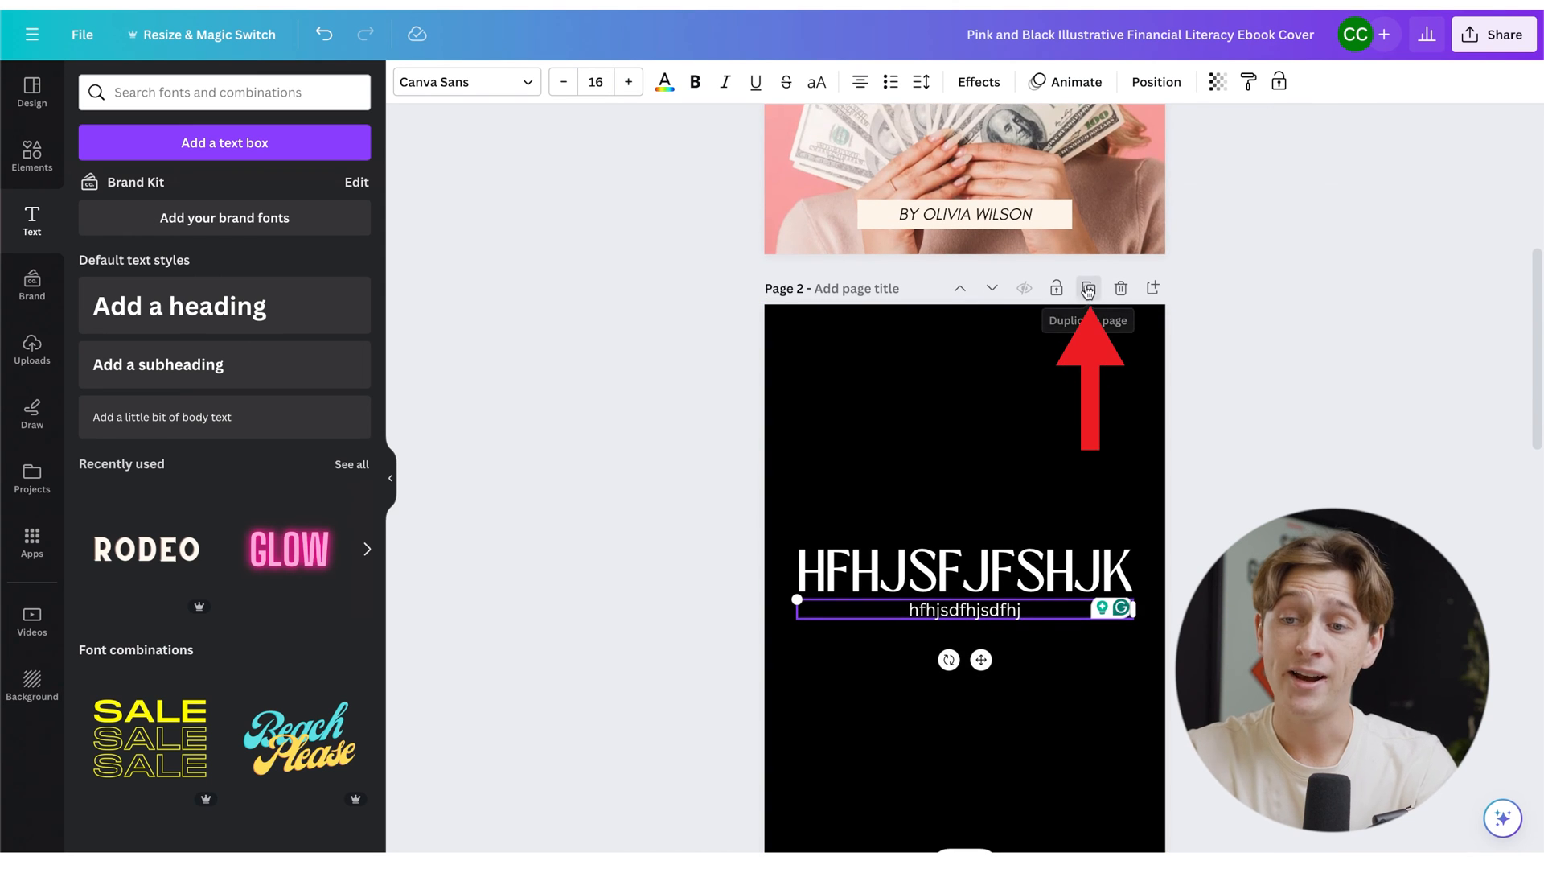
{"action": "left_click", "coordinate": [1088, 288]}
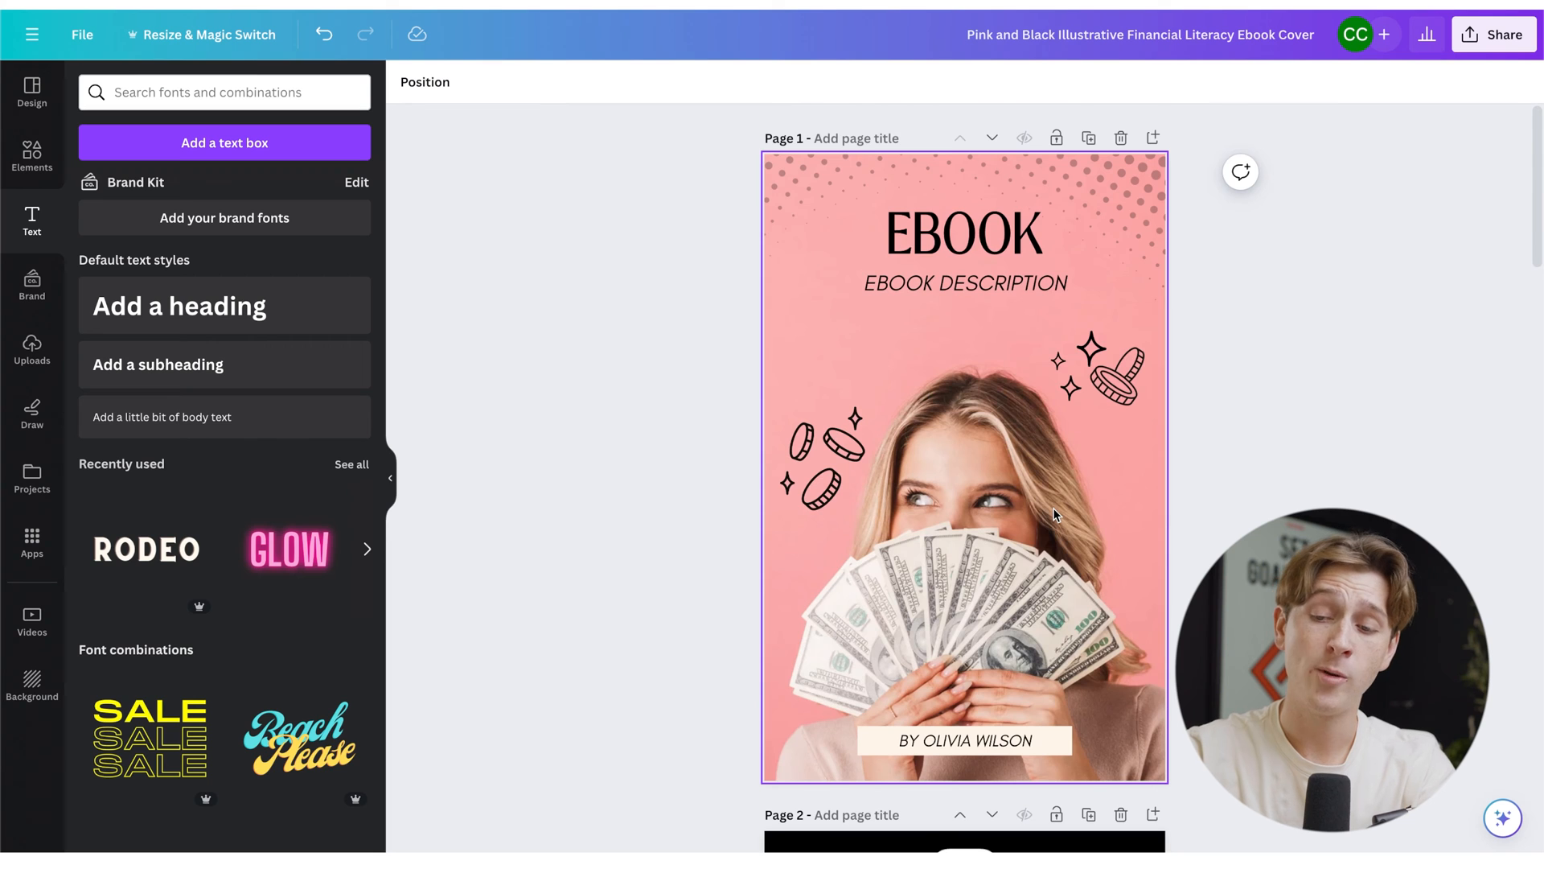
Browse the Templates, Brand kit and Text side panels
{"action": "scroll", "scroll_direction": "down", "scroll_amount": 3}
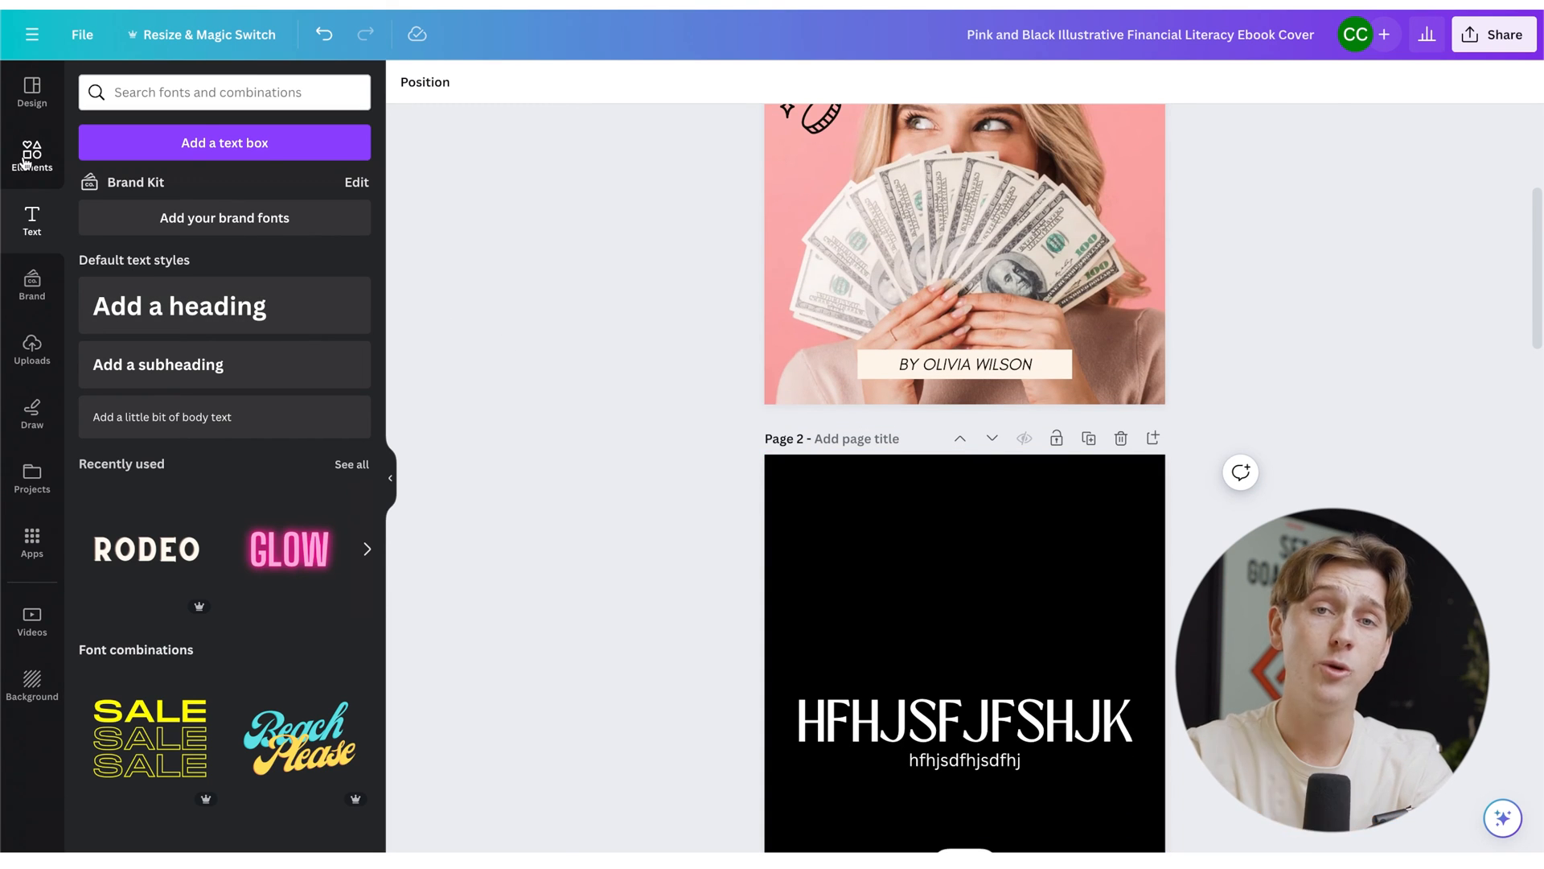
{"action": "left_click", "coordinate": [32, 158]}
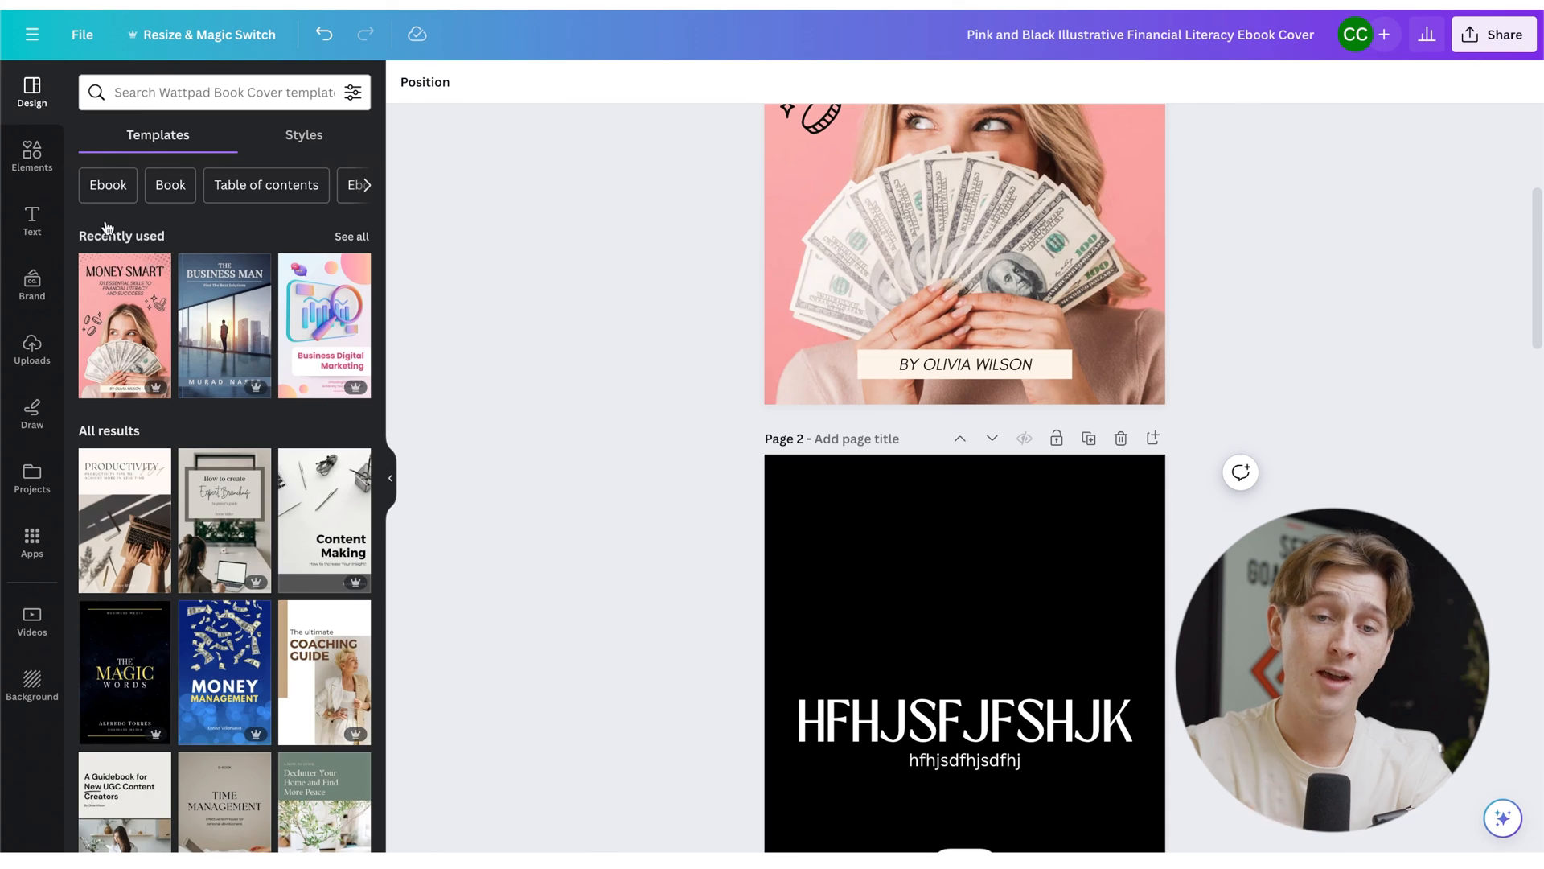
{"action": "left_click", "coordinate": [32, 287]}
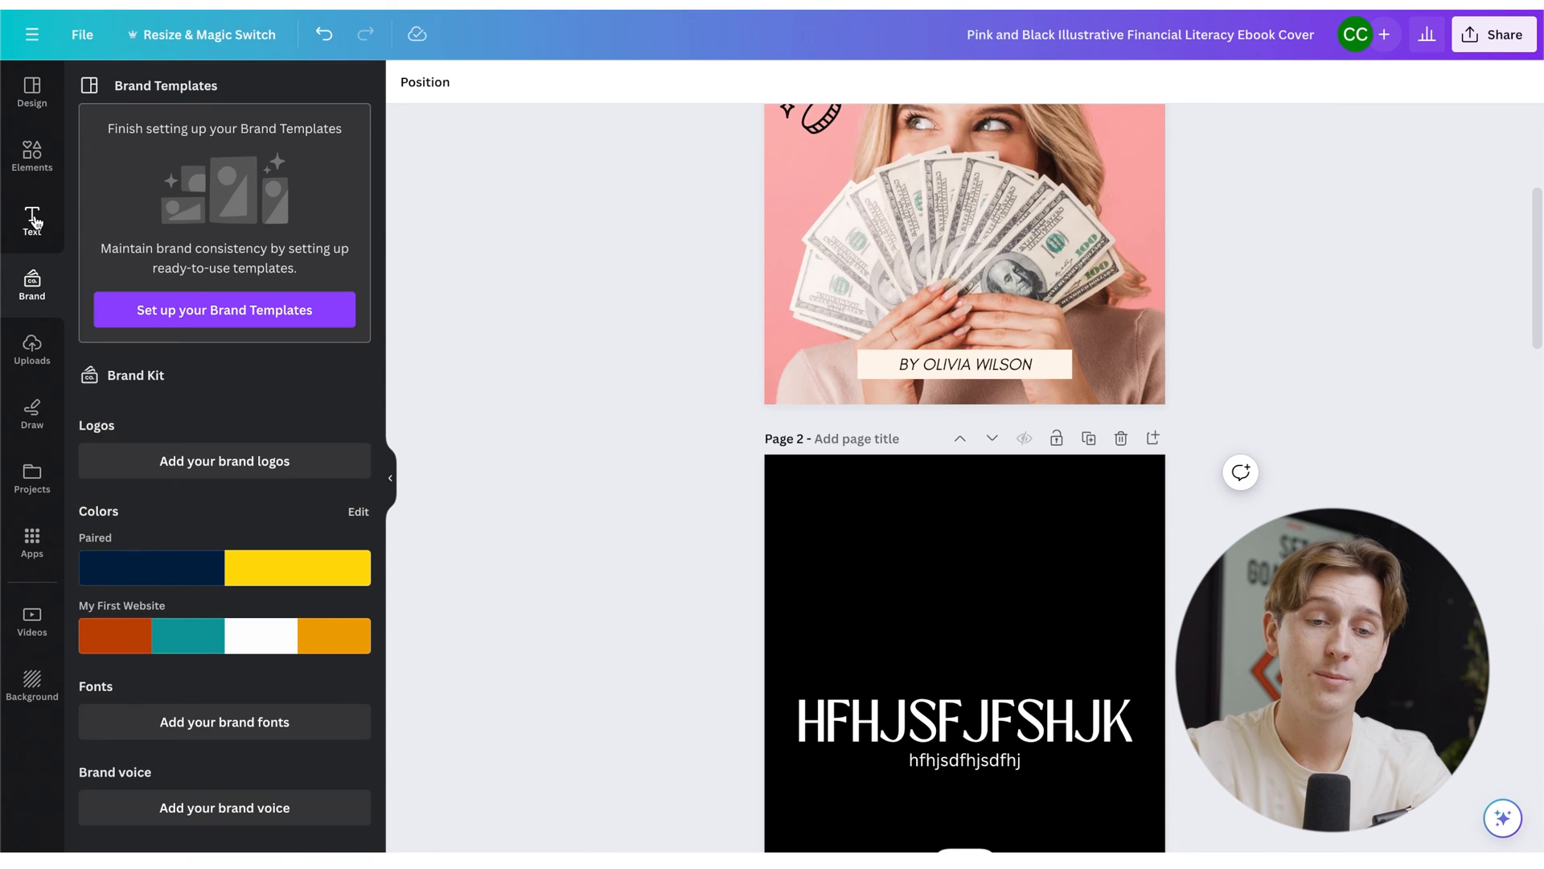
{"action": "left_click", "coordinate": [32, 222]}
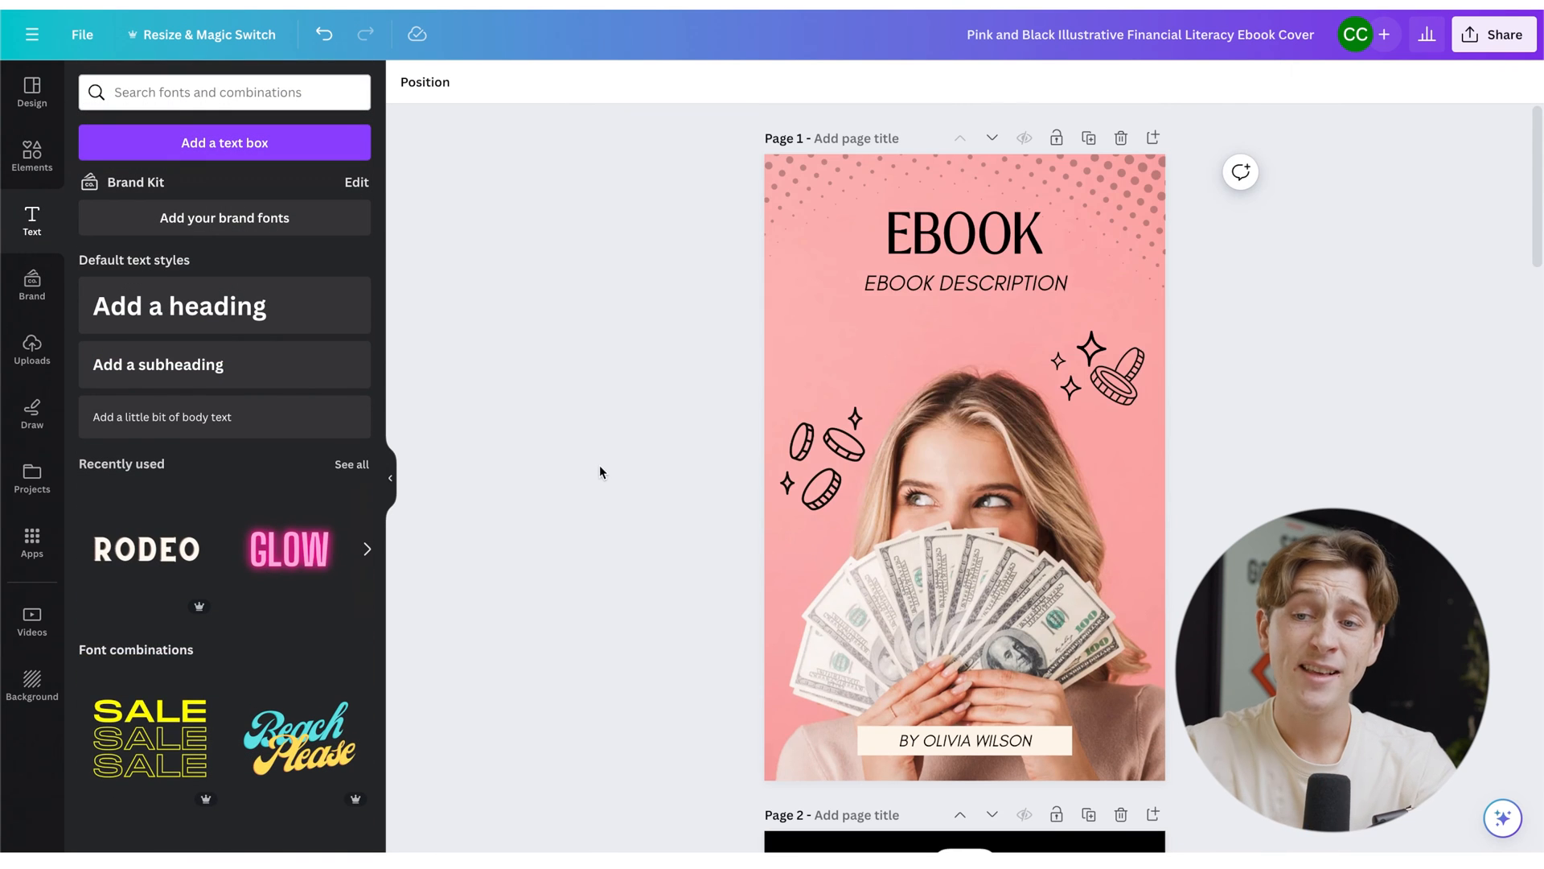
{"action": "mouse_move", "coordinate": [608, 457]}
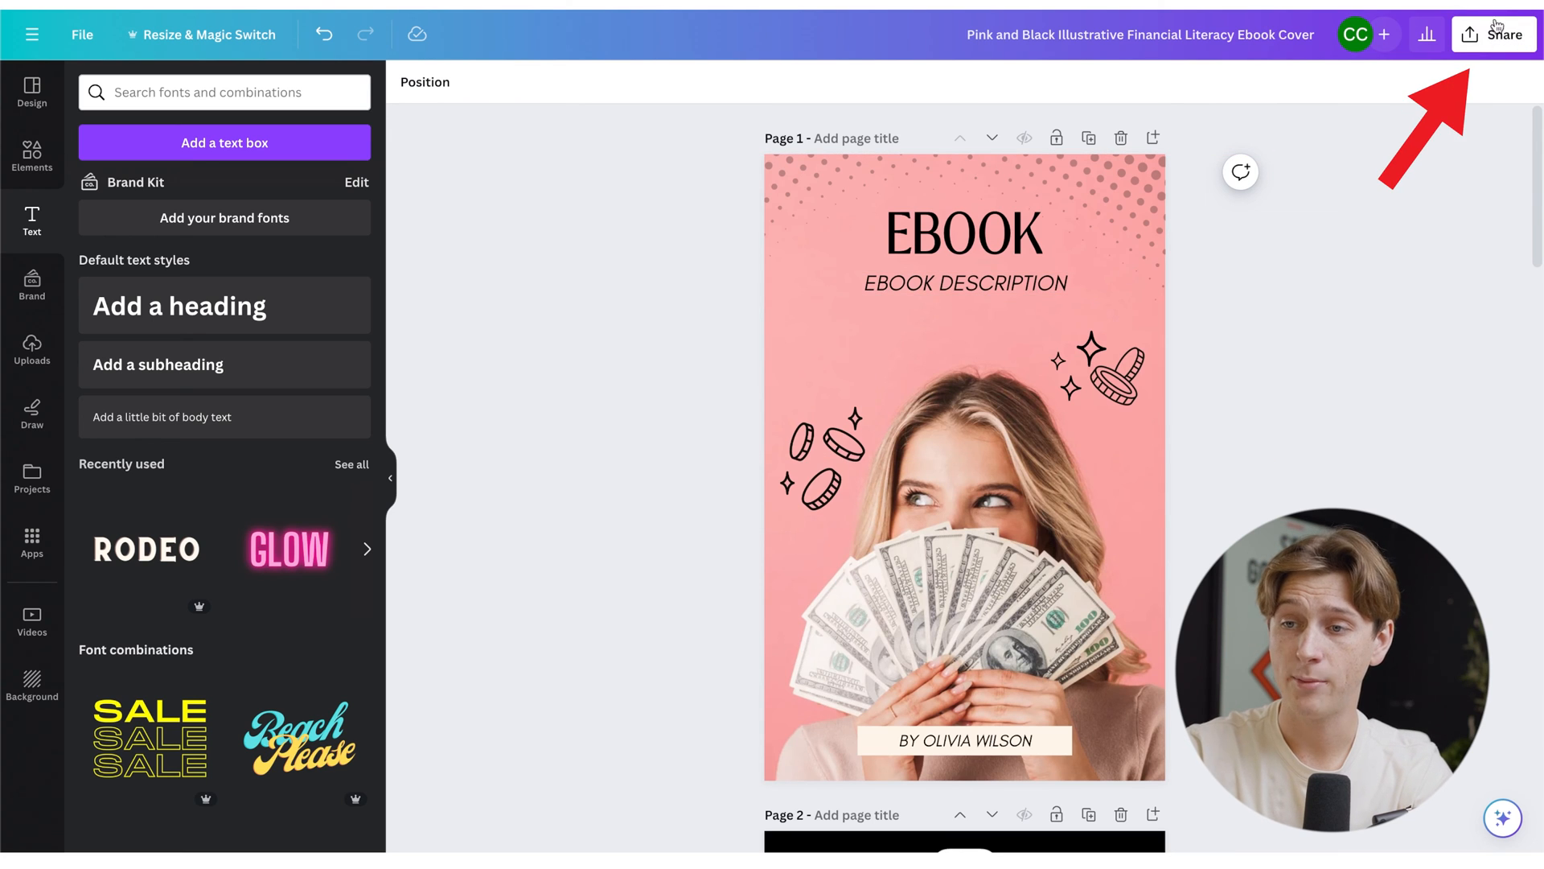
Download the whole design from Share as a PDF Standard file
{"action": "left_click", "coordinate": [1494, 34]}
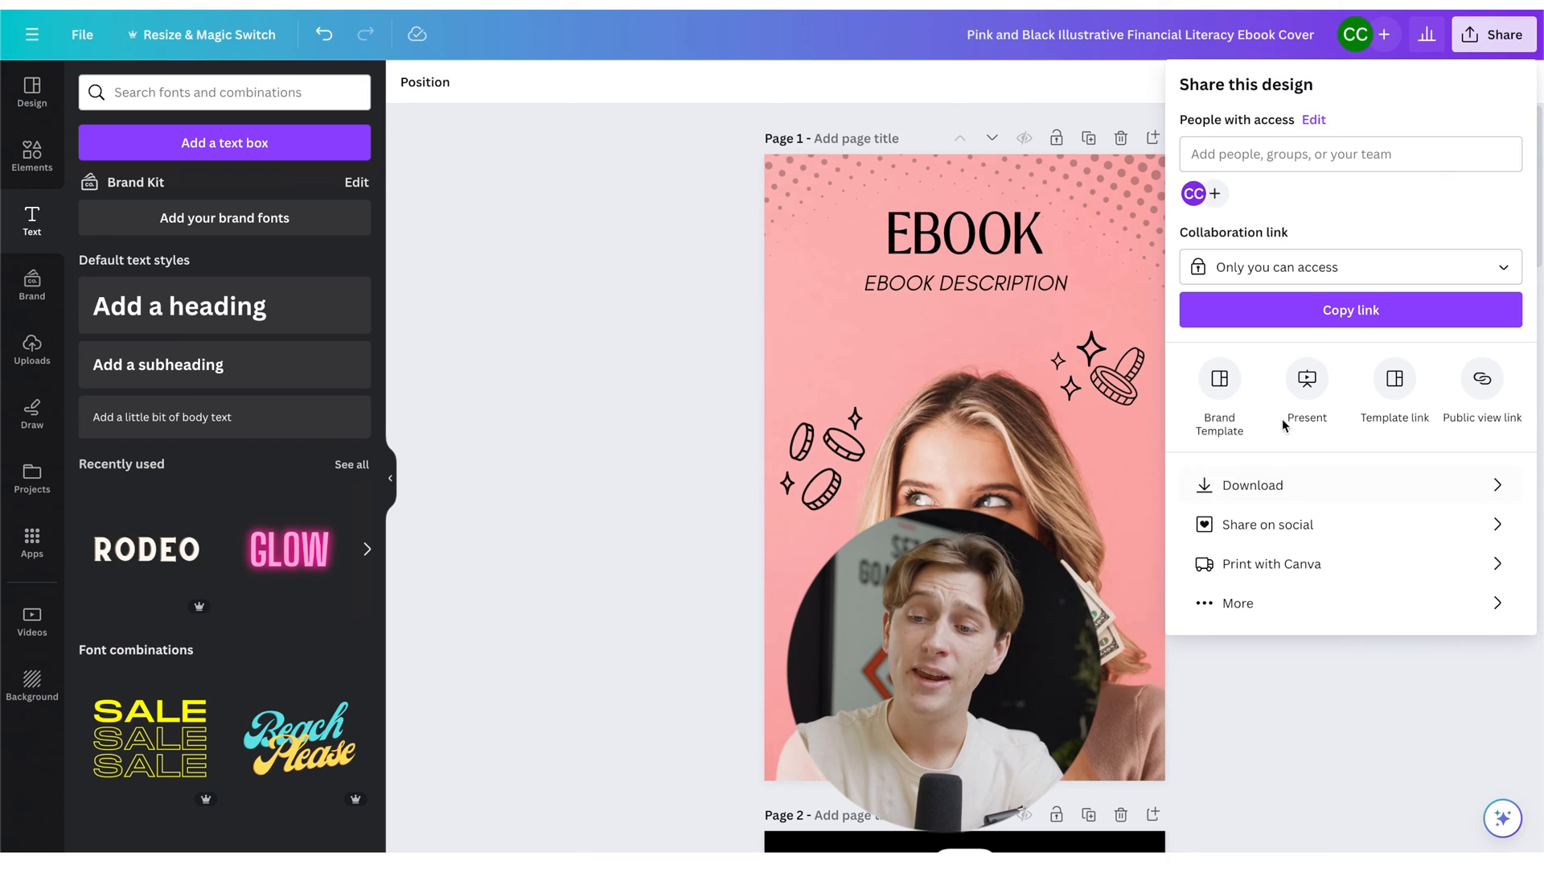
{"action": "mouse_move", "coordinate": [1336, 421]}
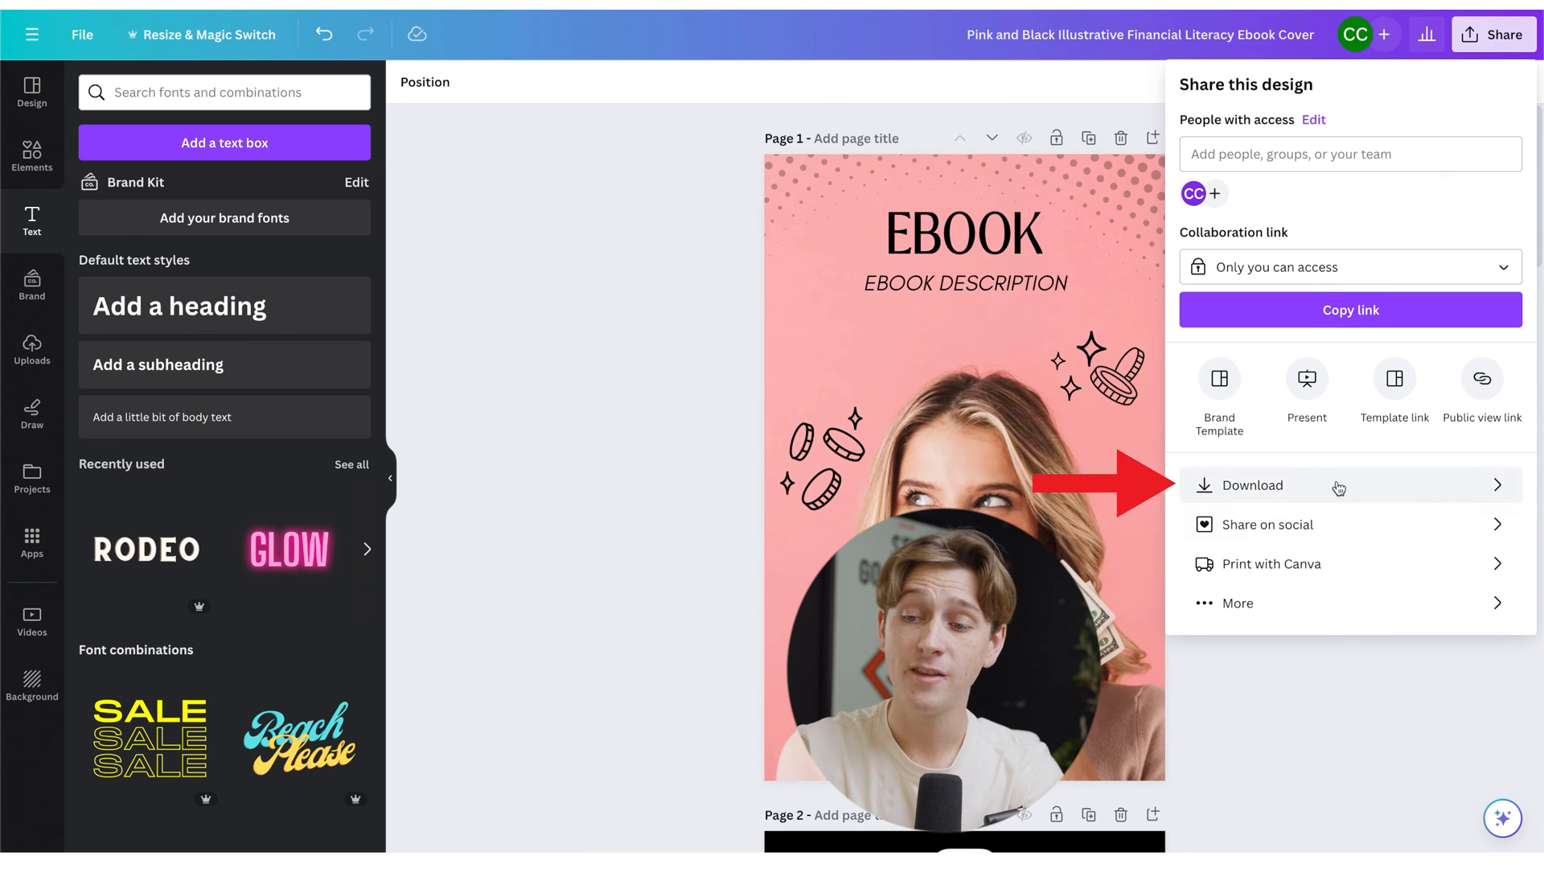
{"action": "left_click", "coordinate": [1253, 484]}
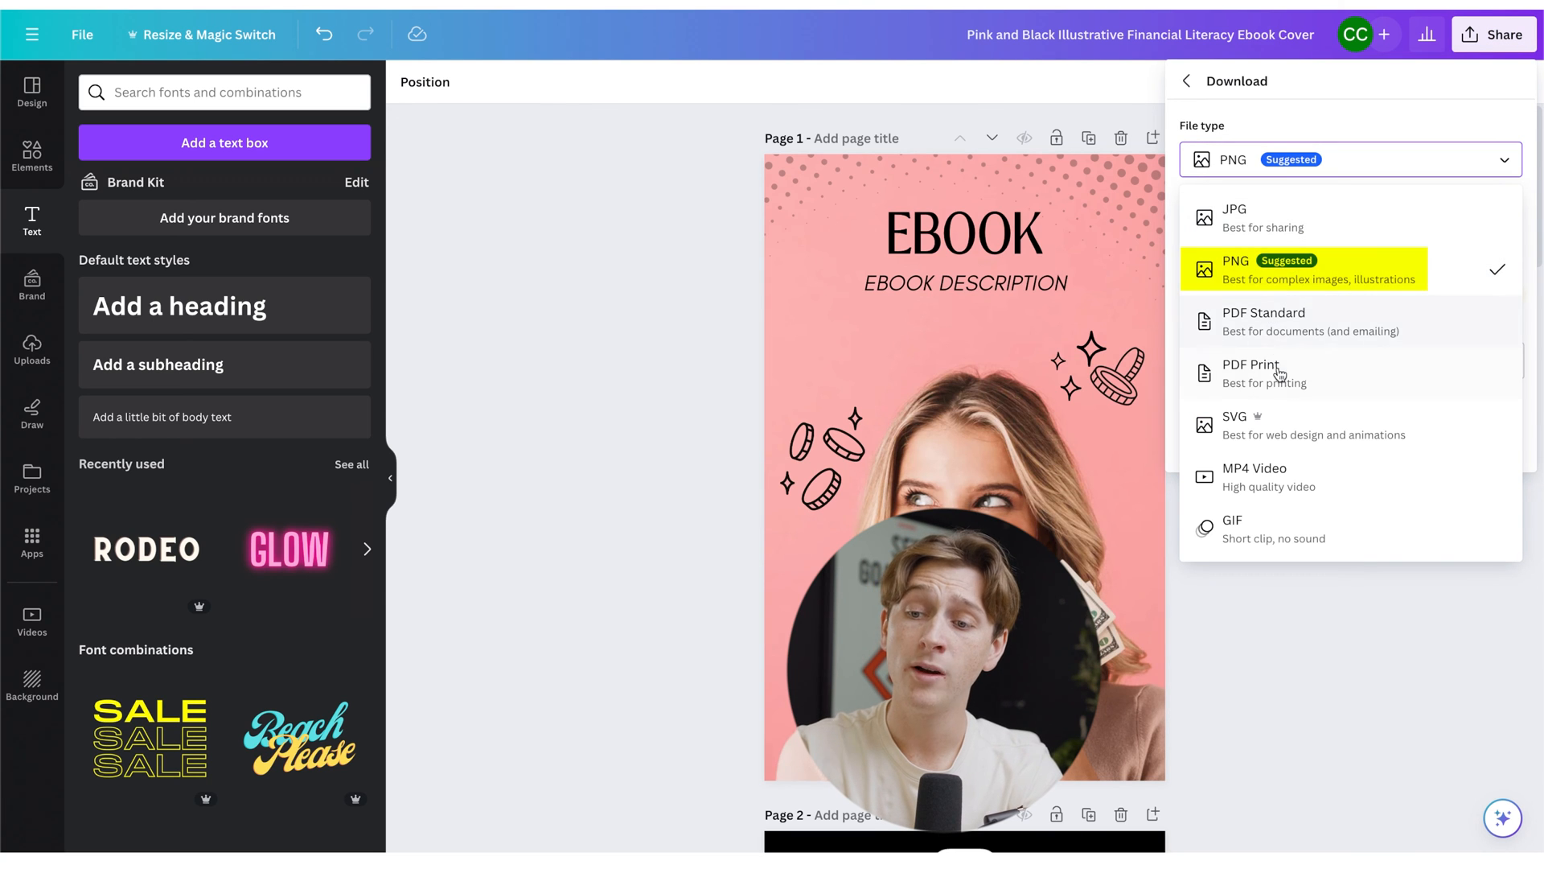
{"action": "mouse_move", "coordinate": [1300, 322]}
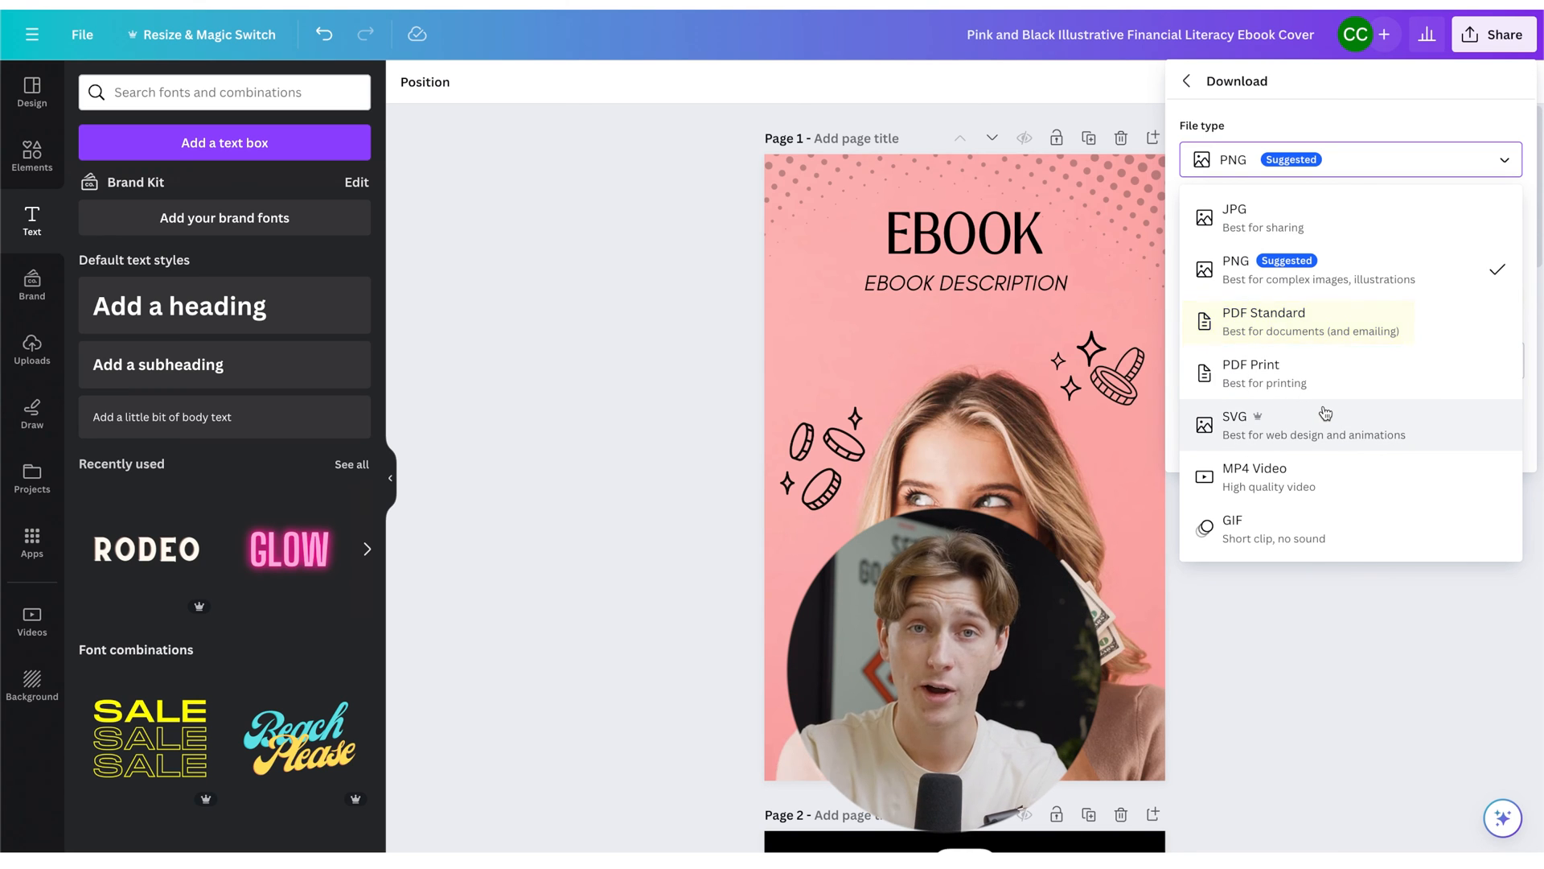
{"action": "left_click", "coordinate": [1265, 322]}
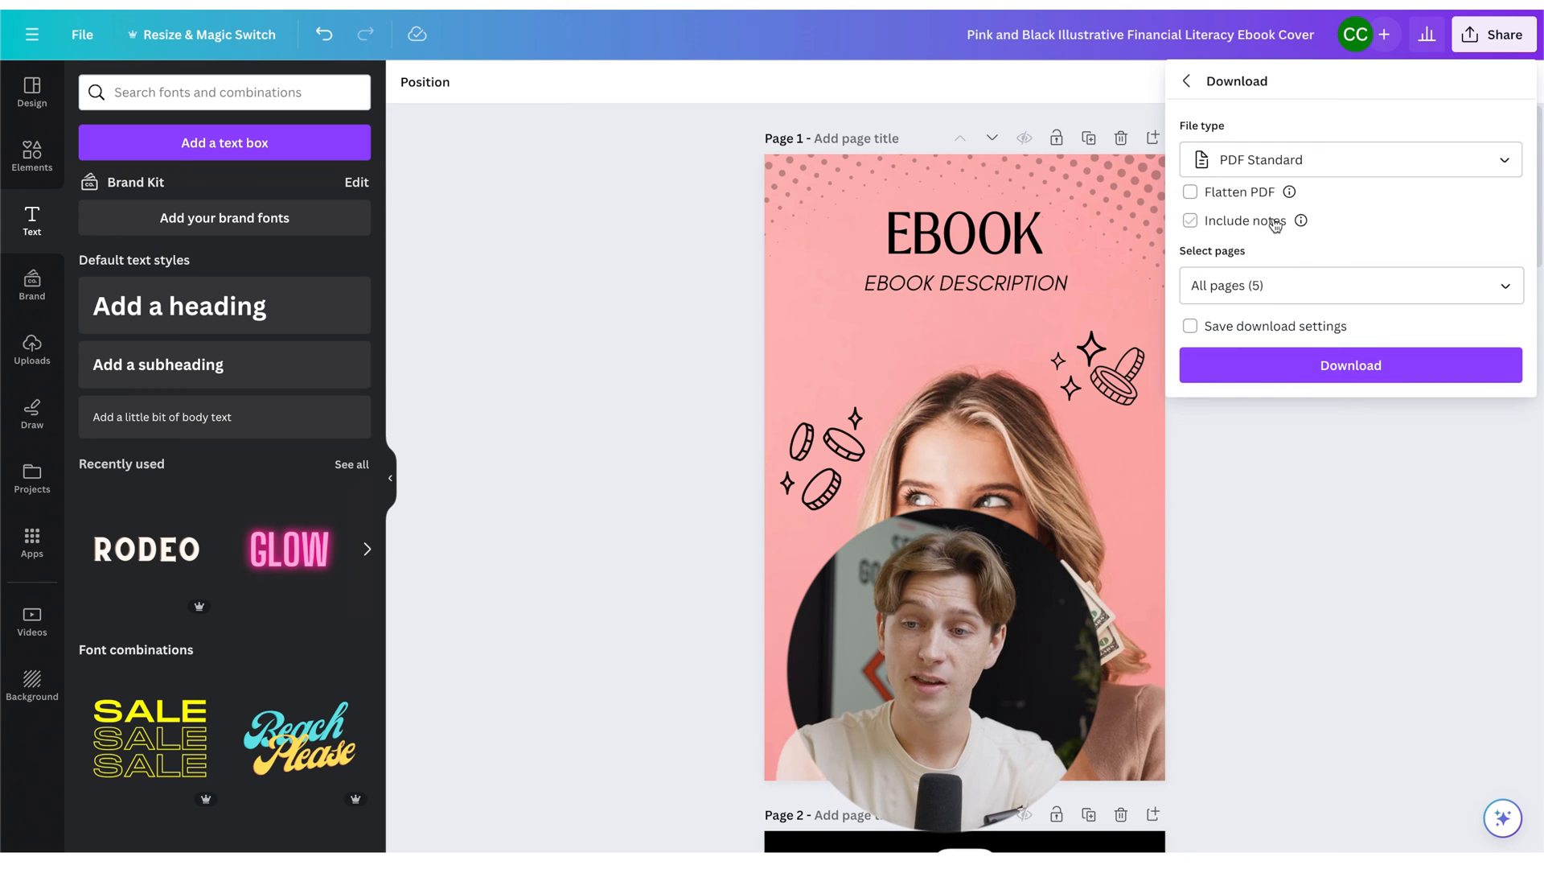
{"action": "left_click", "coordinate": [1350, 366]}
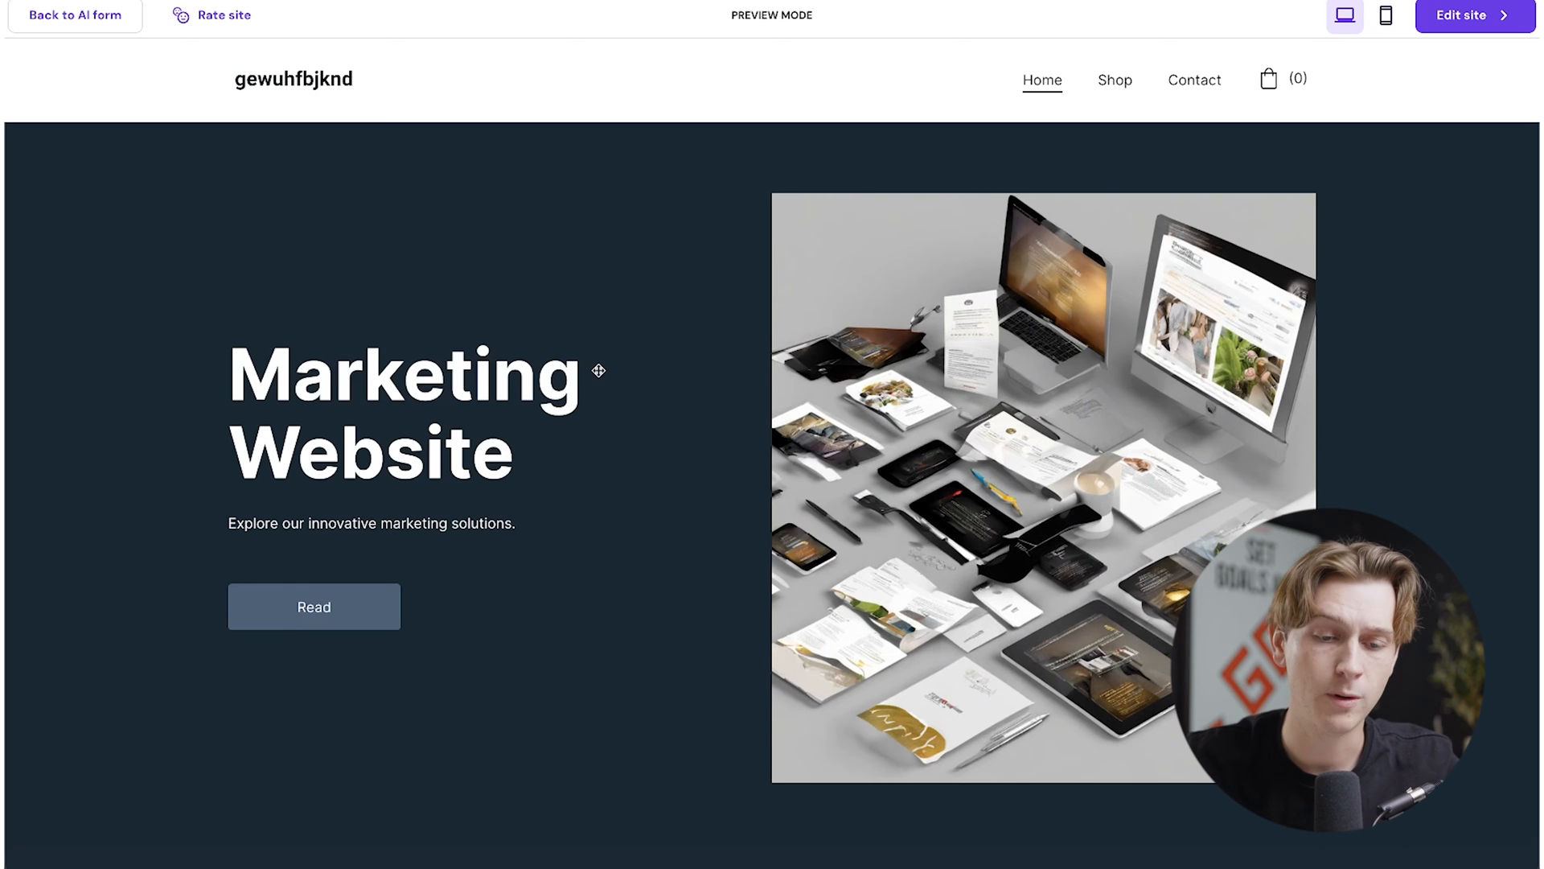
{"action": "mouse_move", "coordinate": [612, 428]}
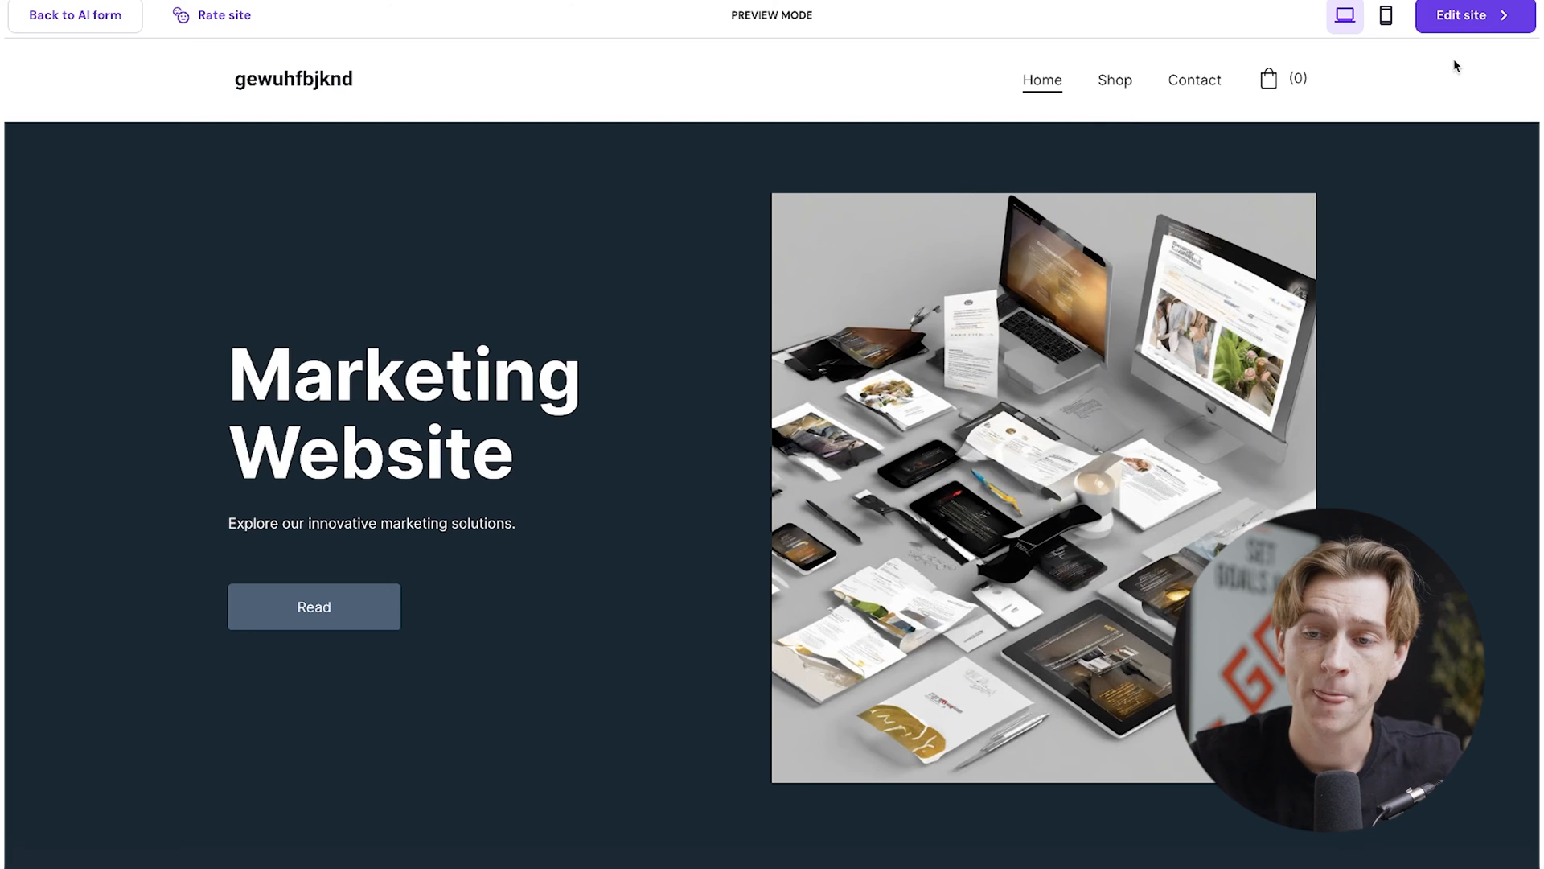
{"action": "mouse_move", "coordinate": [1475, 16]}
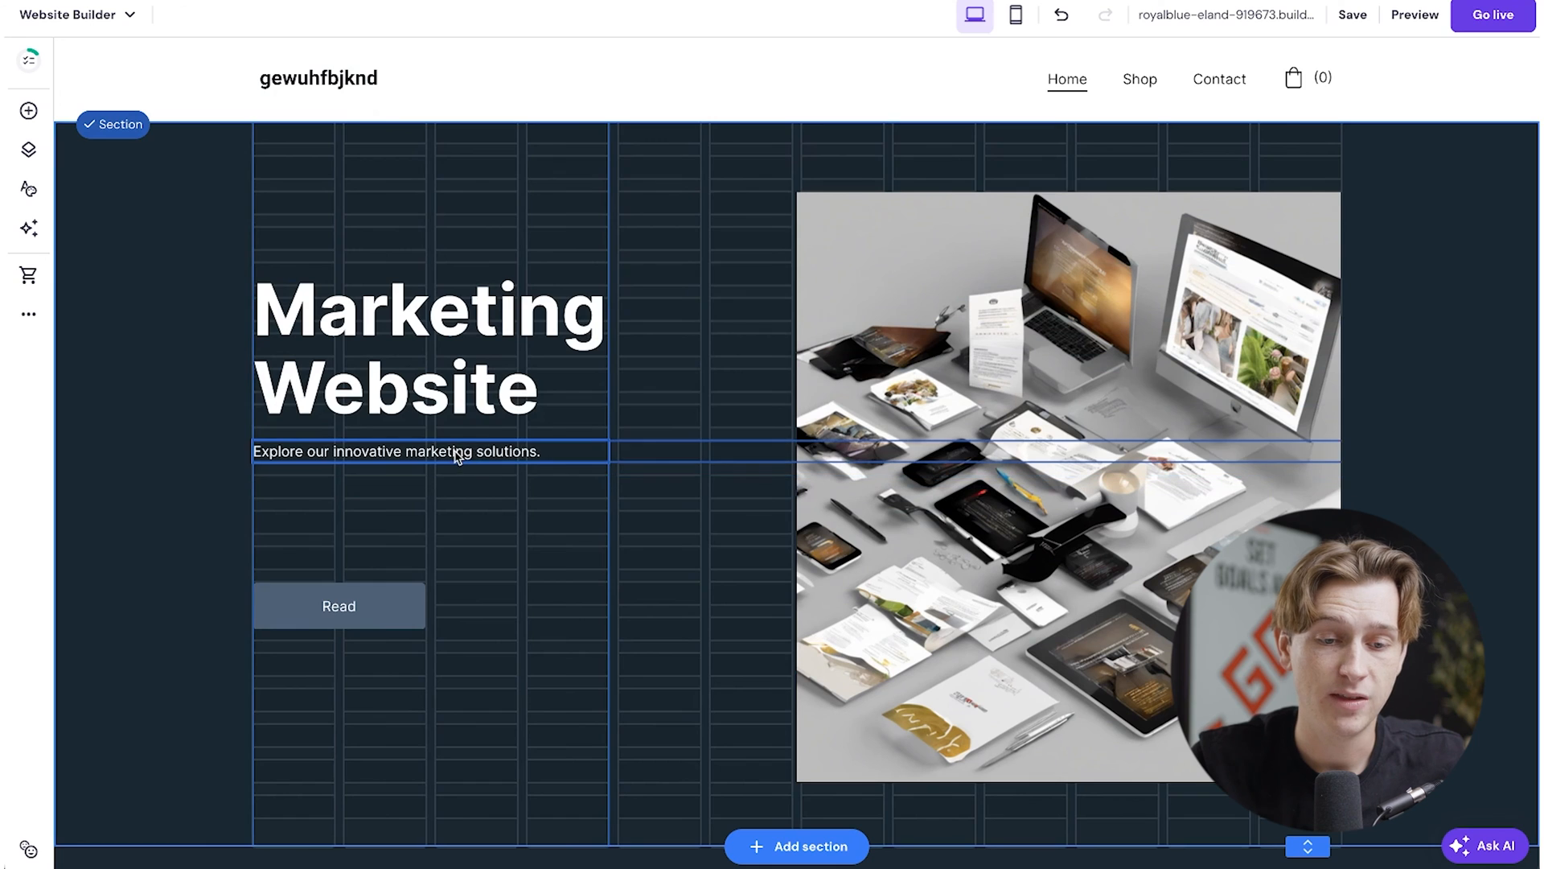
Open the image settings for the homepage hero photo in the editor
{"action": "left_click", "coordinate": [1066, 438]}
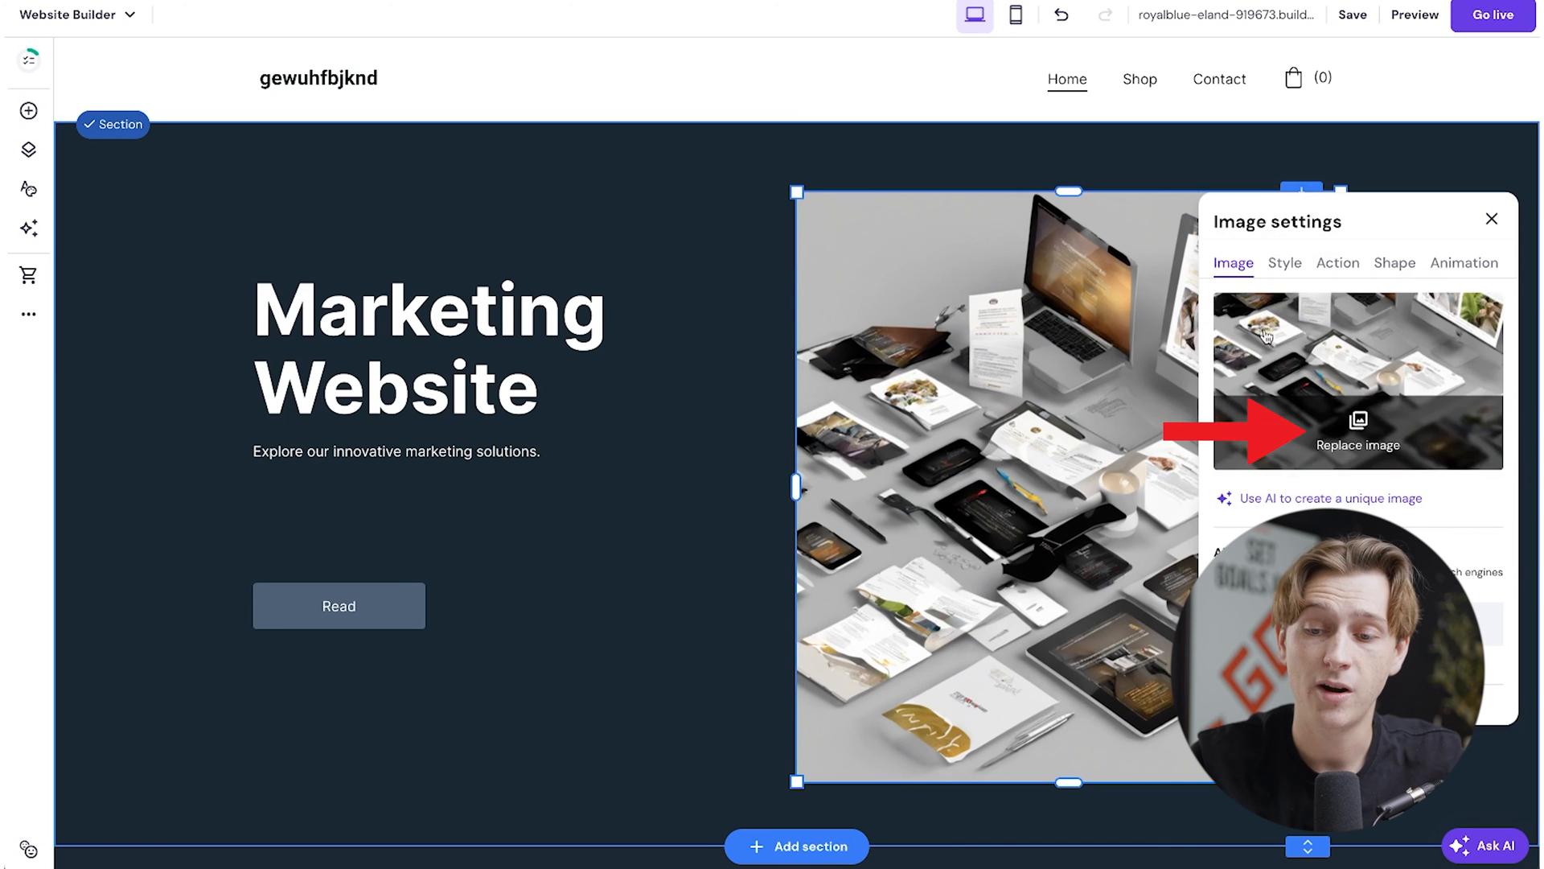
Upload 1.png to the image library and use the Money Smart cover as the hero image
{"action": "left_click", "coordinate": [1358, 444]}
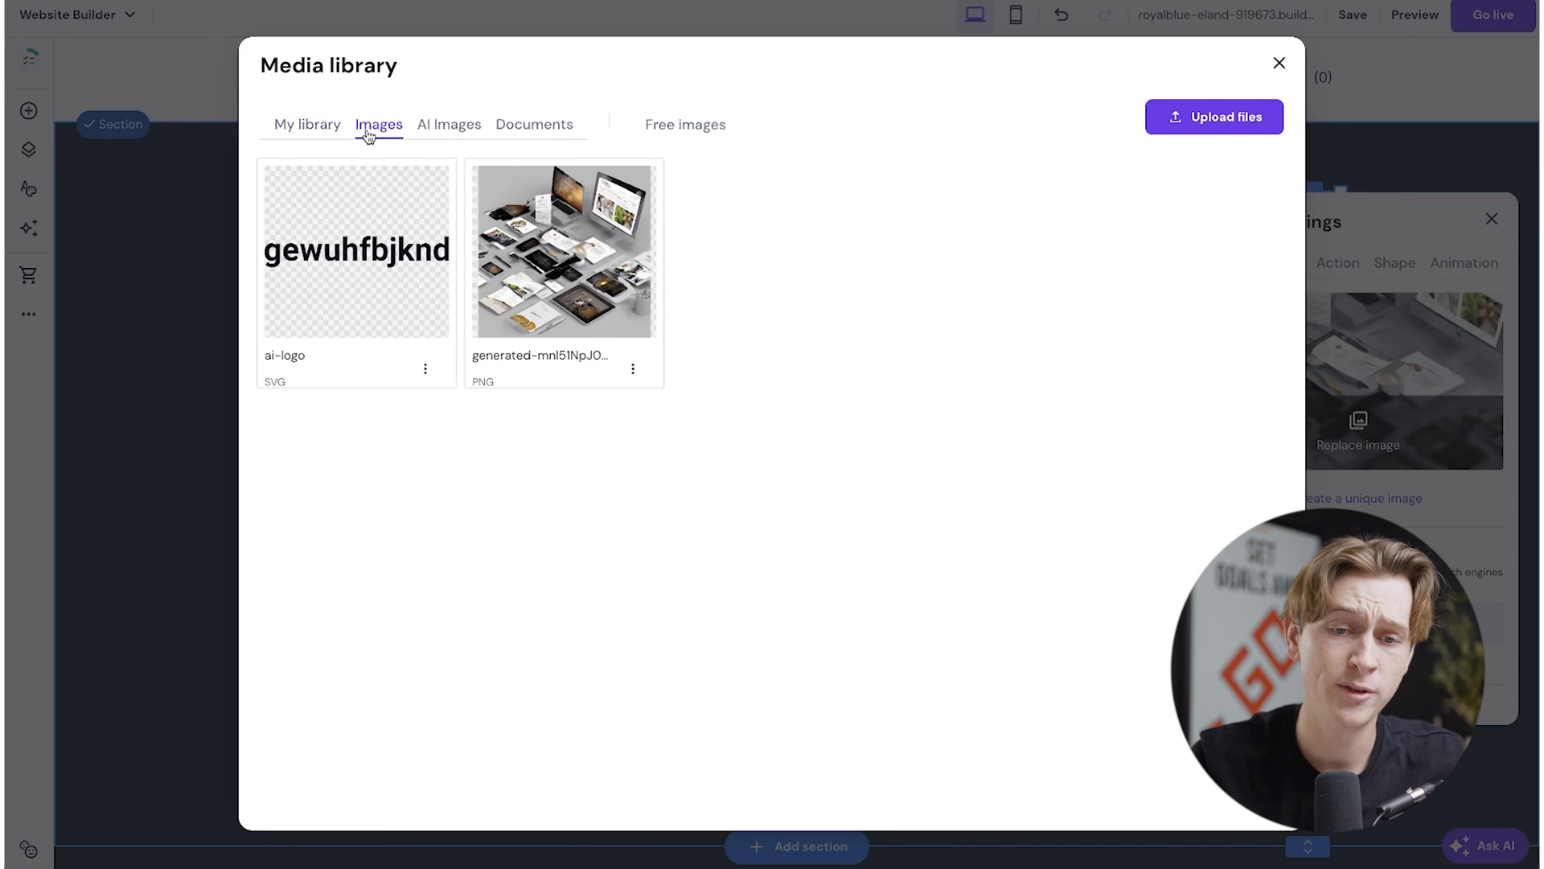
{"action": "left_click", "coordinate": [1213, 116]}
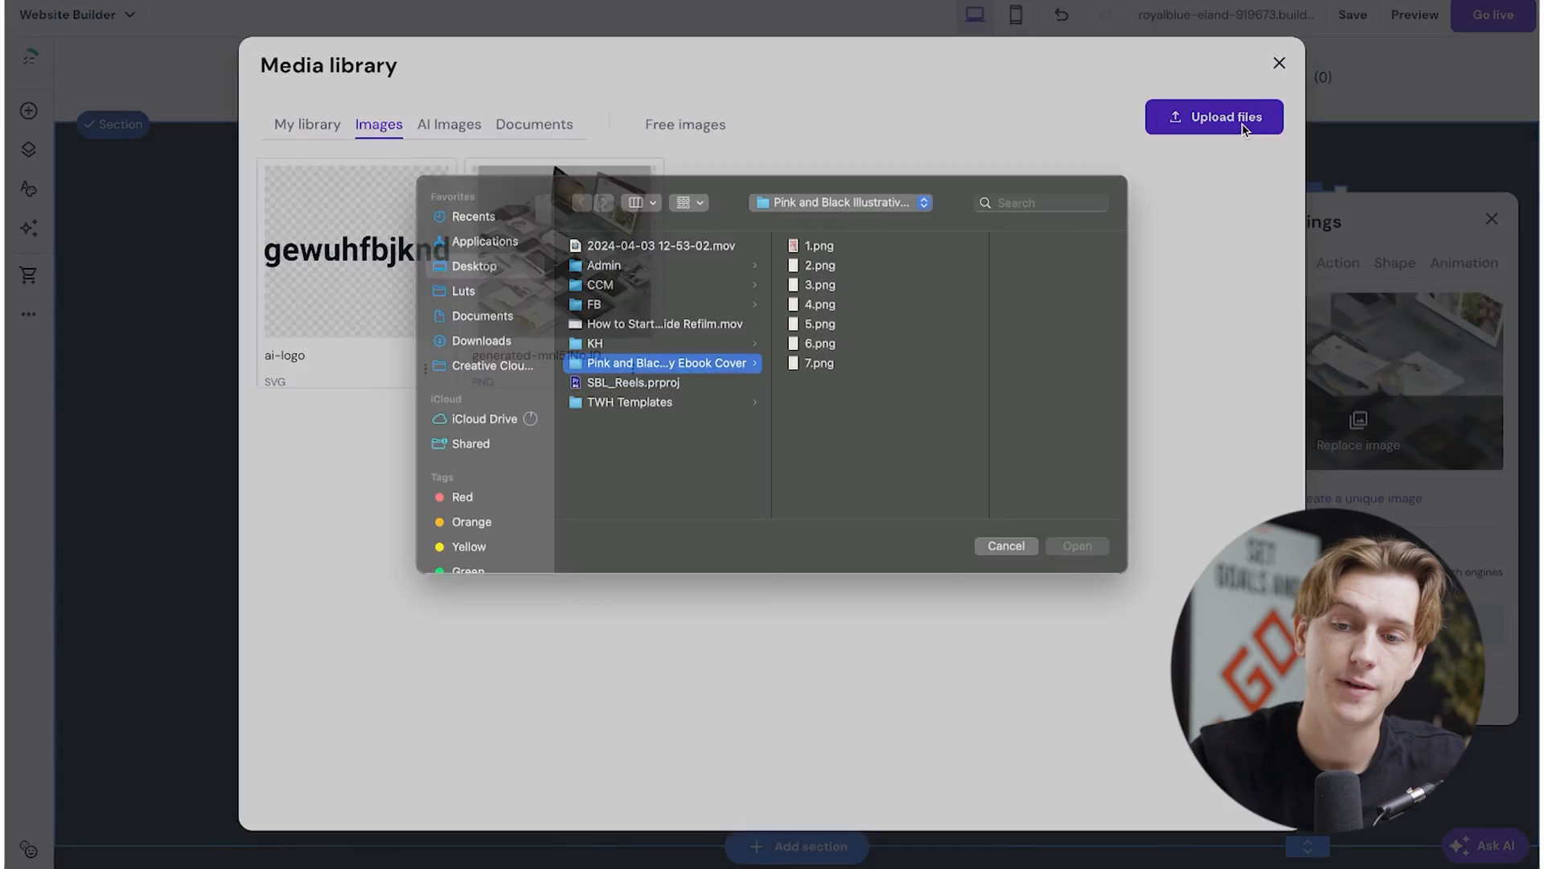
{"action": "left_click", "coordinate": [744, 266]}
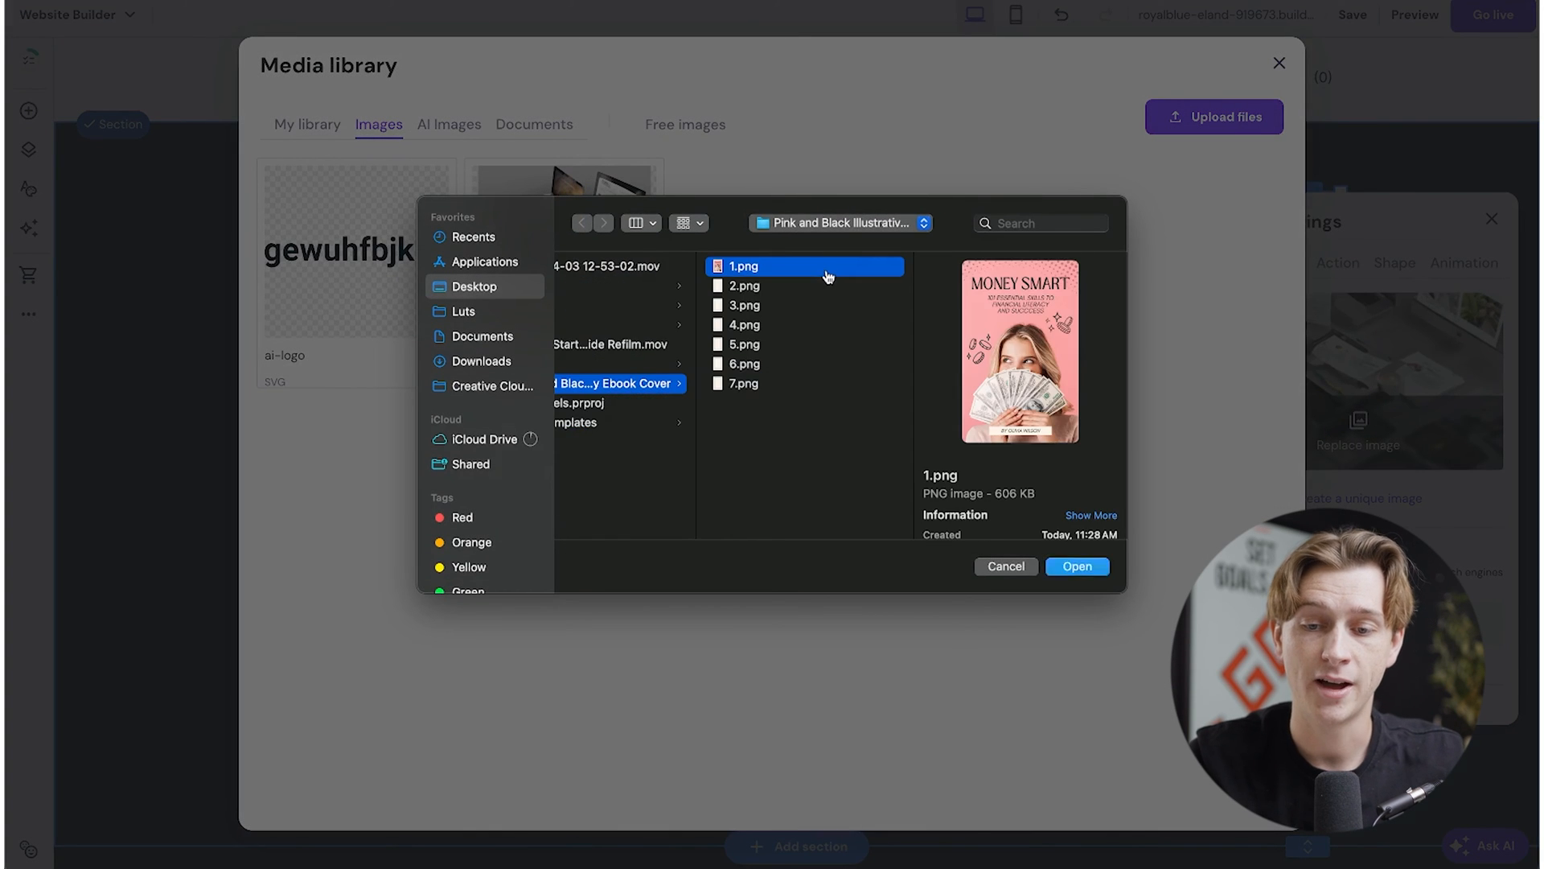
{"action": "left_click", "coordinate": [1076, 565]}
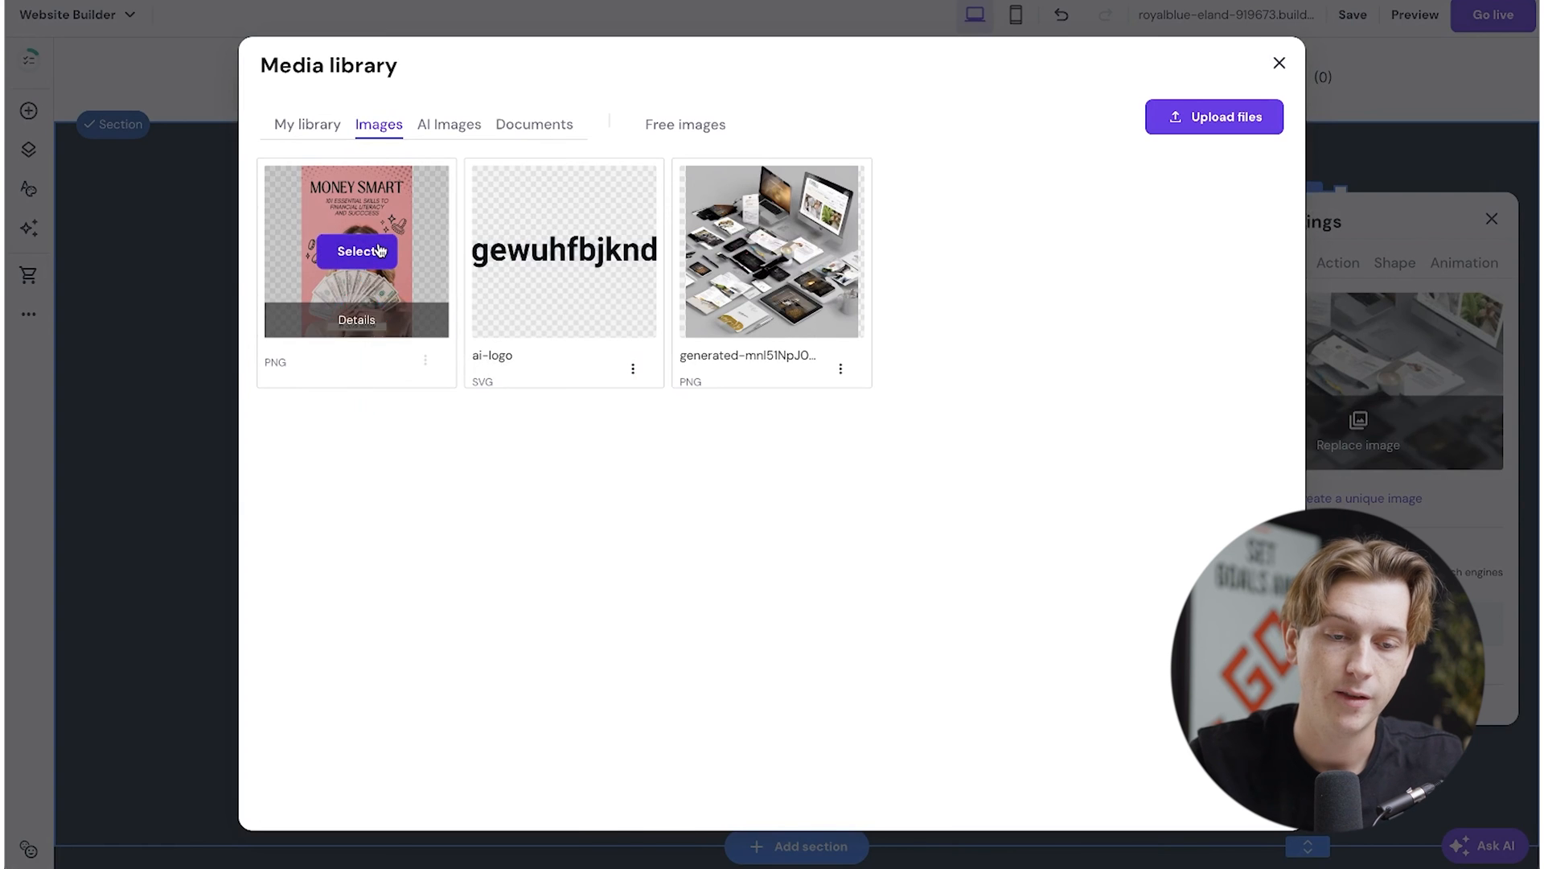
{"action": "left_click", "coordinate": [356, 251]}
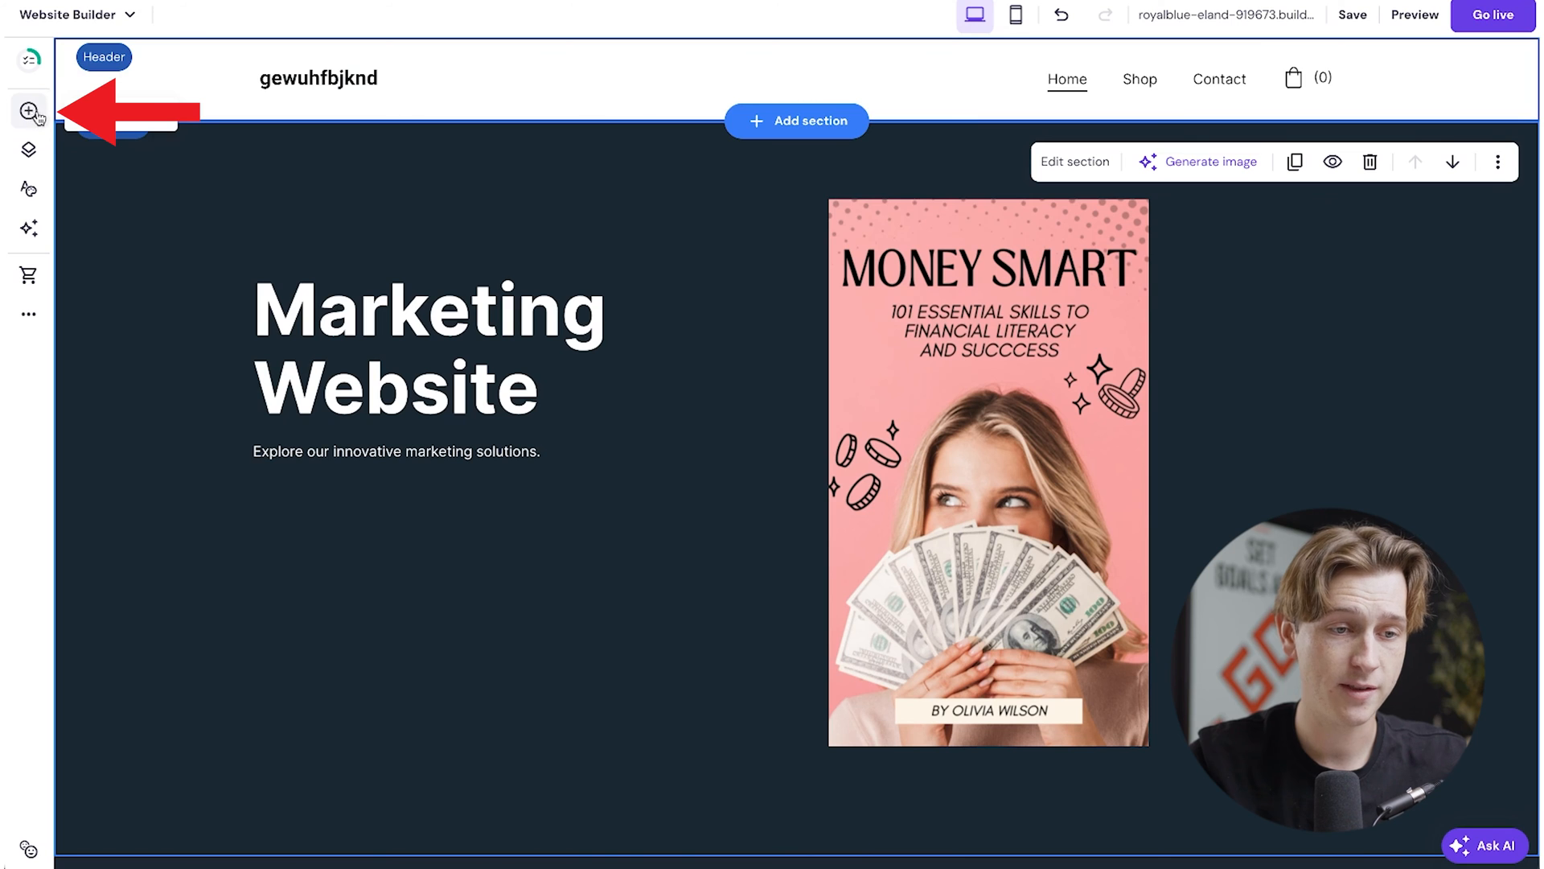
Open the Add elements list in the builder sidebar before switching to ConvertKit
{"action": "left_click", "coordinate": [29, 111]}
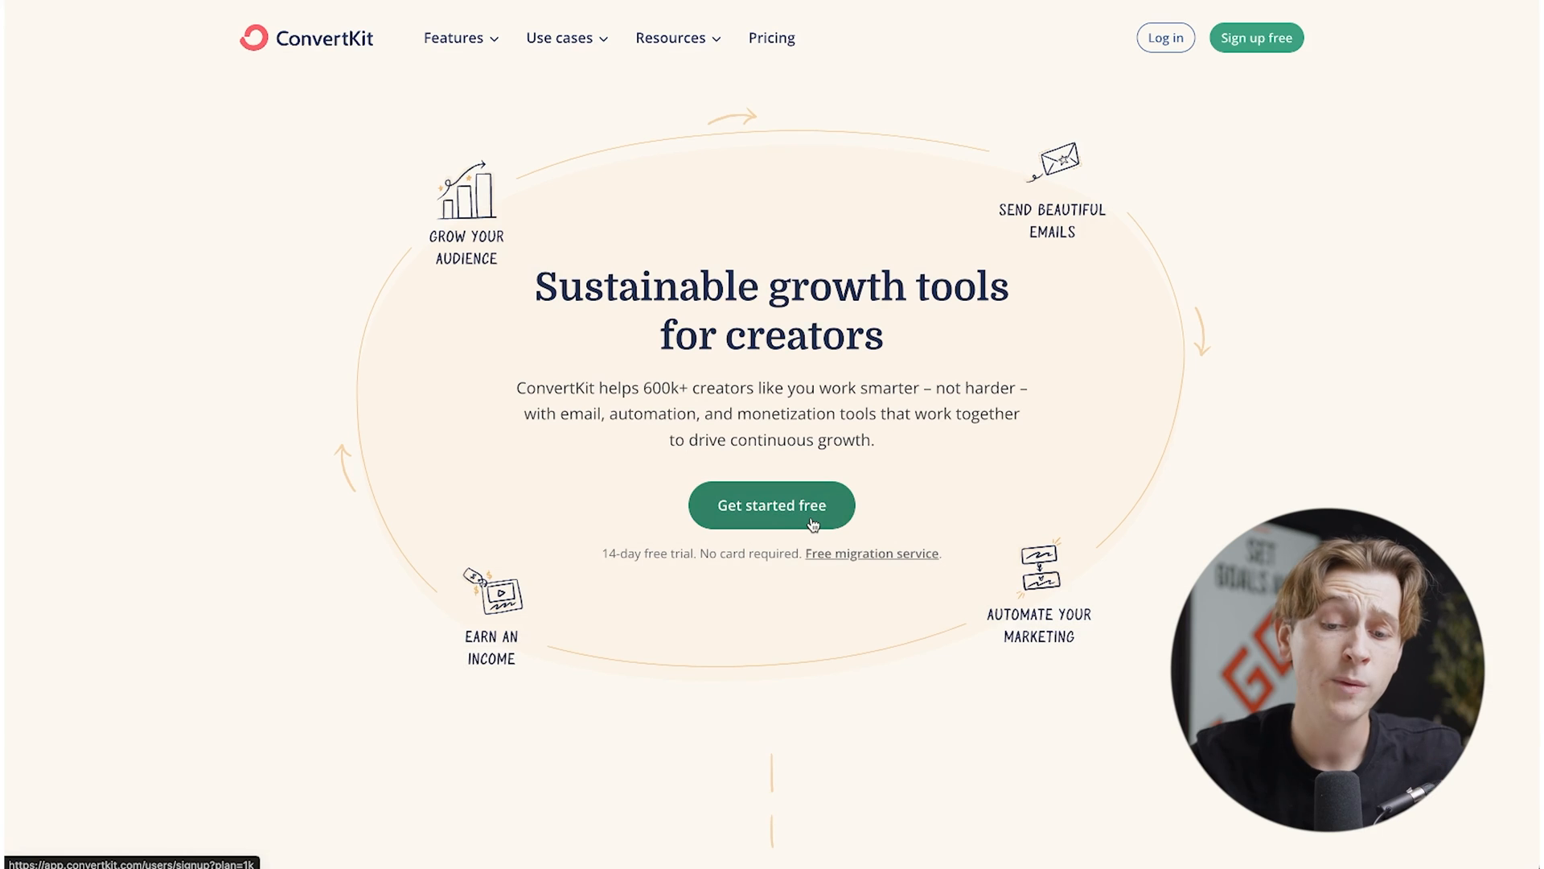
Sign up for a free ConvertKit account with the new account details
{"action": "left_click", "coordinate": [770, 505]}
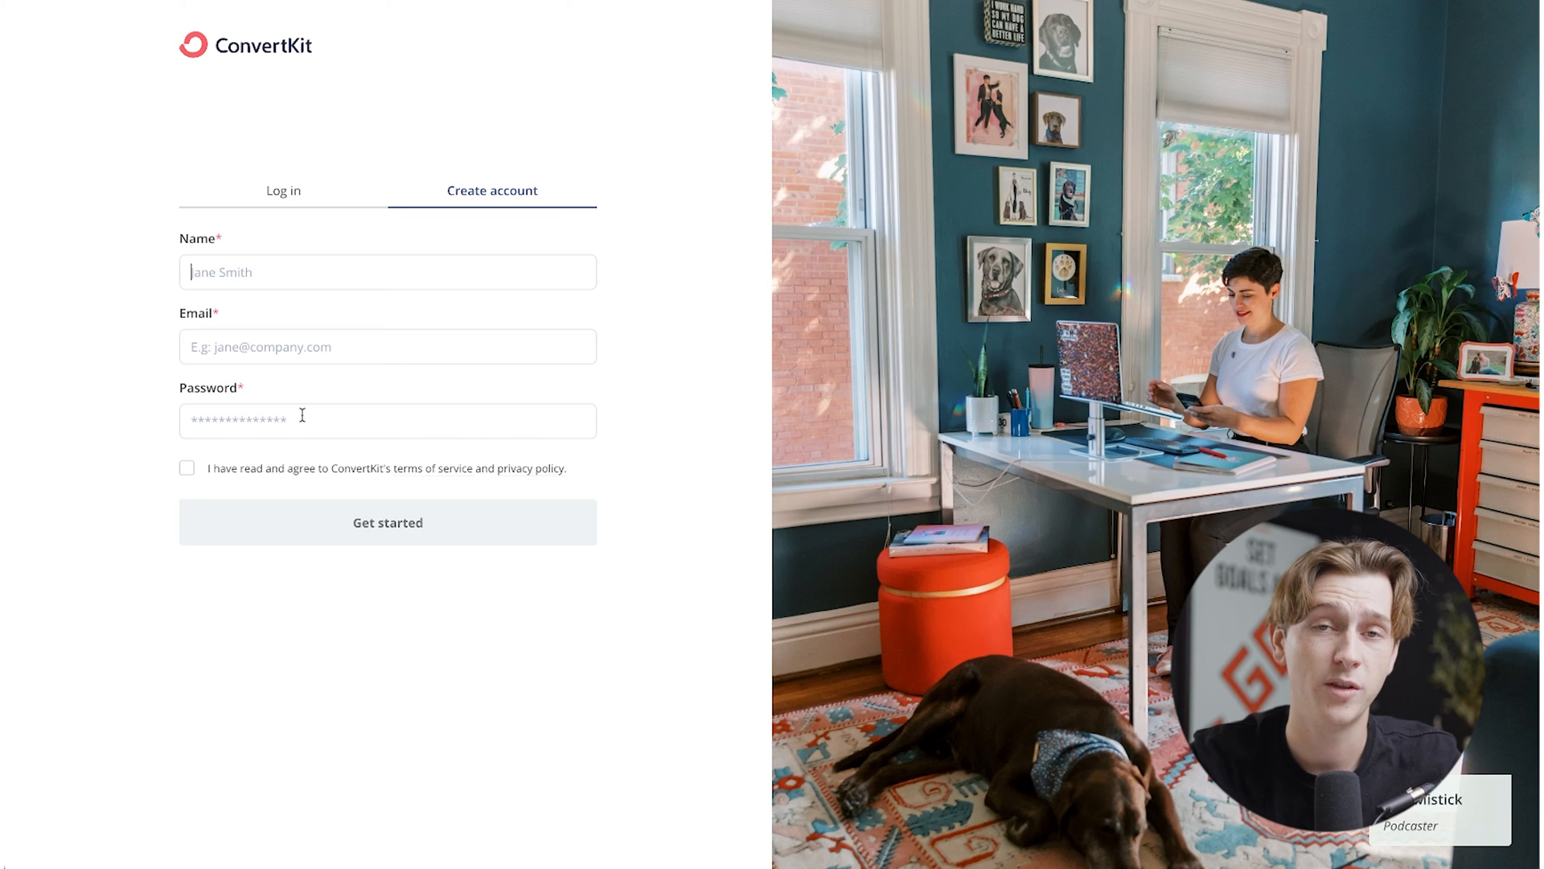
{"action": "left_click", "coordinate": [388, 521]}
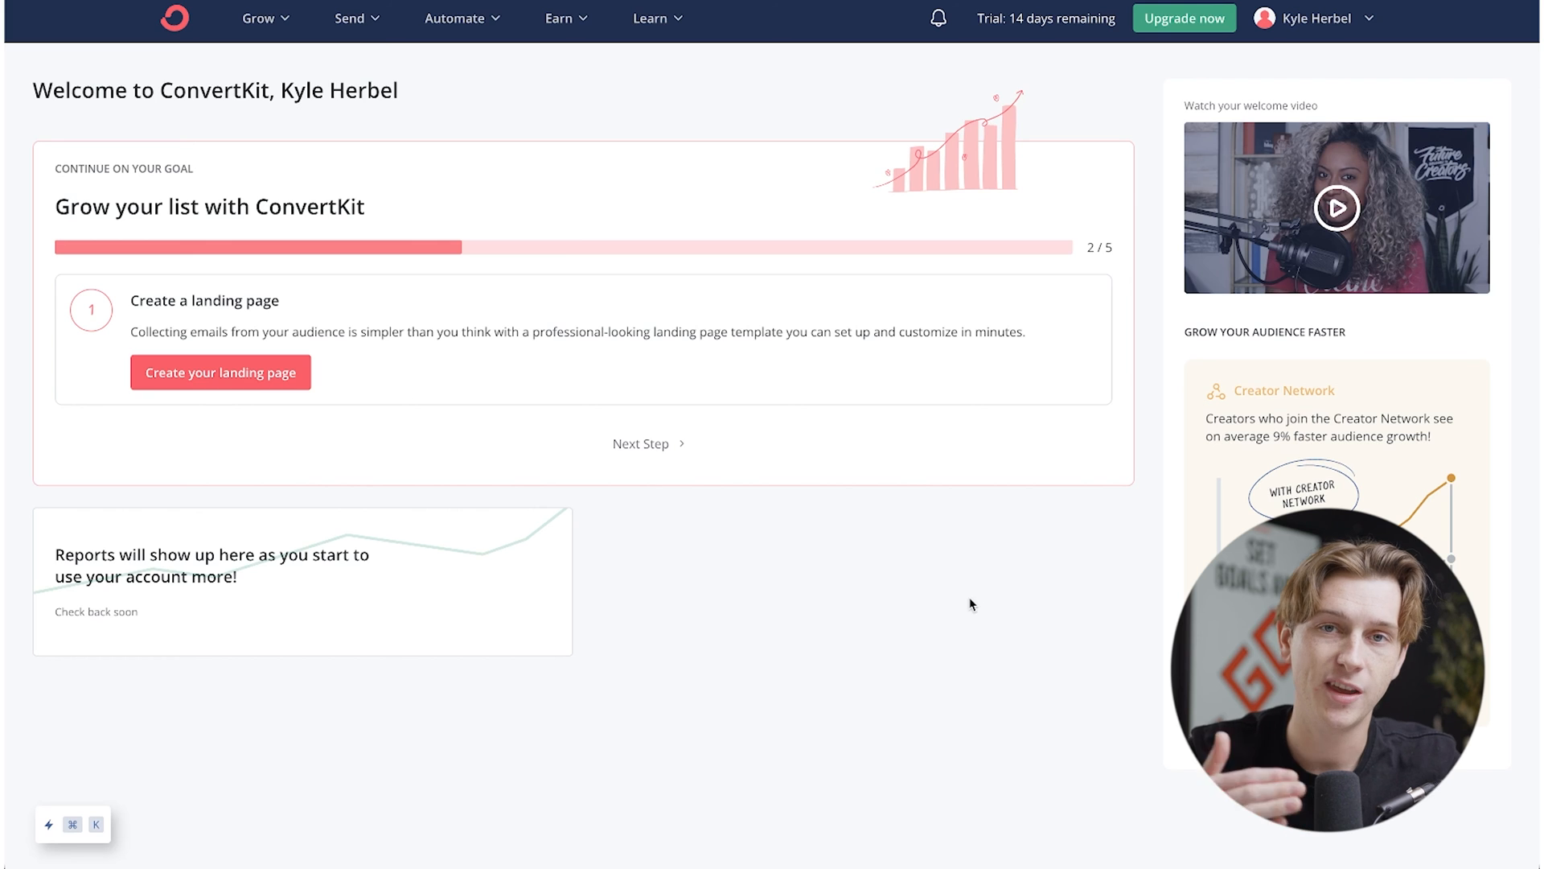
{"action": "mouse_move", "coordinate": [788, 532]}
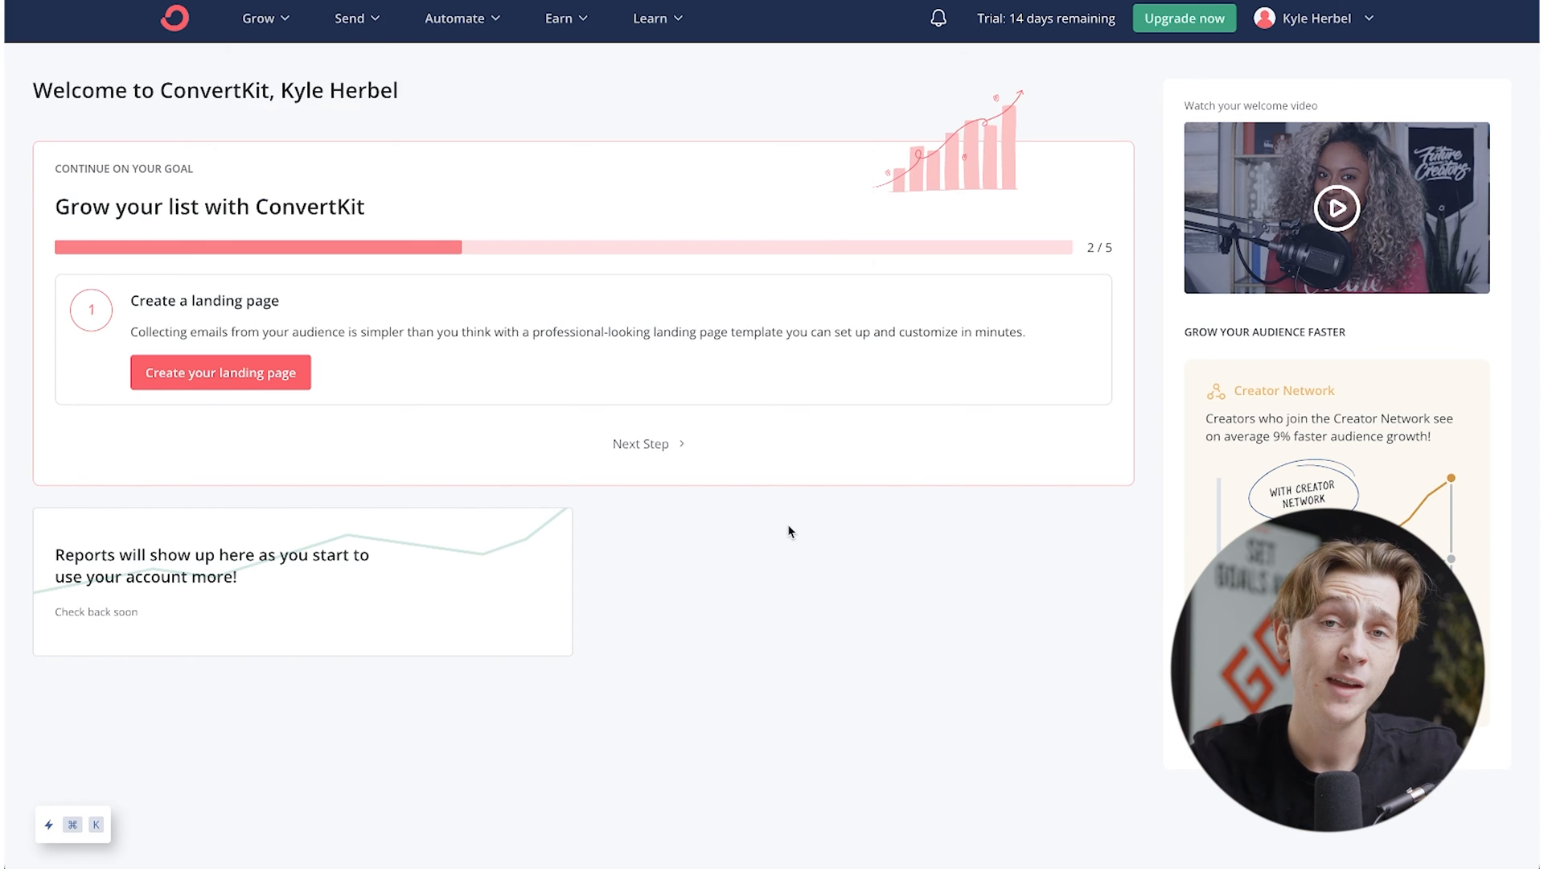
From Grow > Landing Pages & Forms, create a new embeddable form based on the Clare template
{"action": "left_click", "coordinate": [259, 17]}
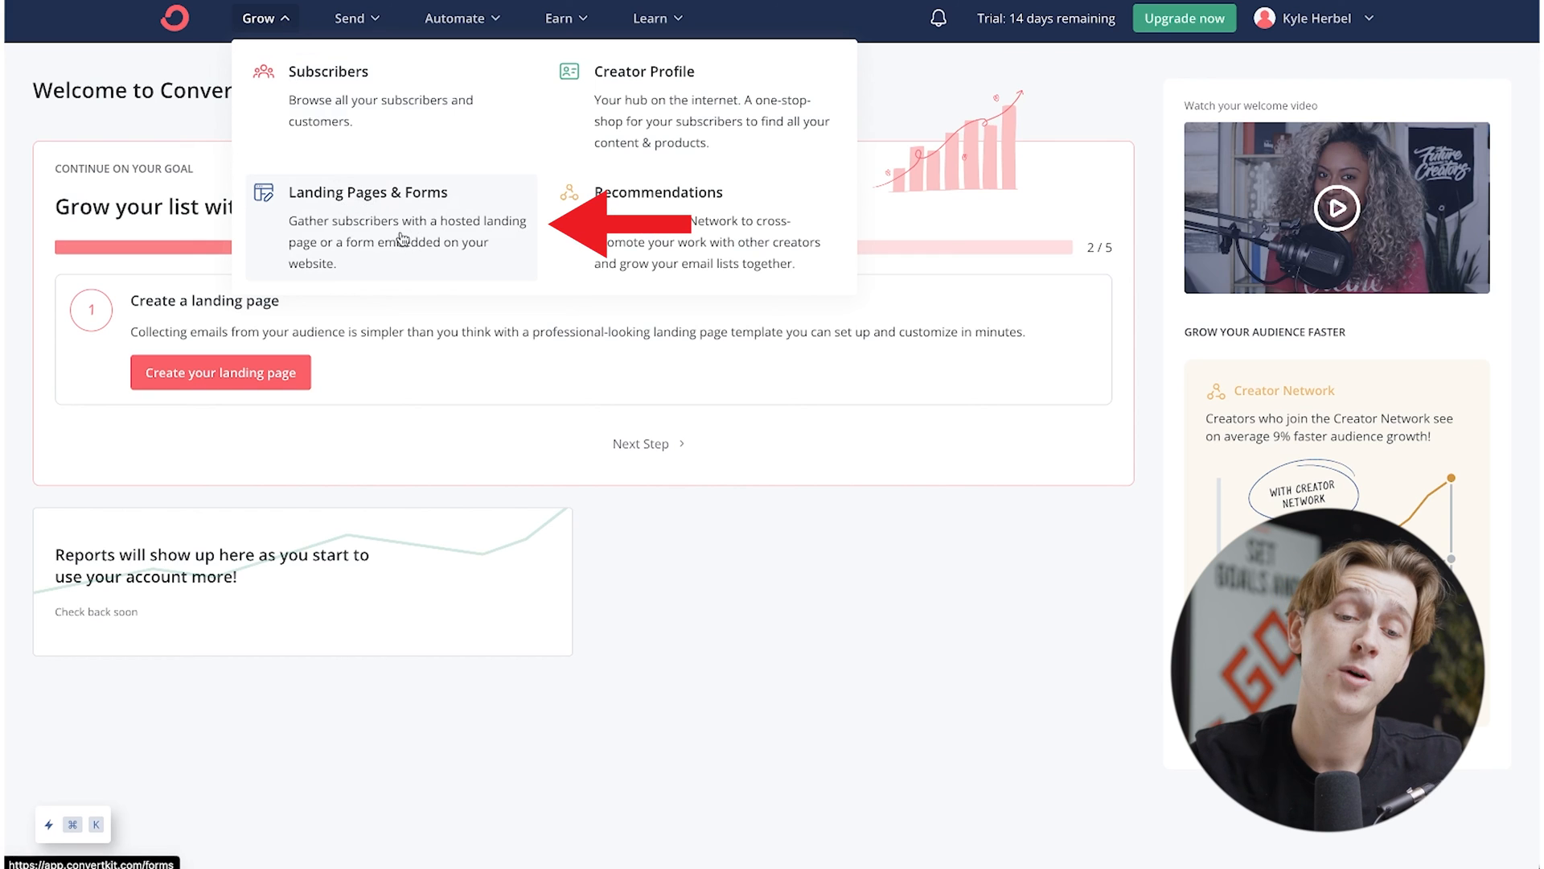
{"action": "left_click", "coordinate": [367, 191]}
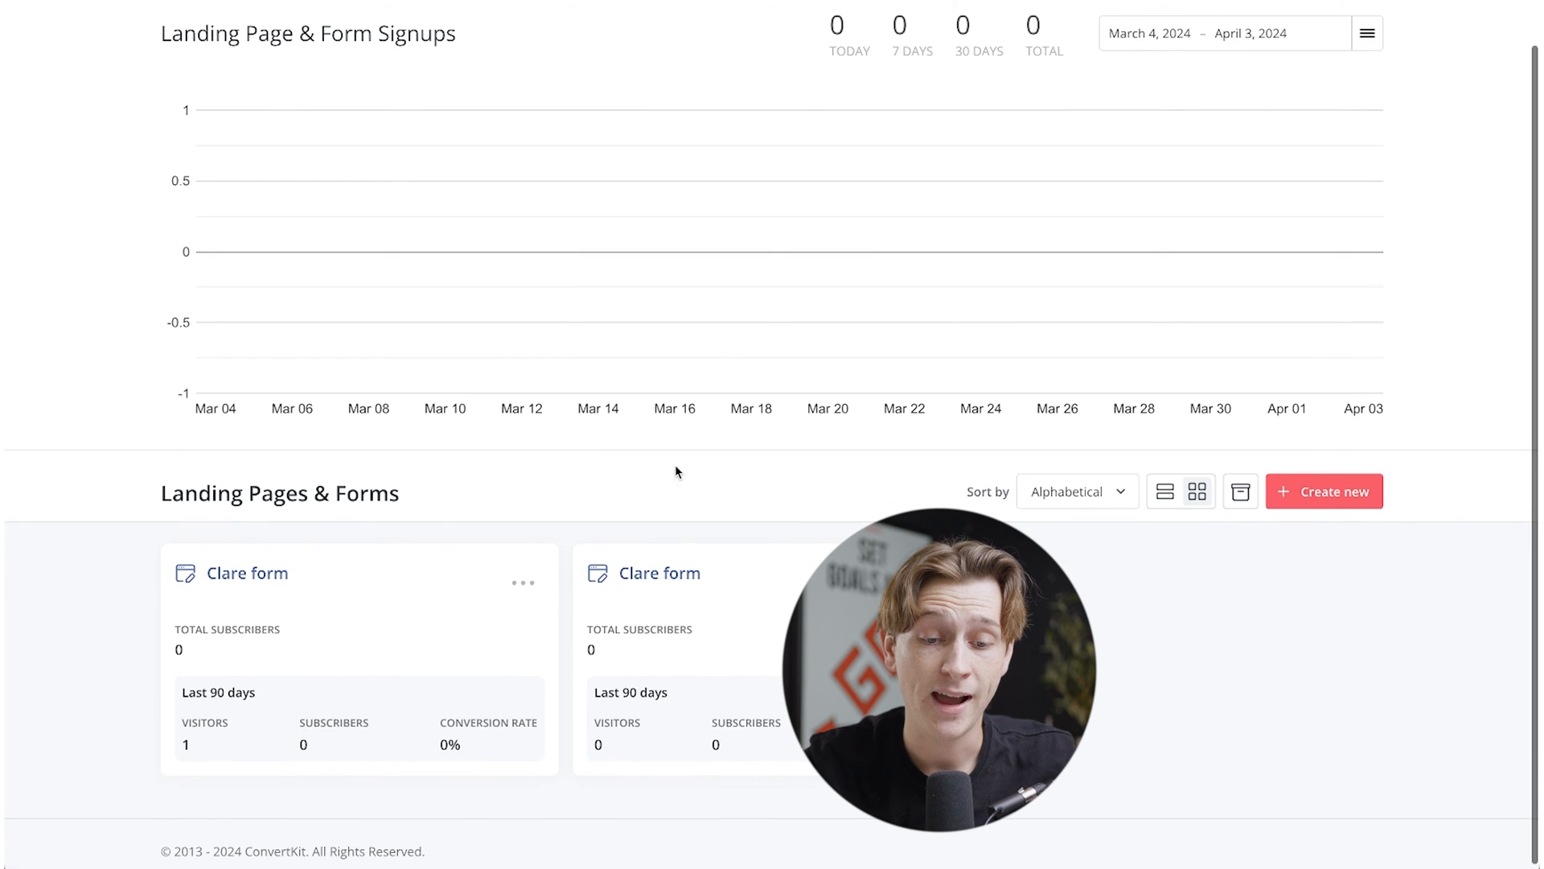
{"action": "scroll", "scroll_direction": "down", "scroll_amount": 3}
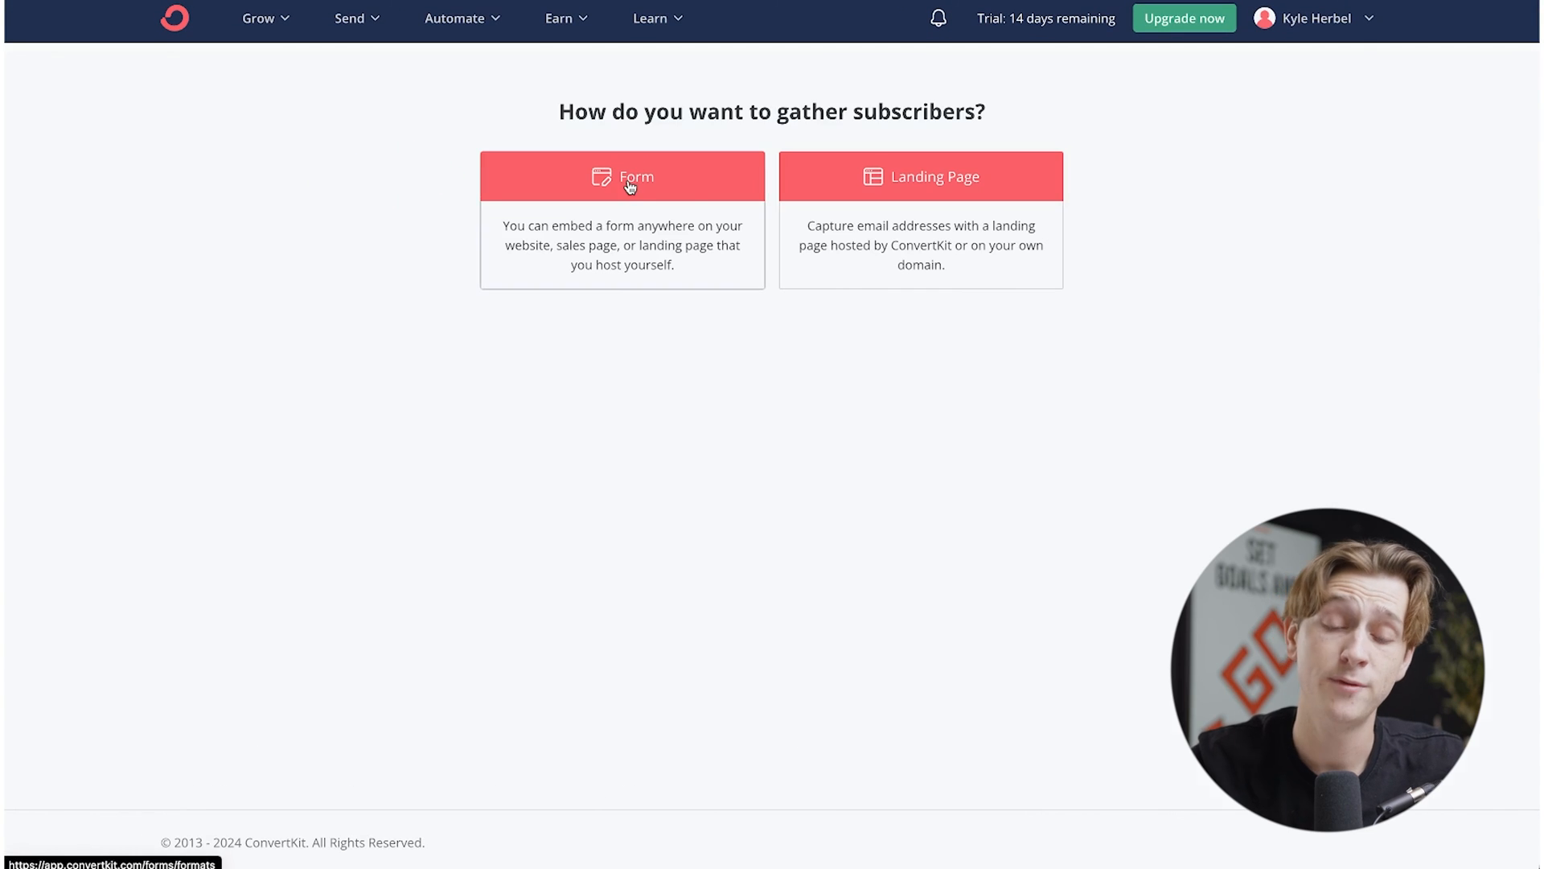
{"action": "left_click", "coordinate": [621, 177]}
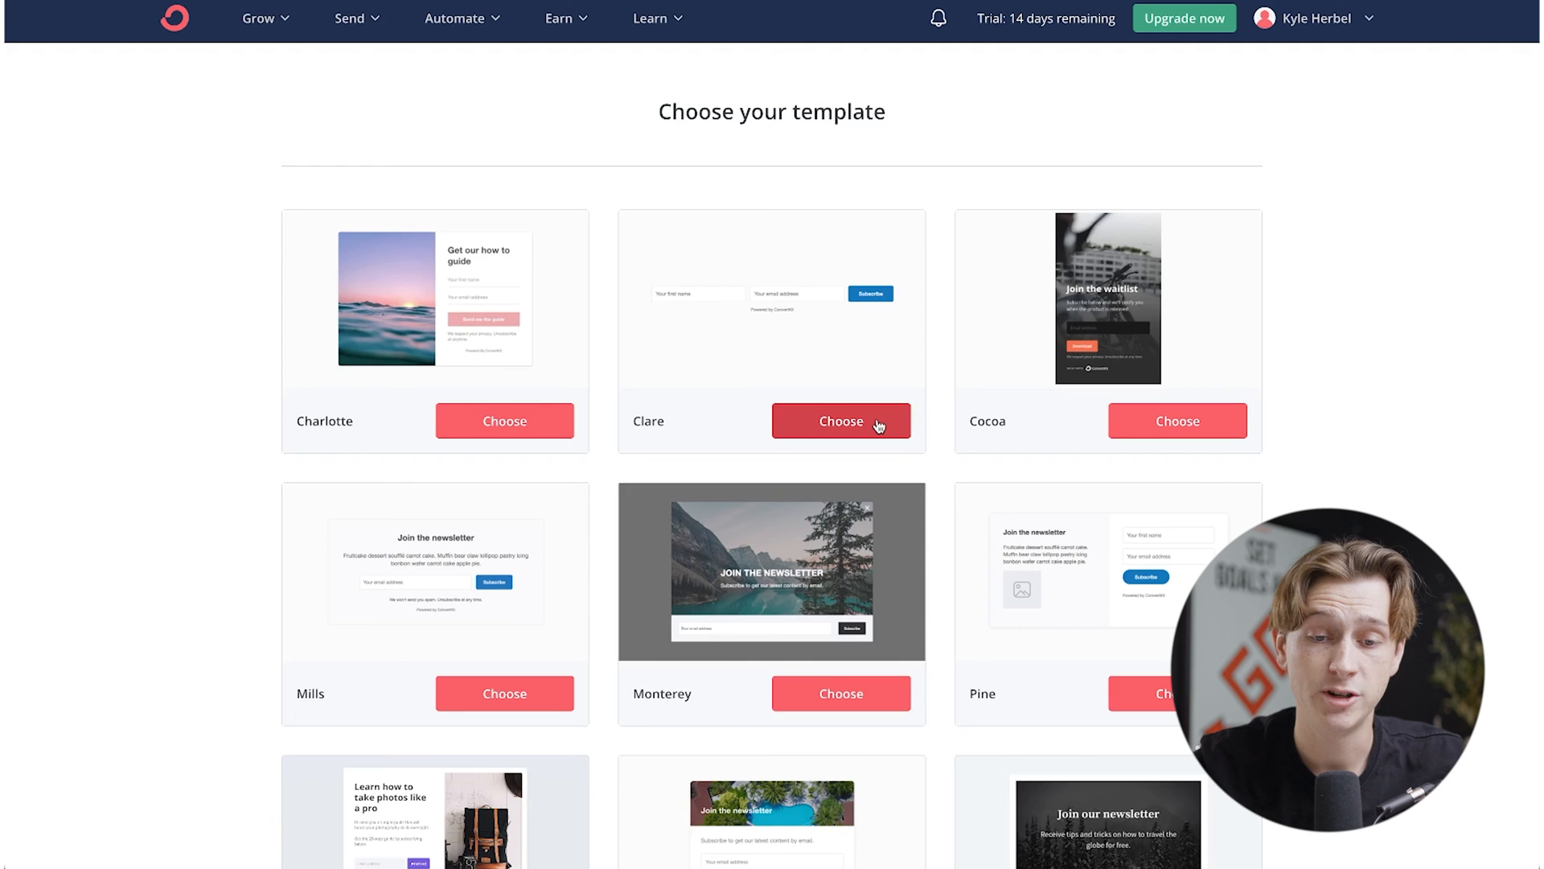
{"action": "left_click", "coordinate": [840, 420]}
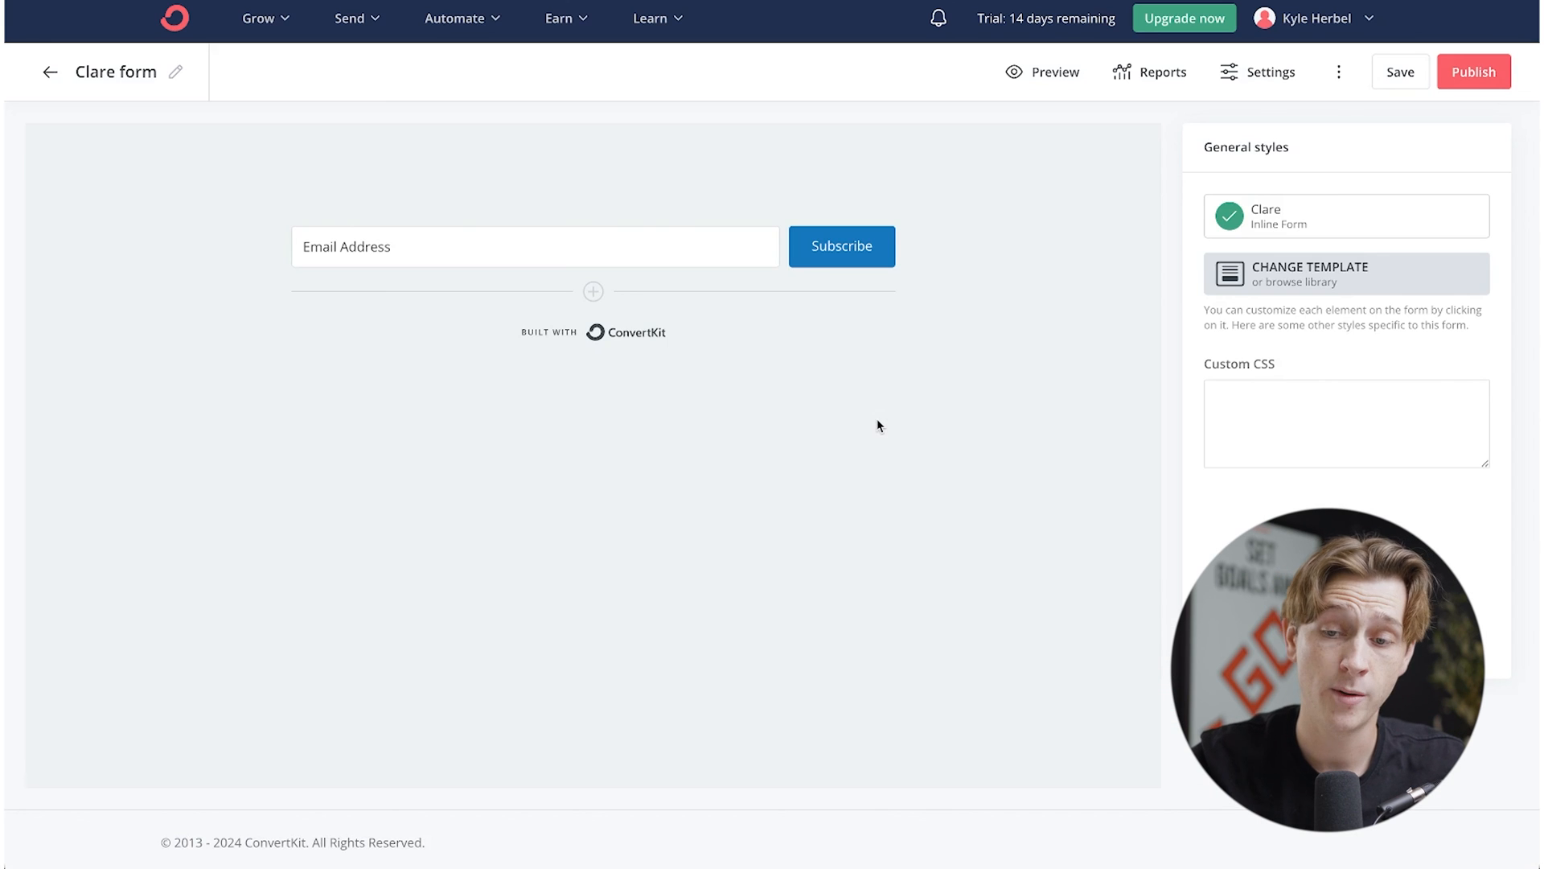
{"action": "mouse_move", "coordinate": [955, 358]}
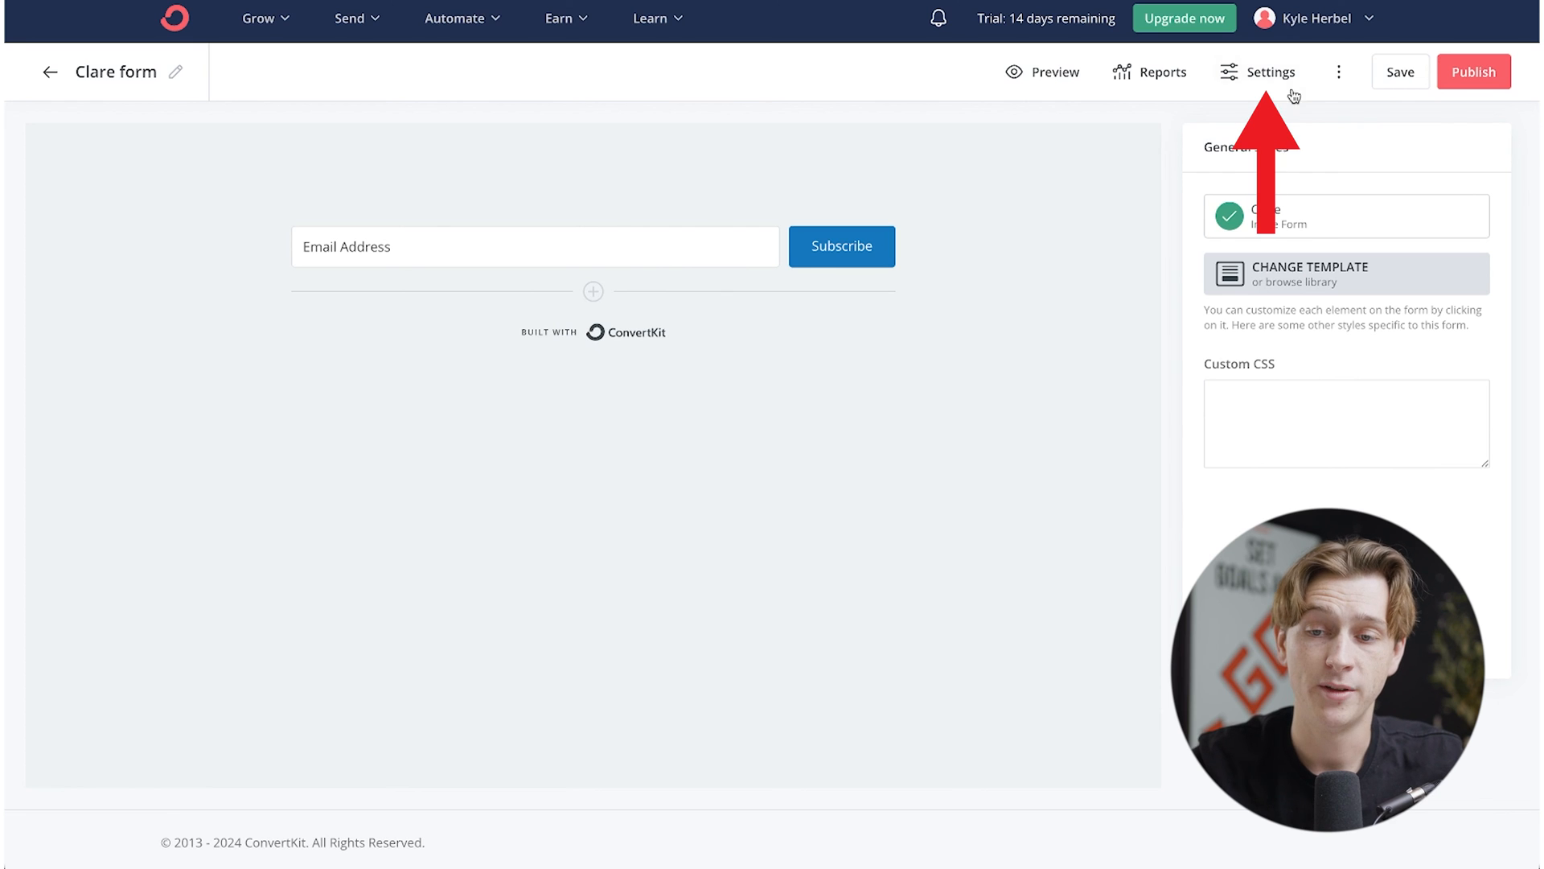
Set the form's incentive to a file download and choose 1.png, the Money Smart cover, as the file
{"action": "left_click", "coordinate": [1269, 70]}
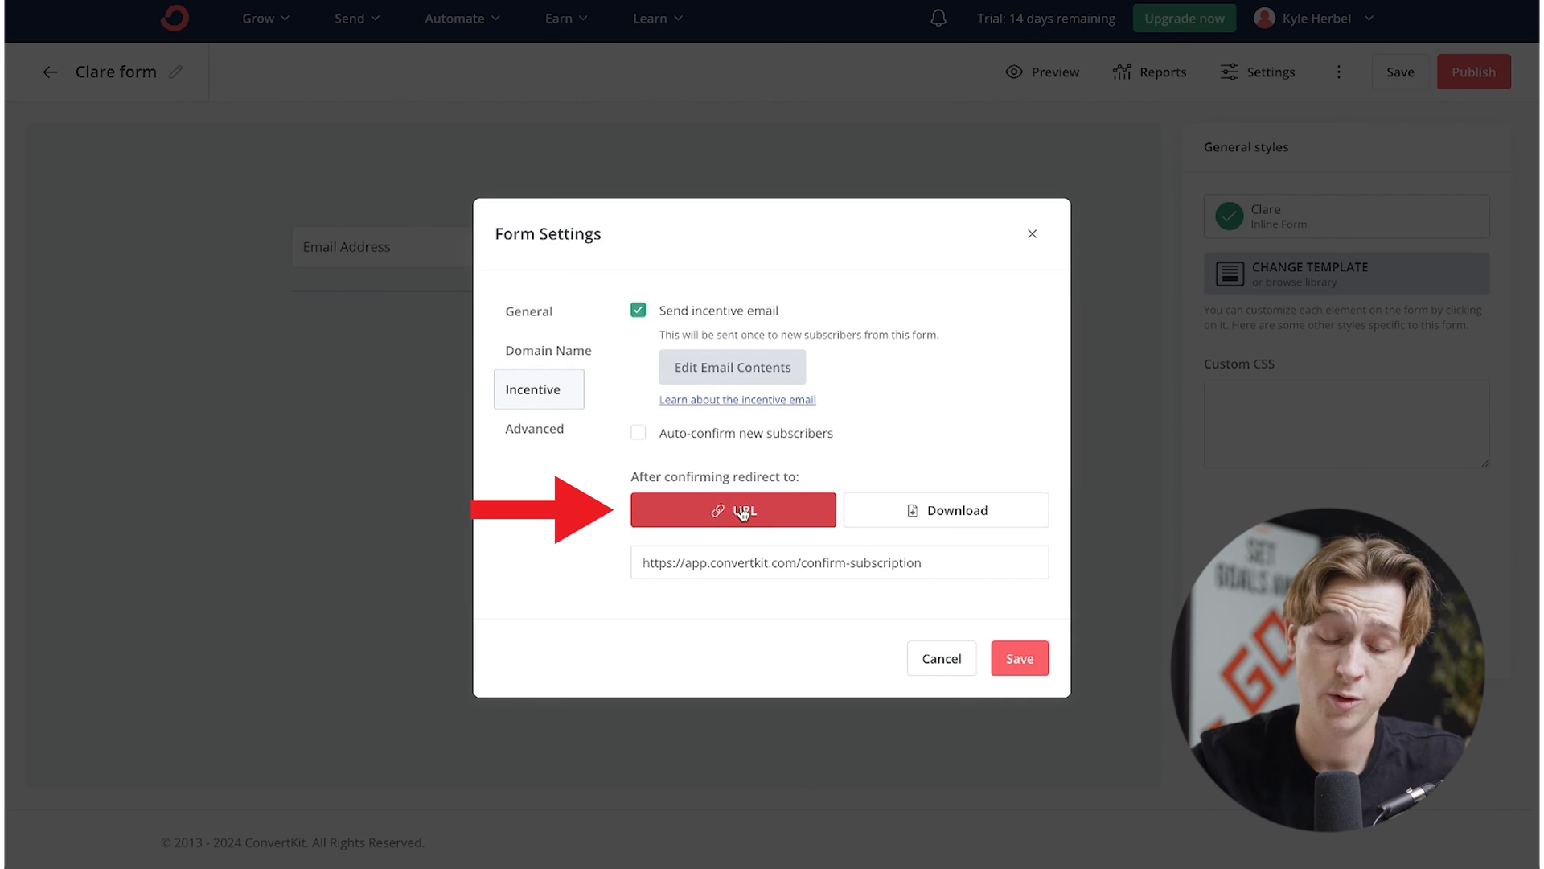
{"action": "left_click", "coordinate": [945, 510]}
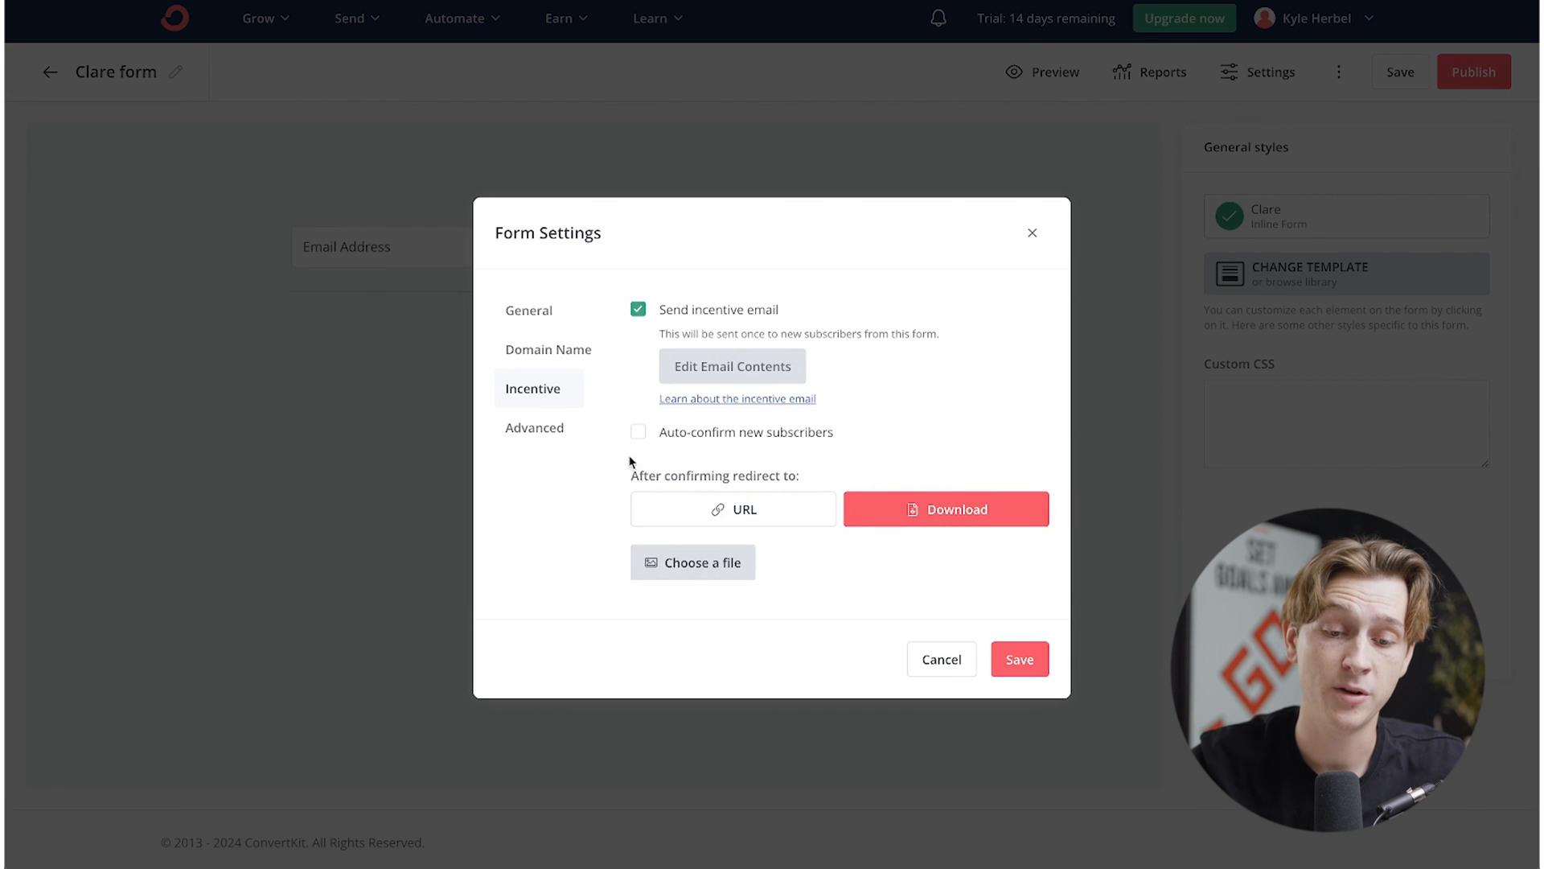
{"action": "left_click", "coordinate": [691, 563]}
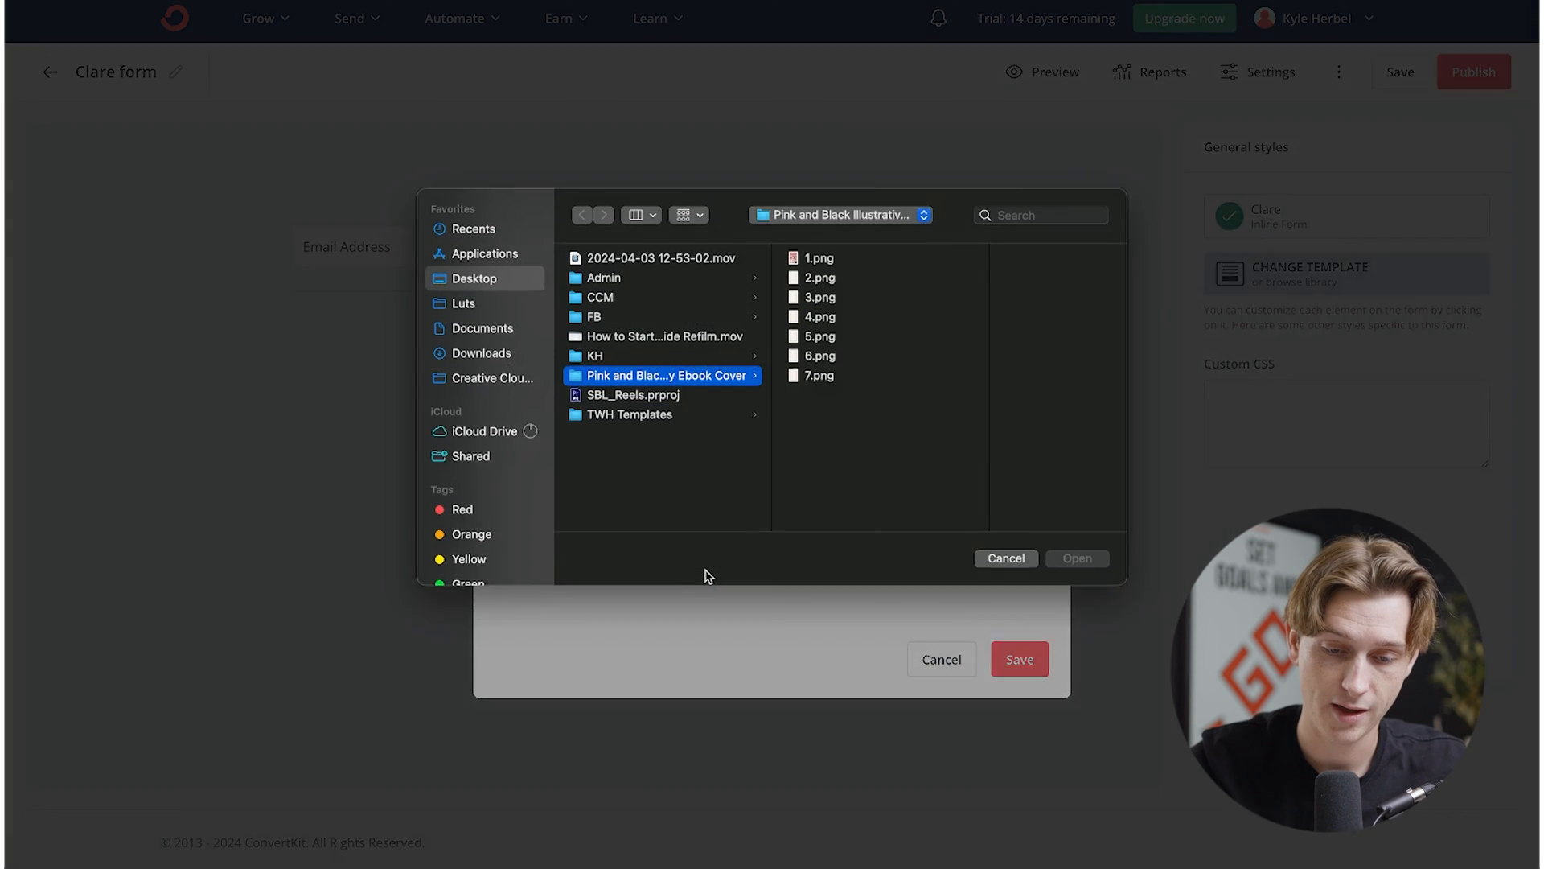
{"action": "left_click", "coordinate": [821, 265]}
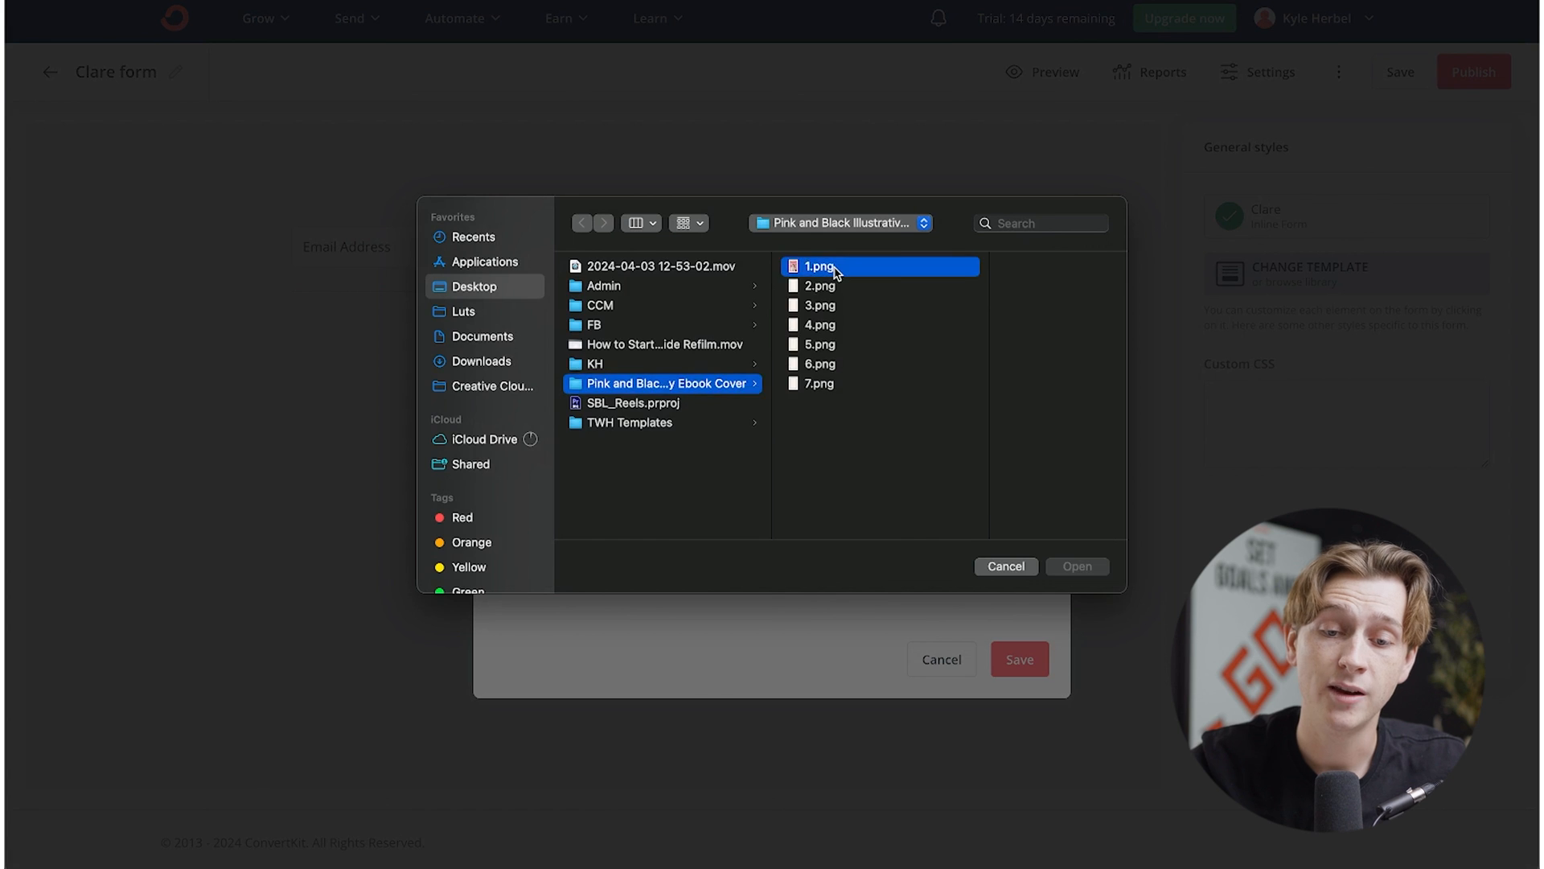
{"action": "left_click", "coordinate": [818, 265]}
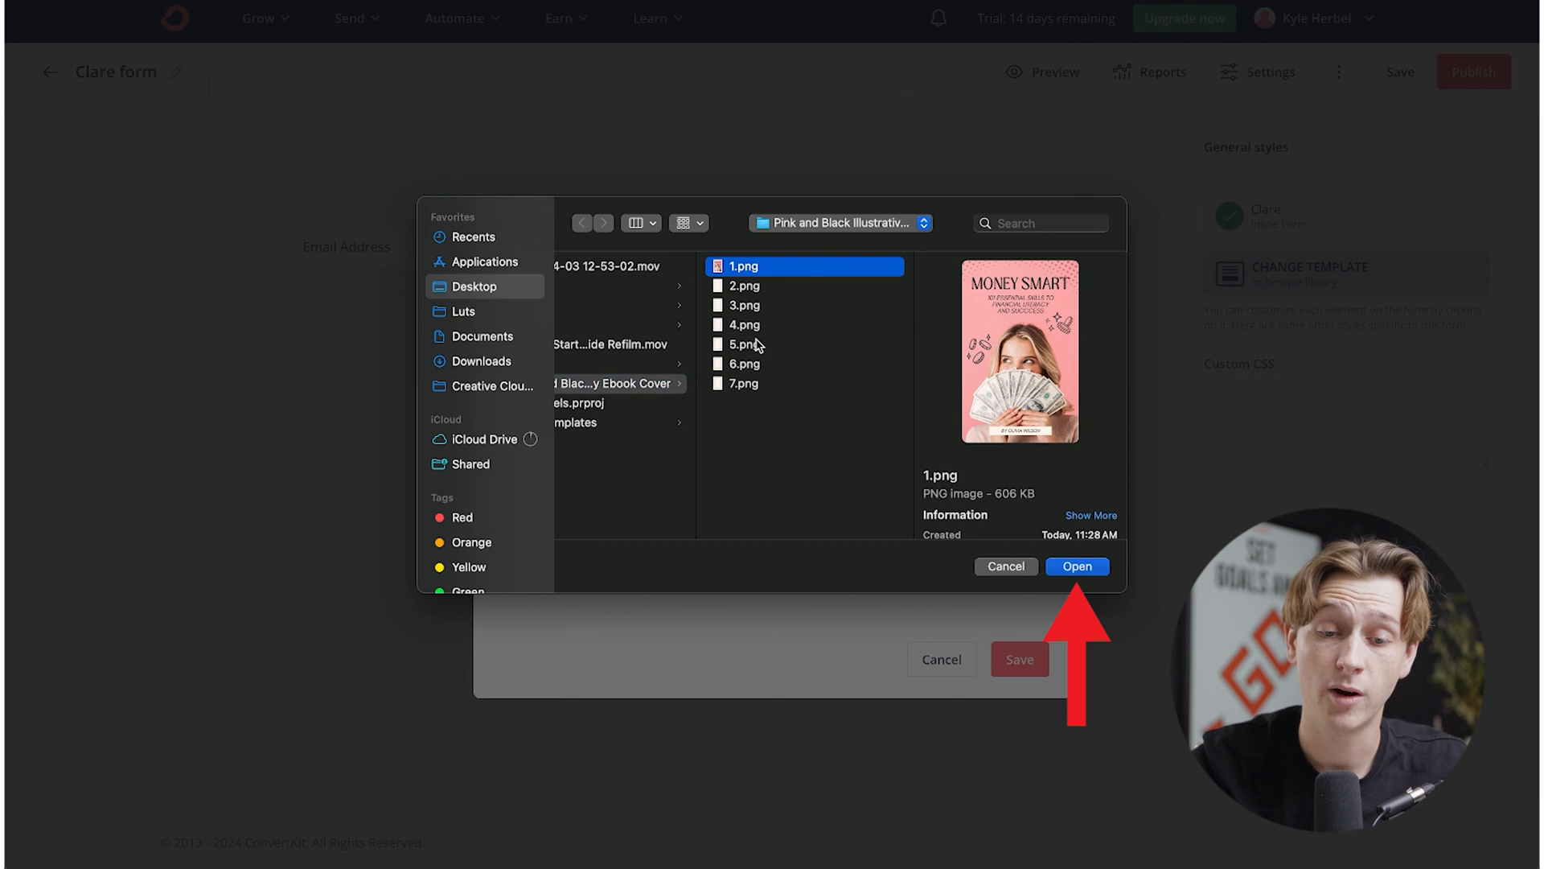
{"action": "left_click", "coordinate": [1076, 566]}
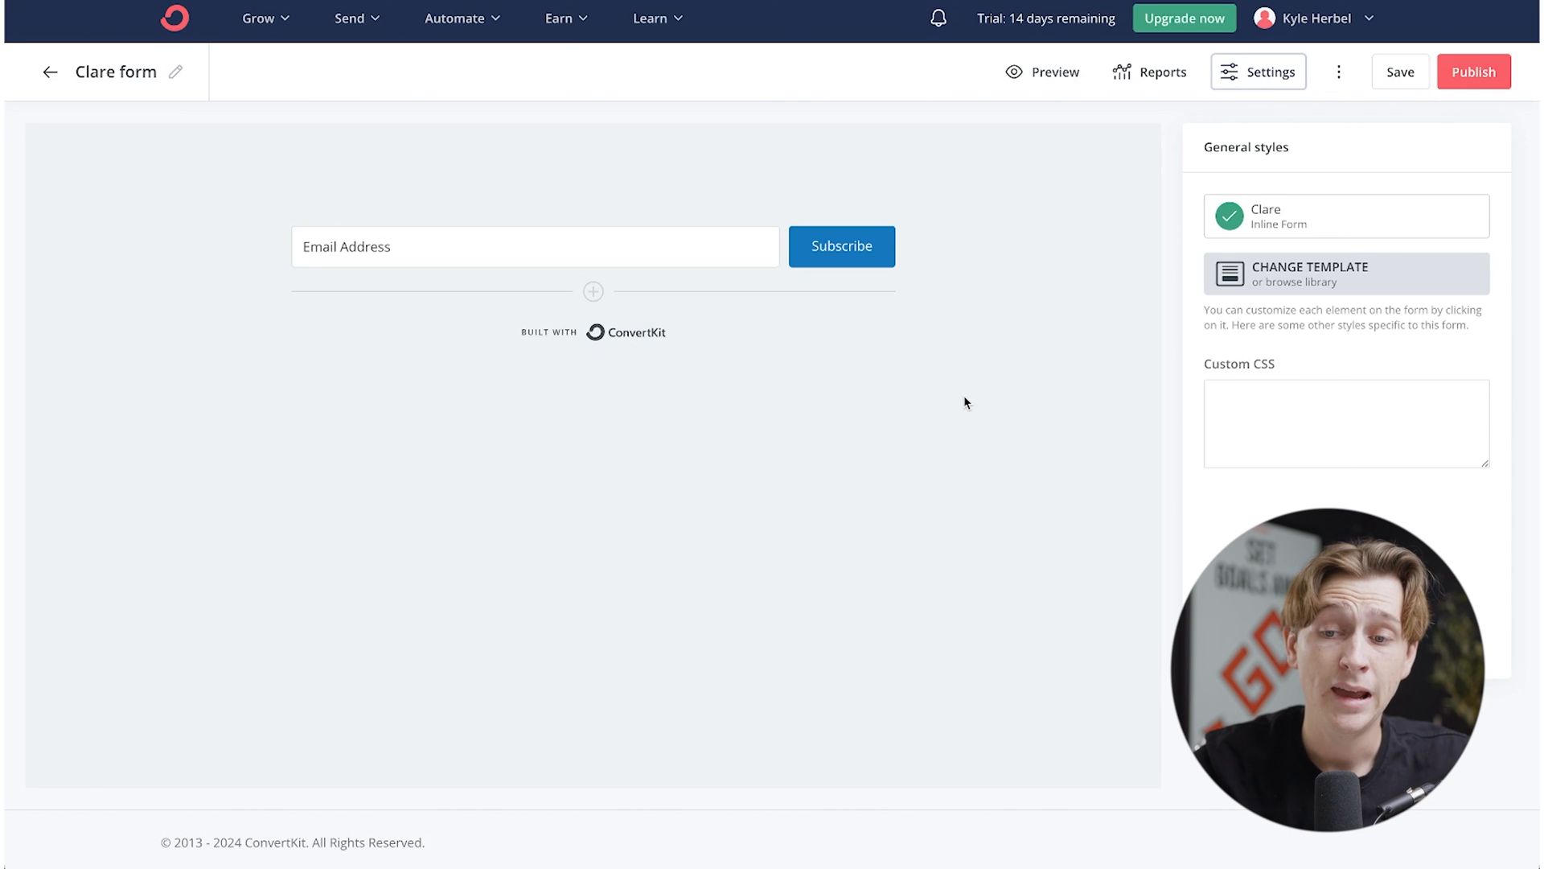
{"action": "mouse_move", "coordinate": [719, 245]}
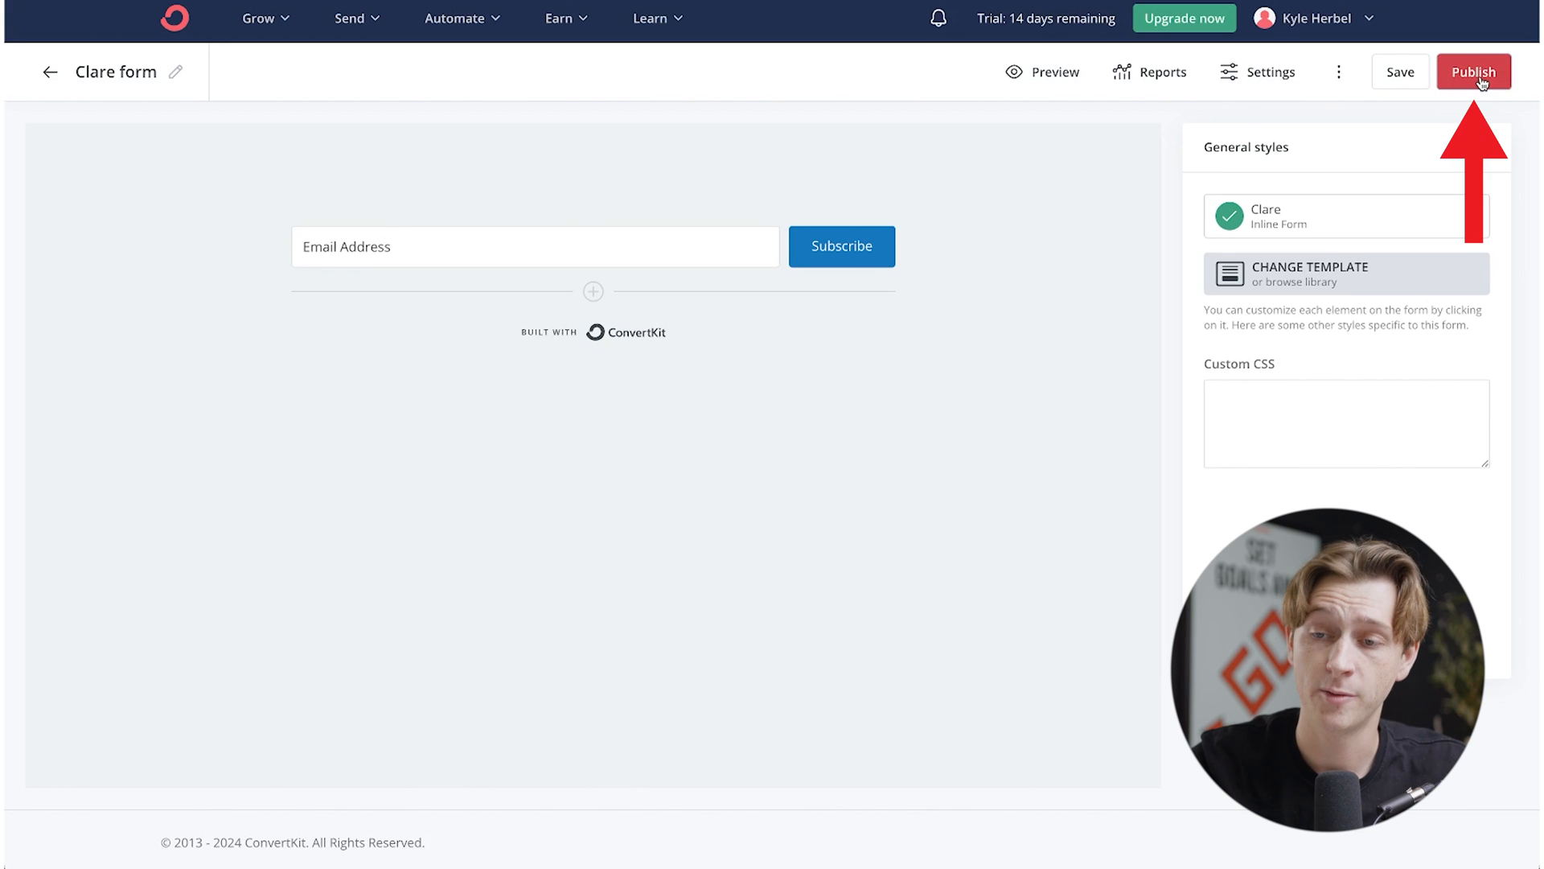
Publish the Clare form and copy its HTML embed code
{"action": "left_click", "coordinate": [1473, 70]}
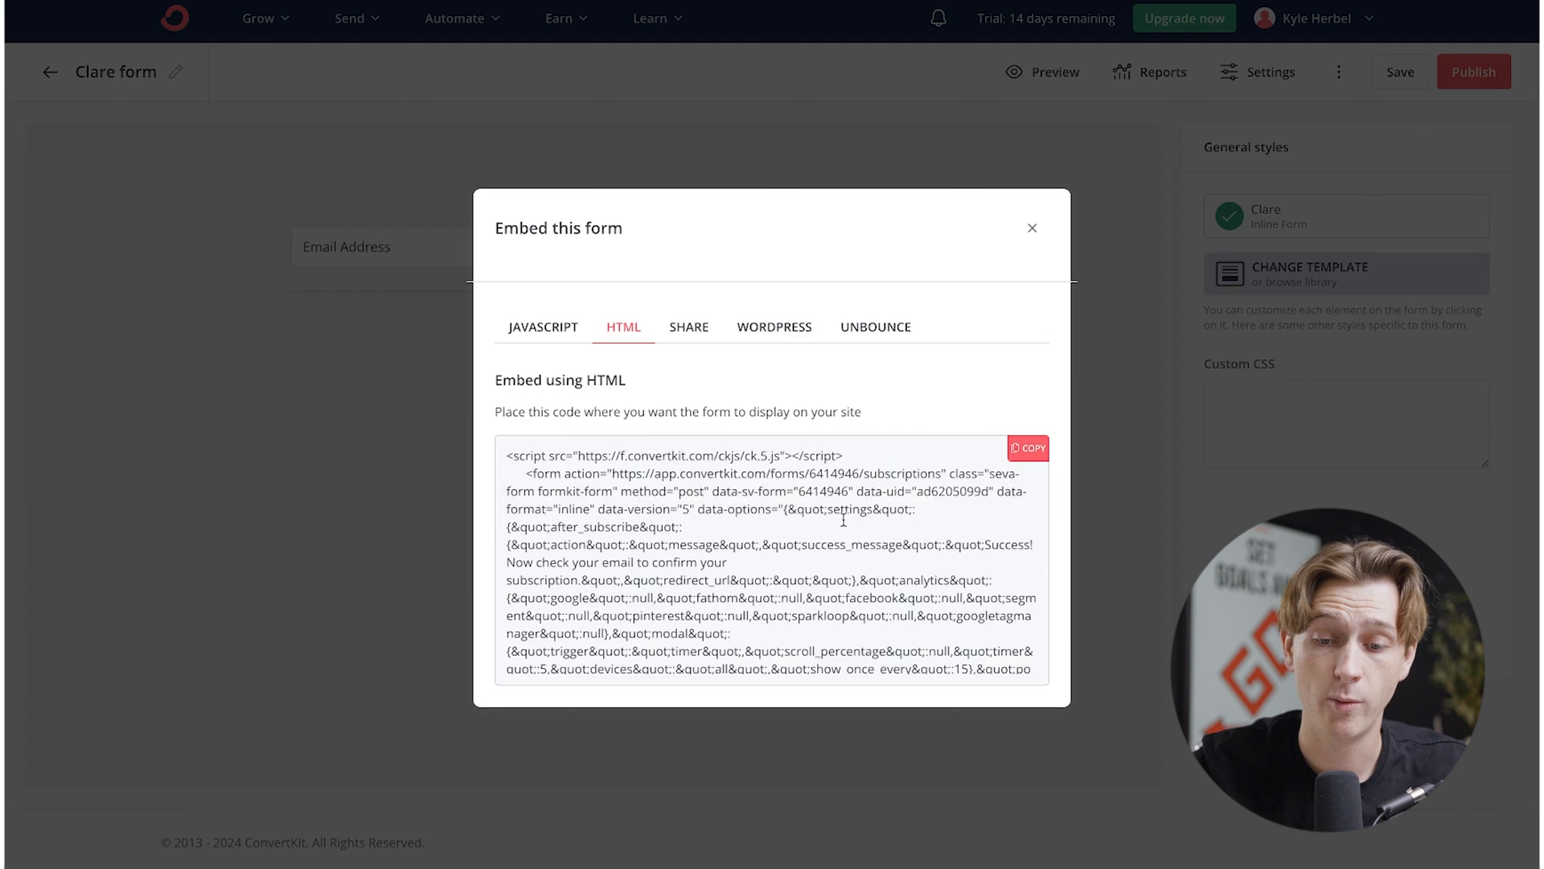
{"action": "left_click", "coordinate": [1028, 448]}
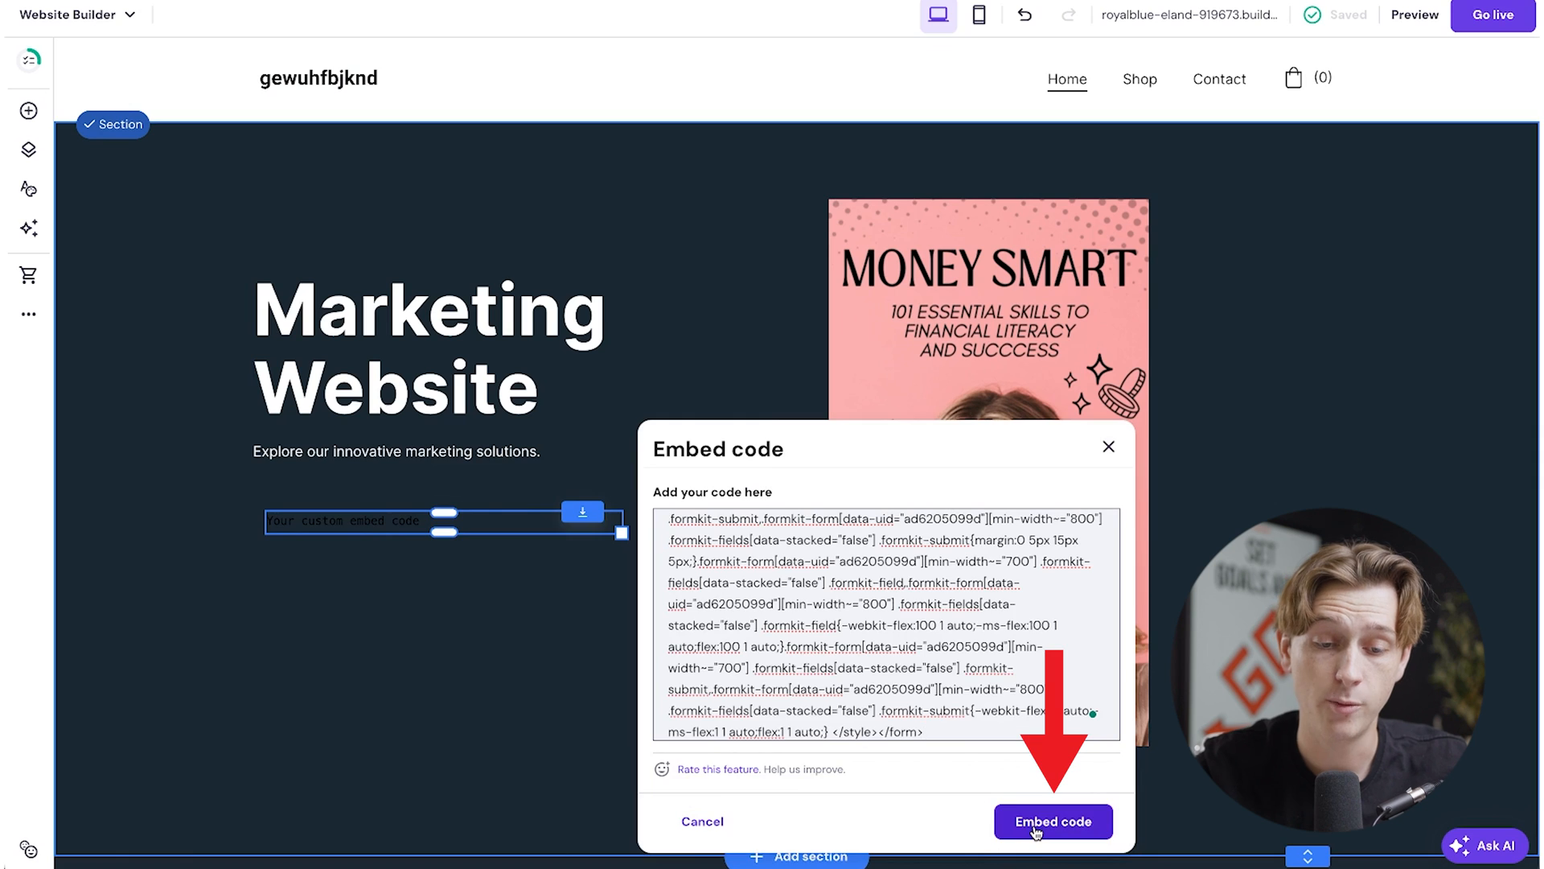
Insert the pasted ConvertKit form code so the signup form shows beneath the tagline
{"action": "left_click", "coordinate": [1052, 822]}
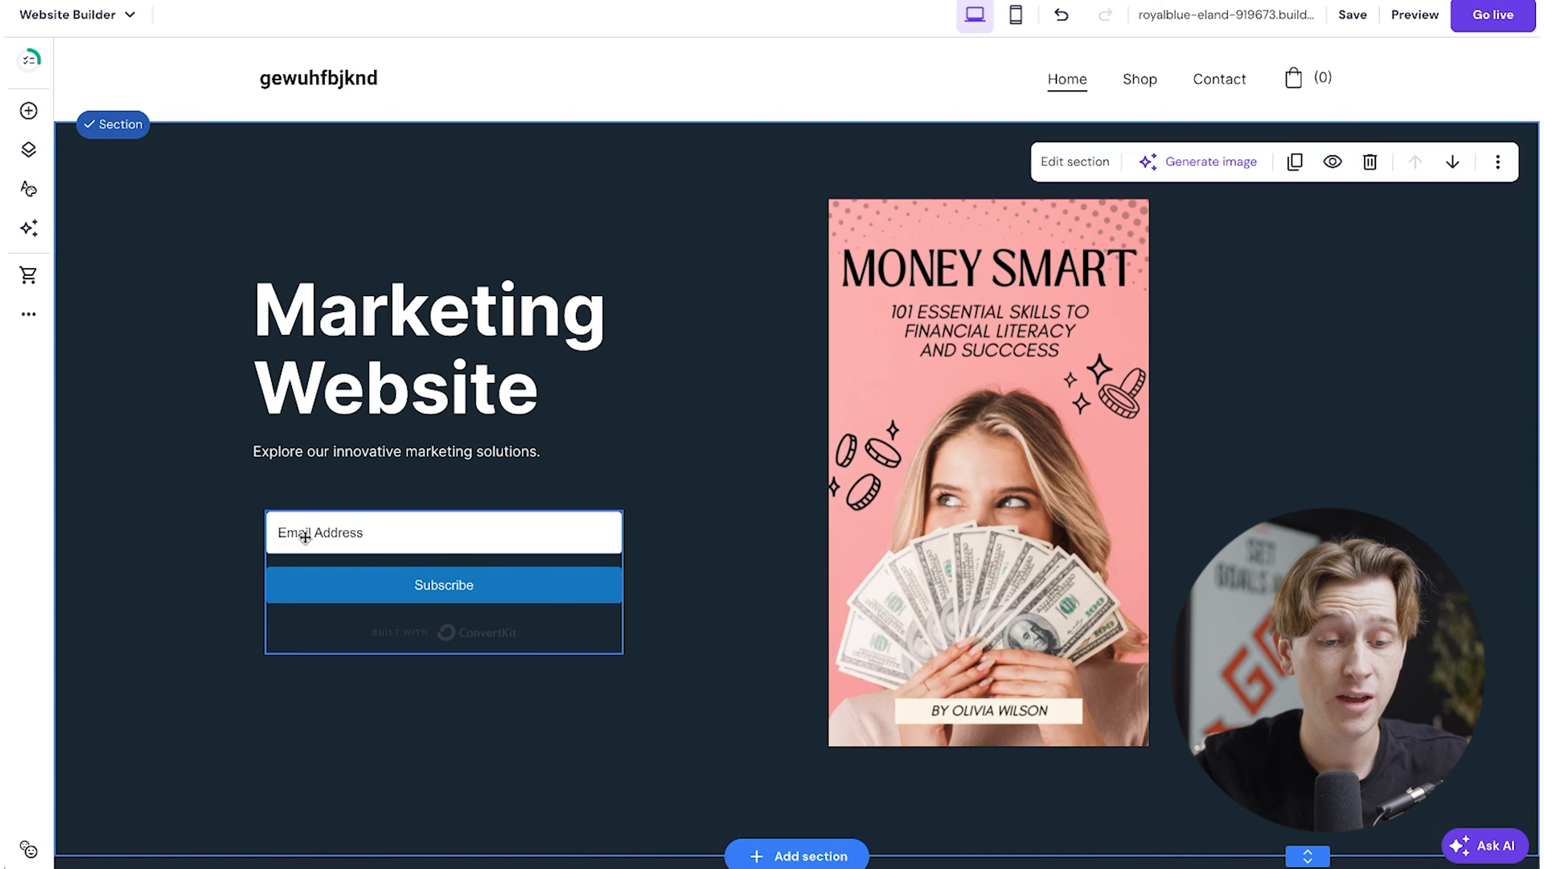